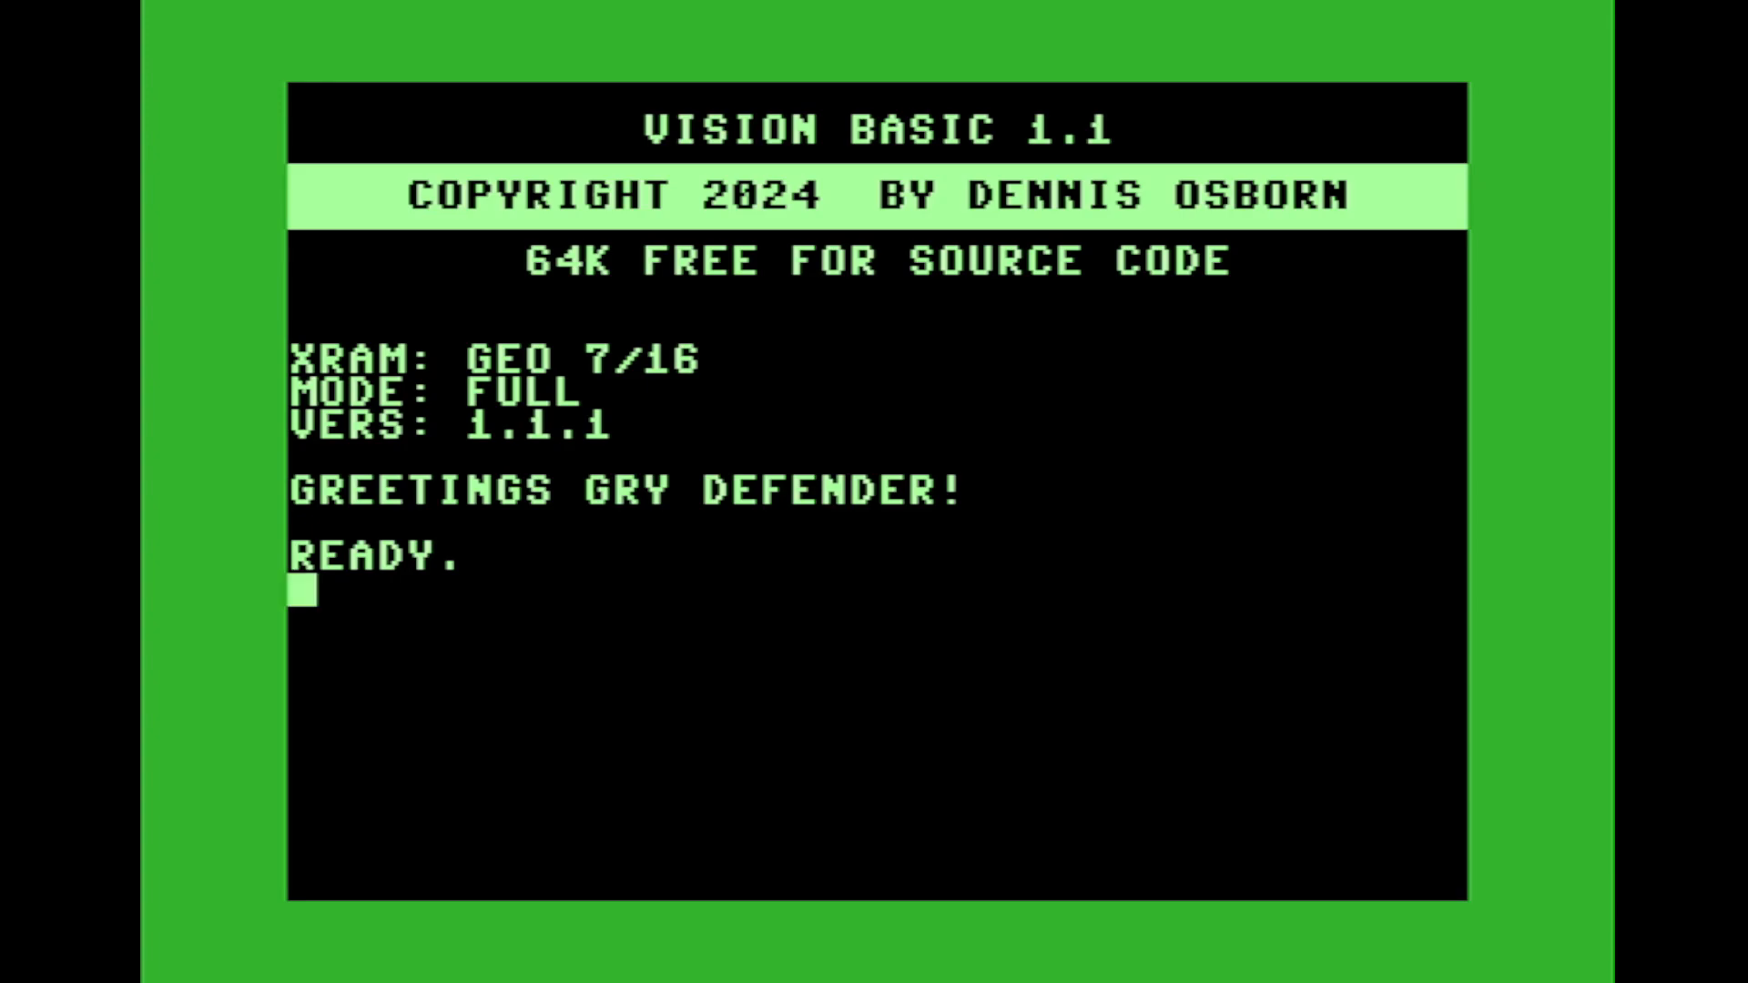
- Enter line 10 CLR and start line 20 declaring DECIMAL P1,P2,P3,P4
text(10 CR)
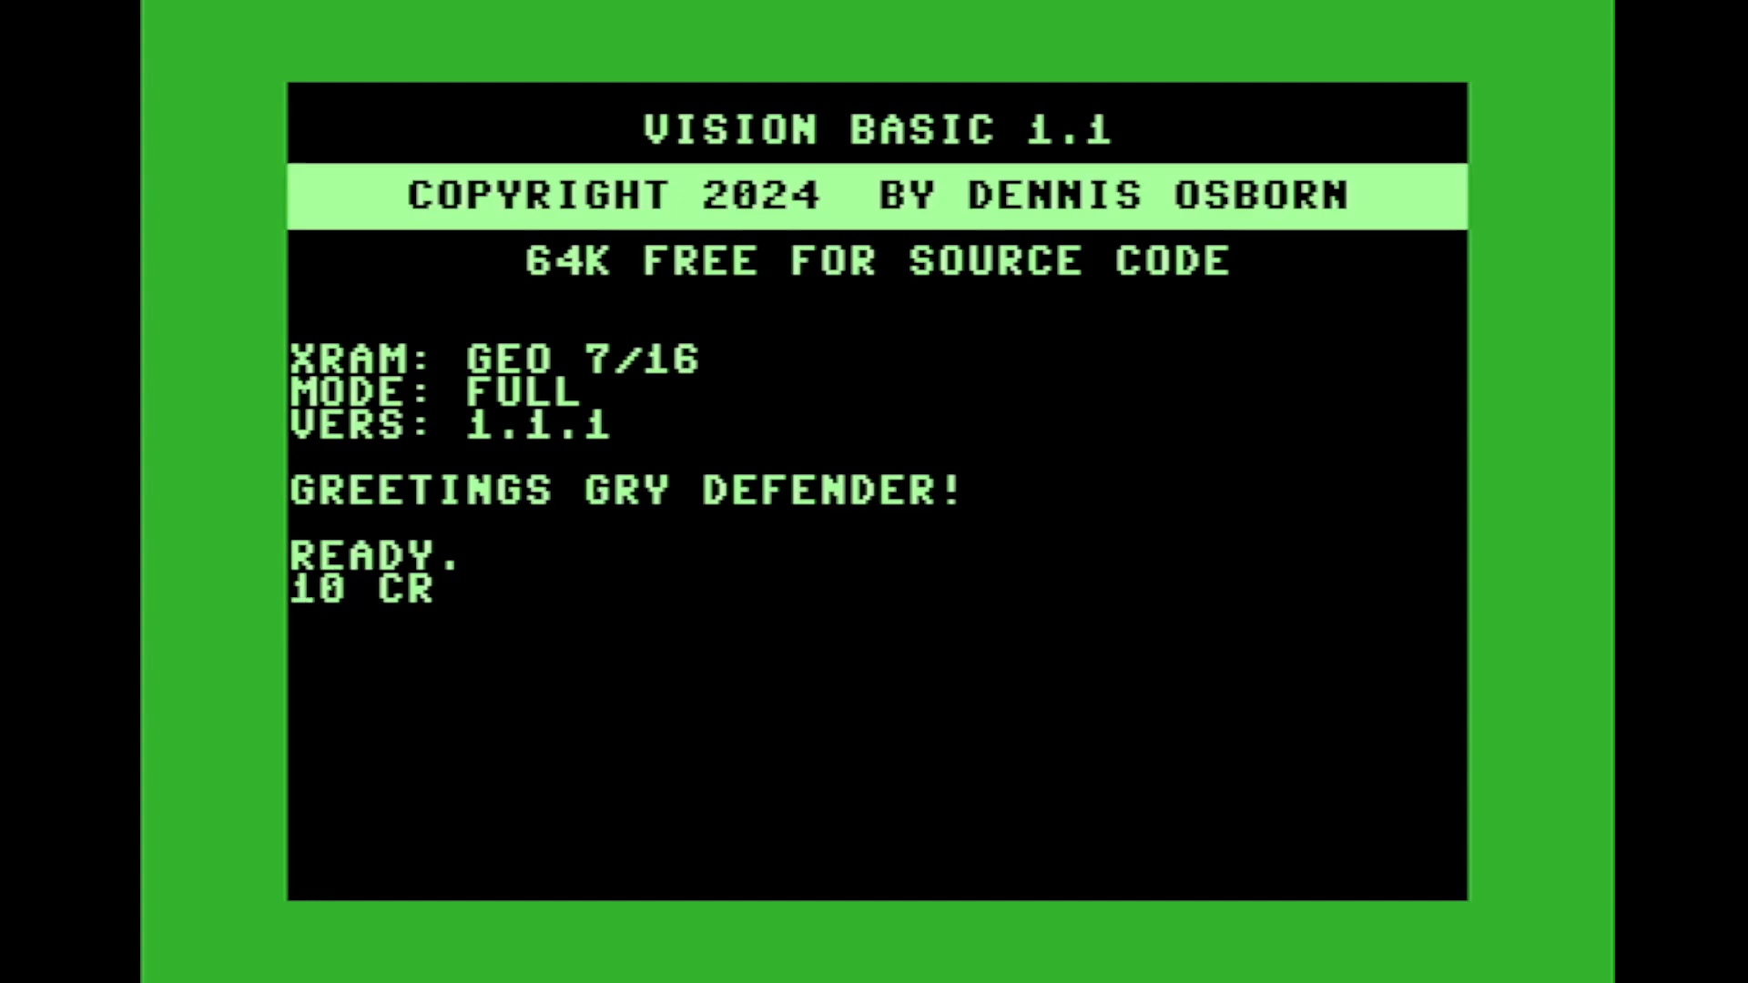
text(LR)
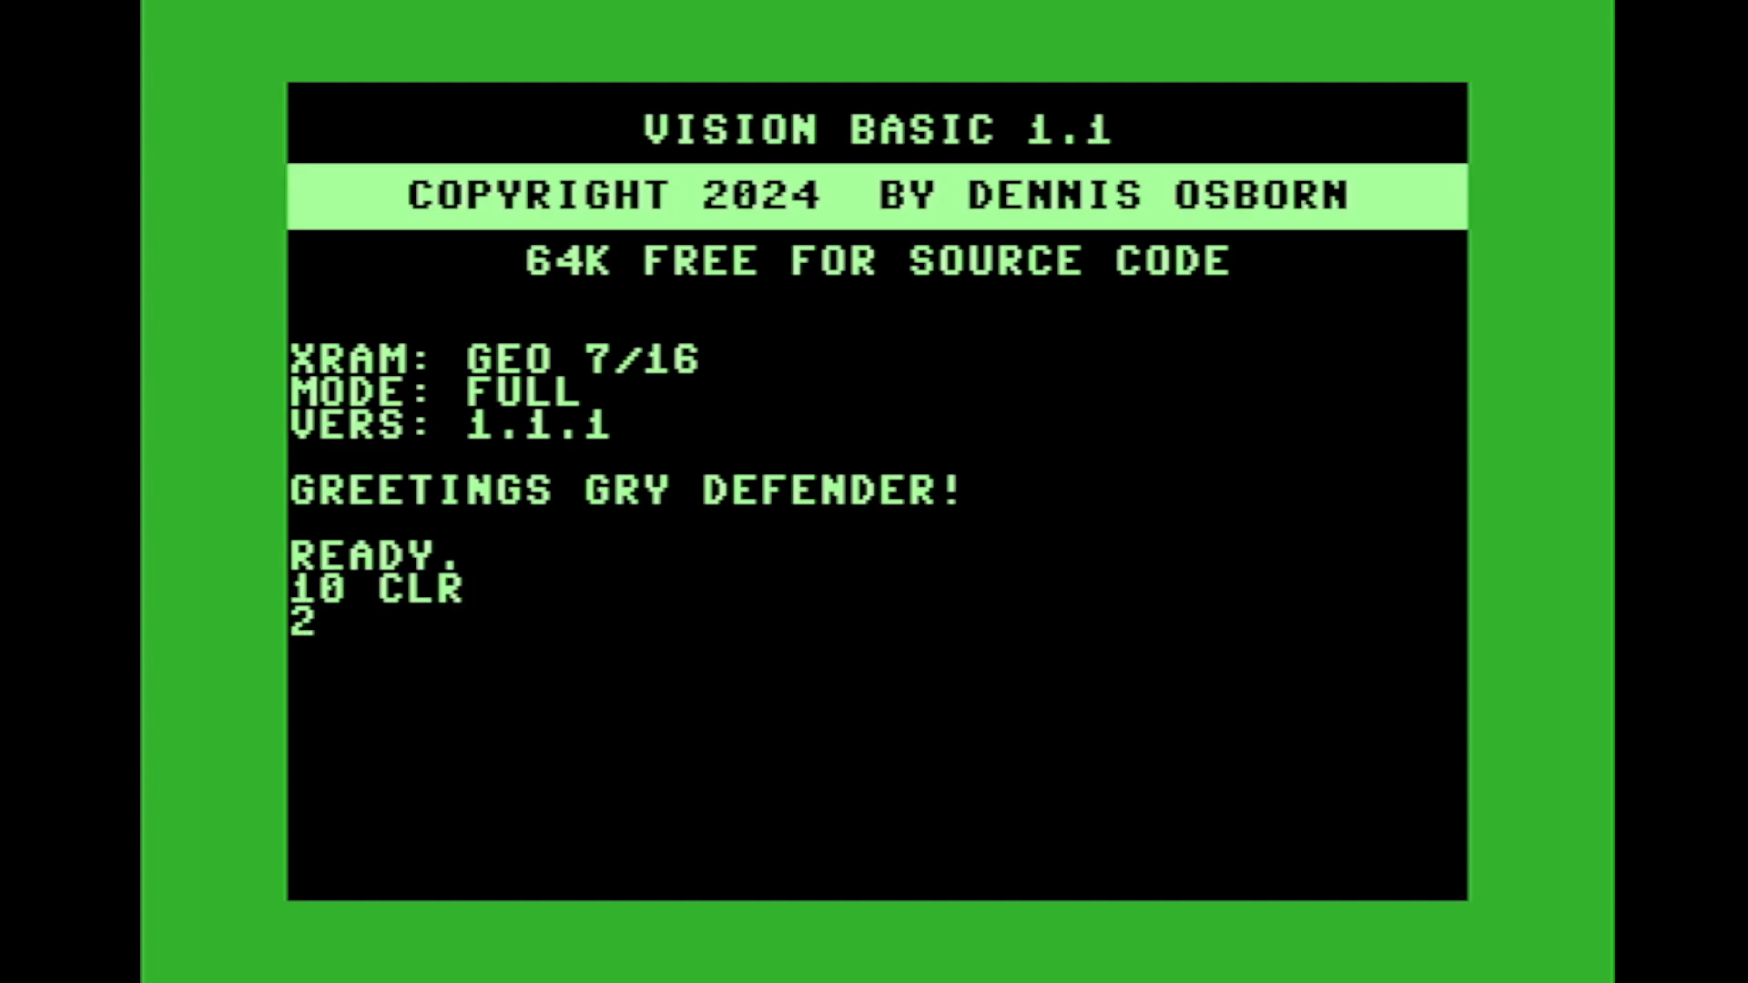
text(0)
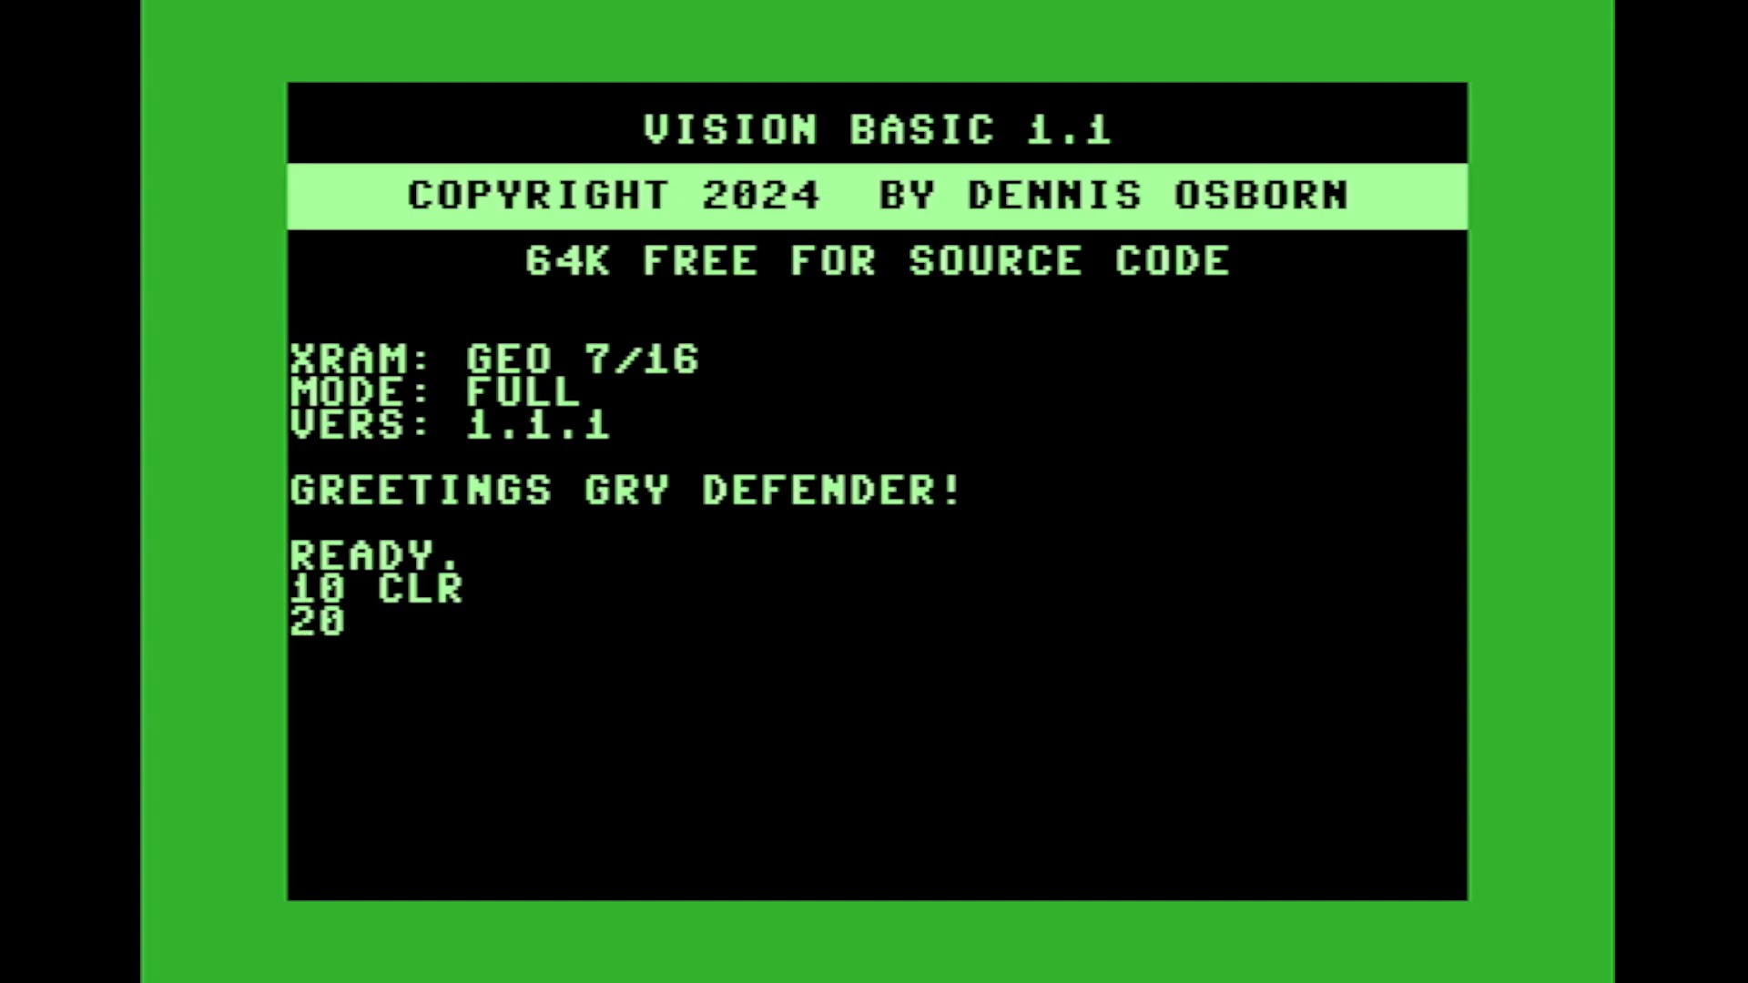
text(D)
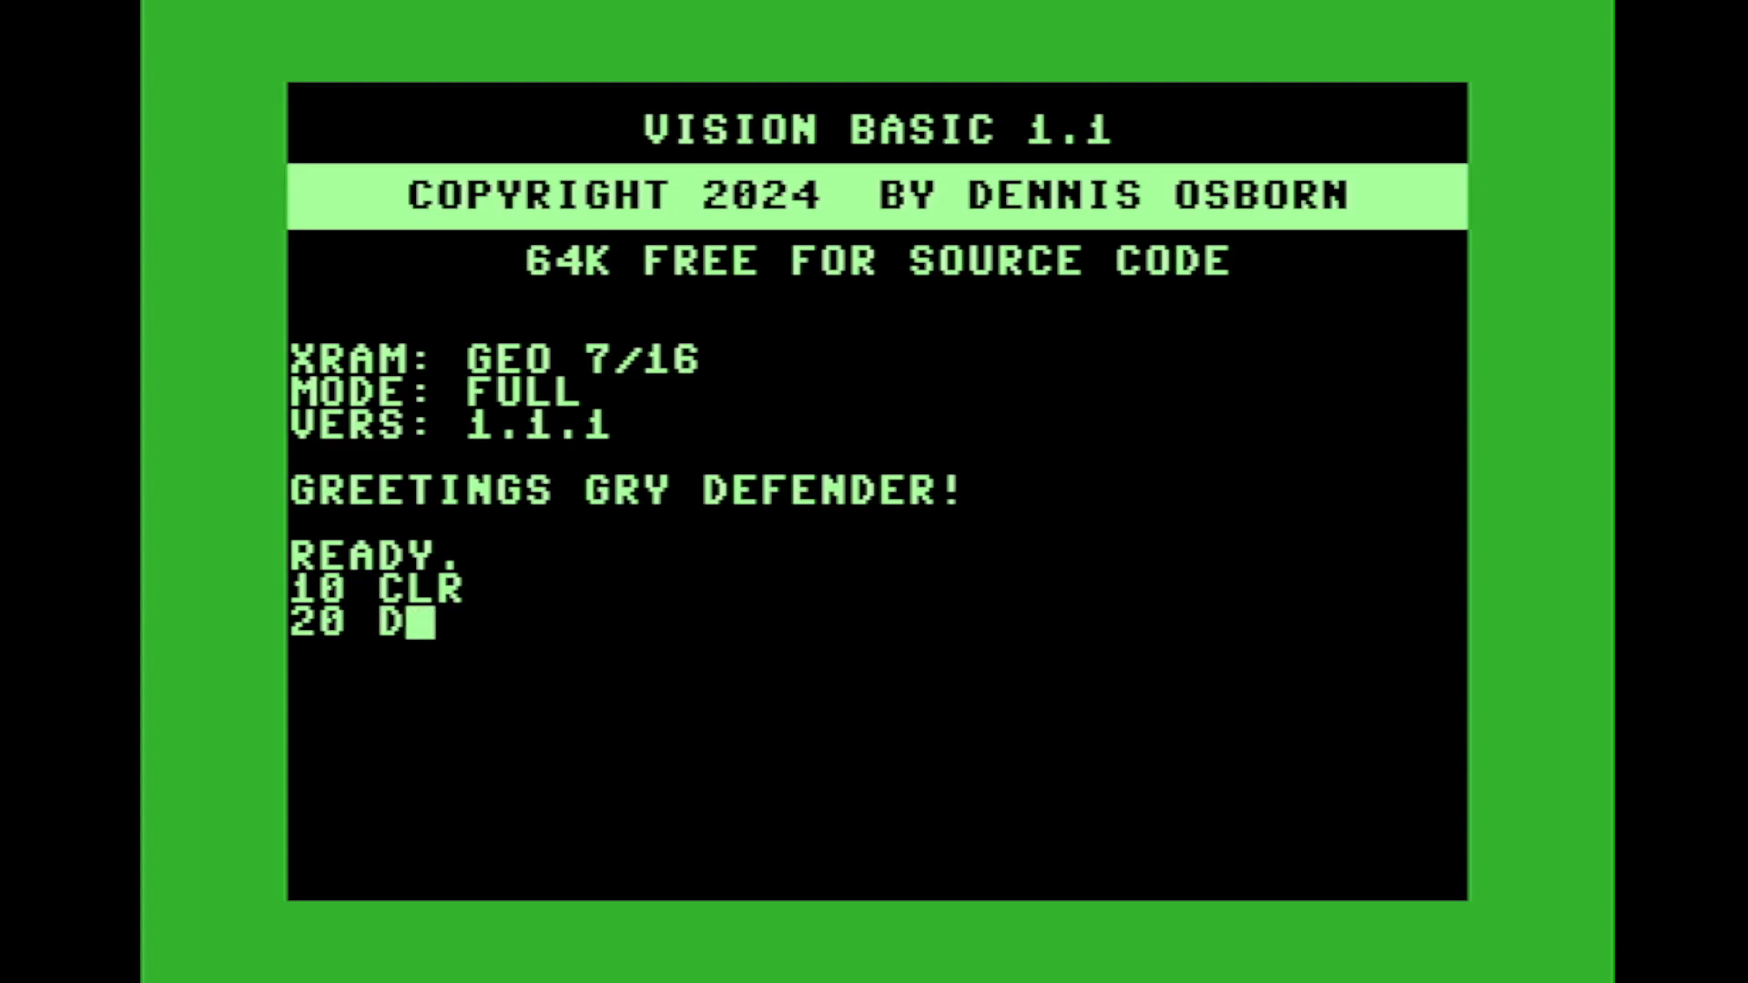
text(ECIMAL)
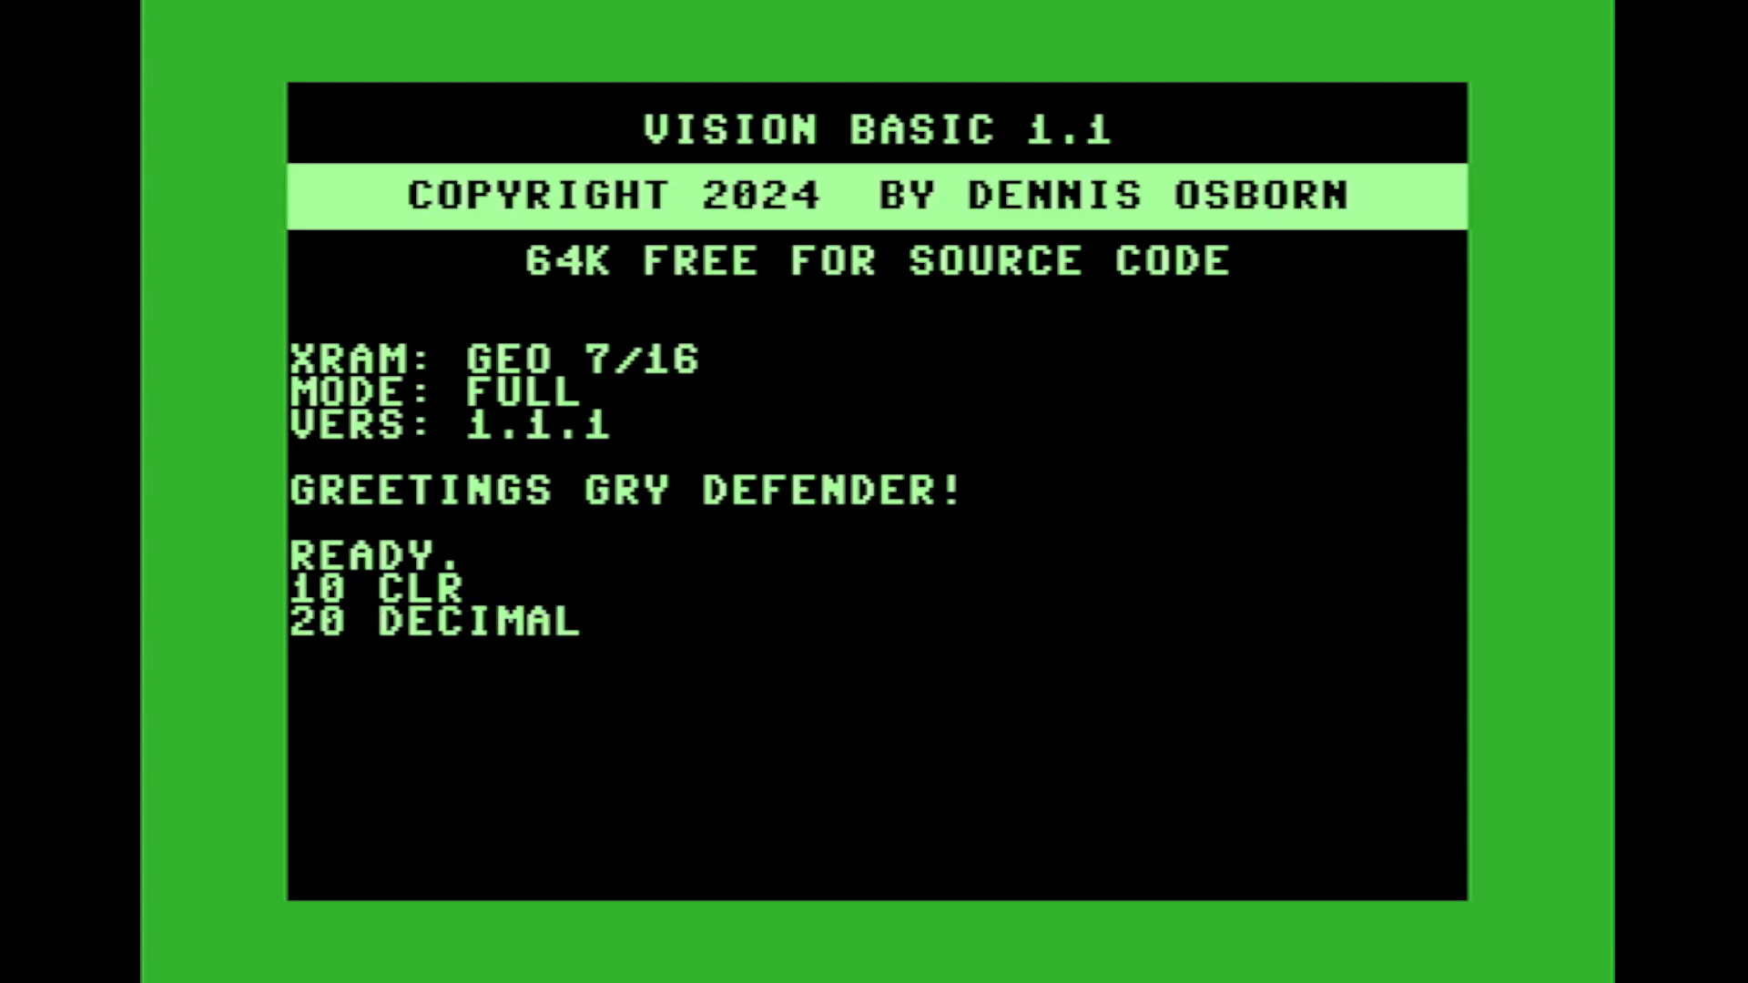
text(P1,P2,P)
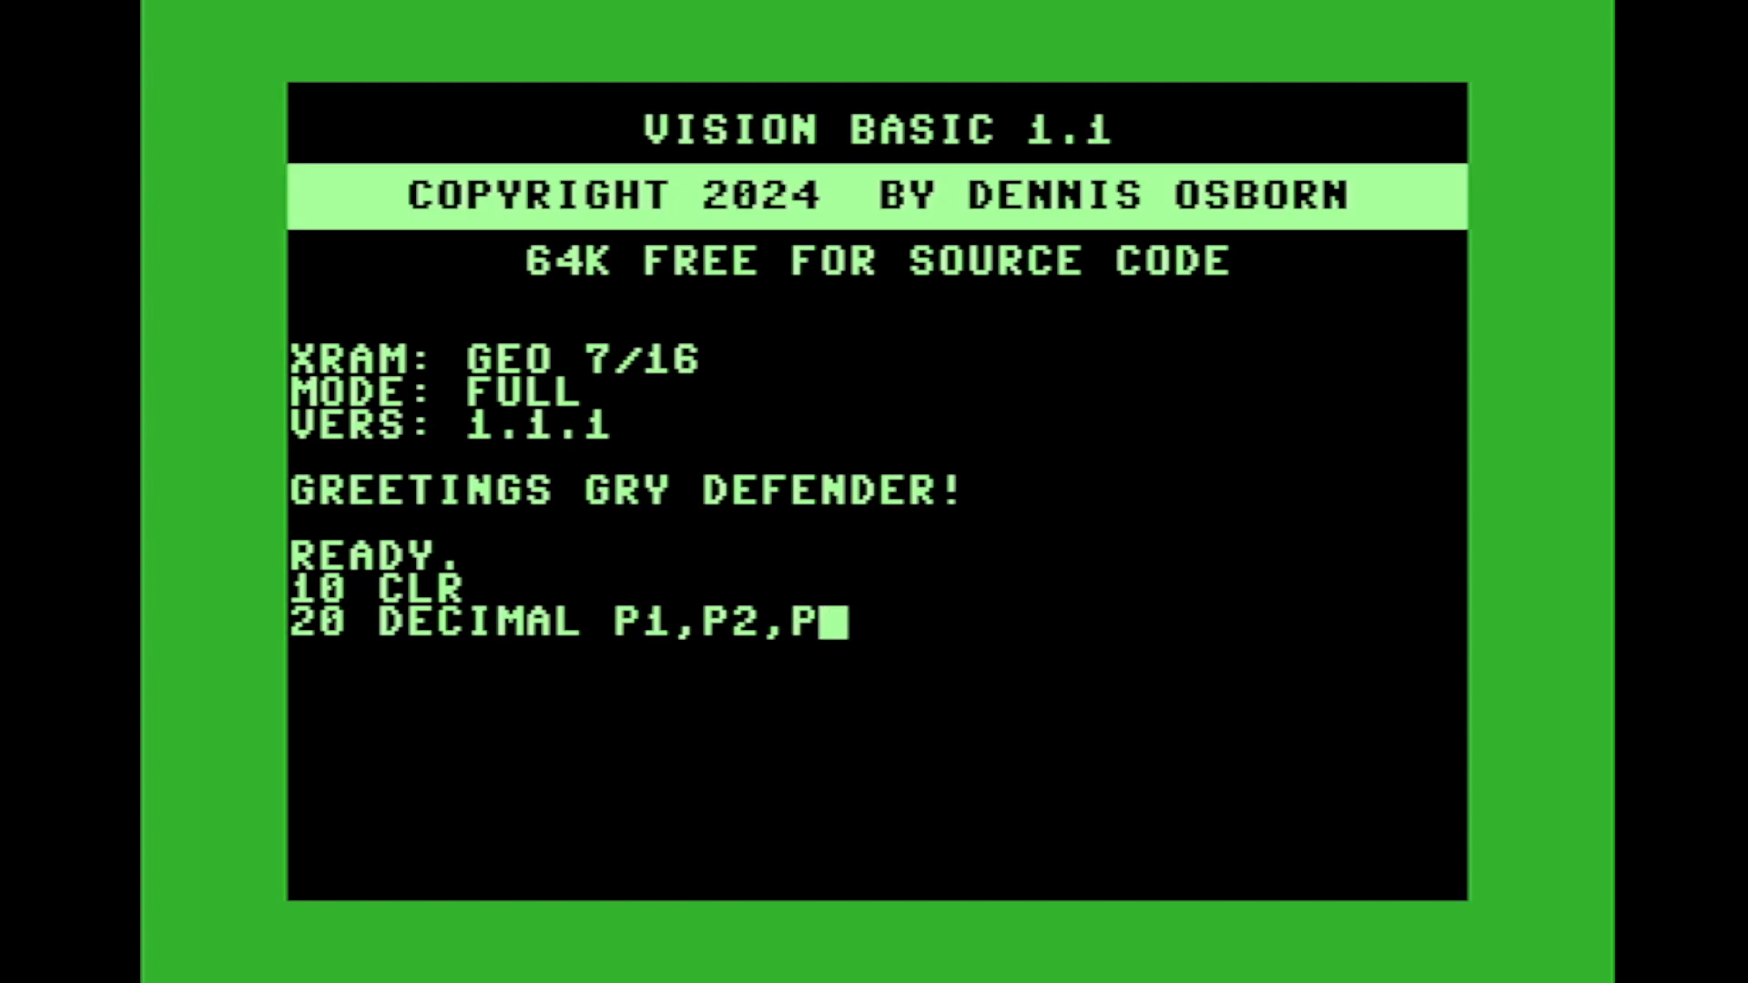
text(3,P4:)
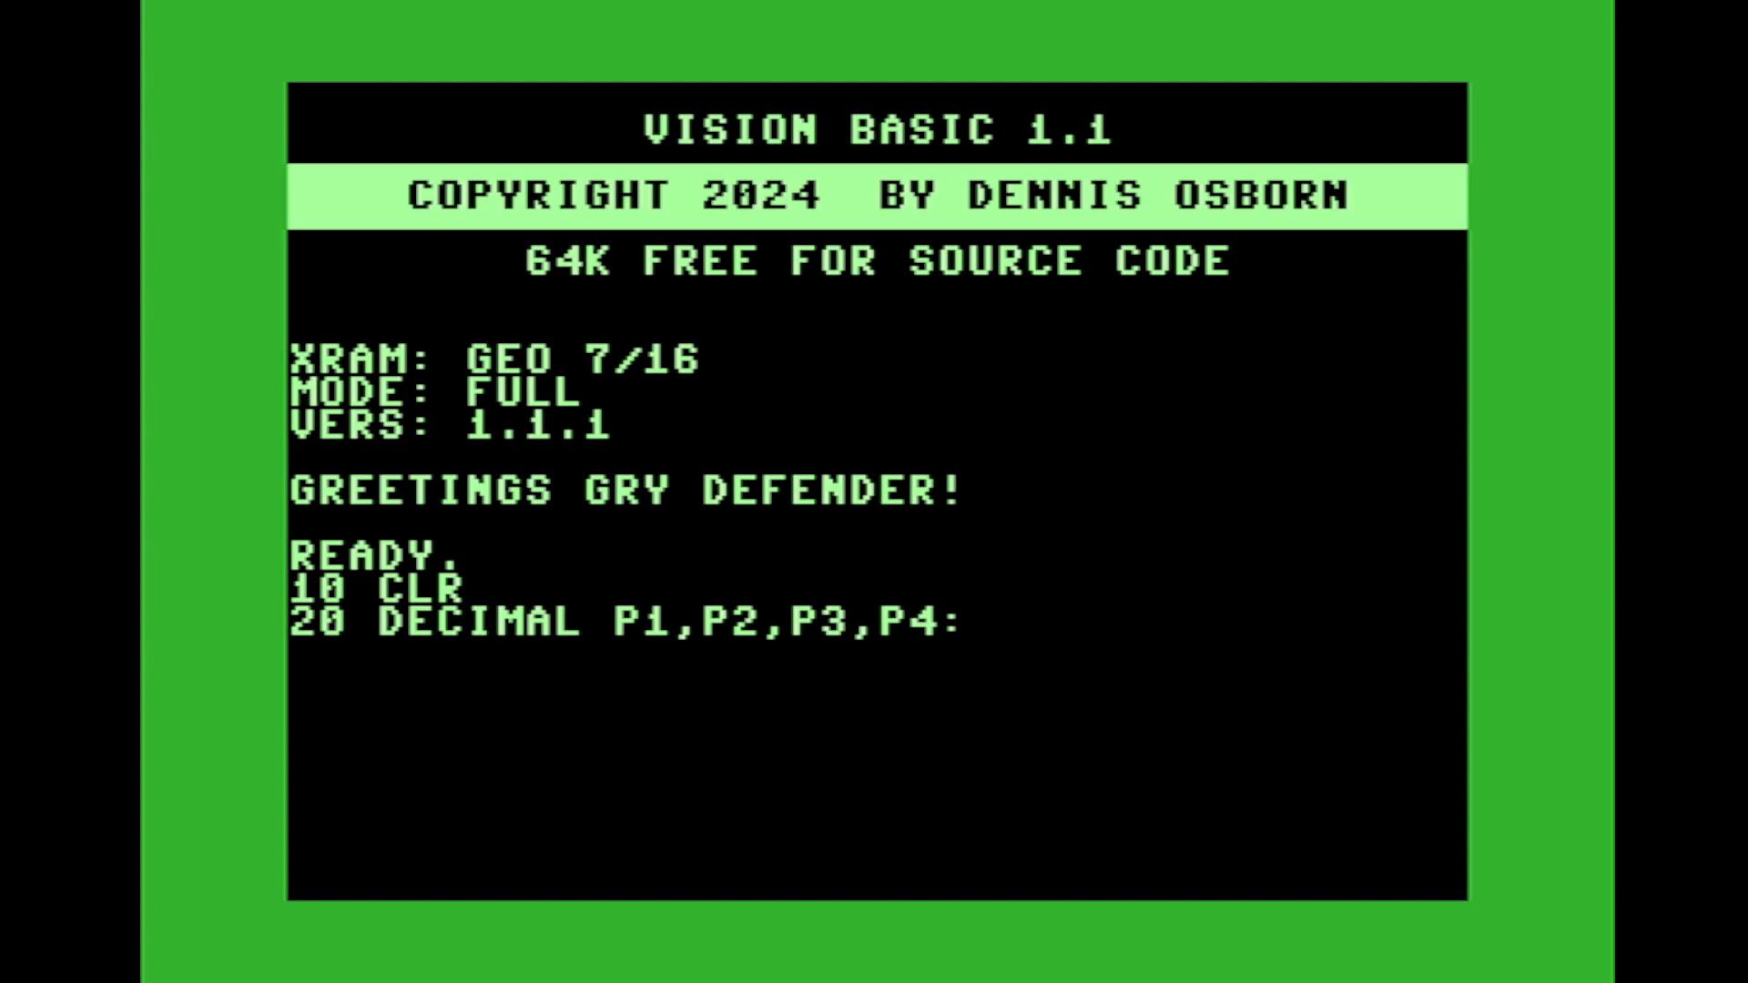
- Finish line 20 with TAG X1=P1+4
text(TAG)
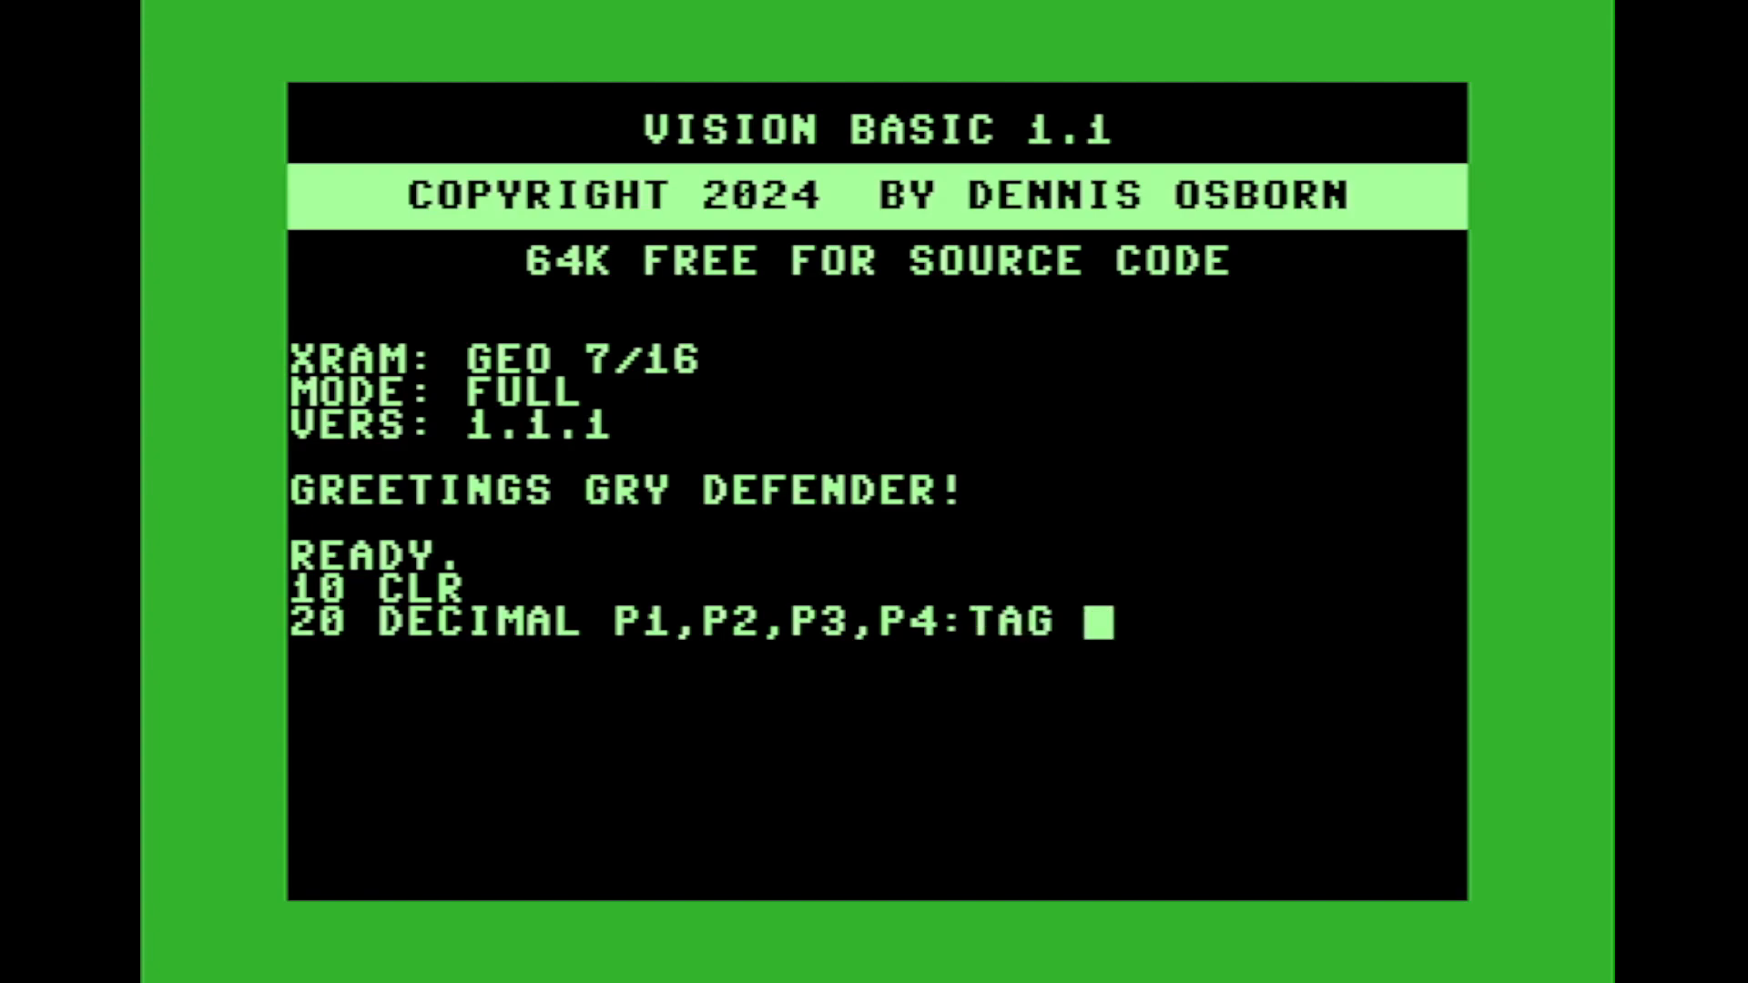
text(X1=P)
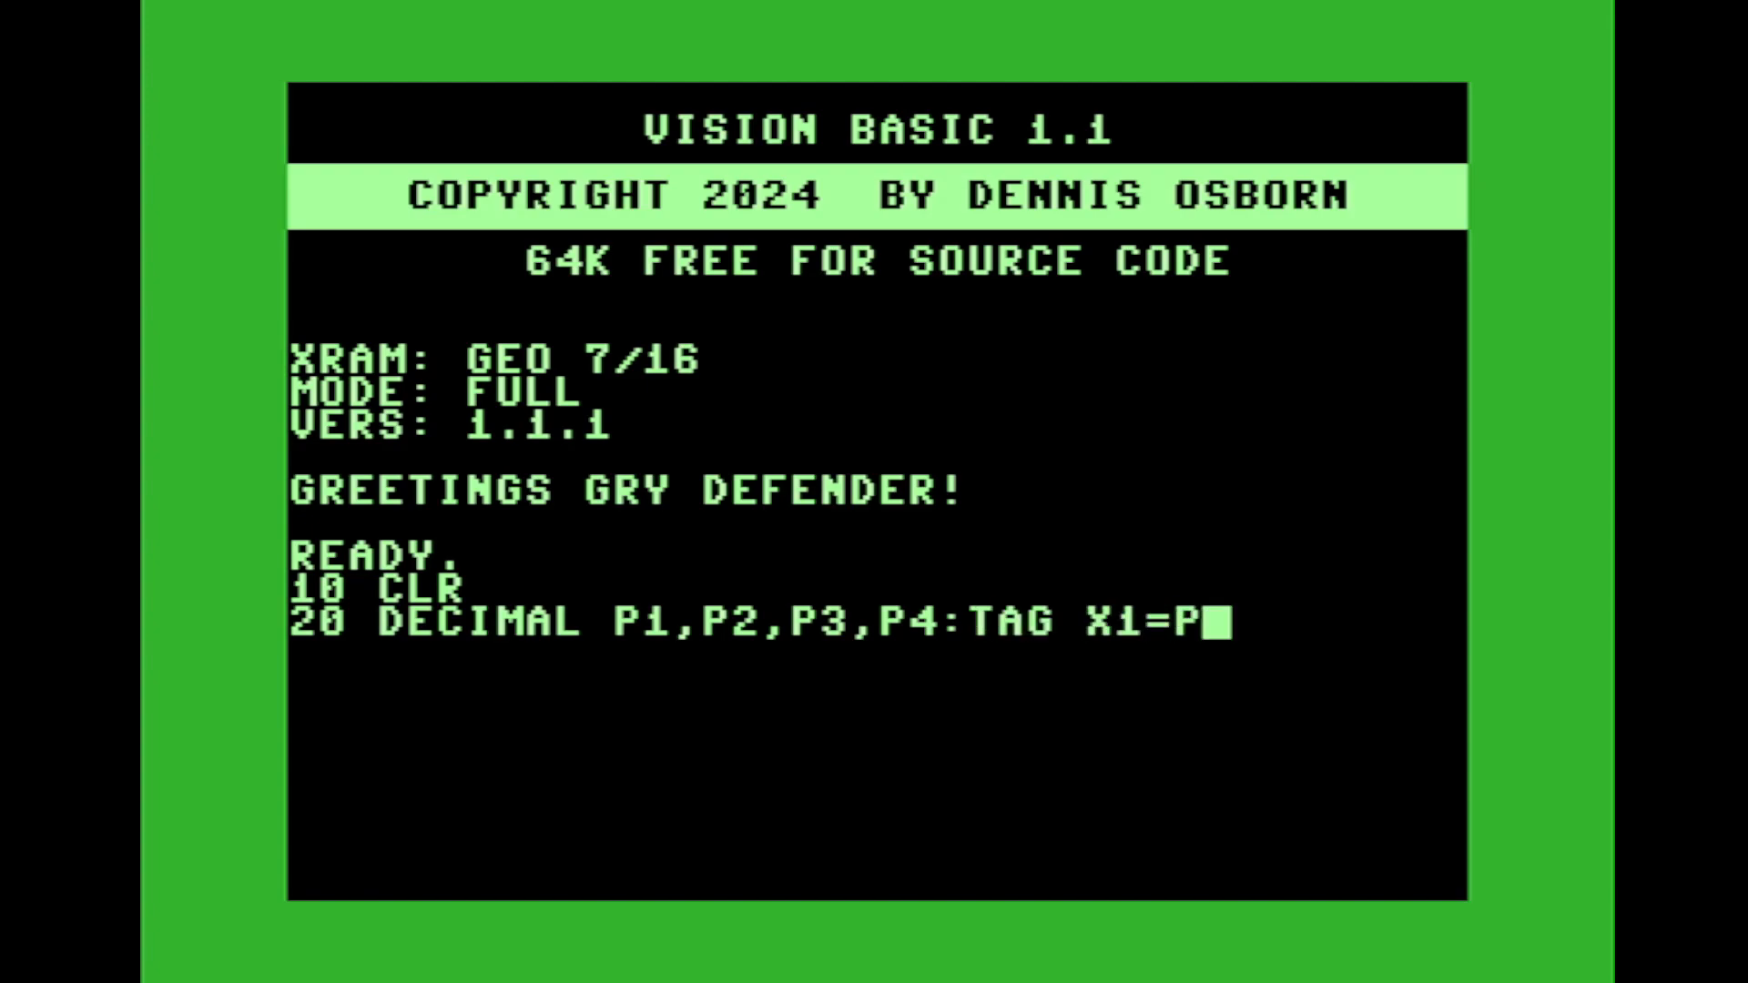
text(1)
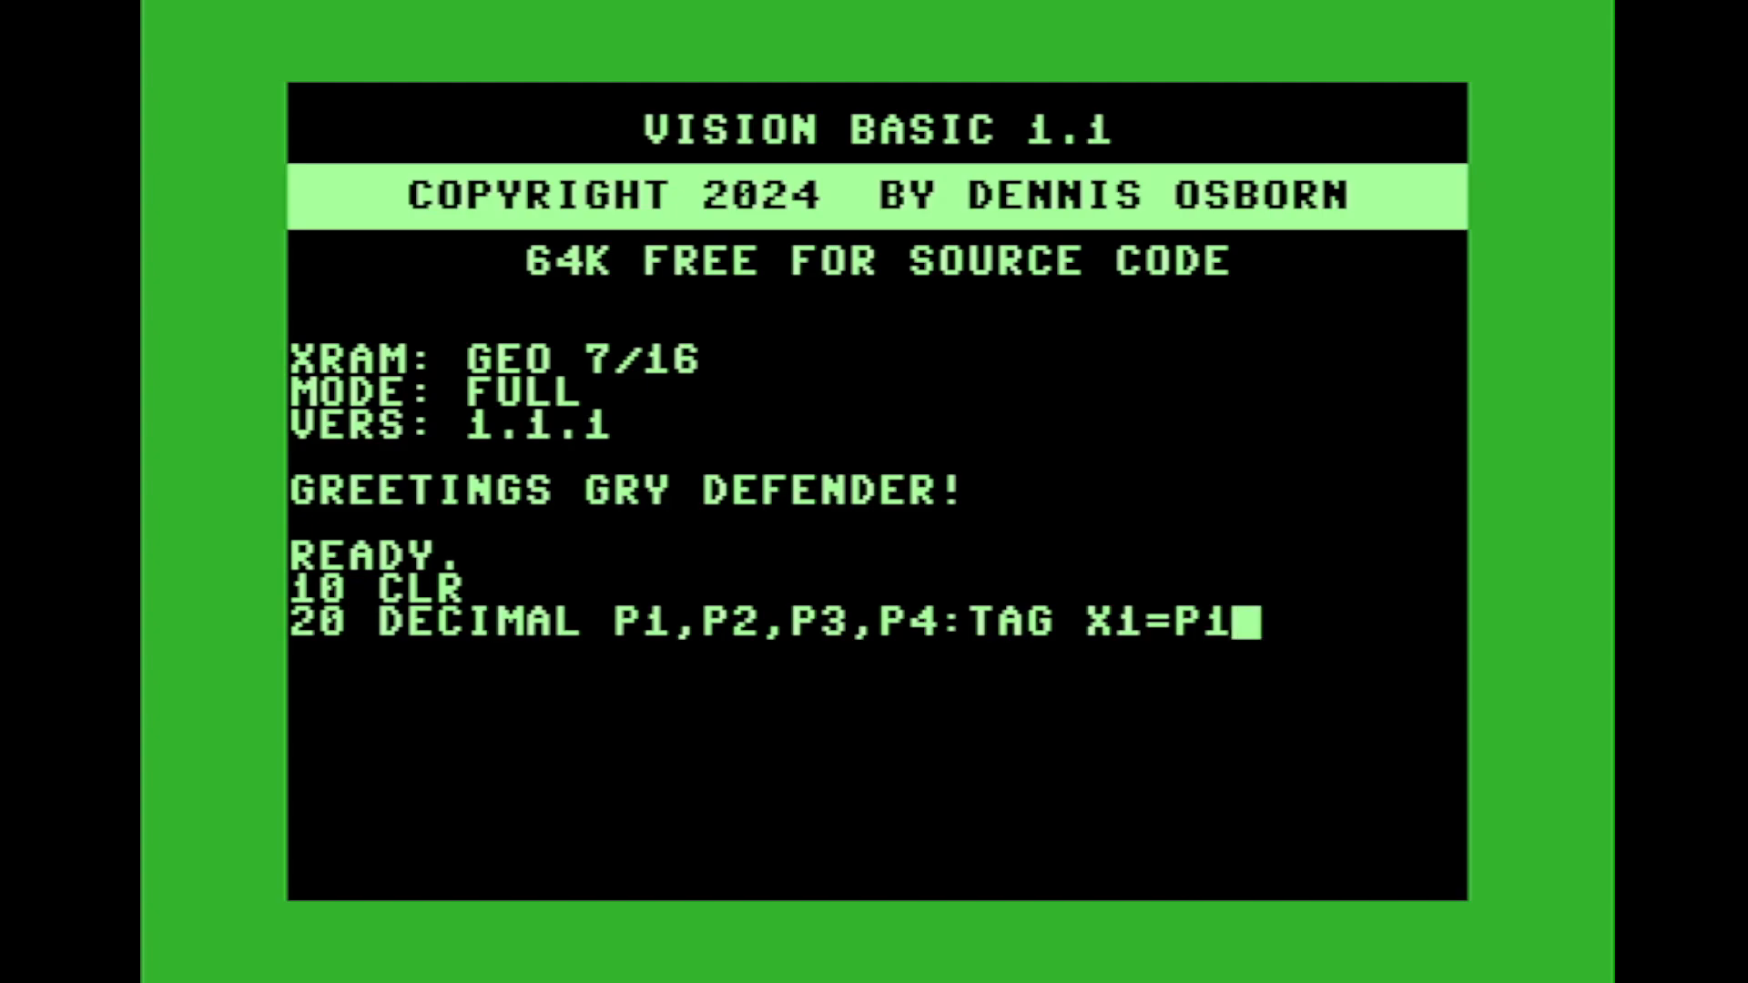
text(+4)
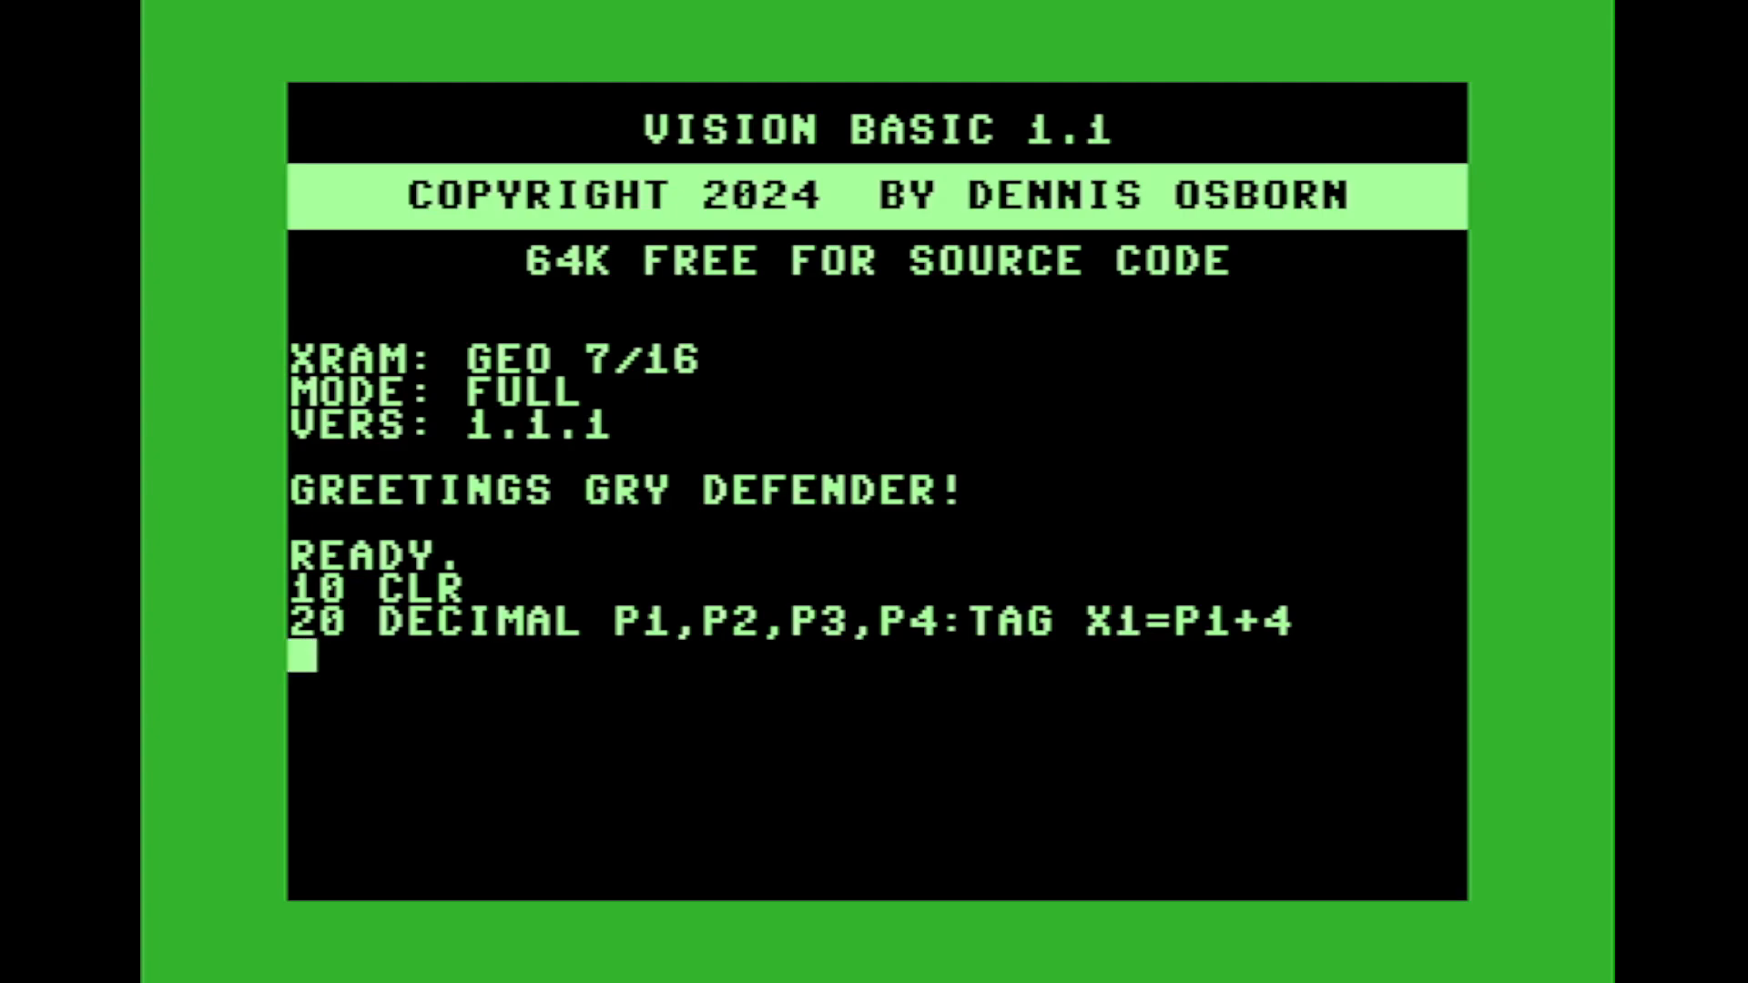
text(30)
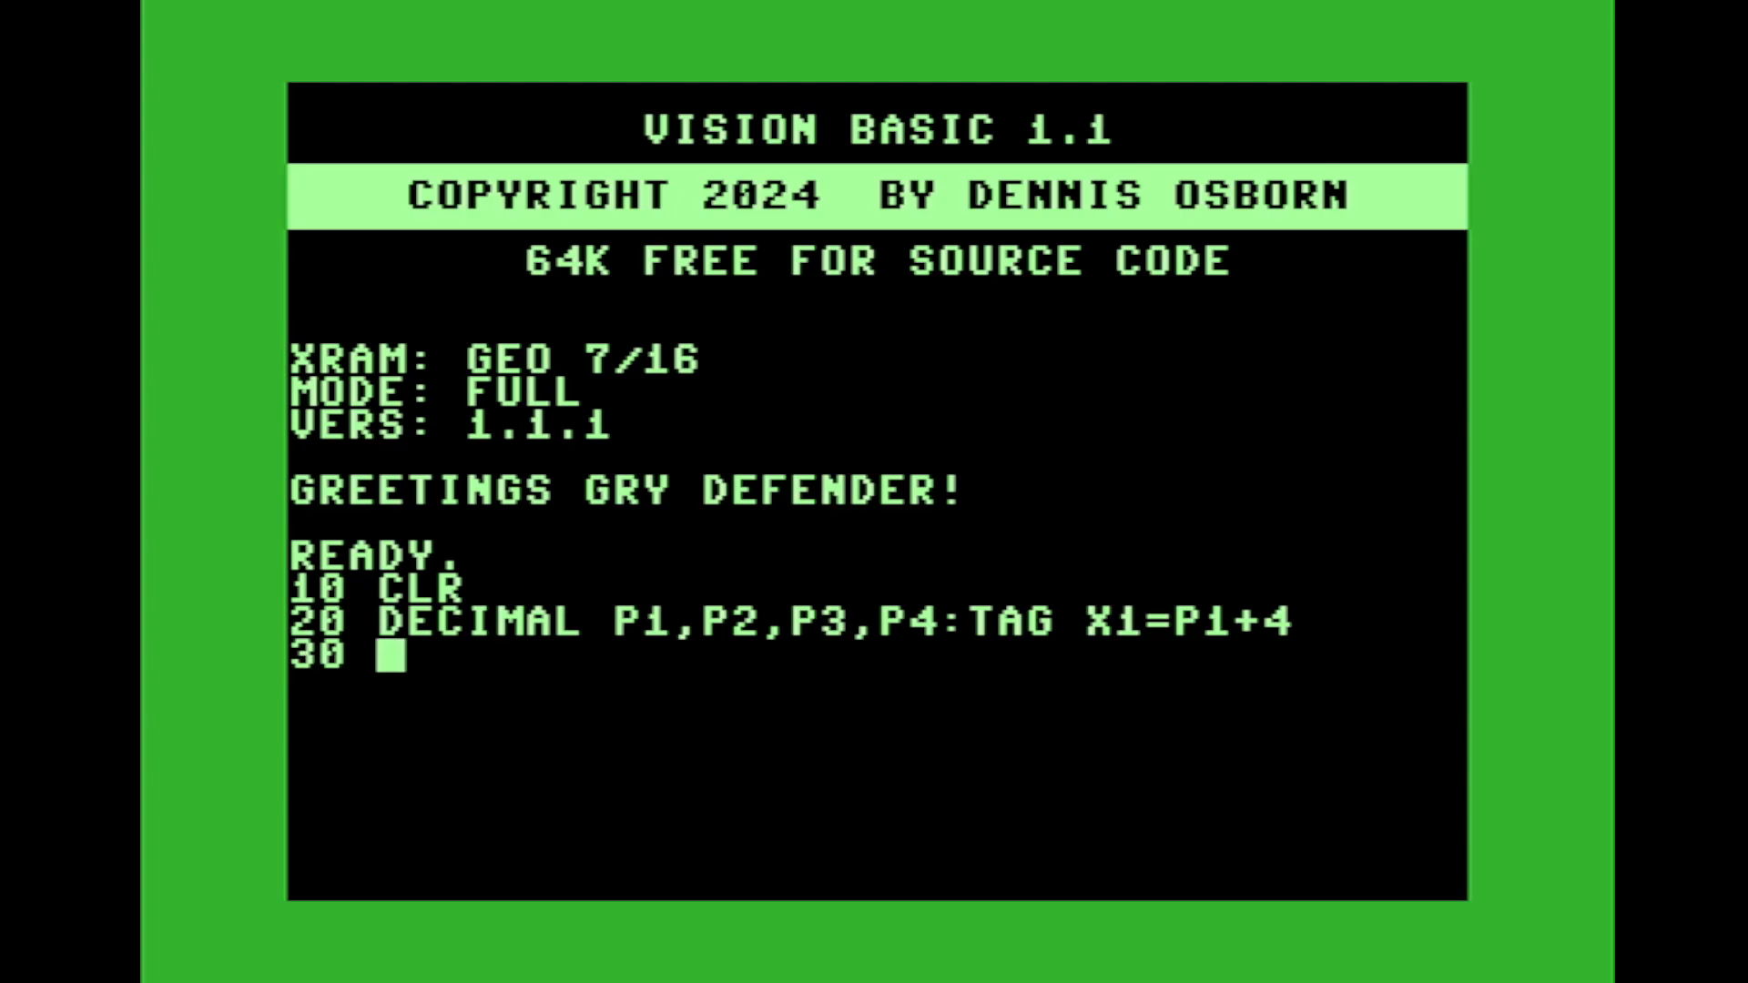
- Enter line 30 TAG X2=P2+4,X3=P3+4,X4=P4+4 and begin line 40 PRINT P1,P2
text(TAG X)
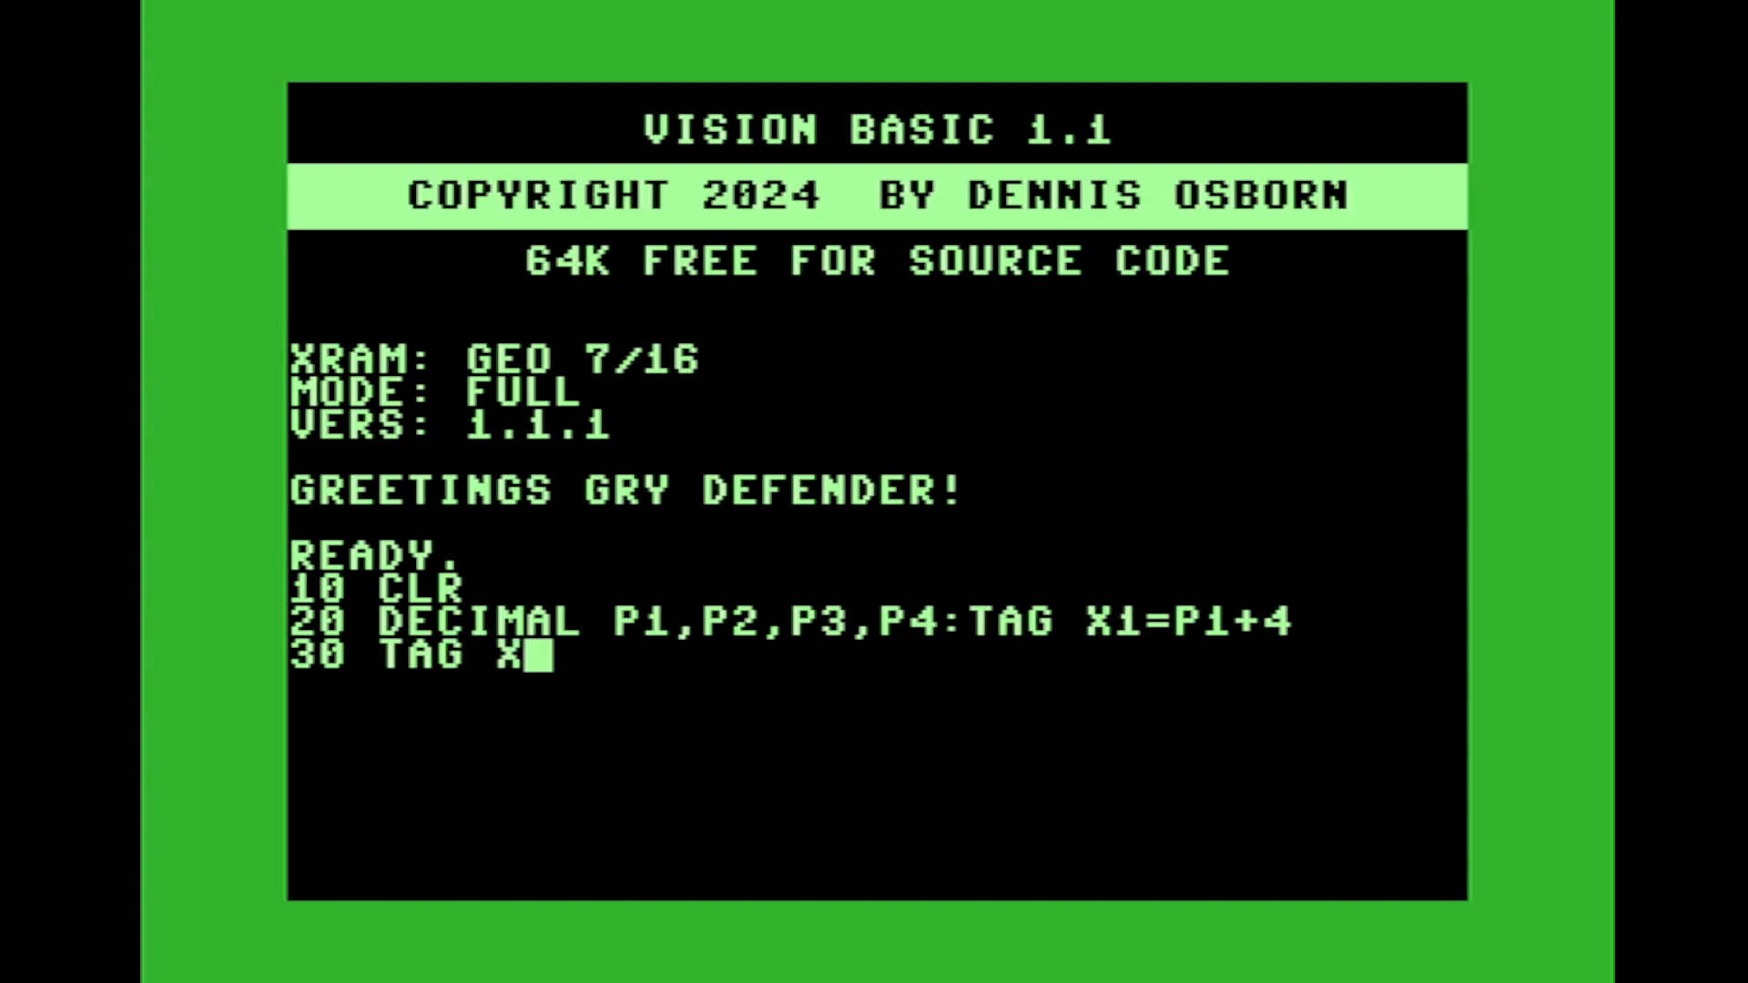
text(2)
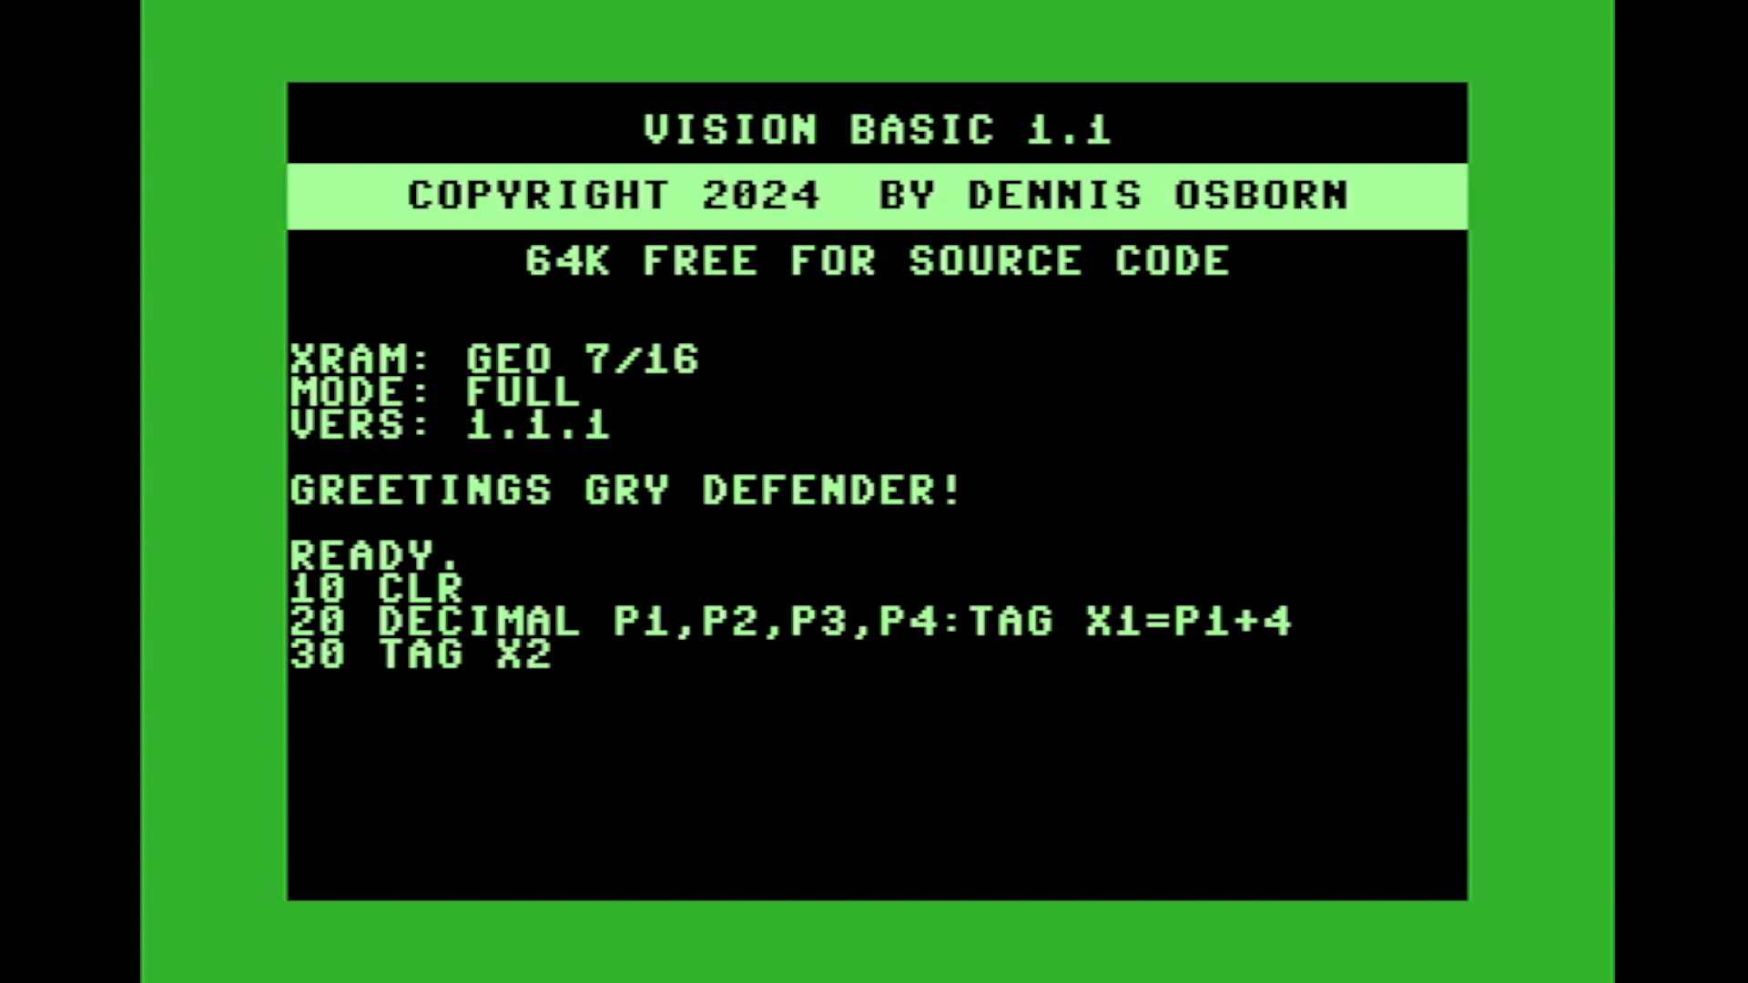
text(=P2)
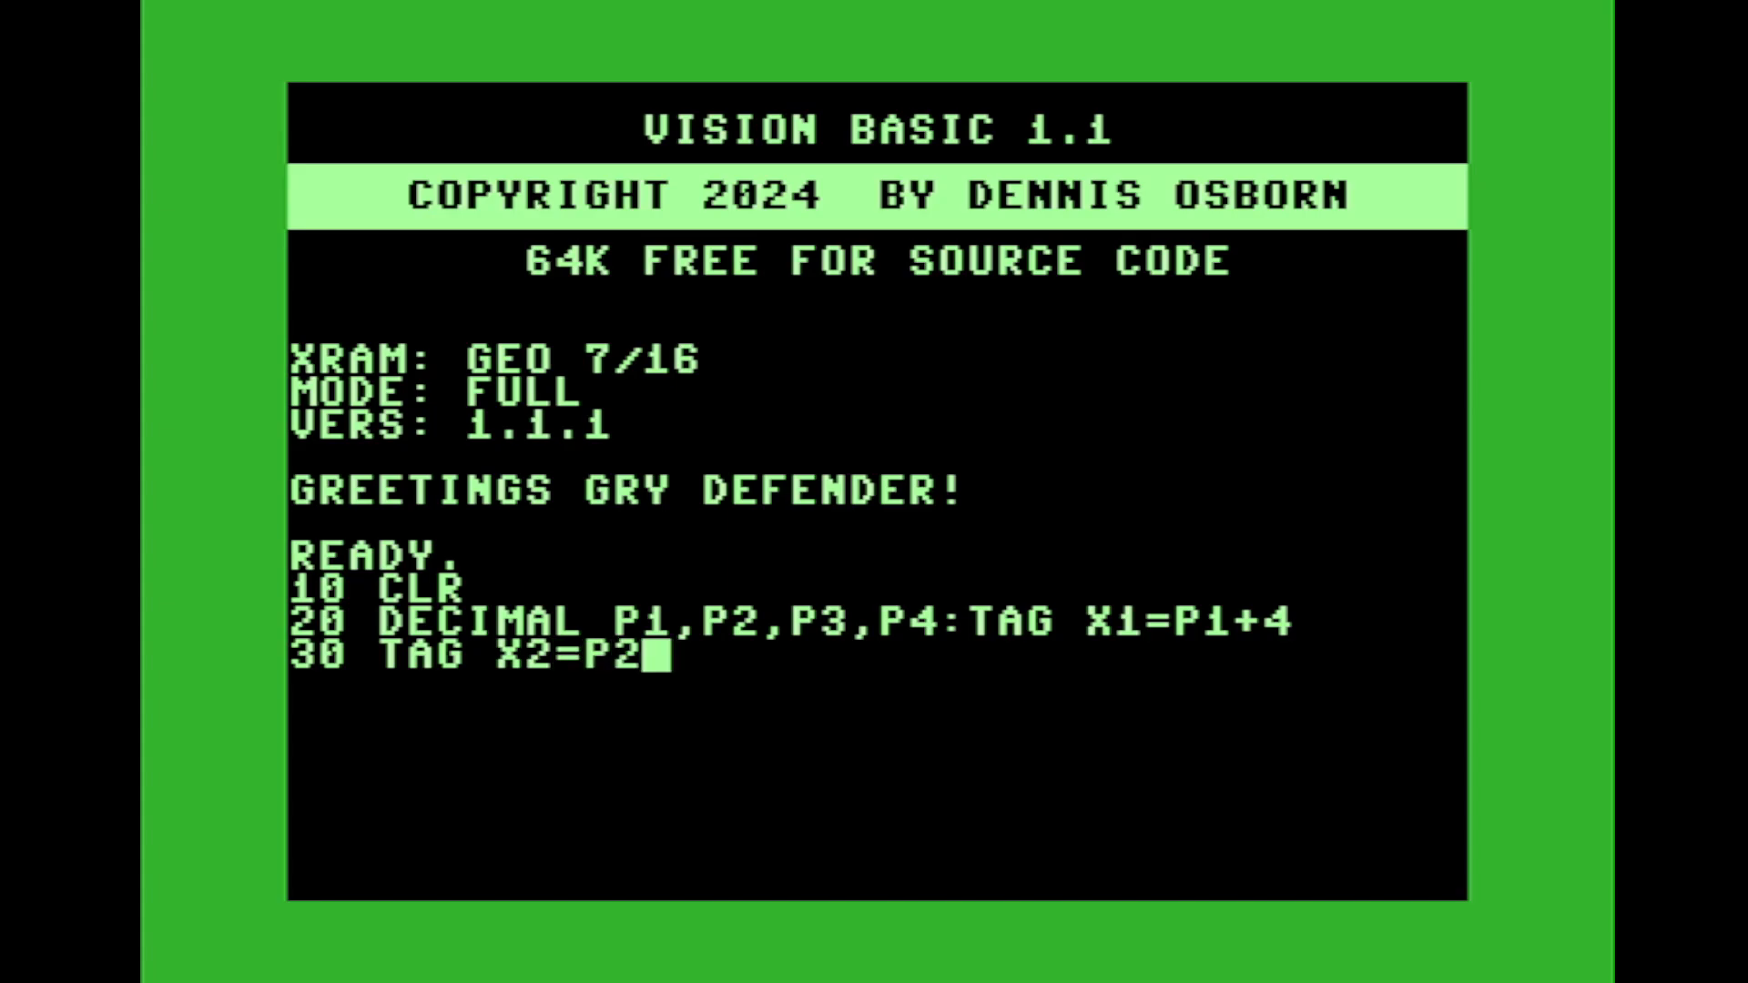
text(+4)
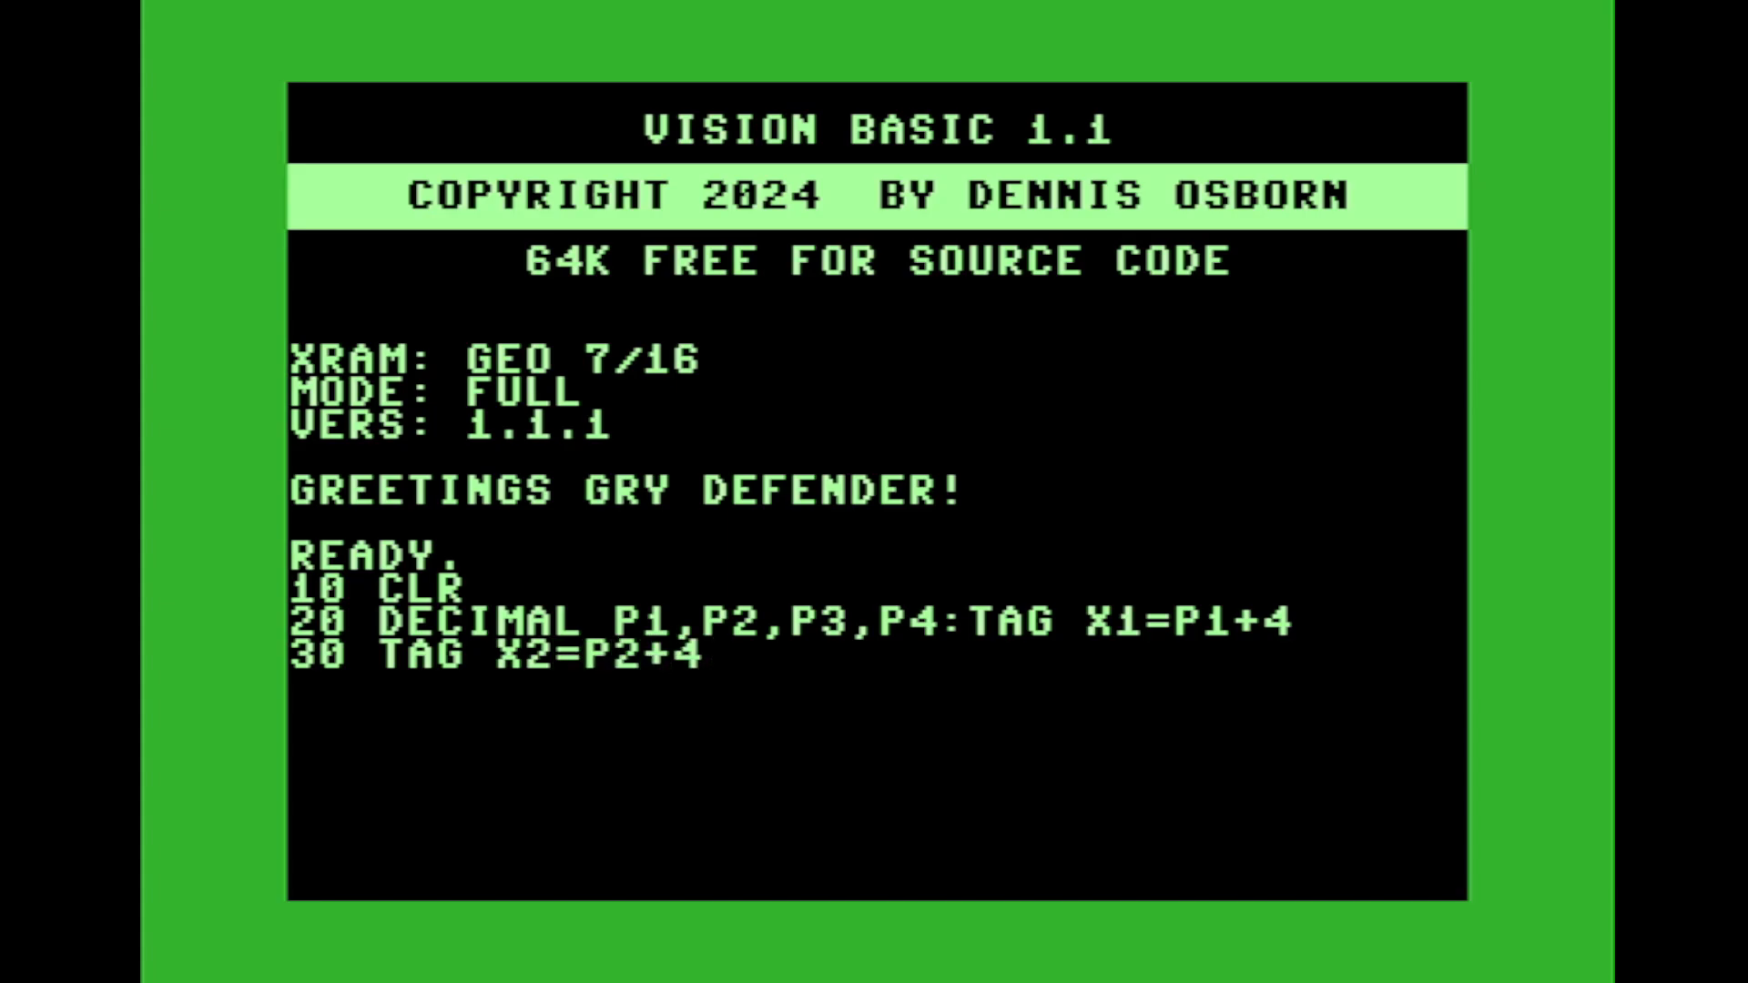
text(,X3=)
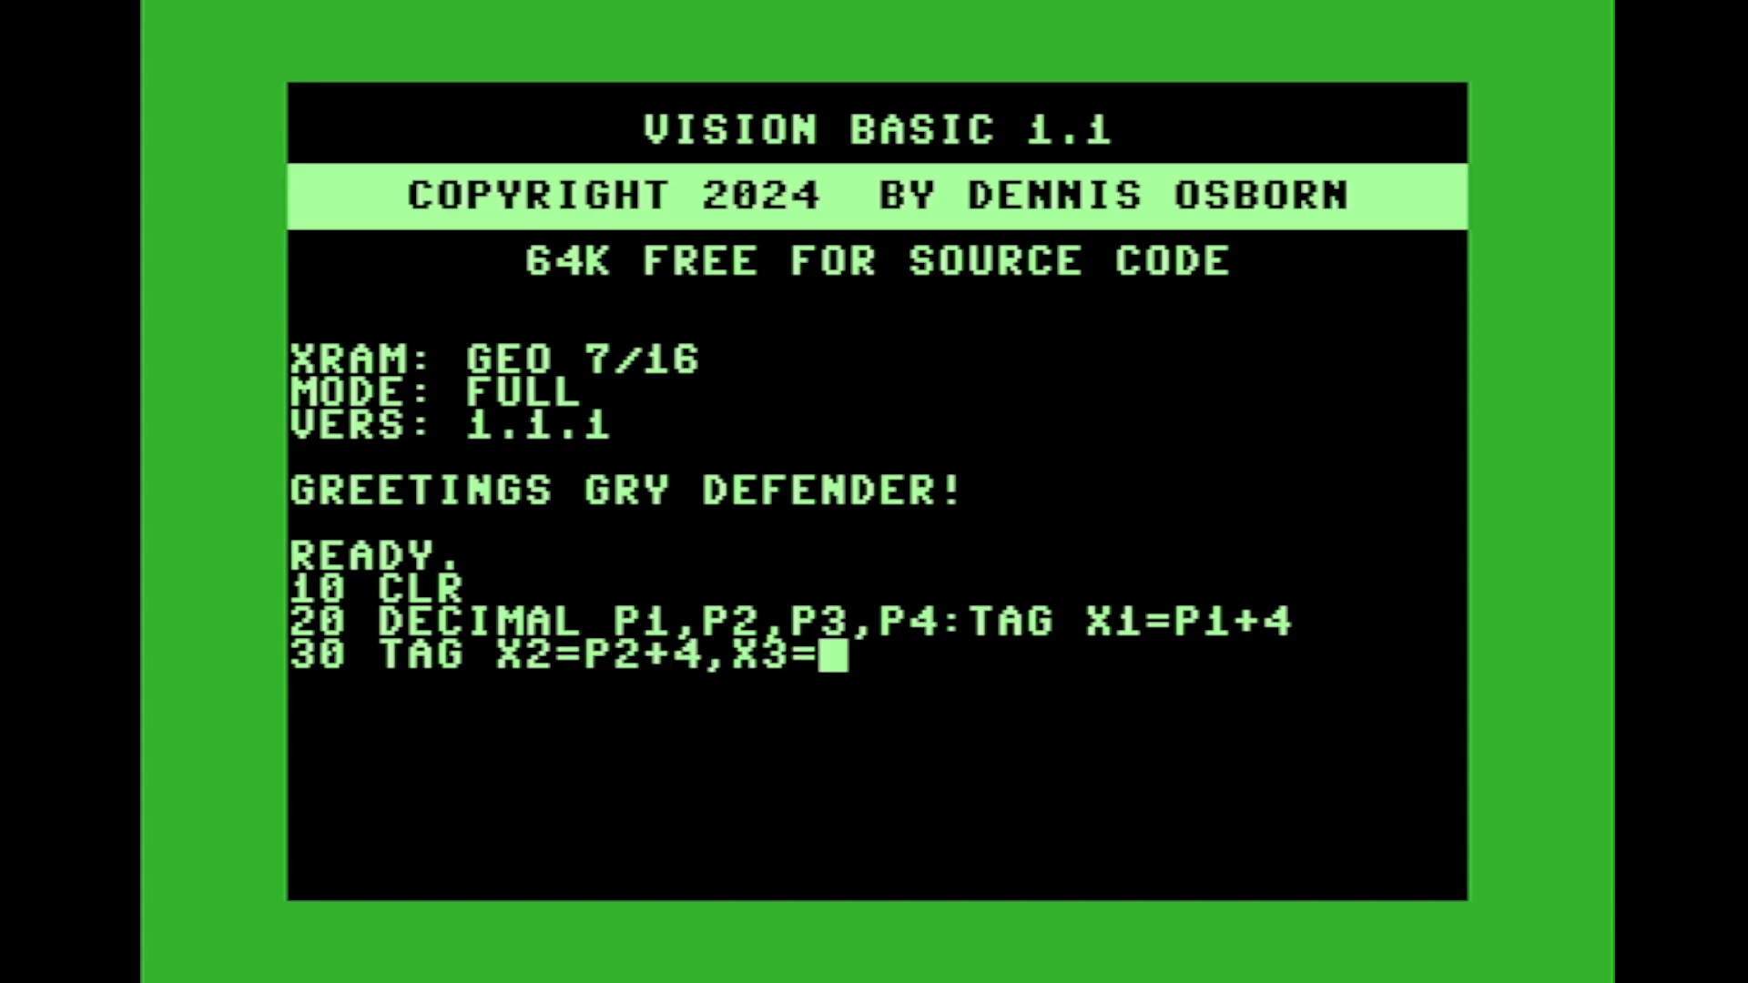
text(P3)
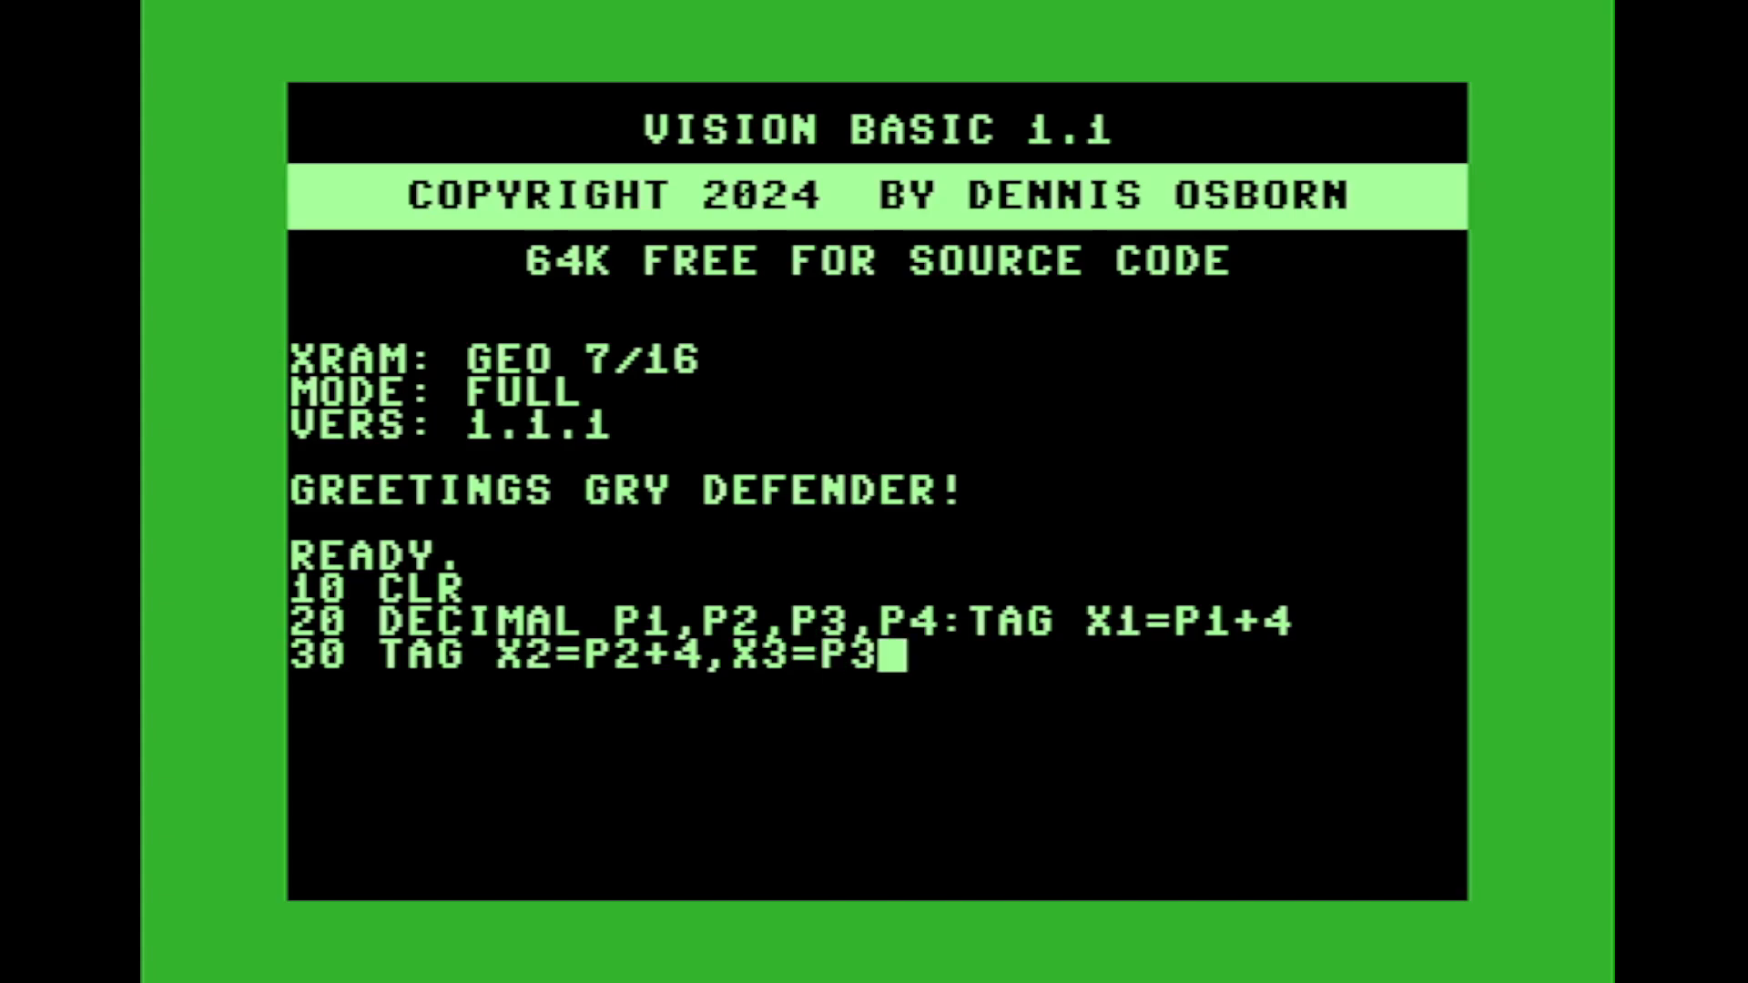
text(+4,X)
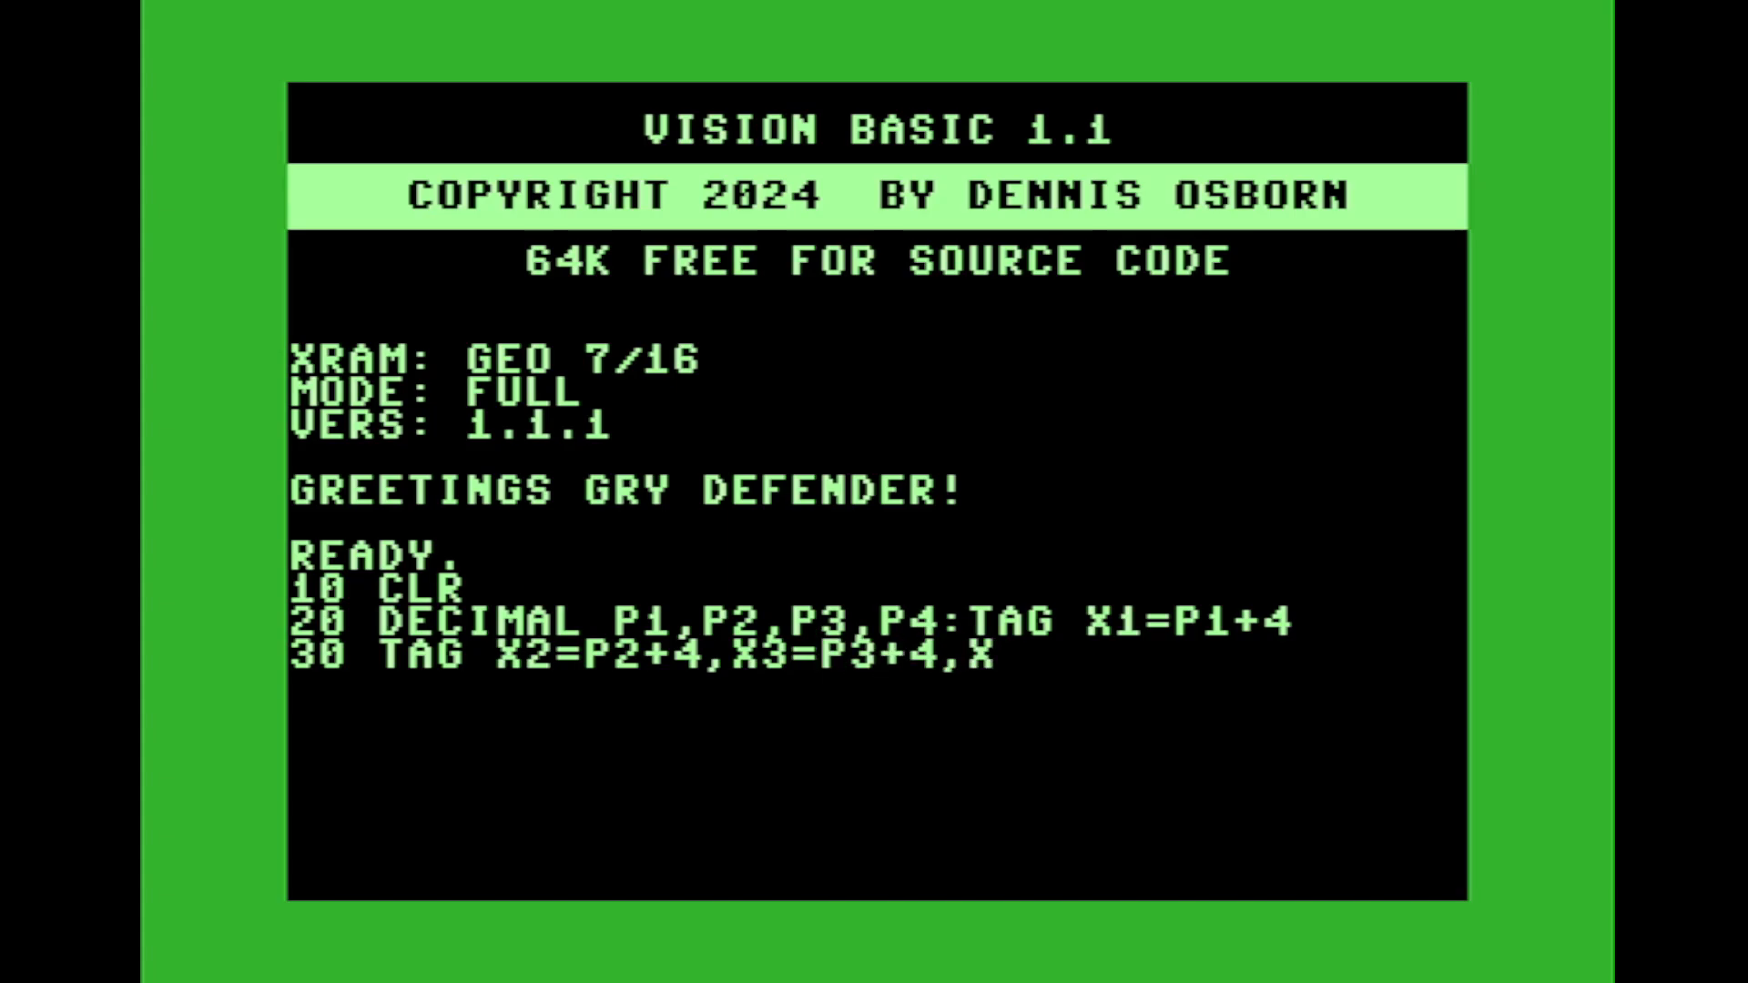
text(4=P4)
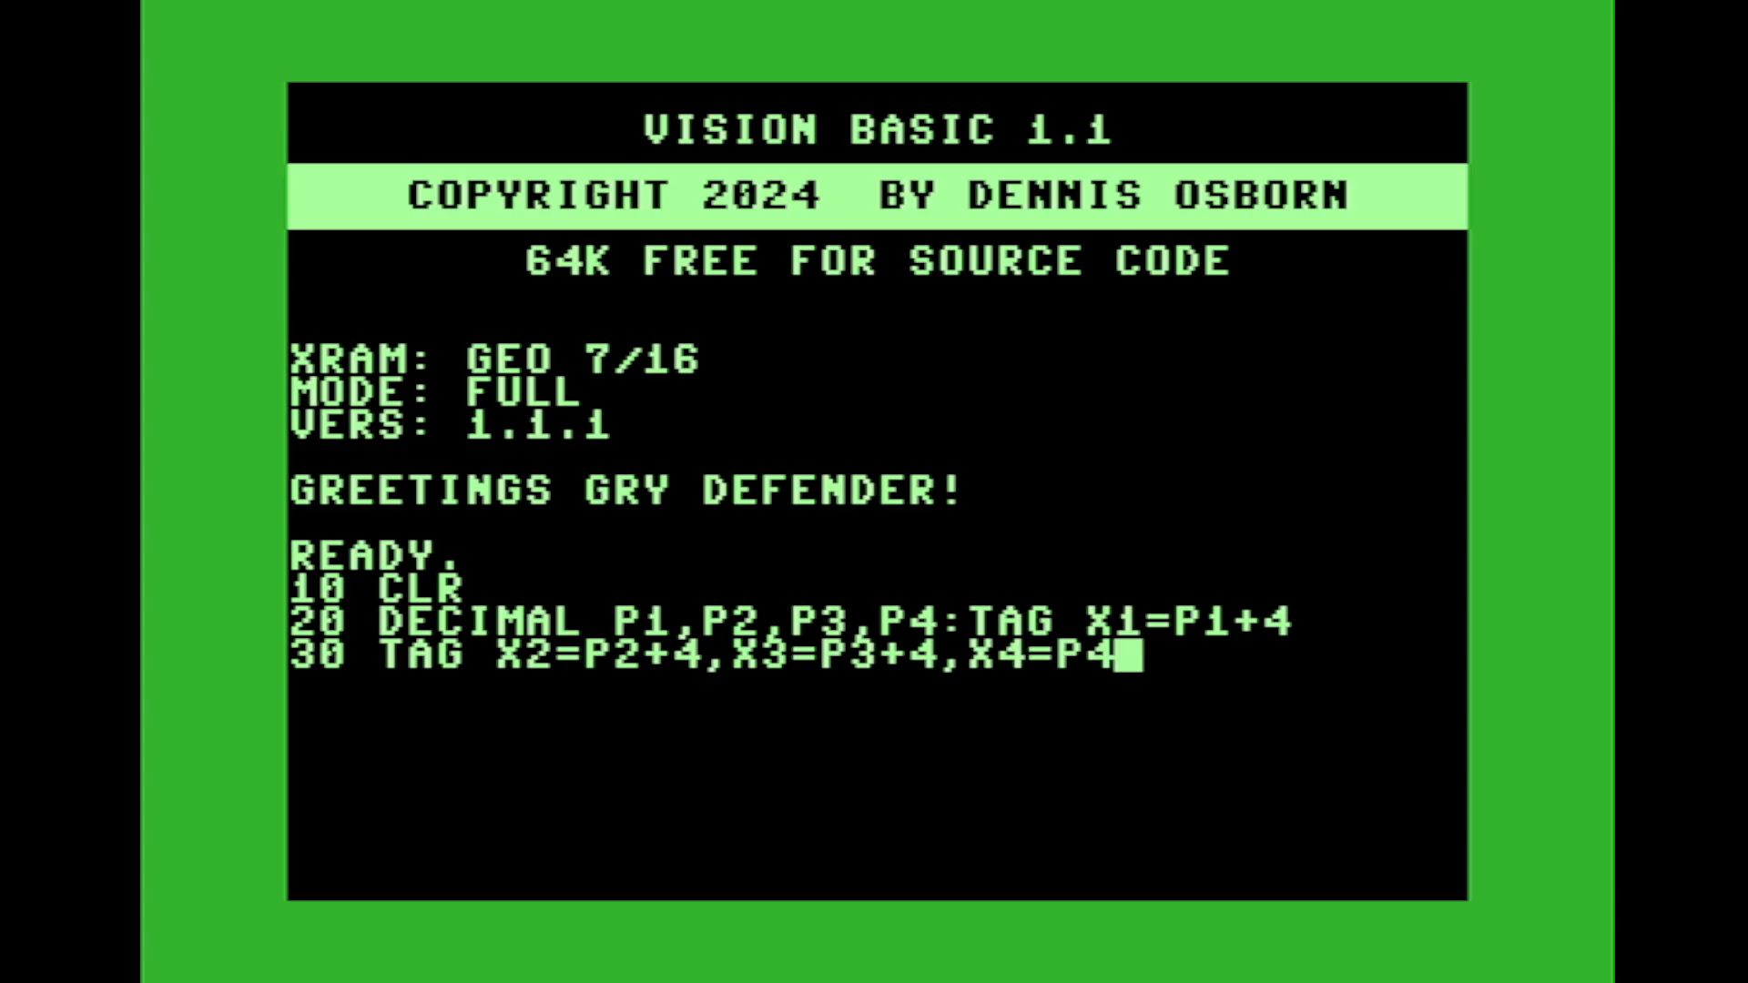
text(+4)
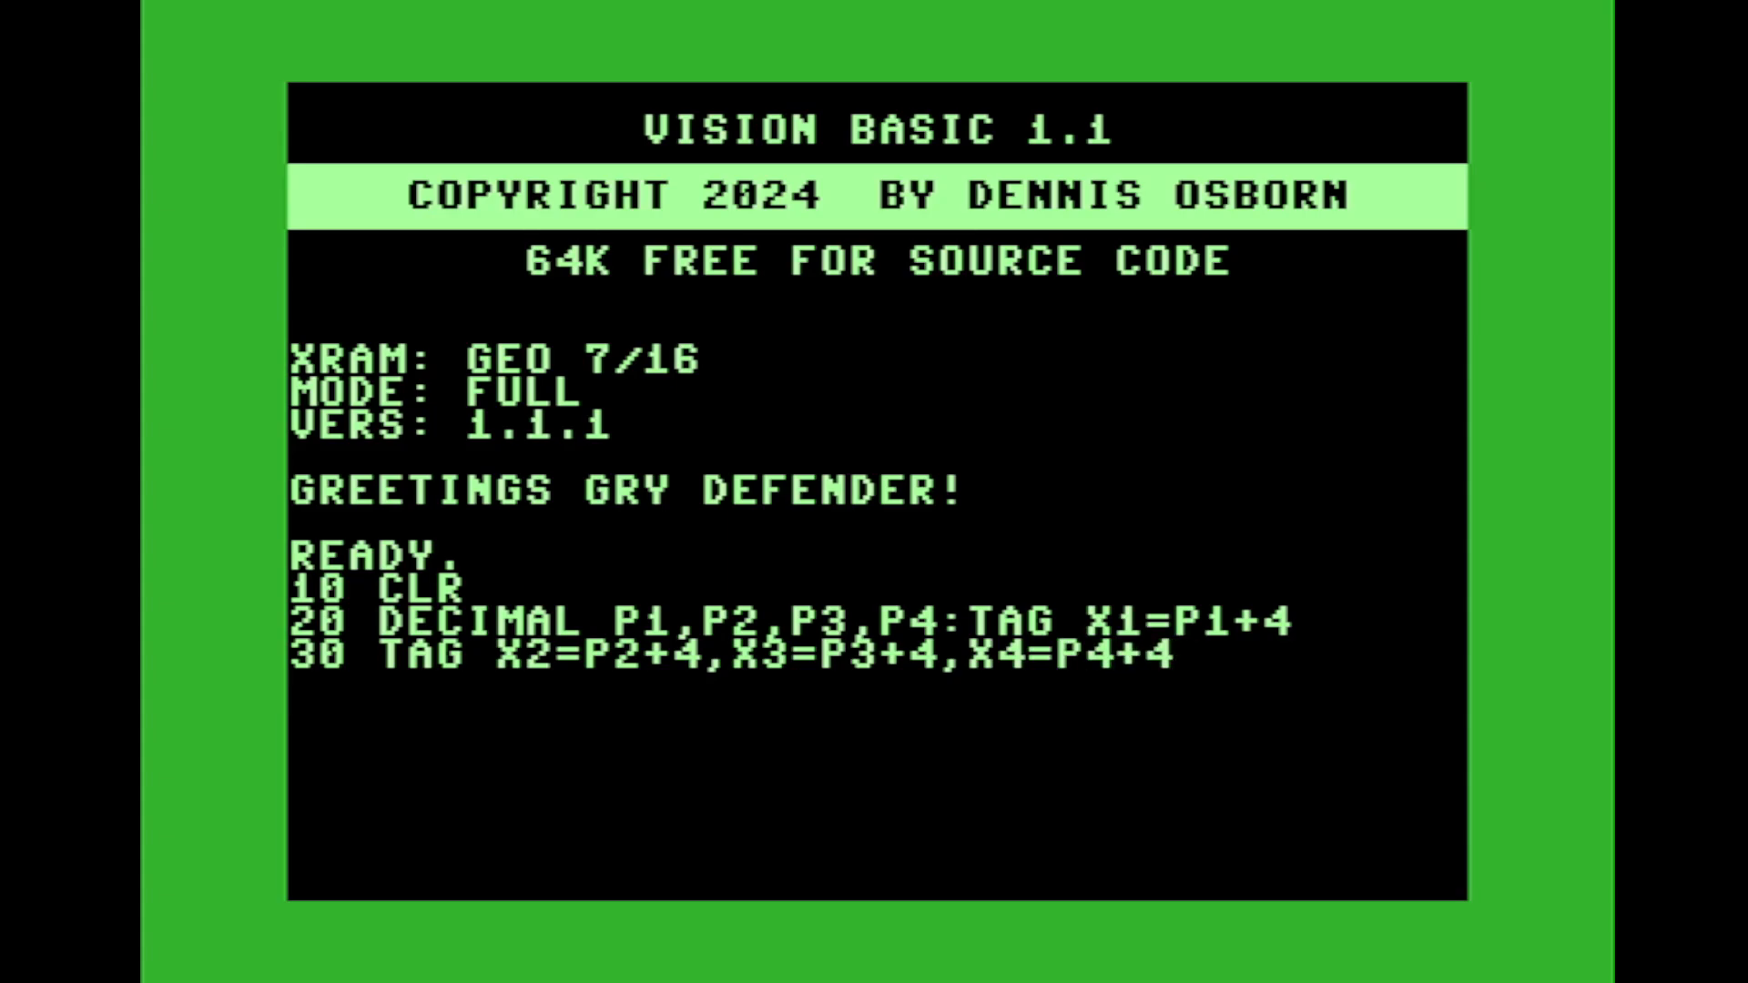
key(enter)
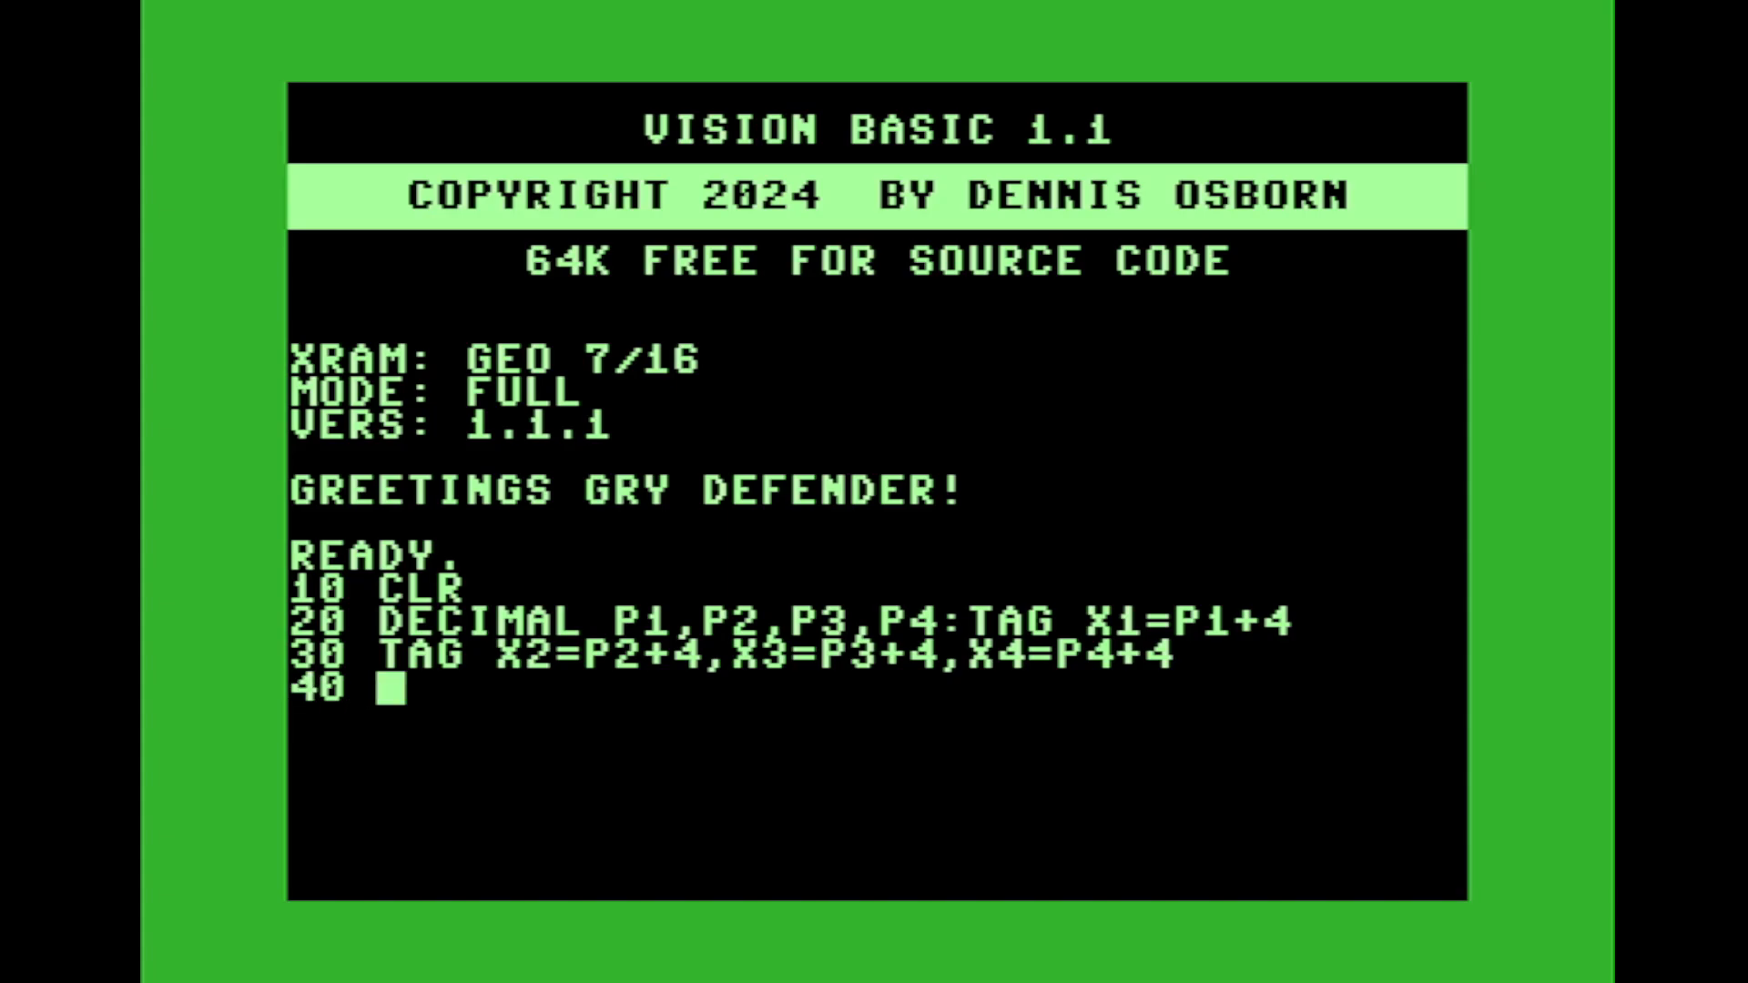
text(PRINT)
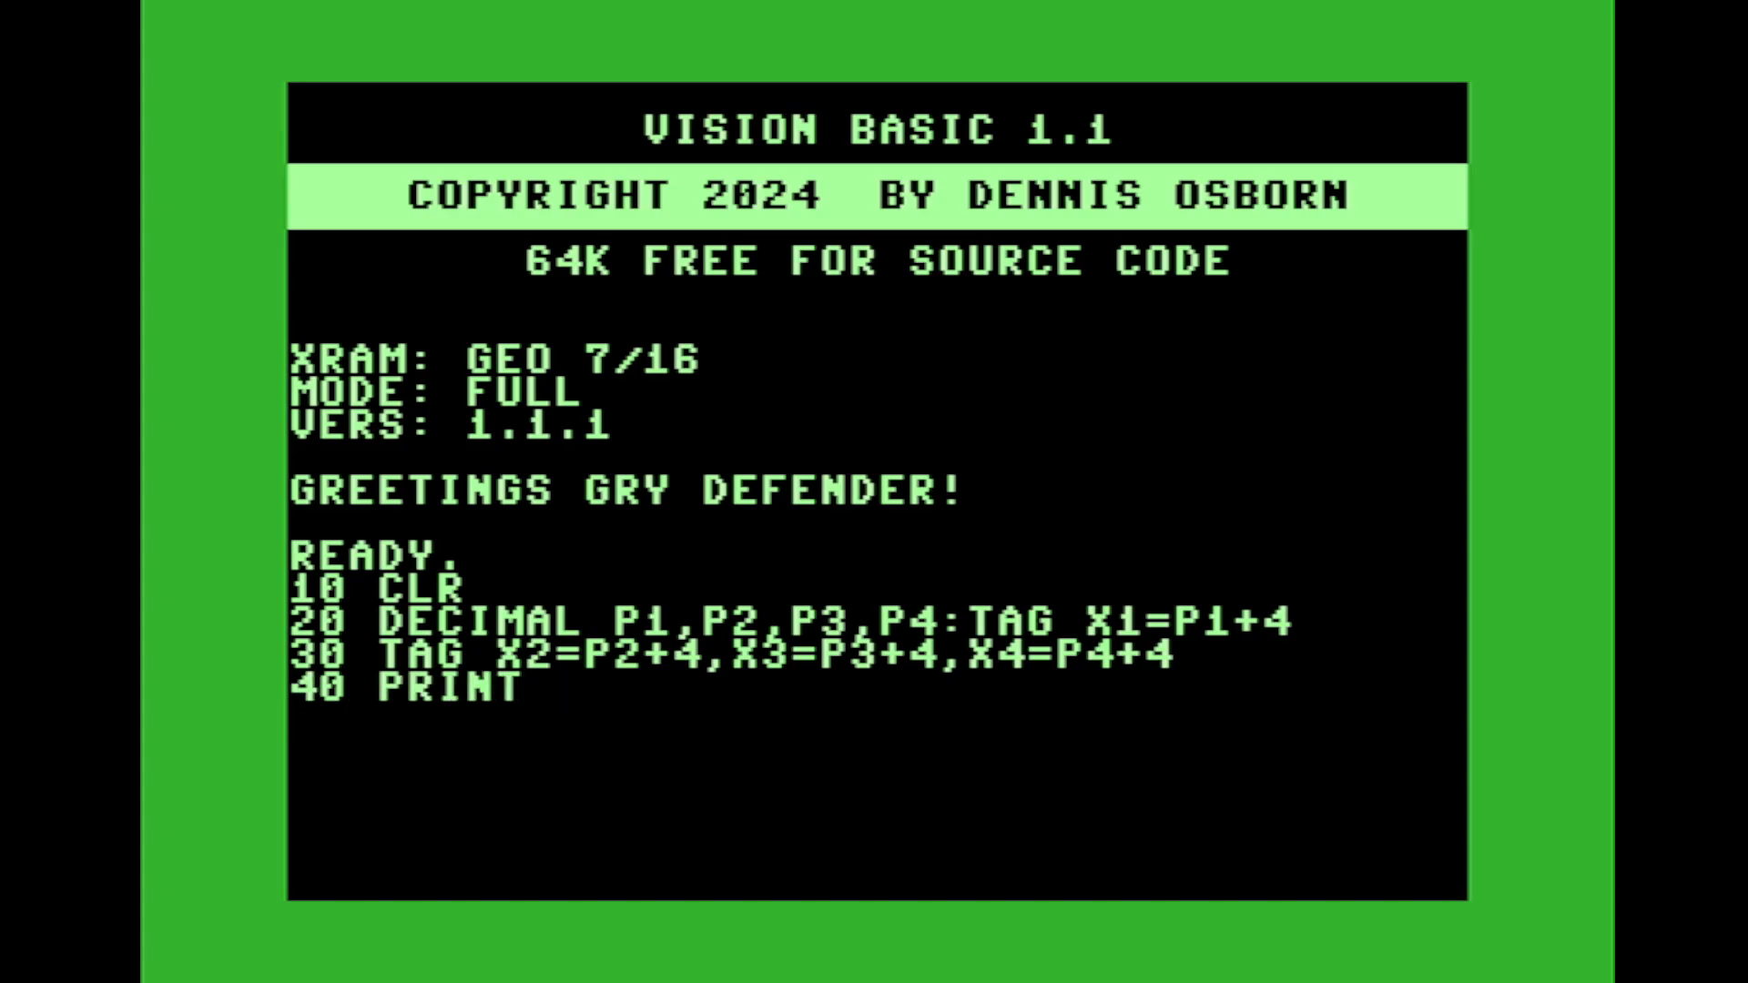
text(P1,P2,)
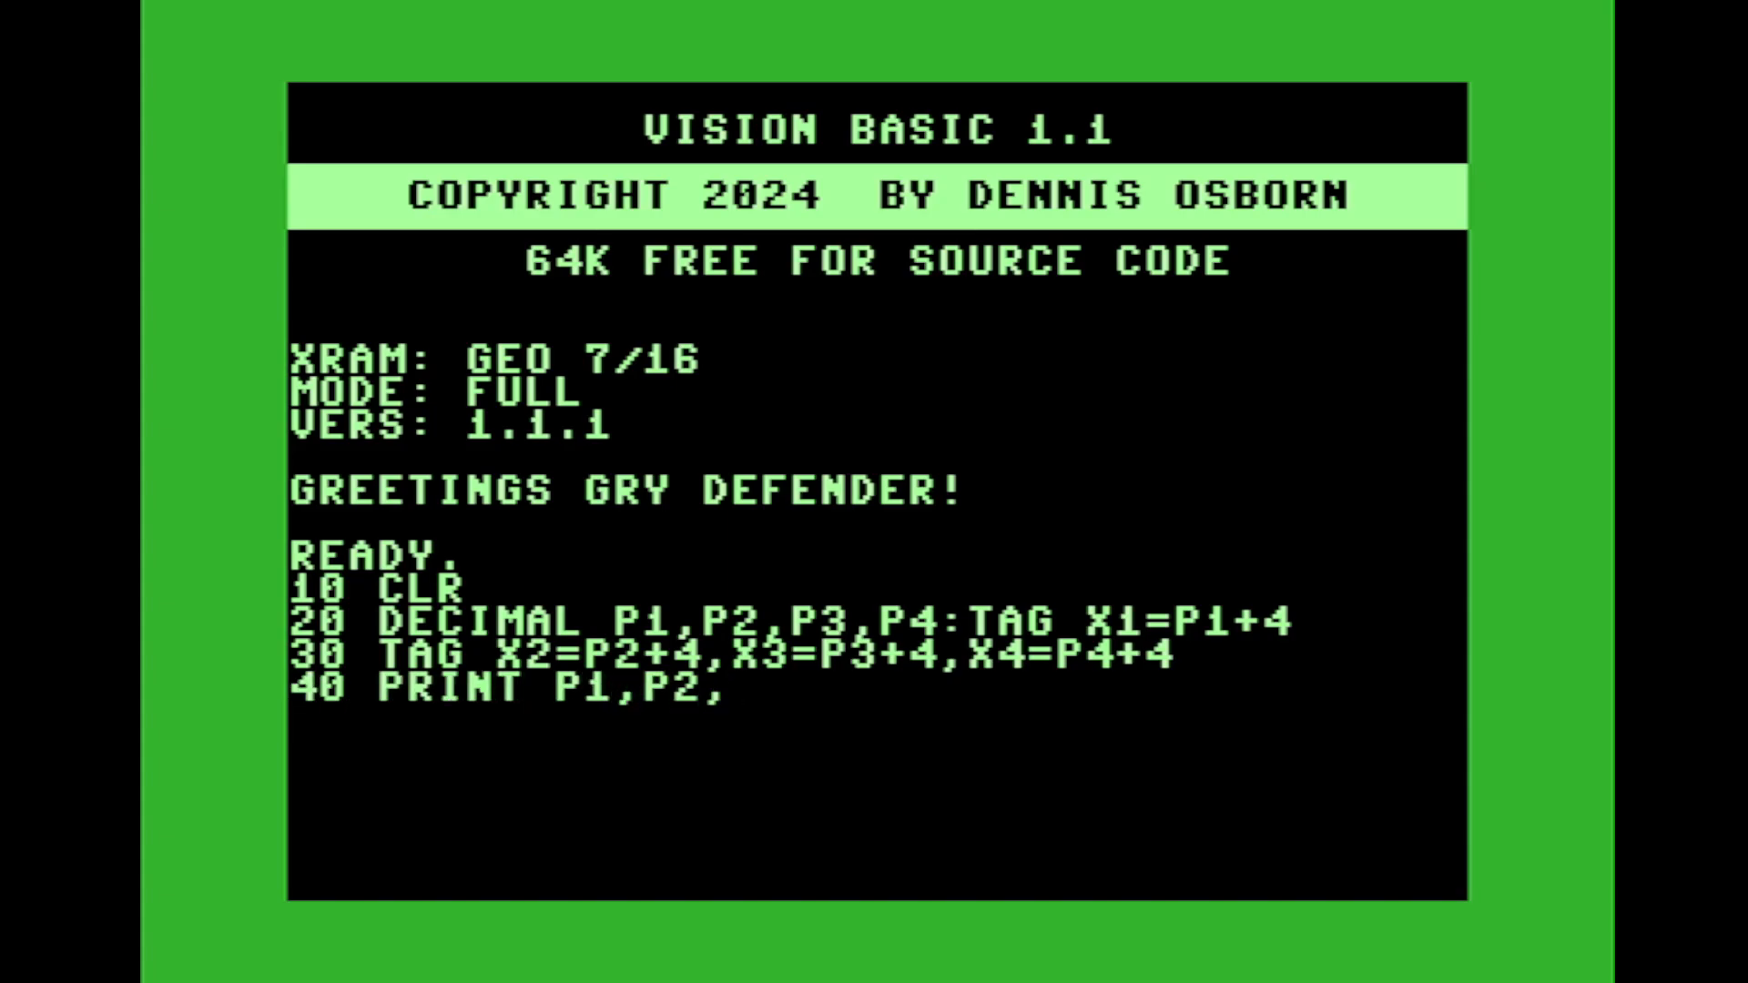
- Complete PRINT P1,P2,P3,P4 and RUN the program to print four zeros
text(P3,P4)
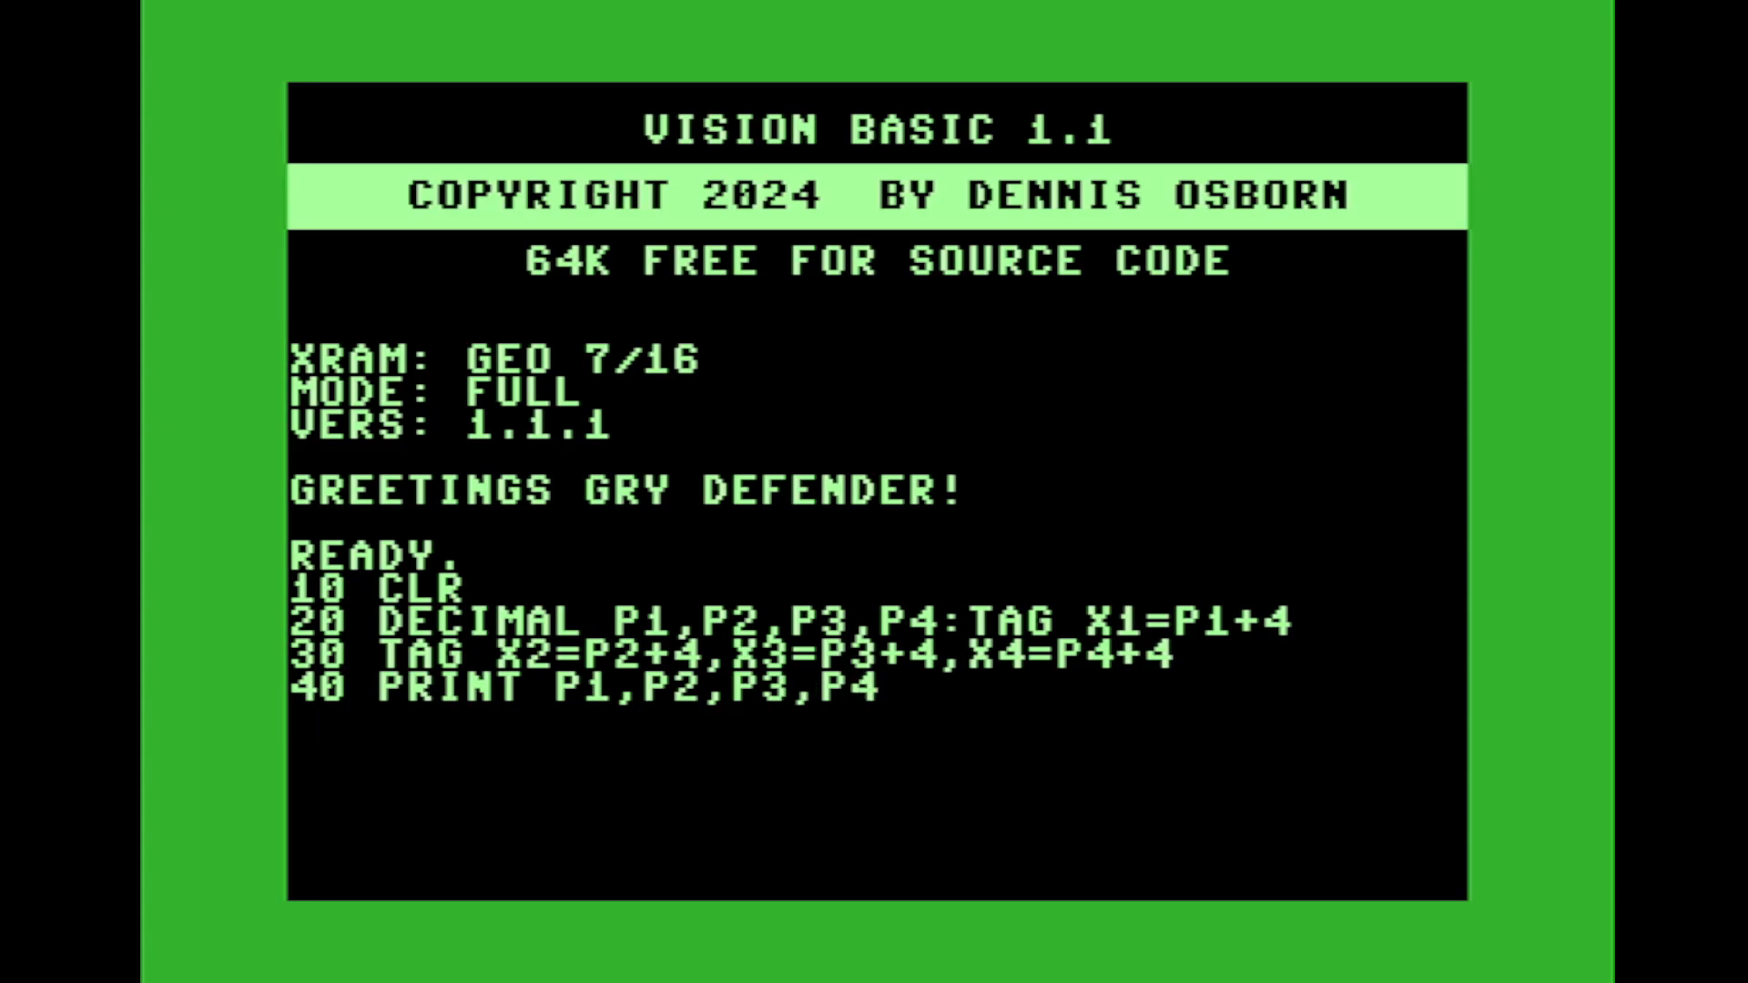
text(RUN)
text(LIST)
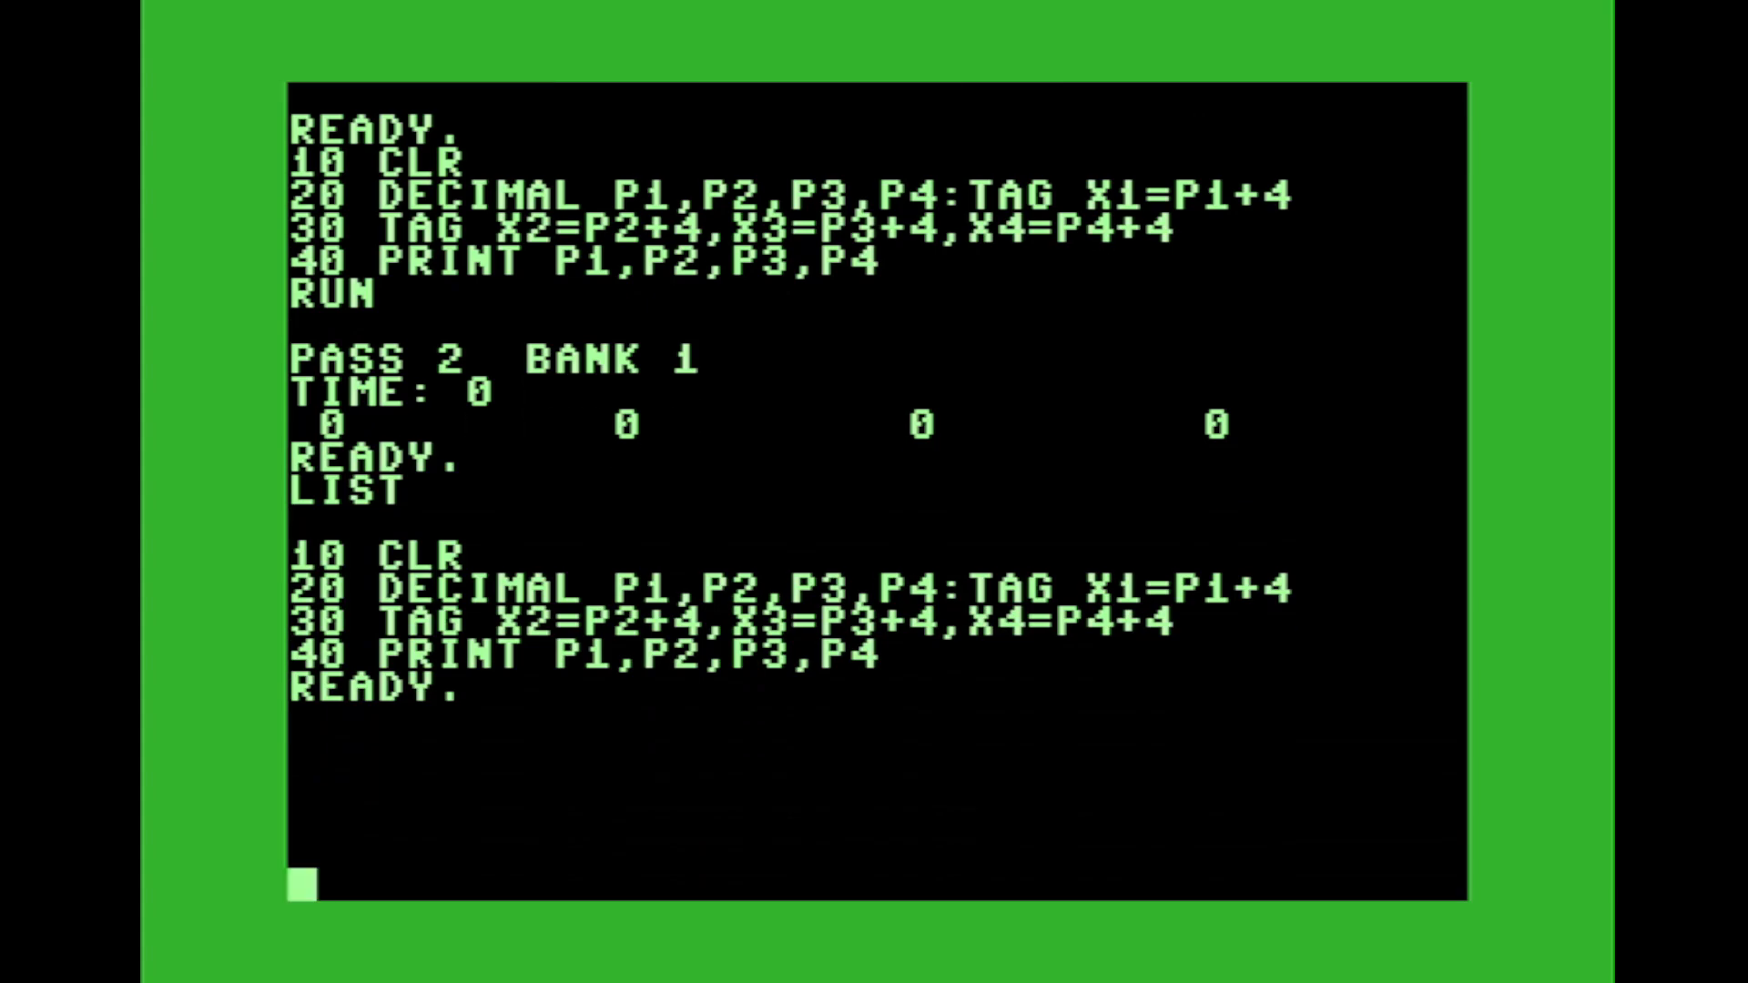
- Start PROC TEST on line 1000 with machine code storing 1 into X1 and 2 into X2
text(1000)
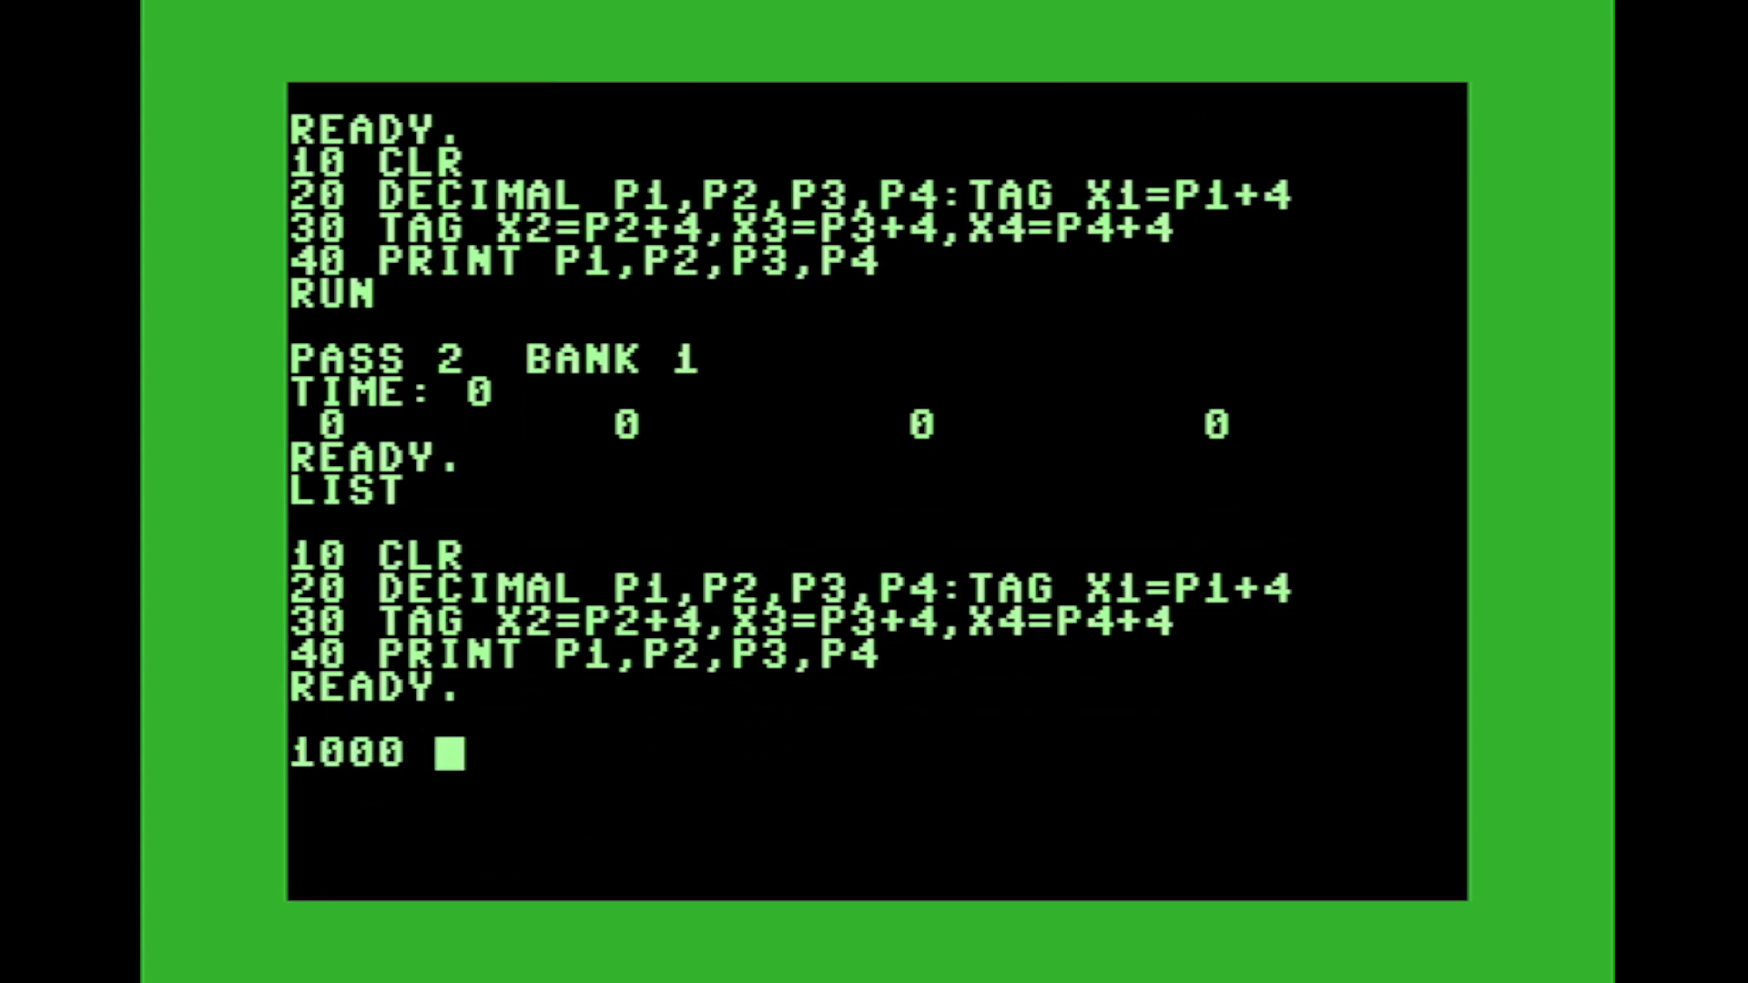
text(PROC)
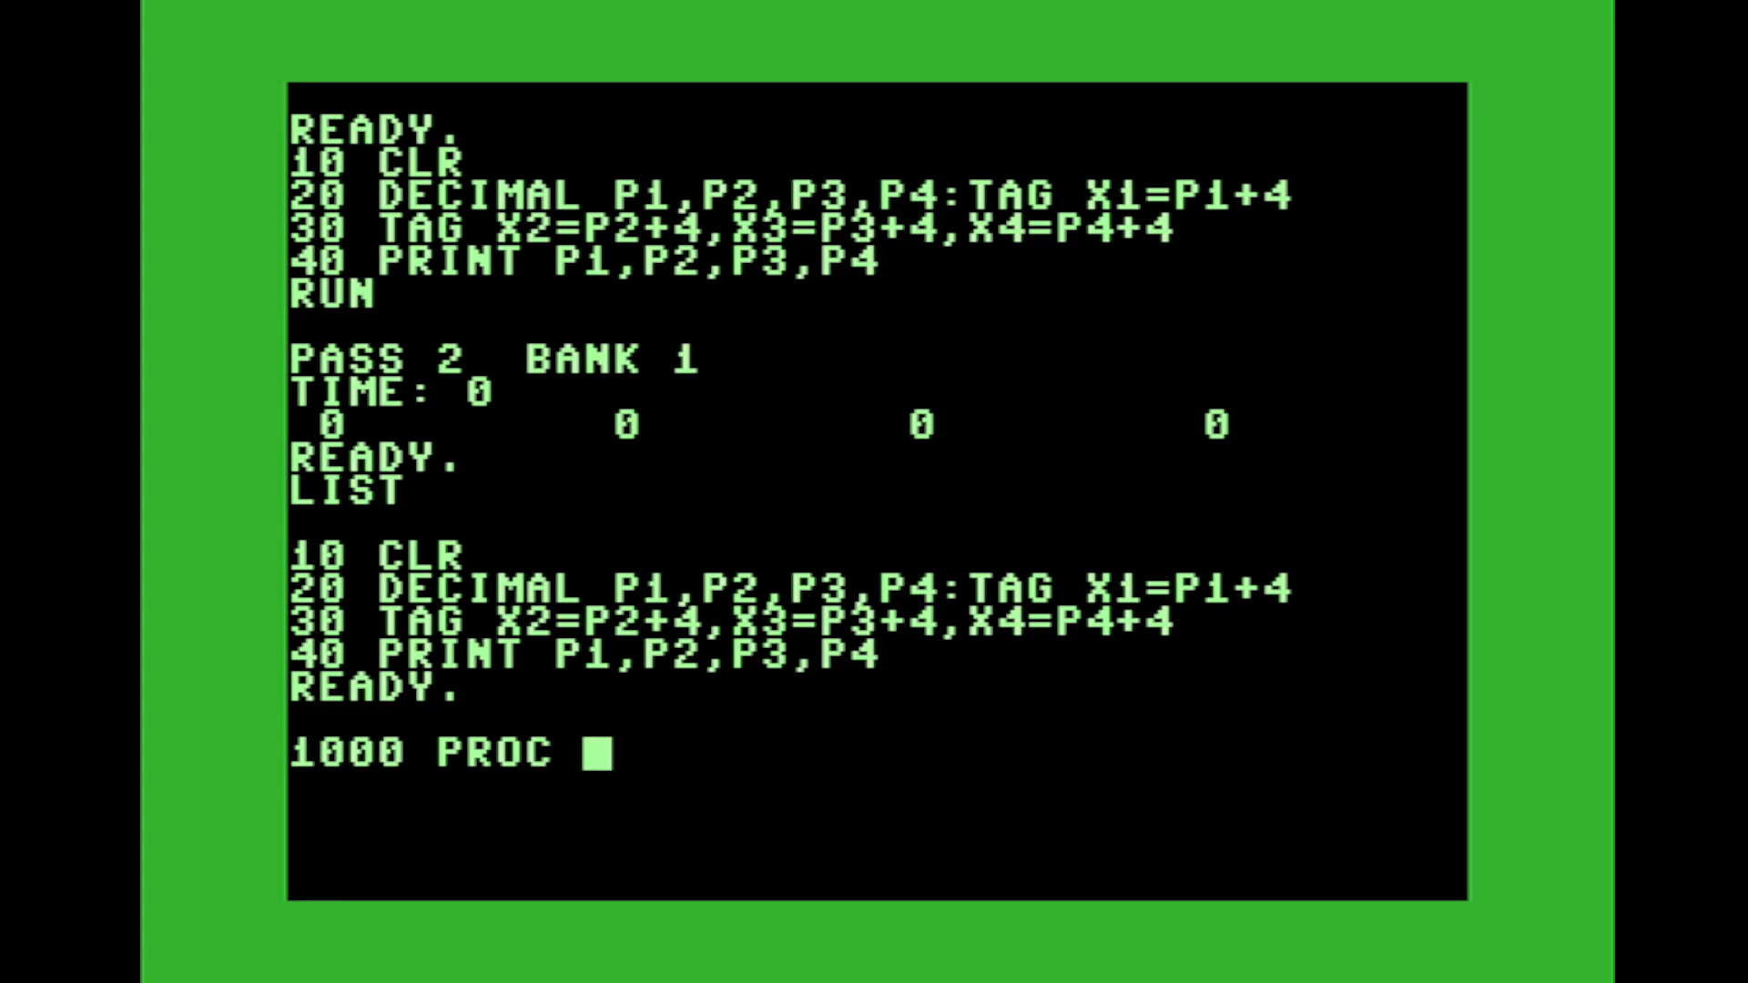
text(TEST)
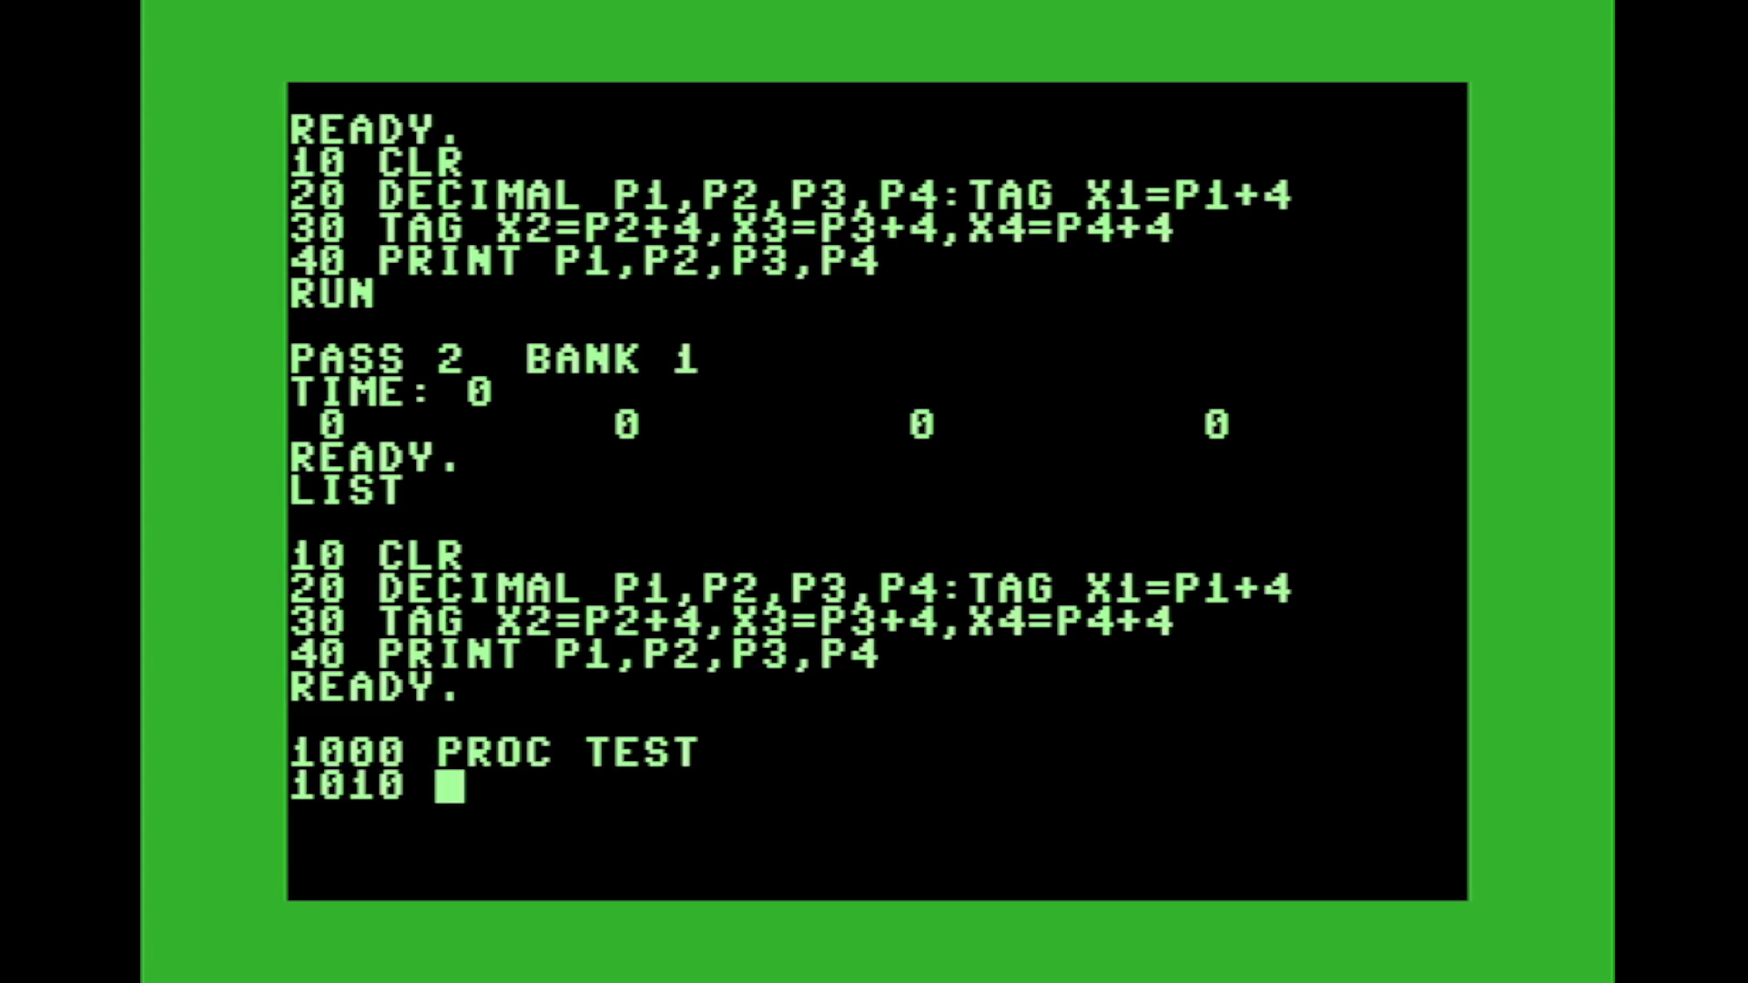
text(:)
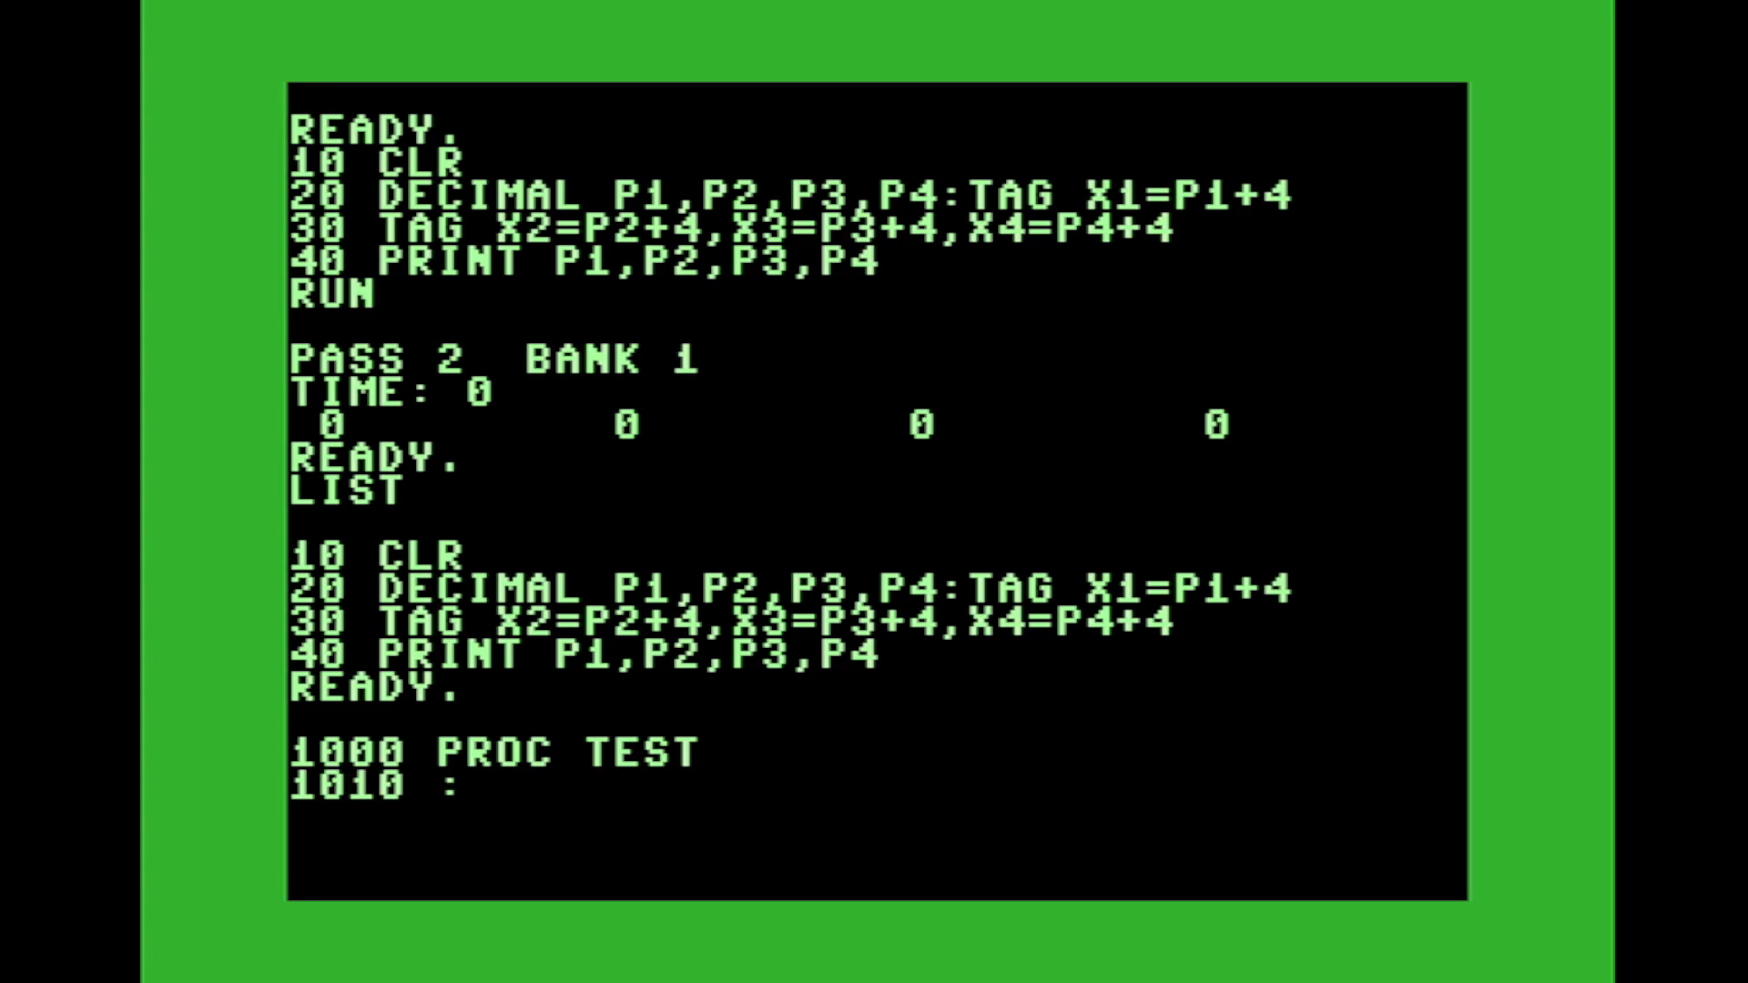
text([)
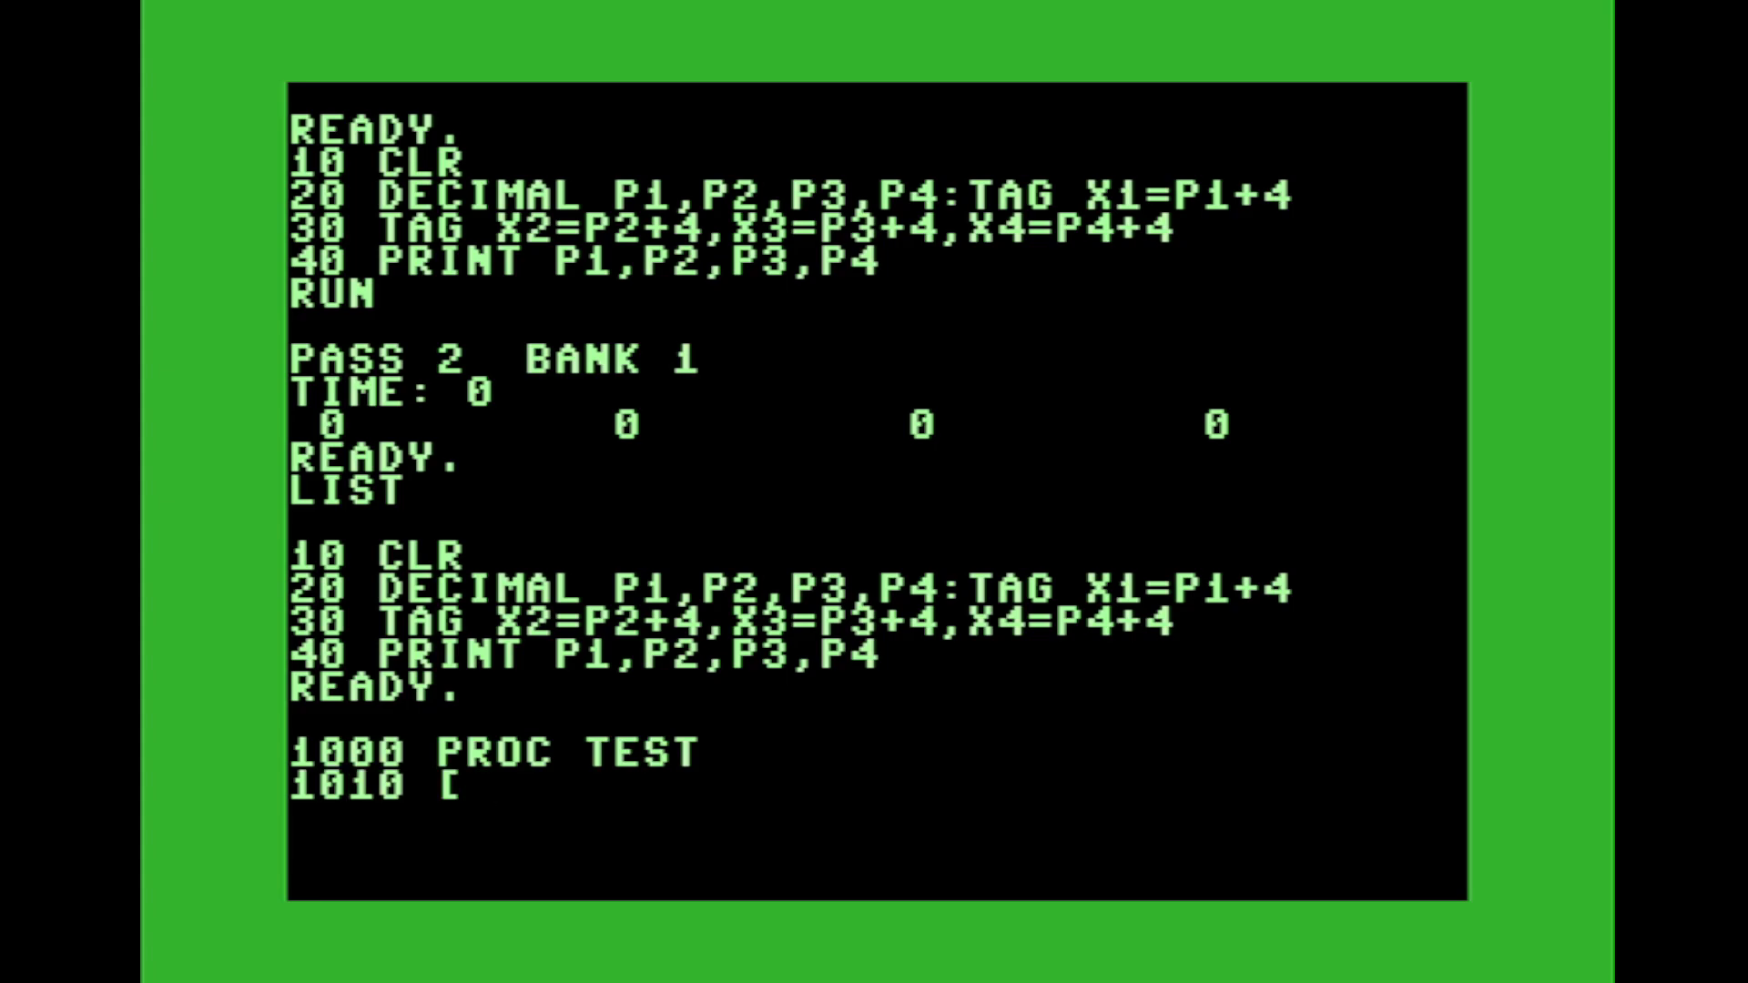
text(LDA)
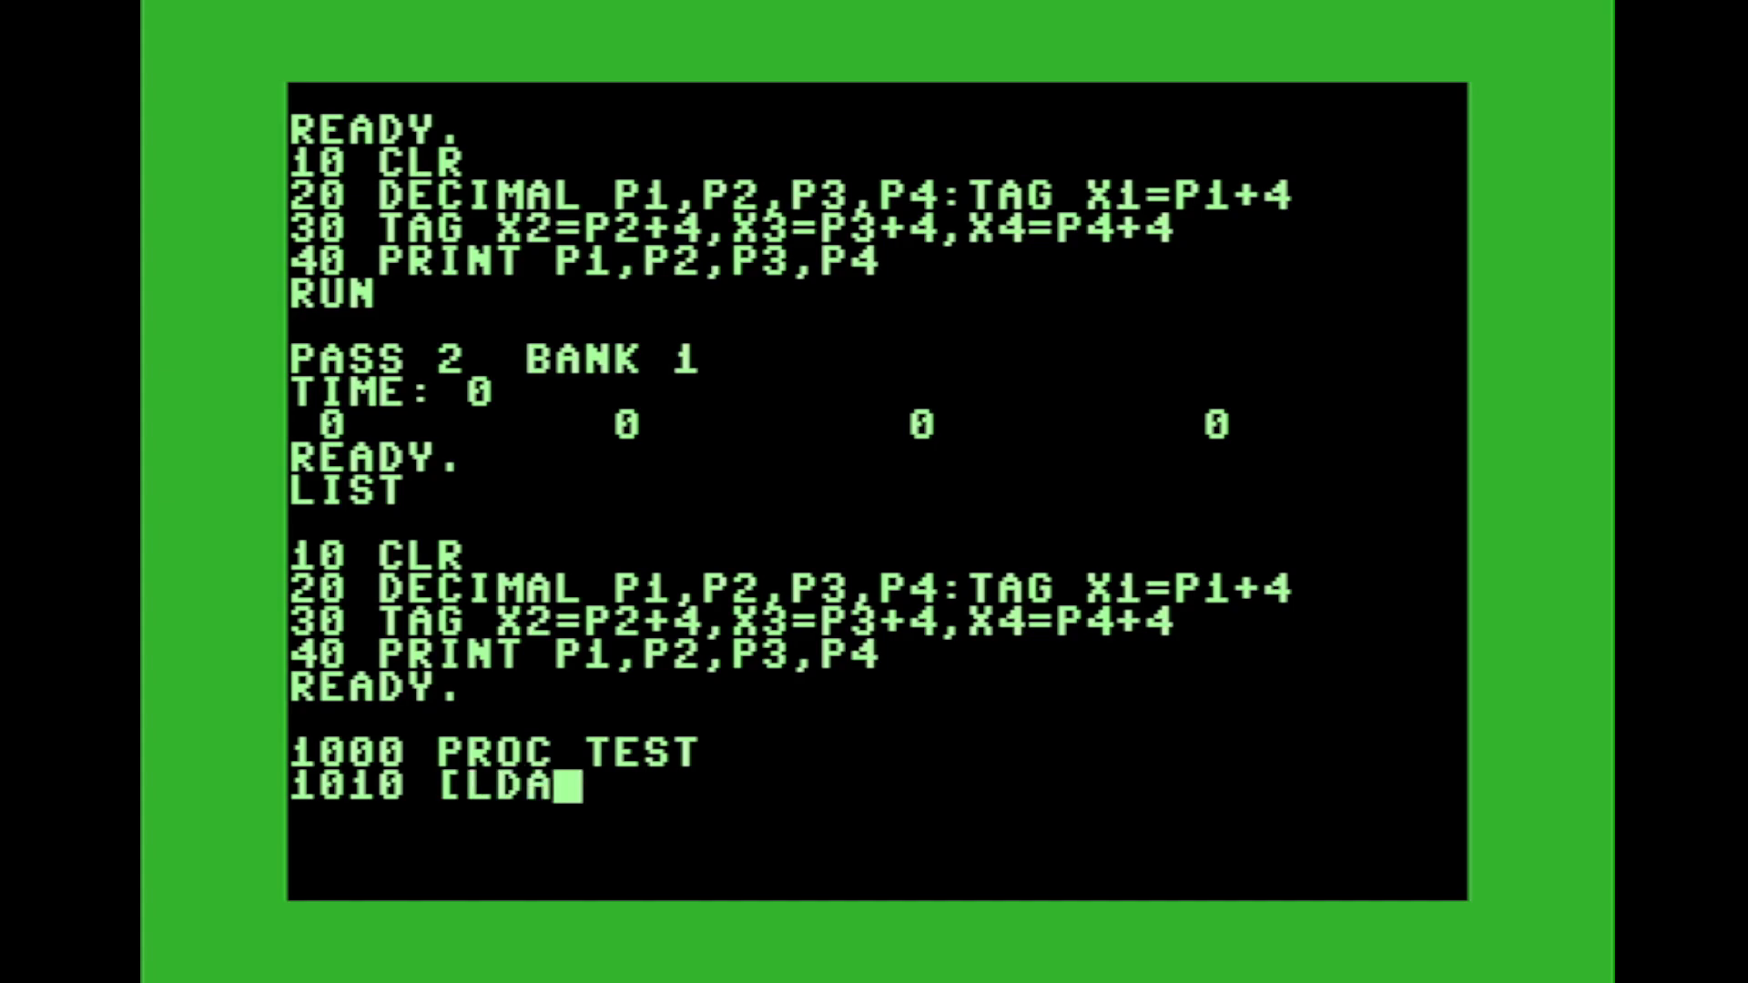
text(#1)
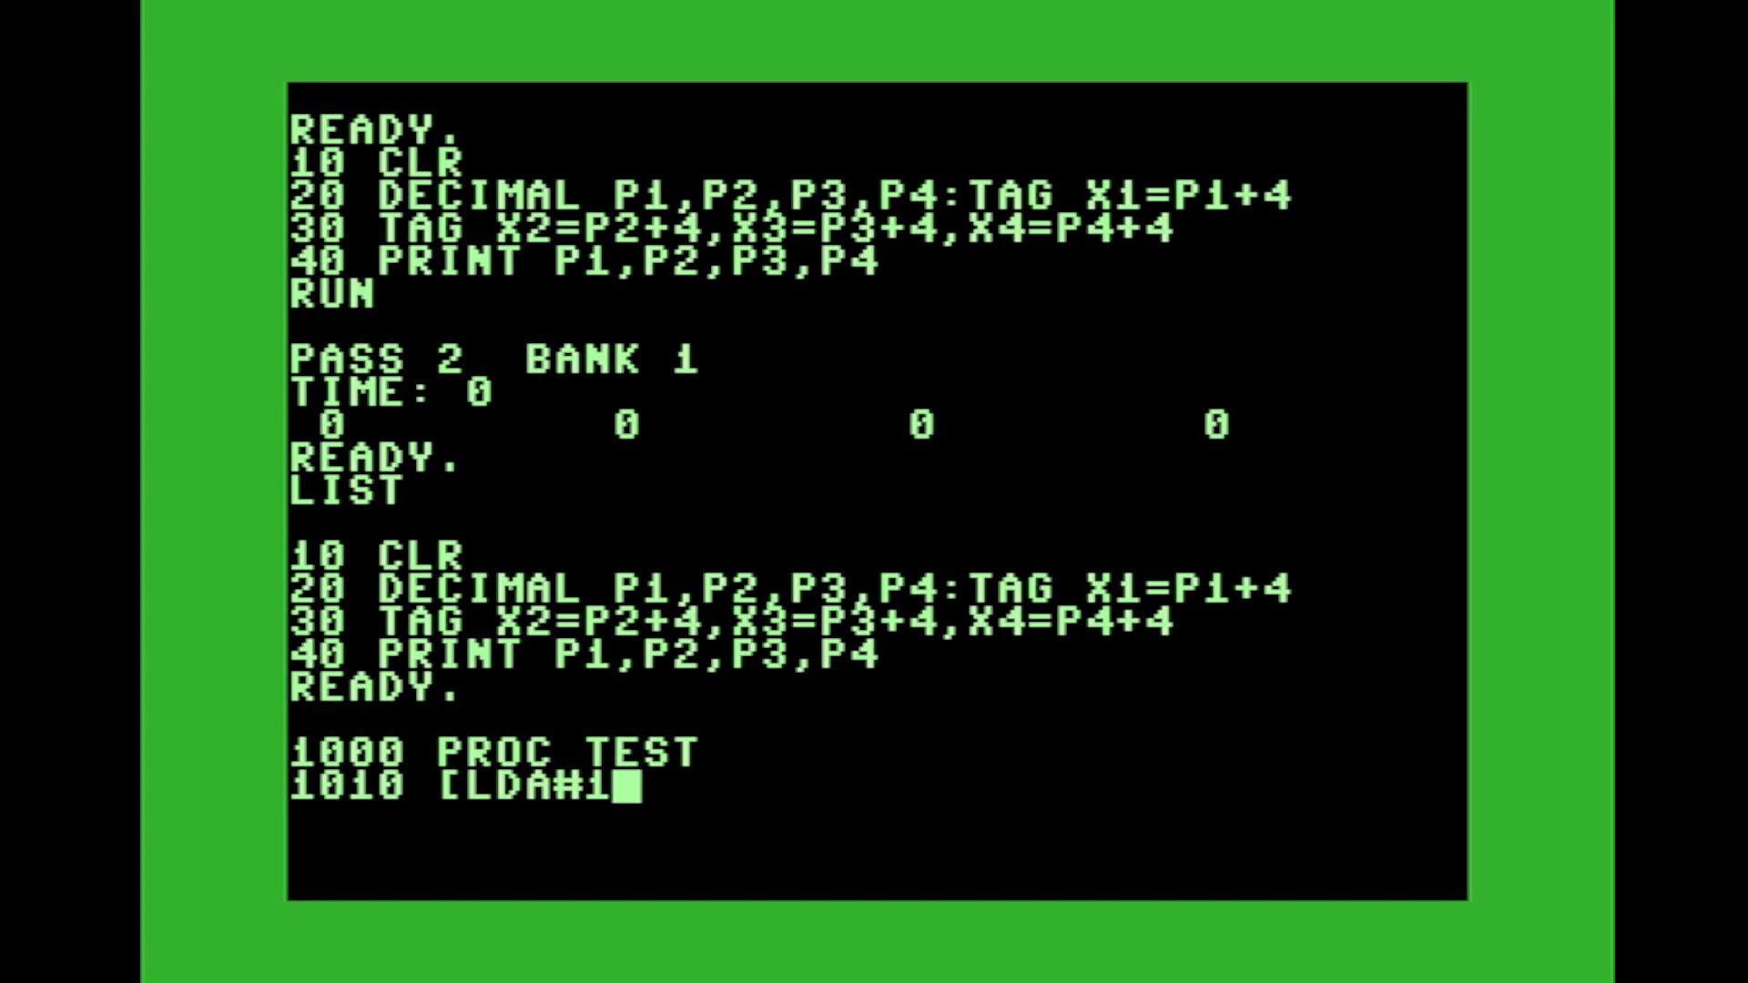
text(:STA X3)
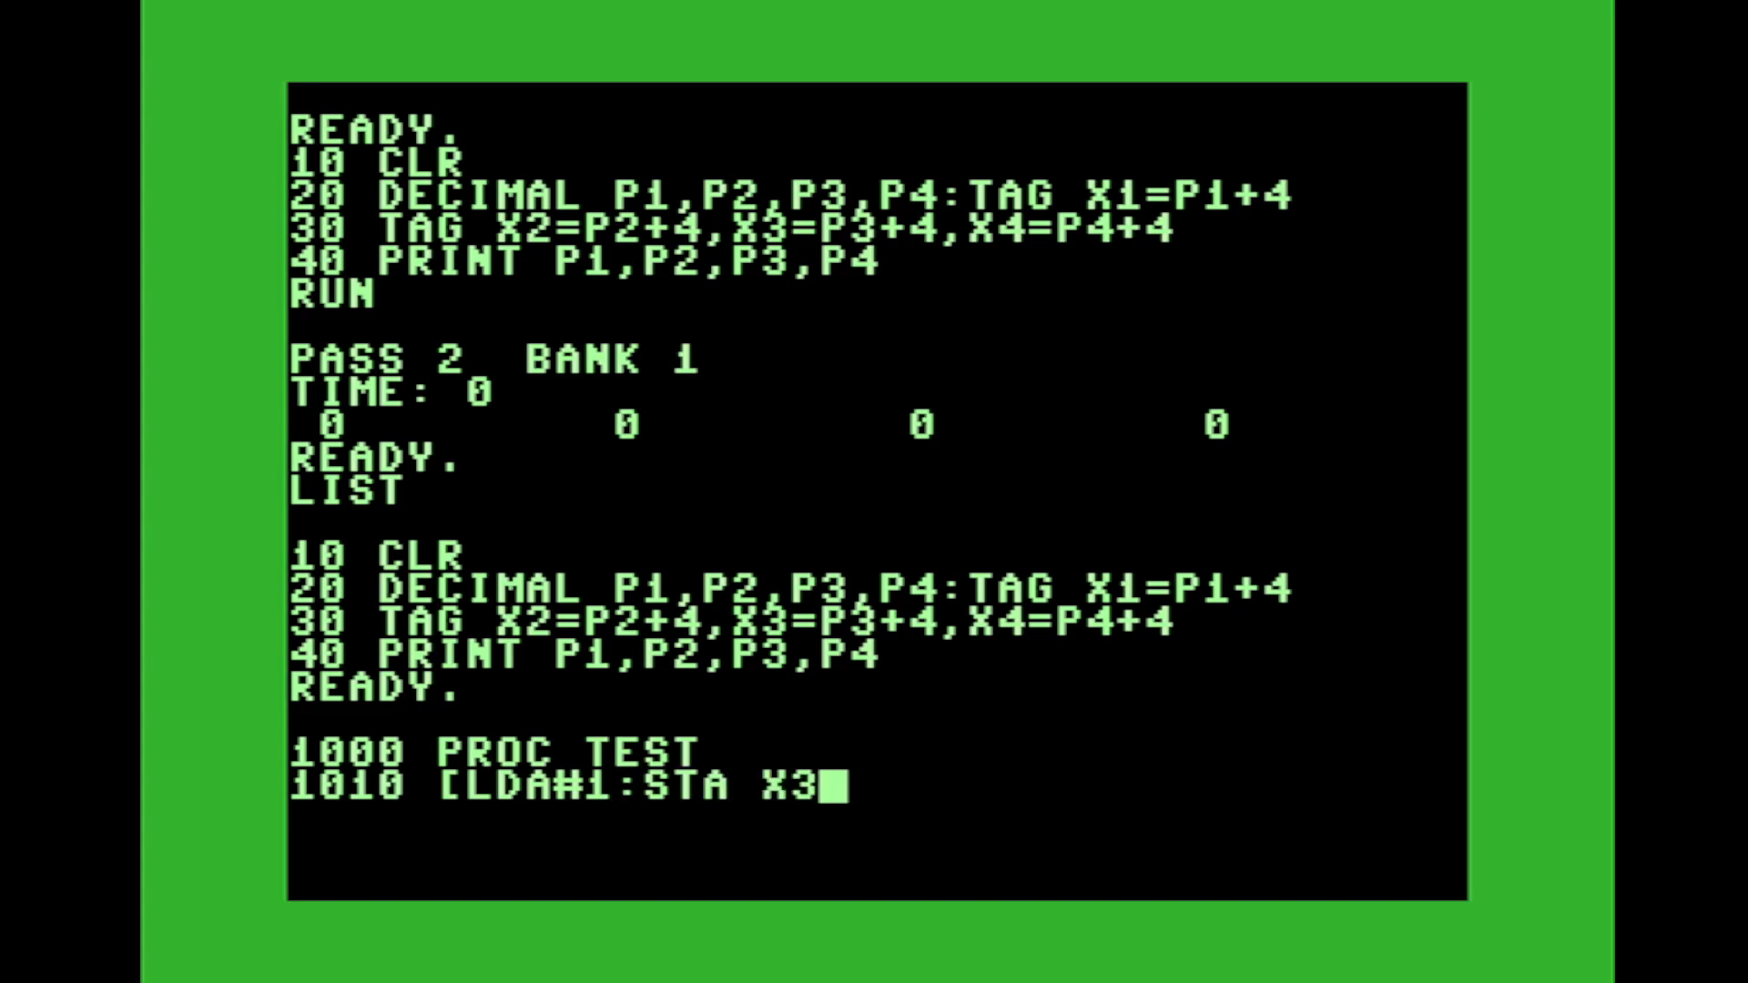
text(:LDA)
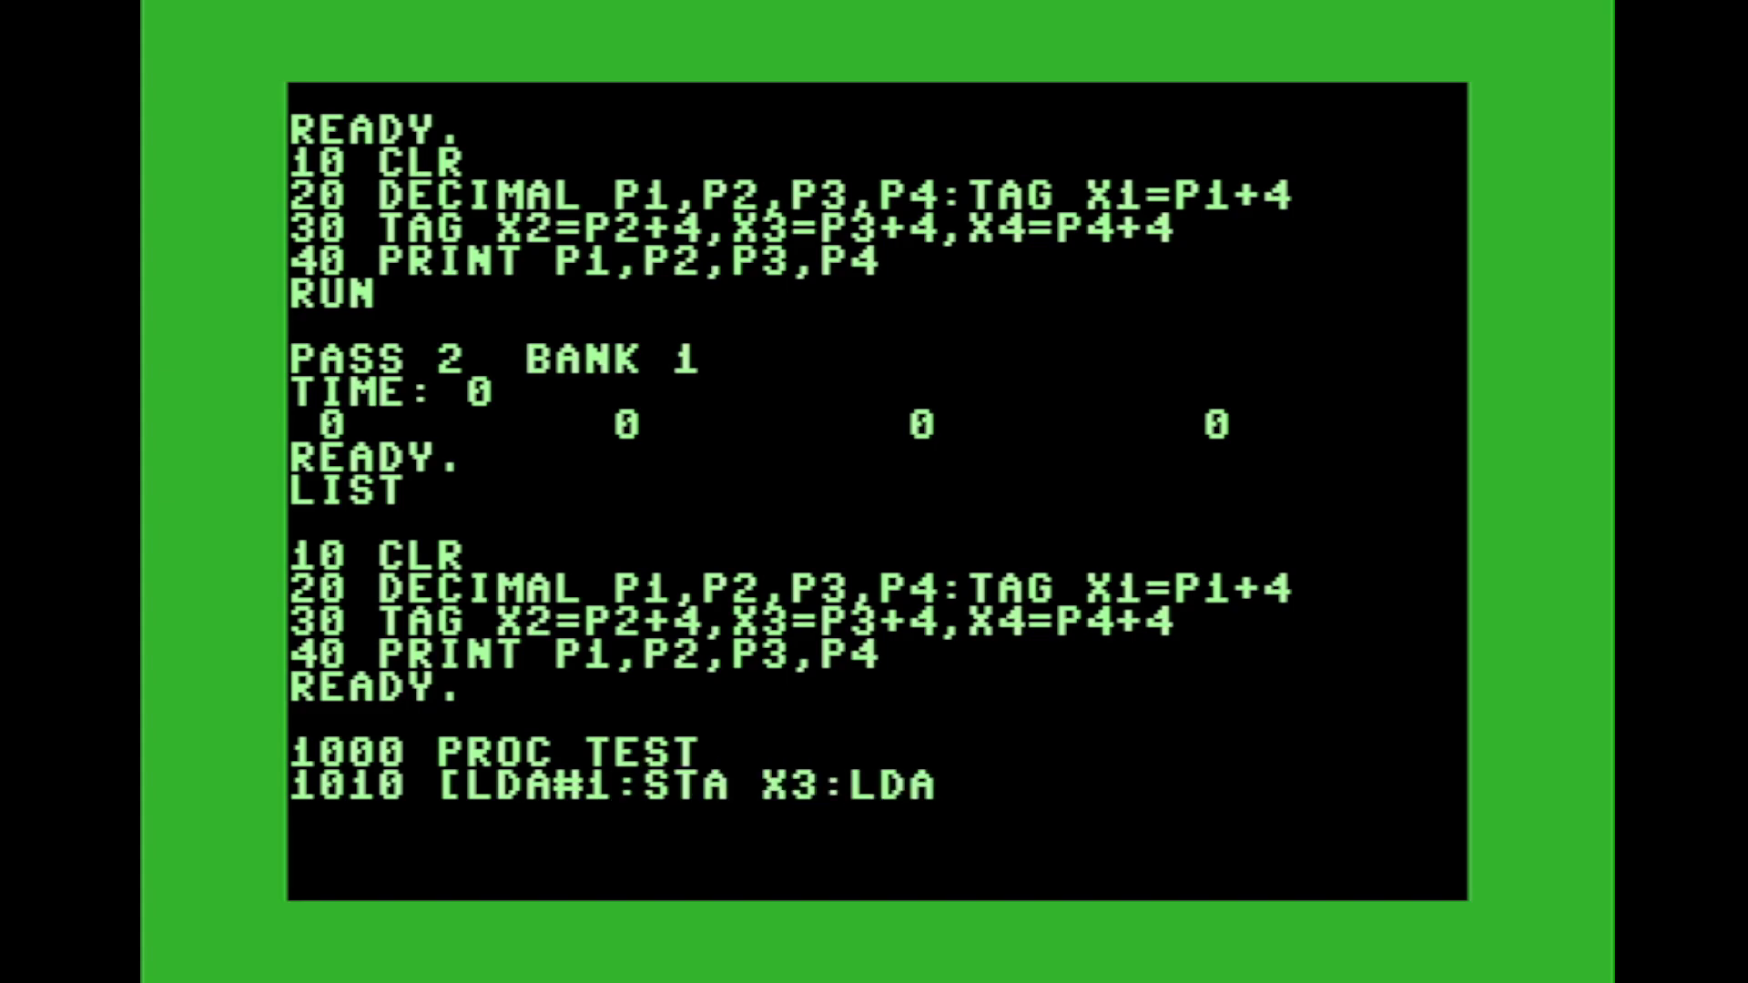
text(#2:STA)
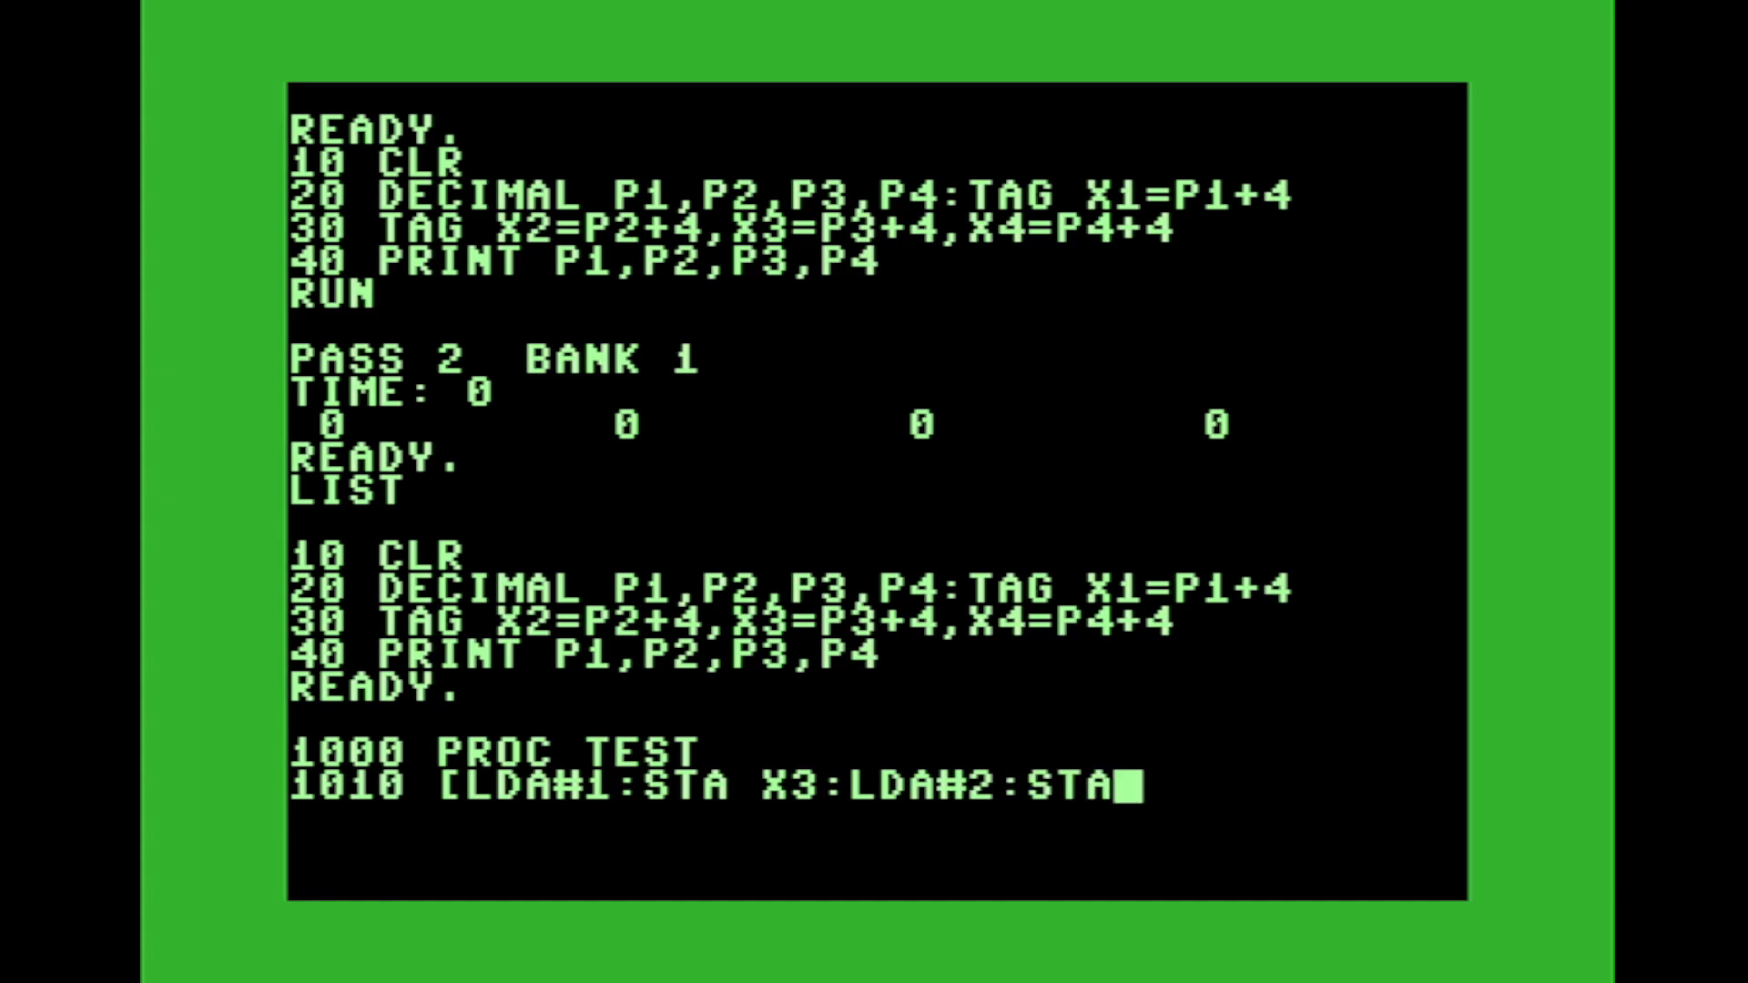
text(X4:)
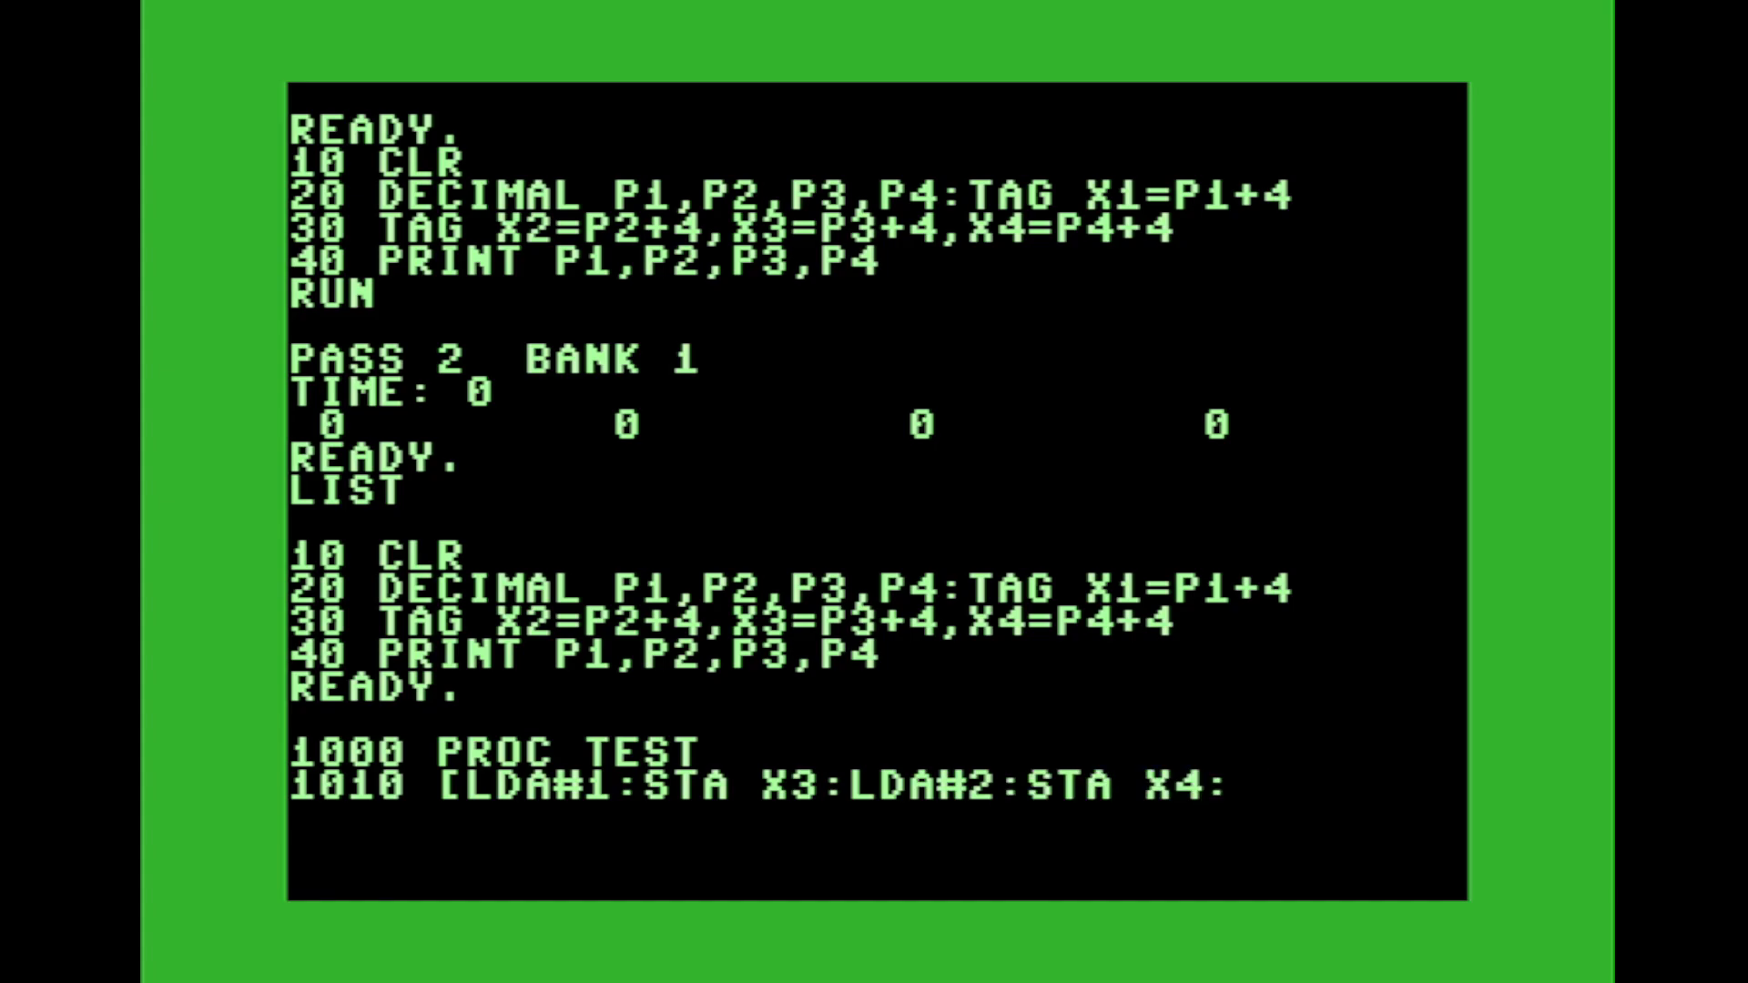
key(Backspace)
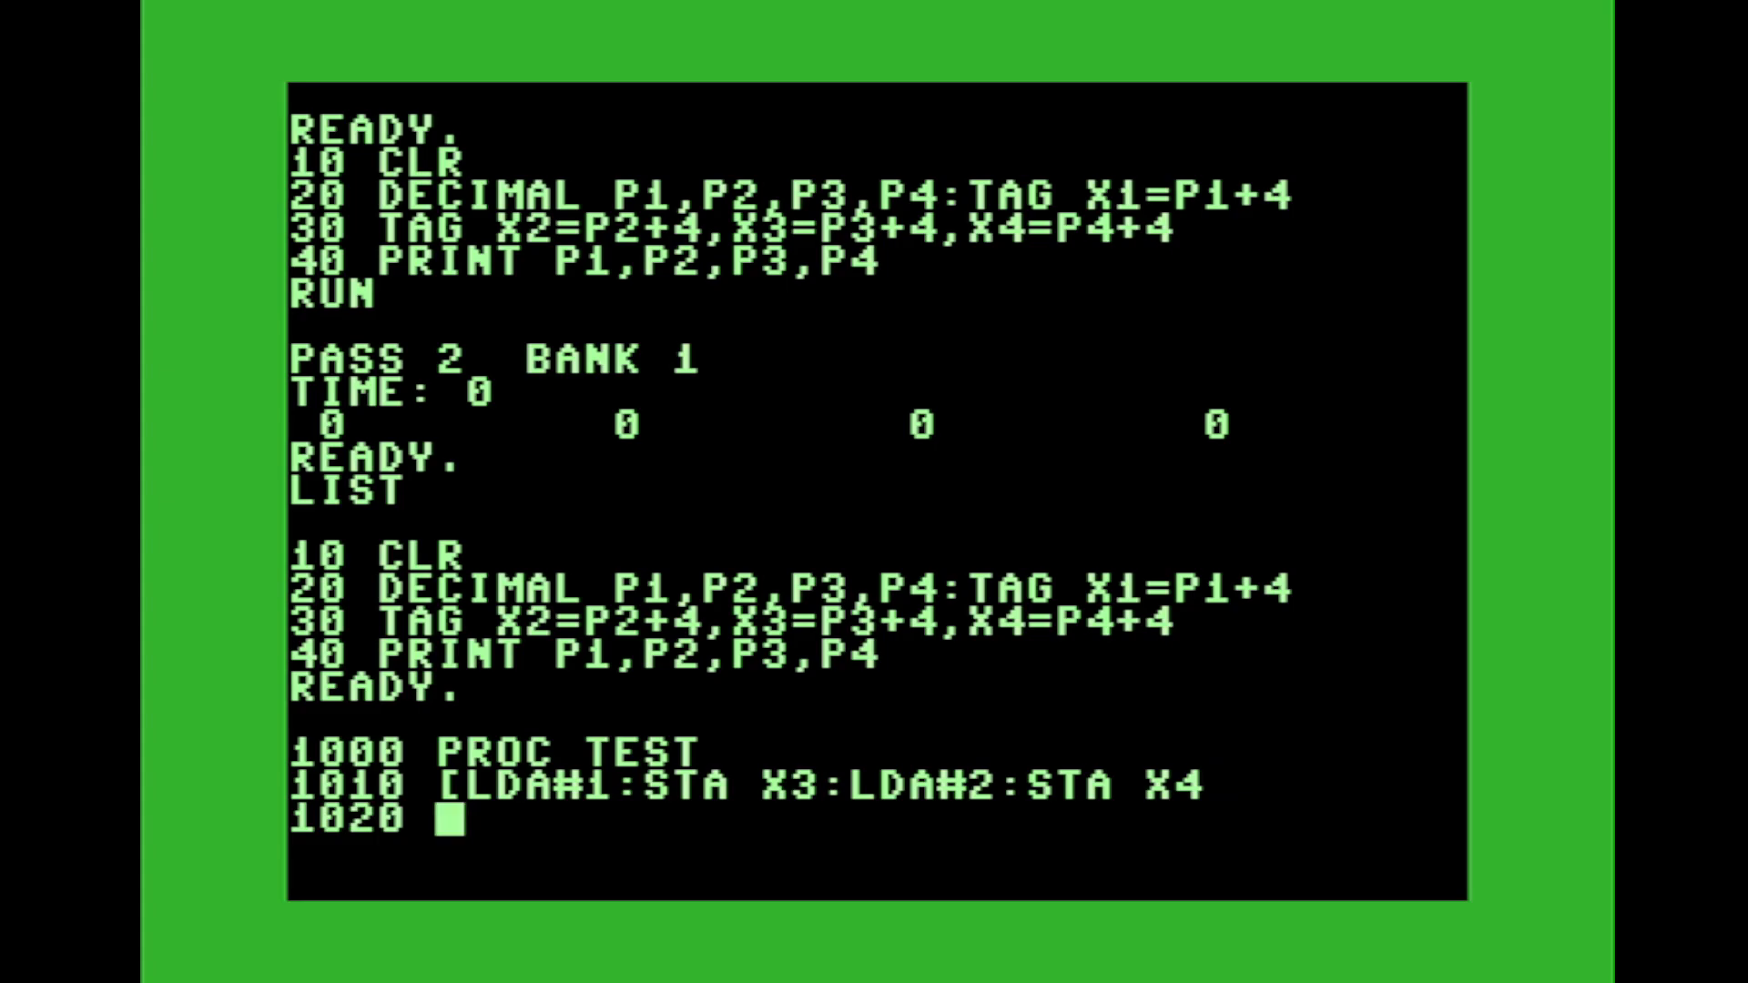
- Add the machine-code line storing 3 into X3 and 4 into X4
text([)
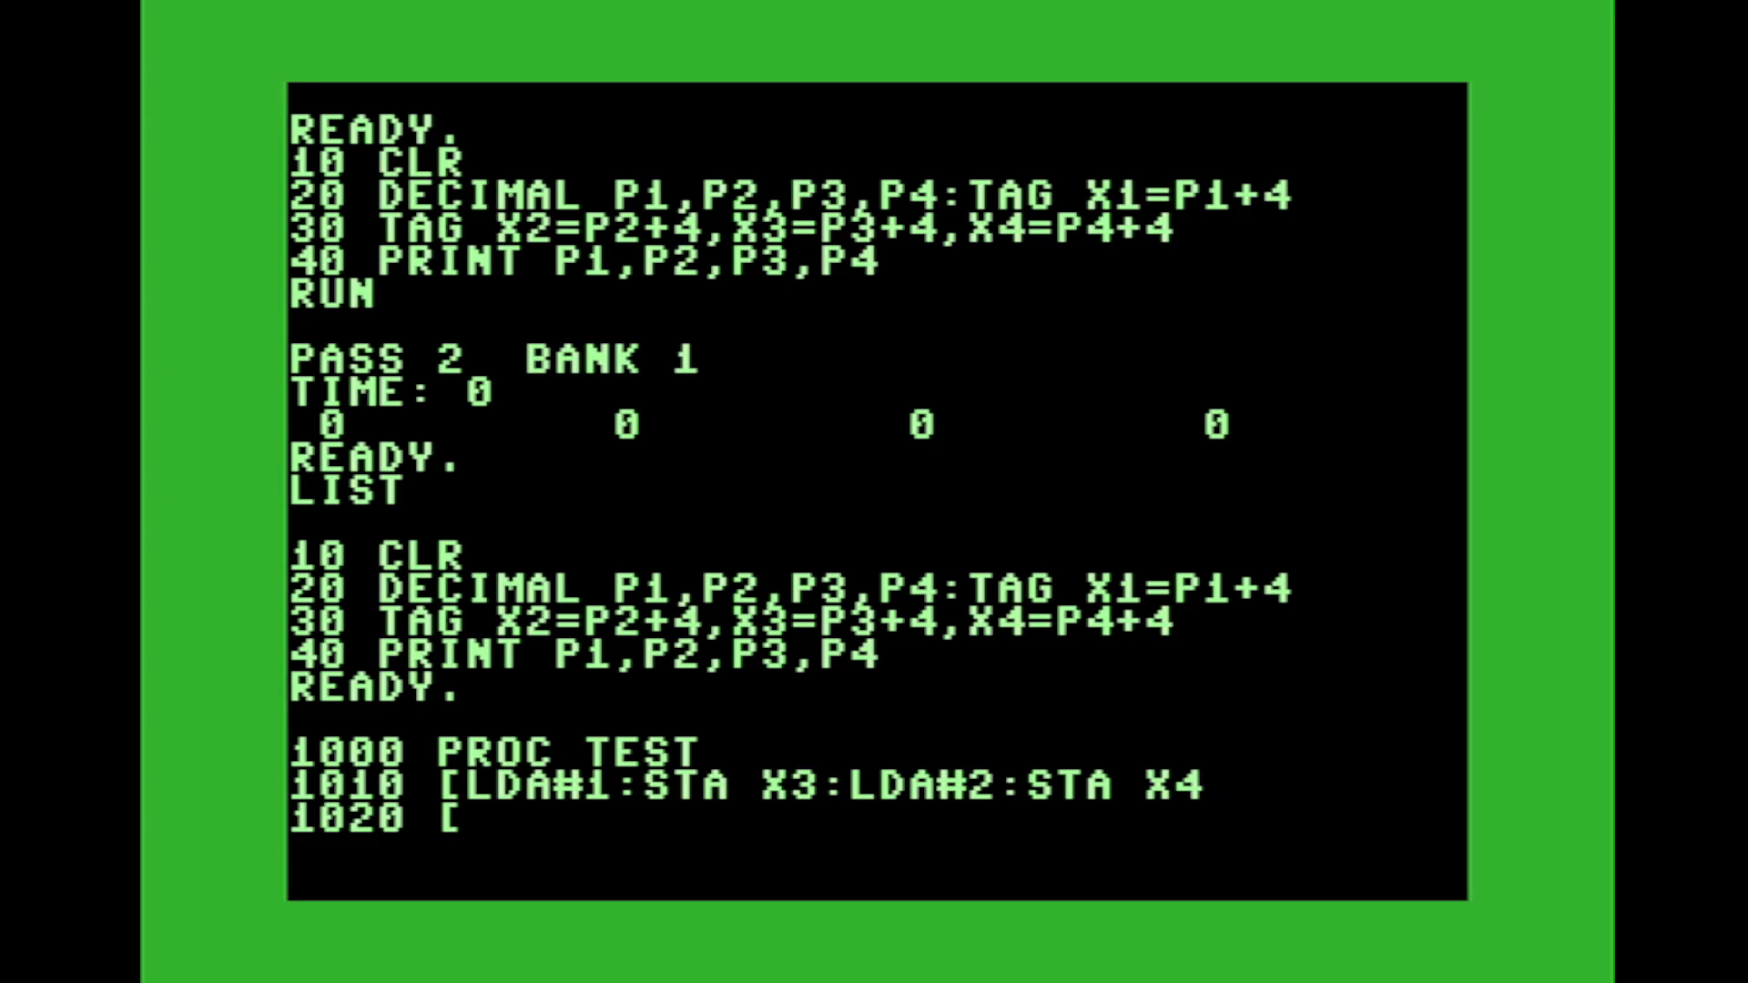
text(LDA#3:)
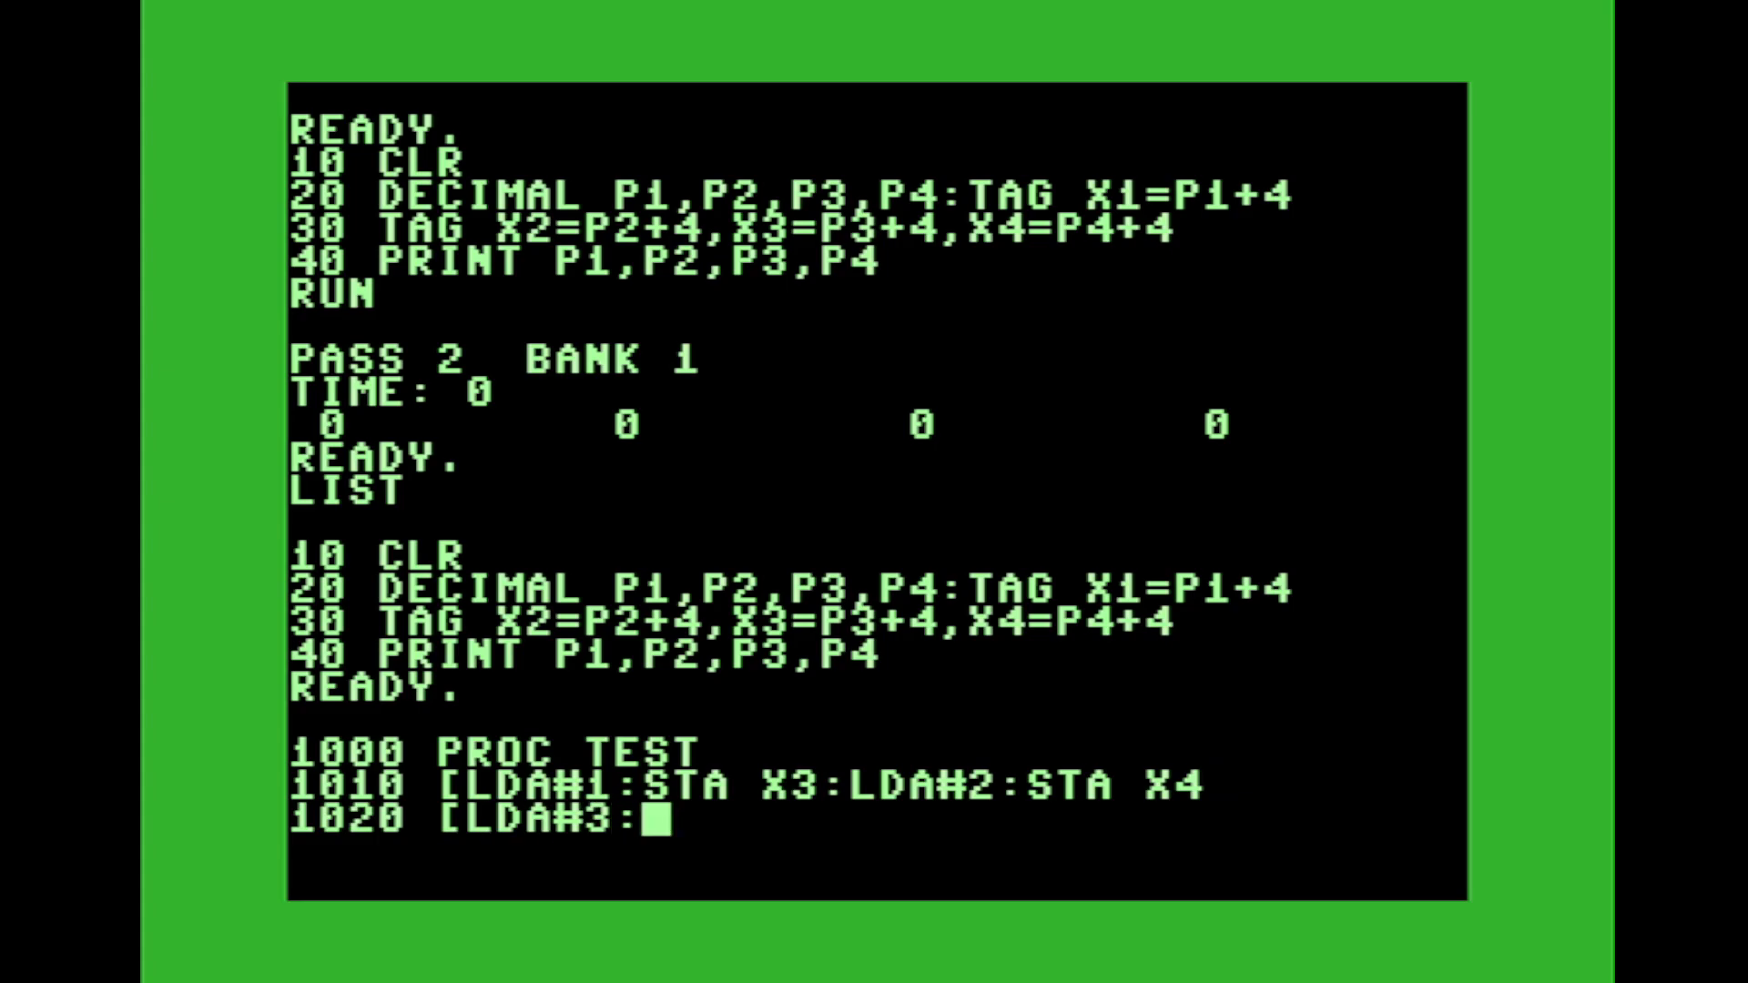
text(STA X)
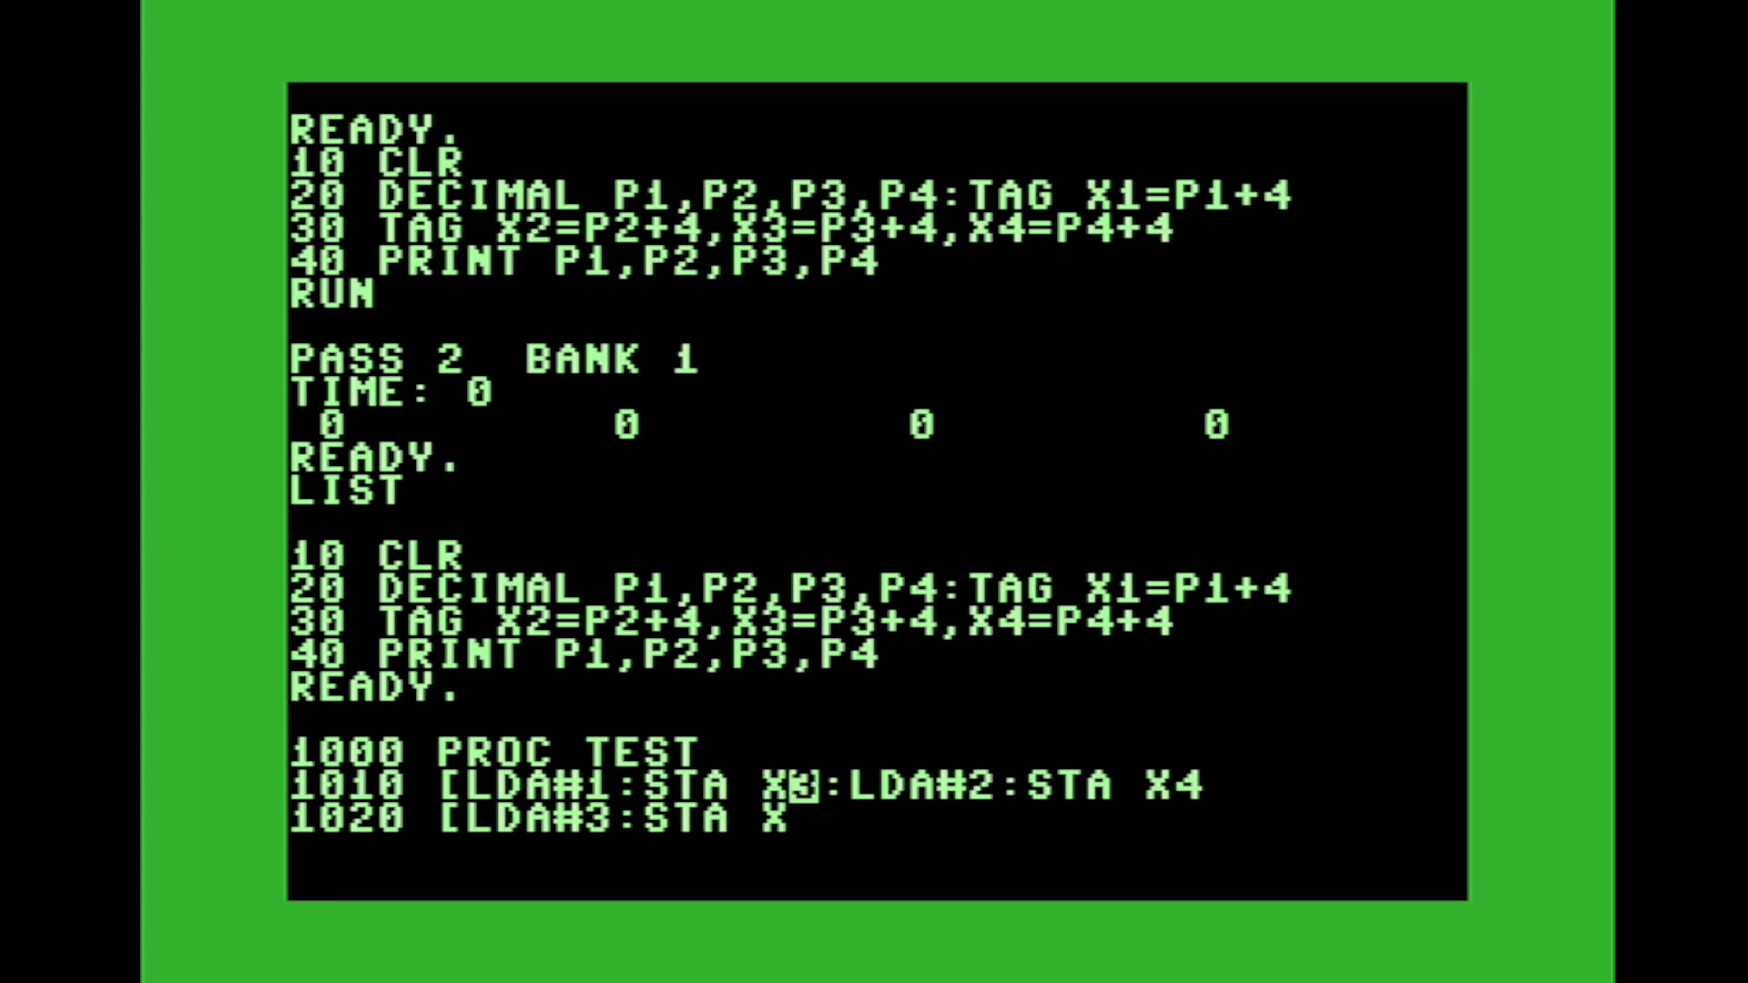
text(2)
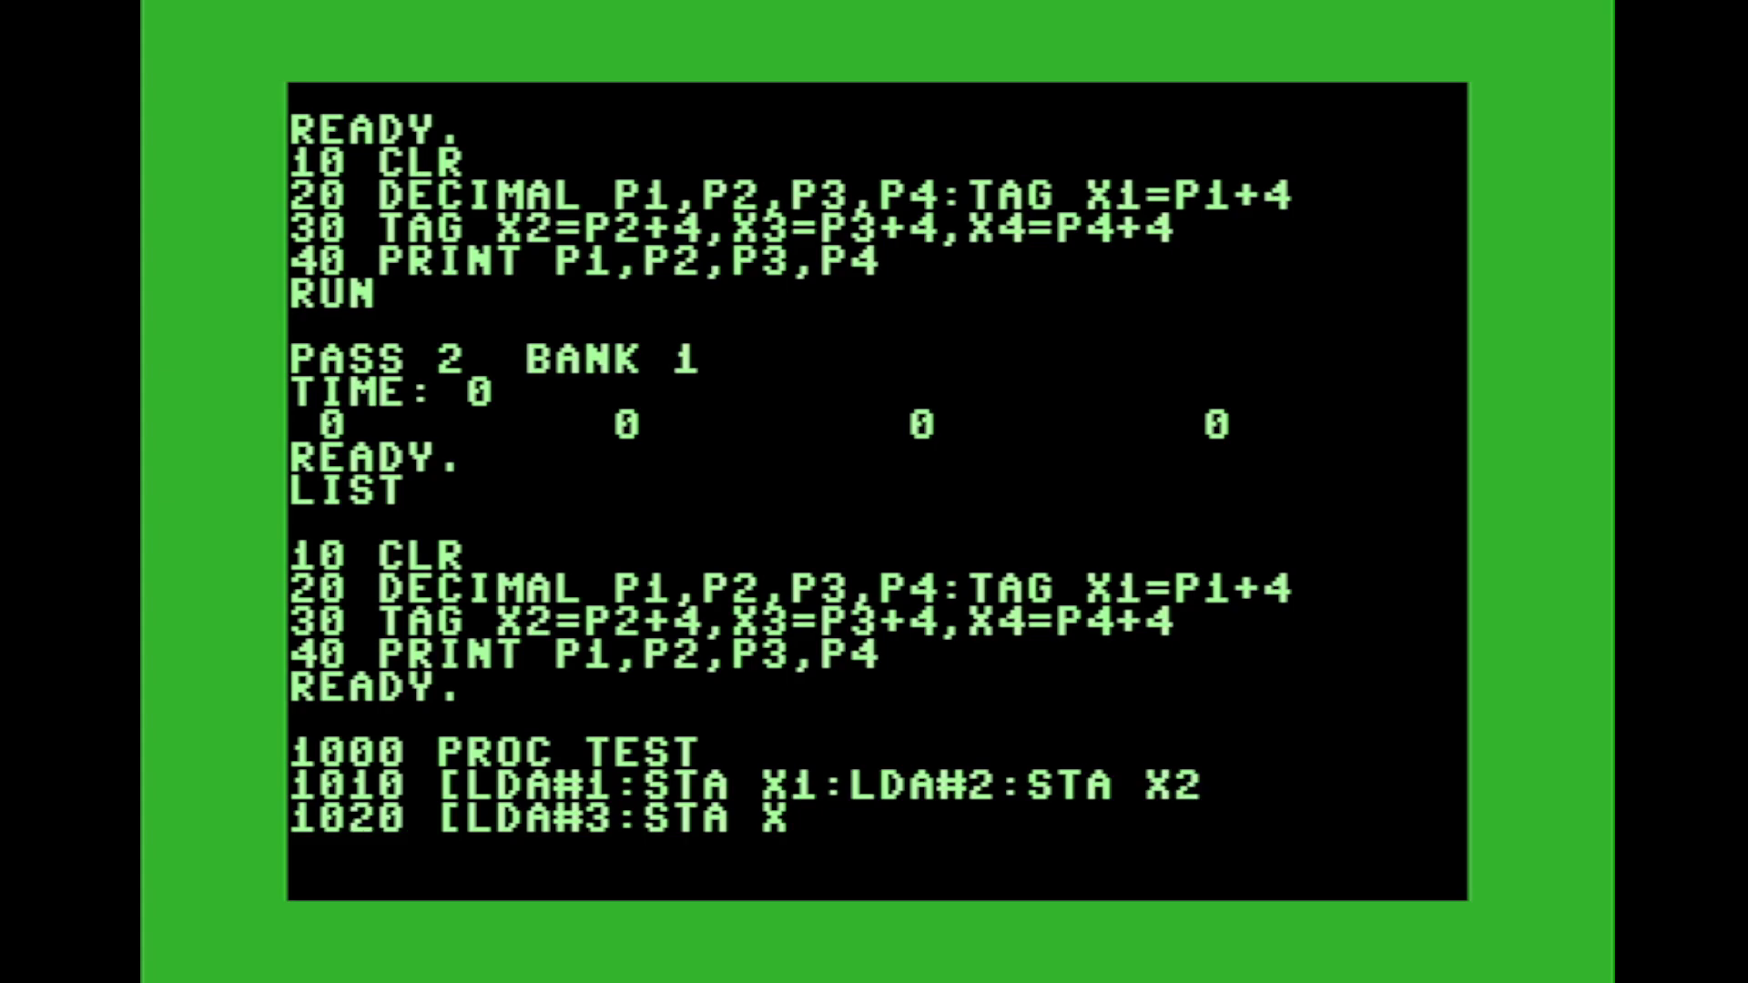
text(3)
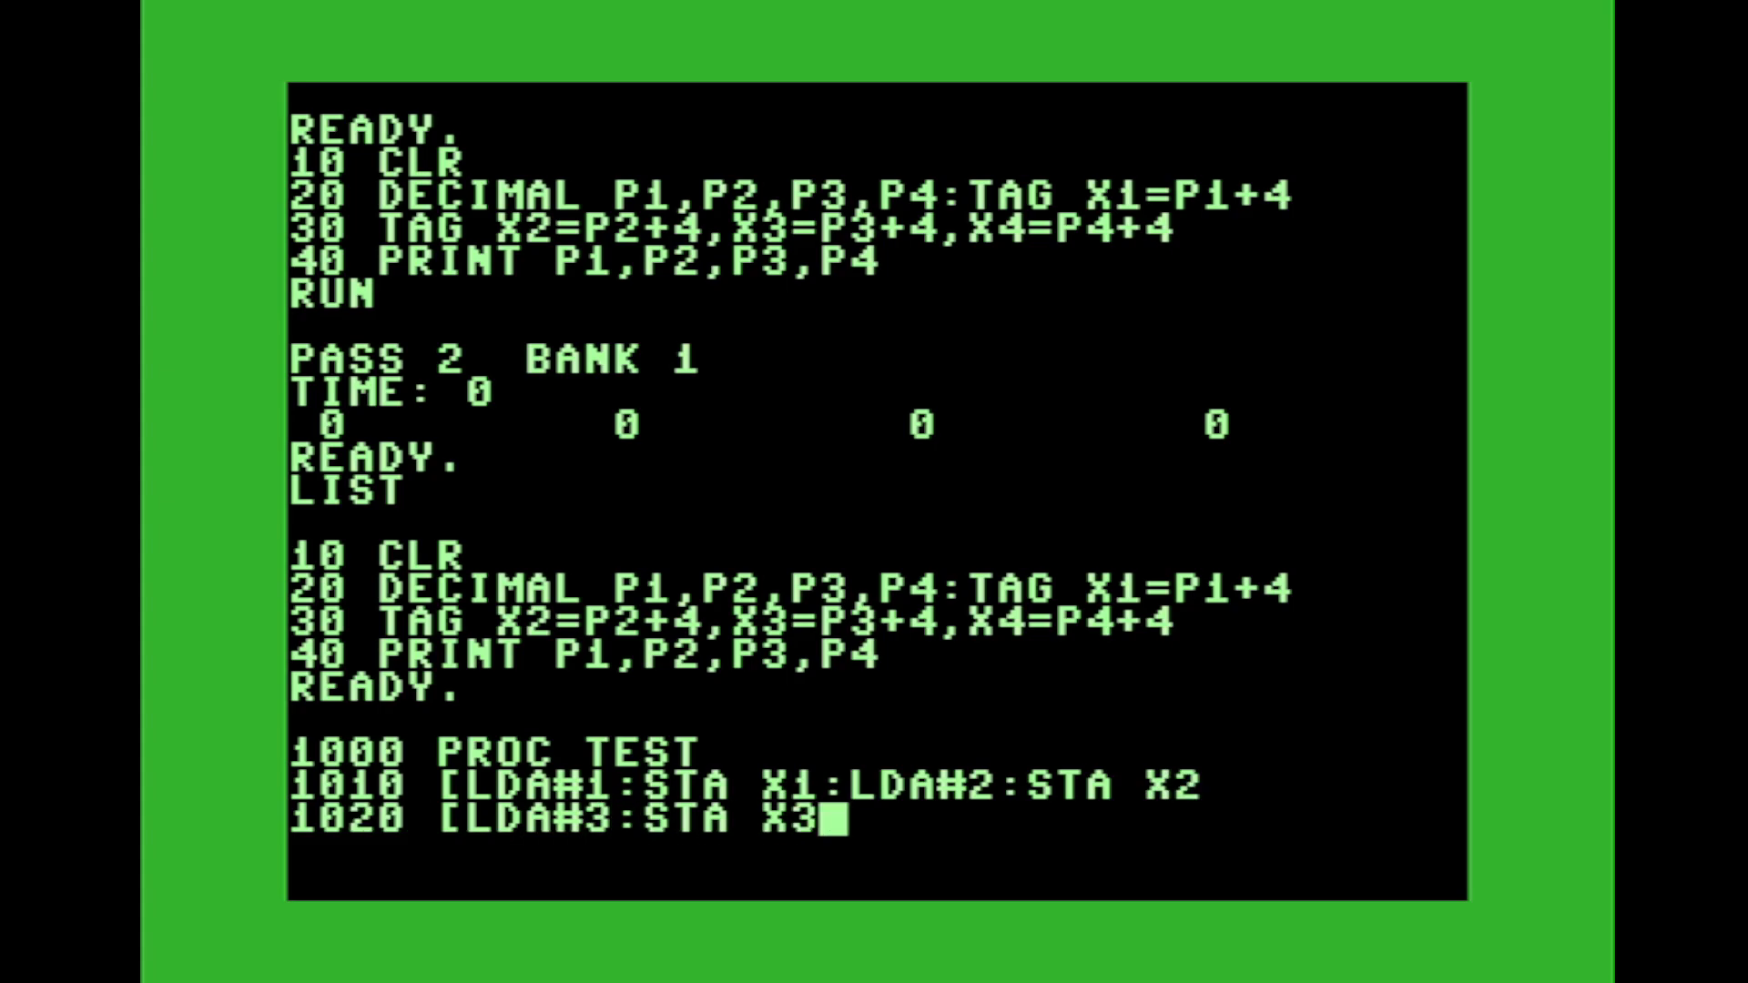
text(:LDA)
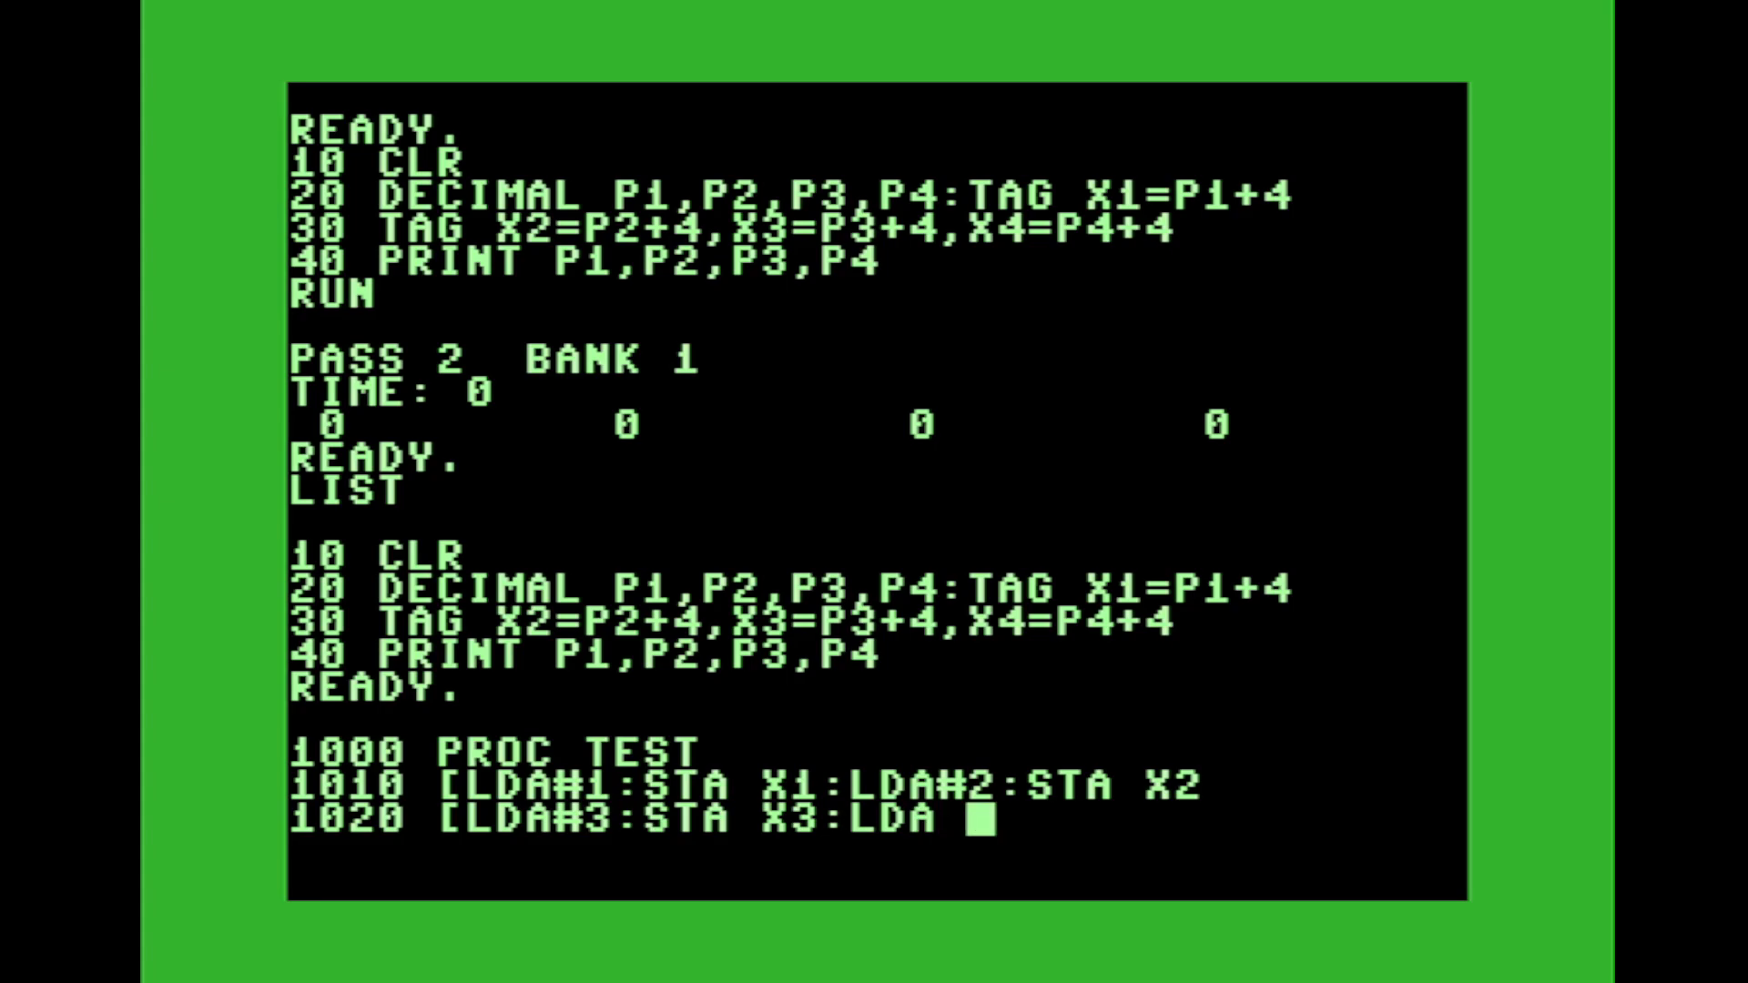
text(#4:STA)
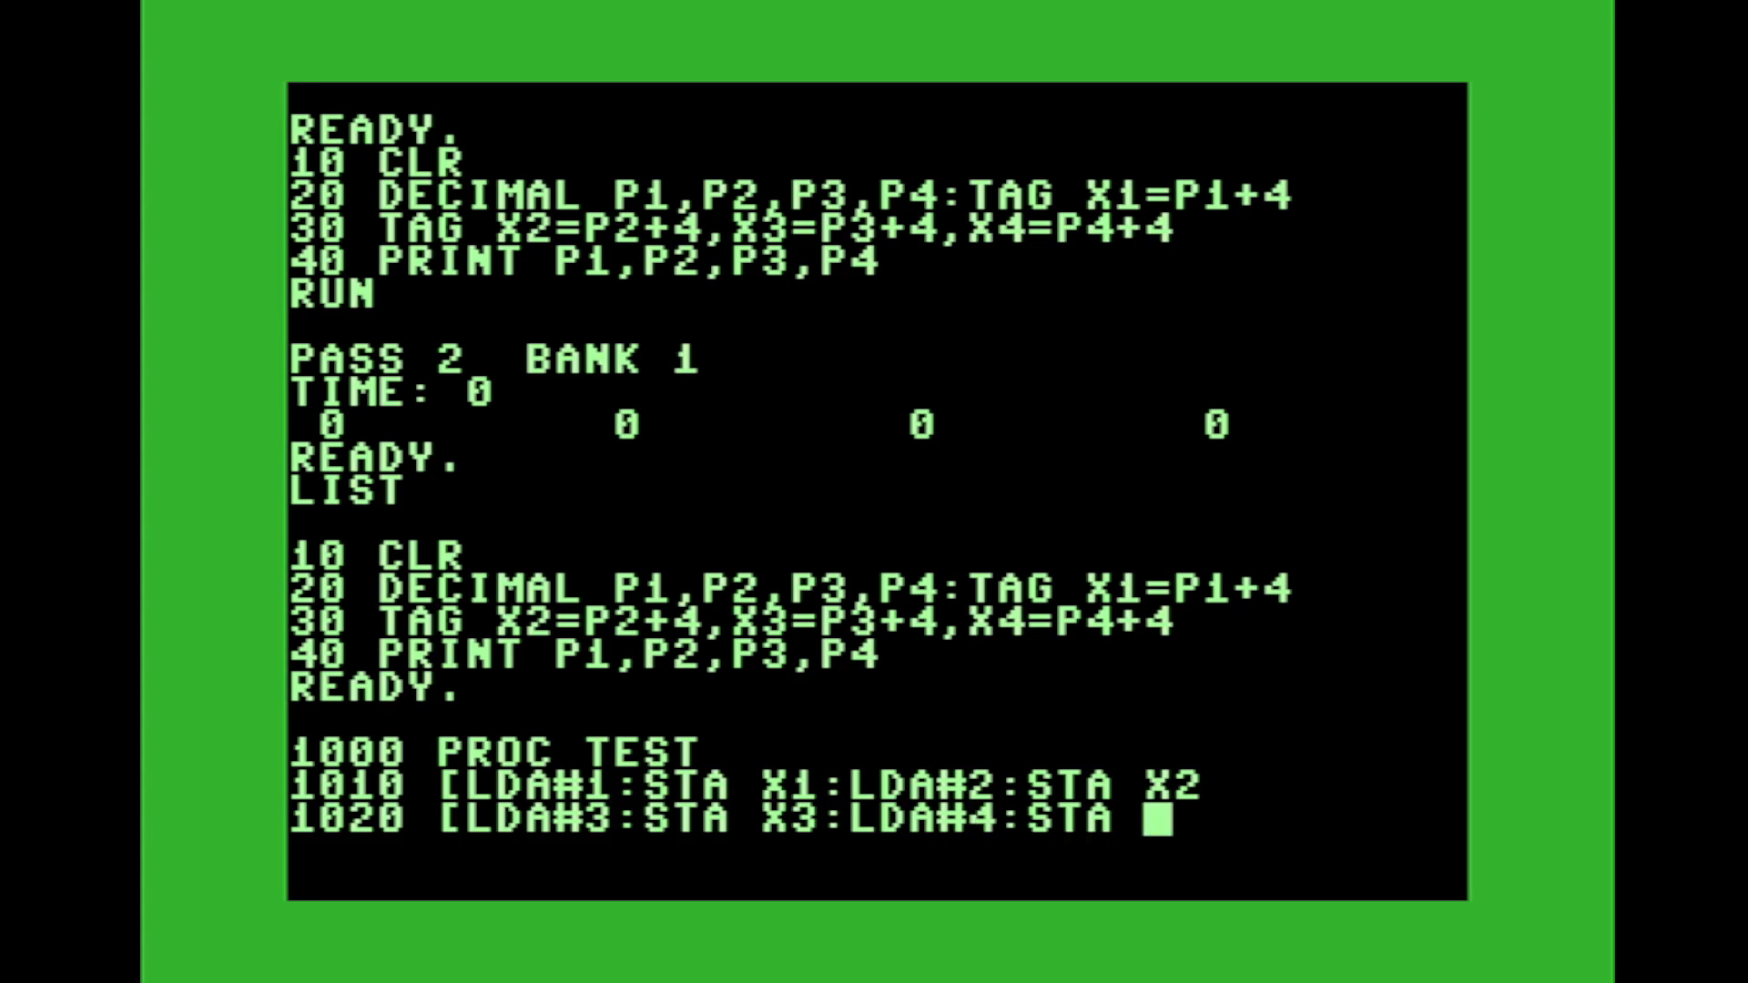
text(X4)
text(1030 RETURN)
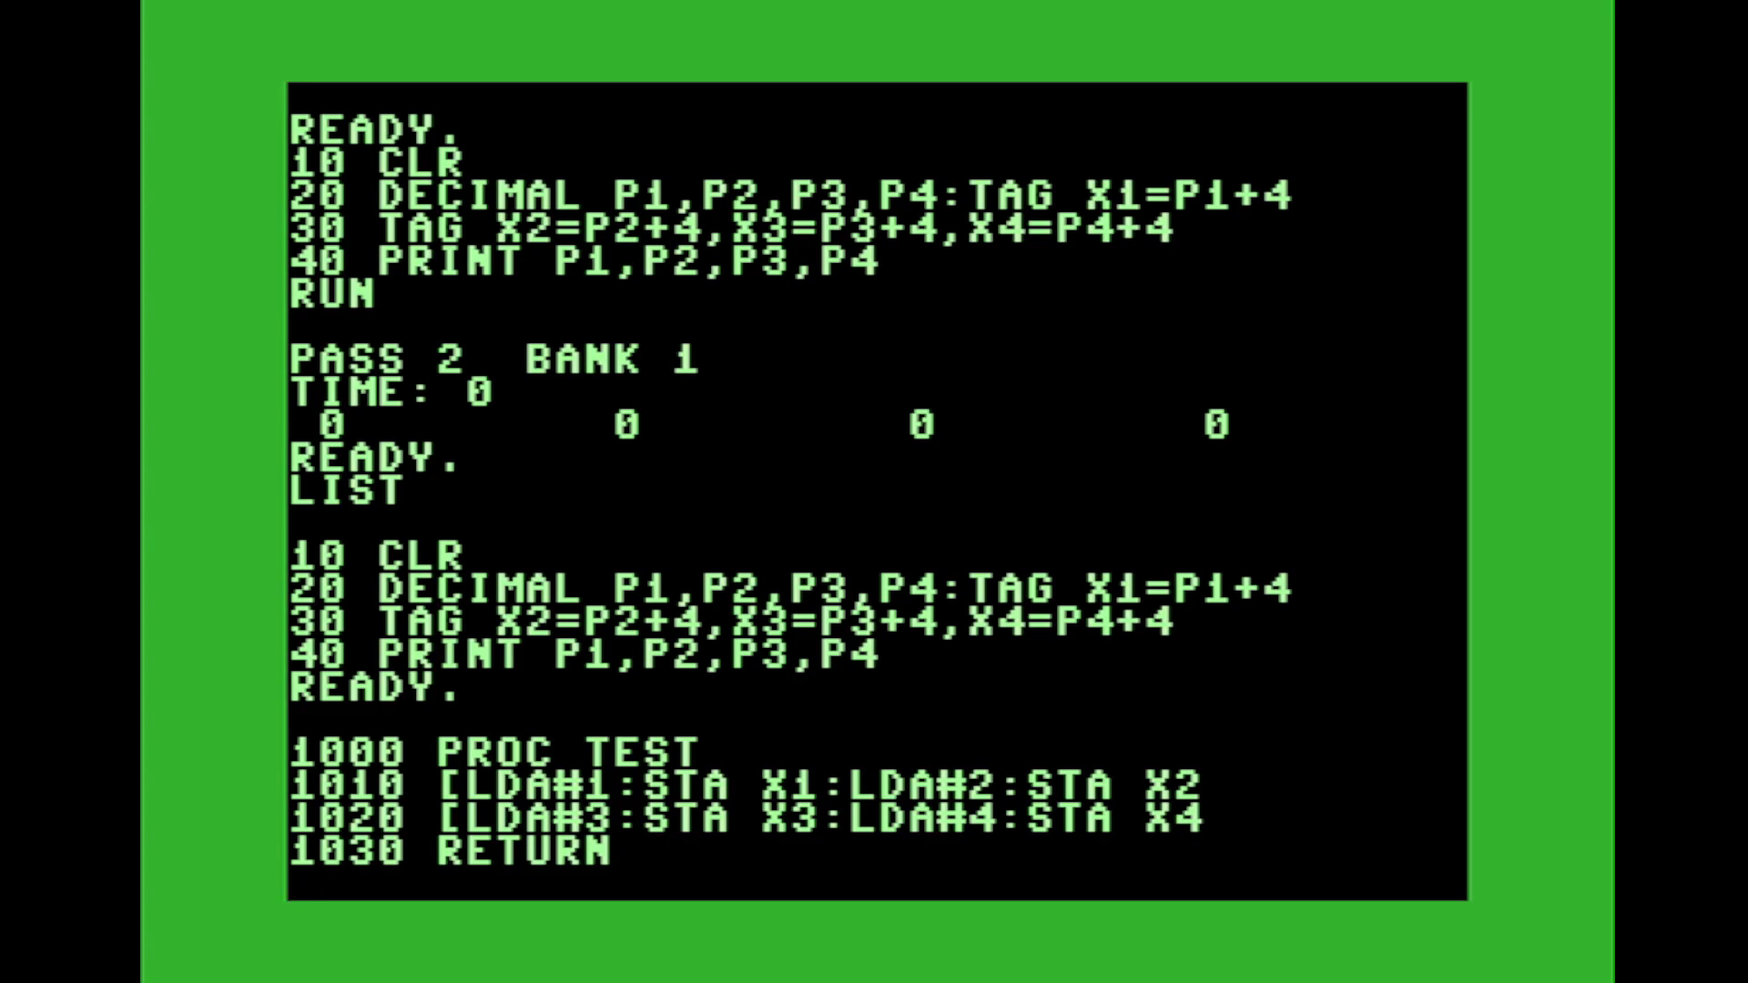
- Add 50 TEST, 60 PRINT P1,P2,P3,P4 and 100 END, then list and run
text(50)
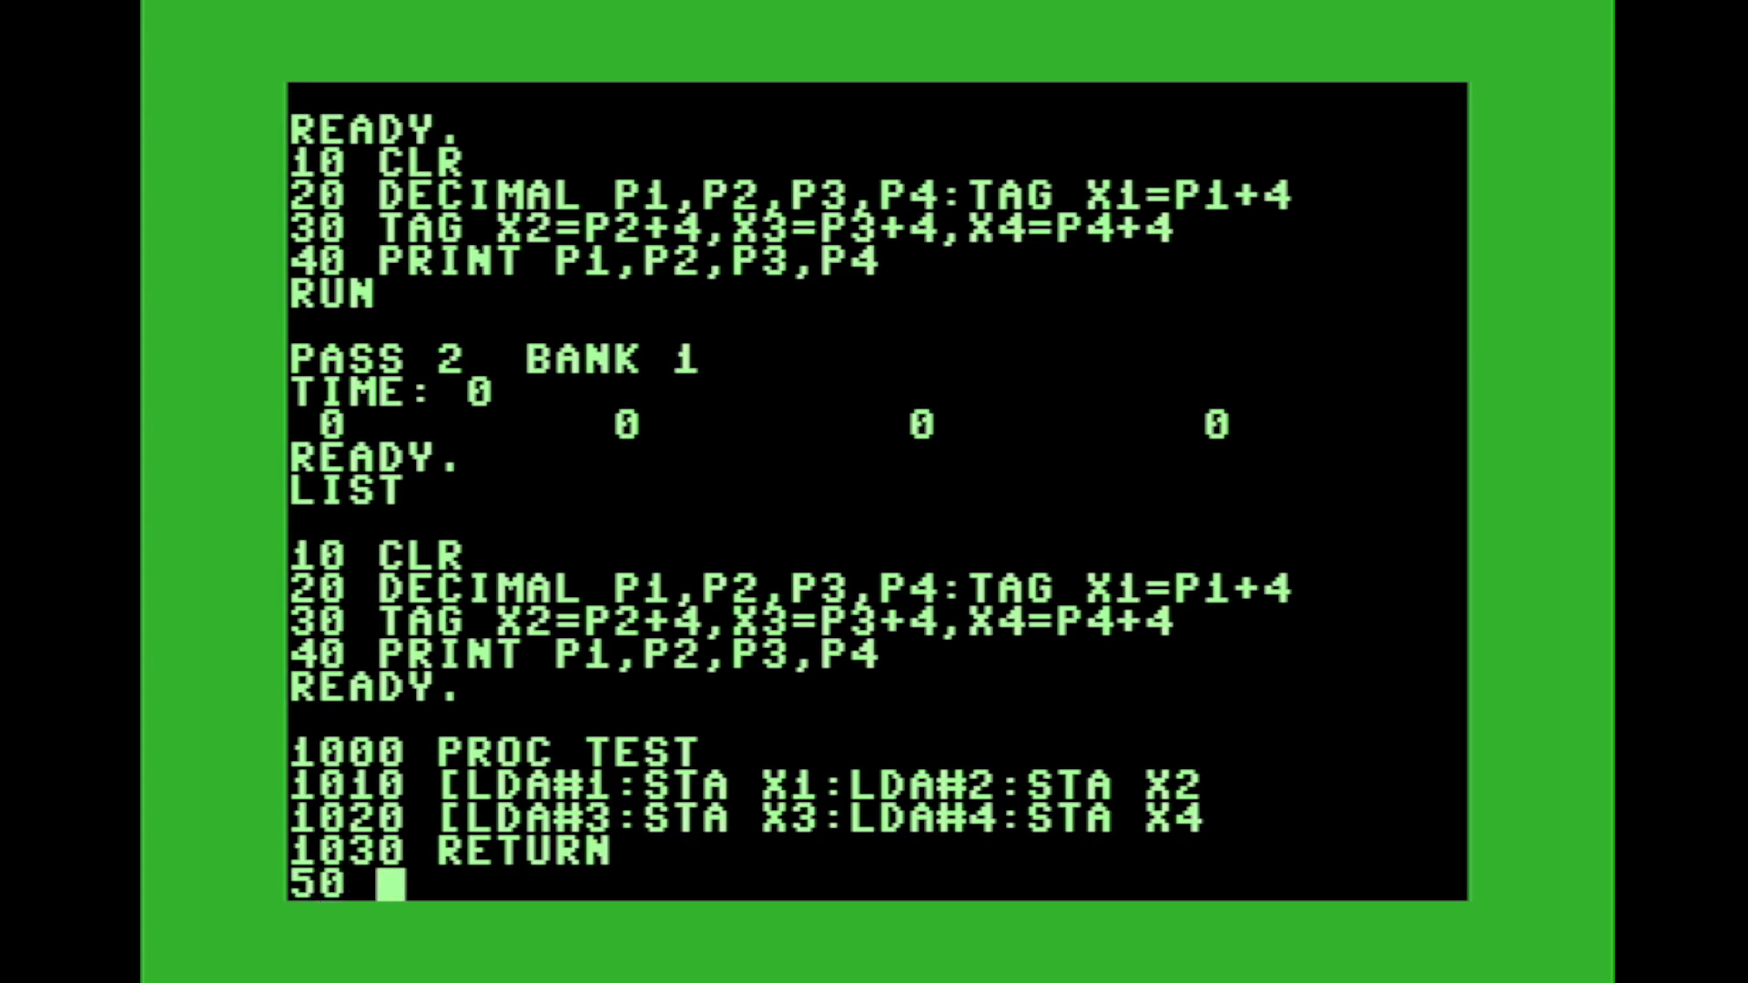
text(TEST)
text(LIST)
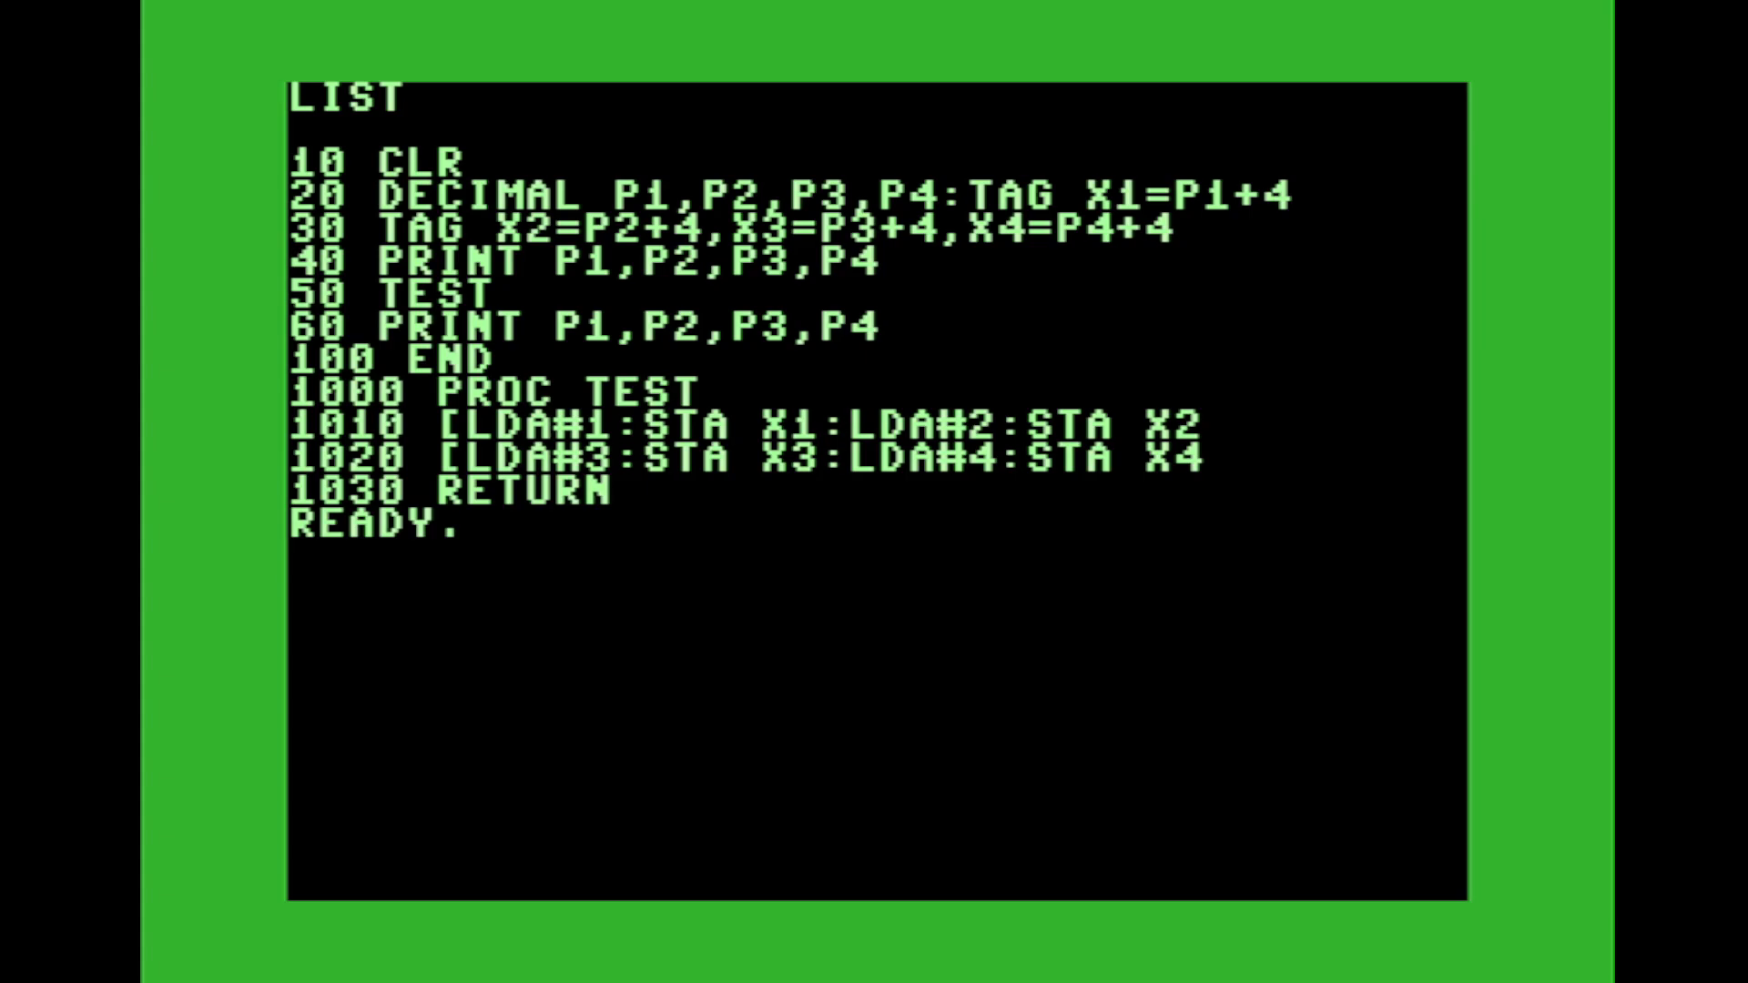
text(RUN)
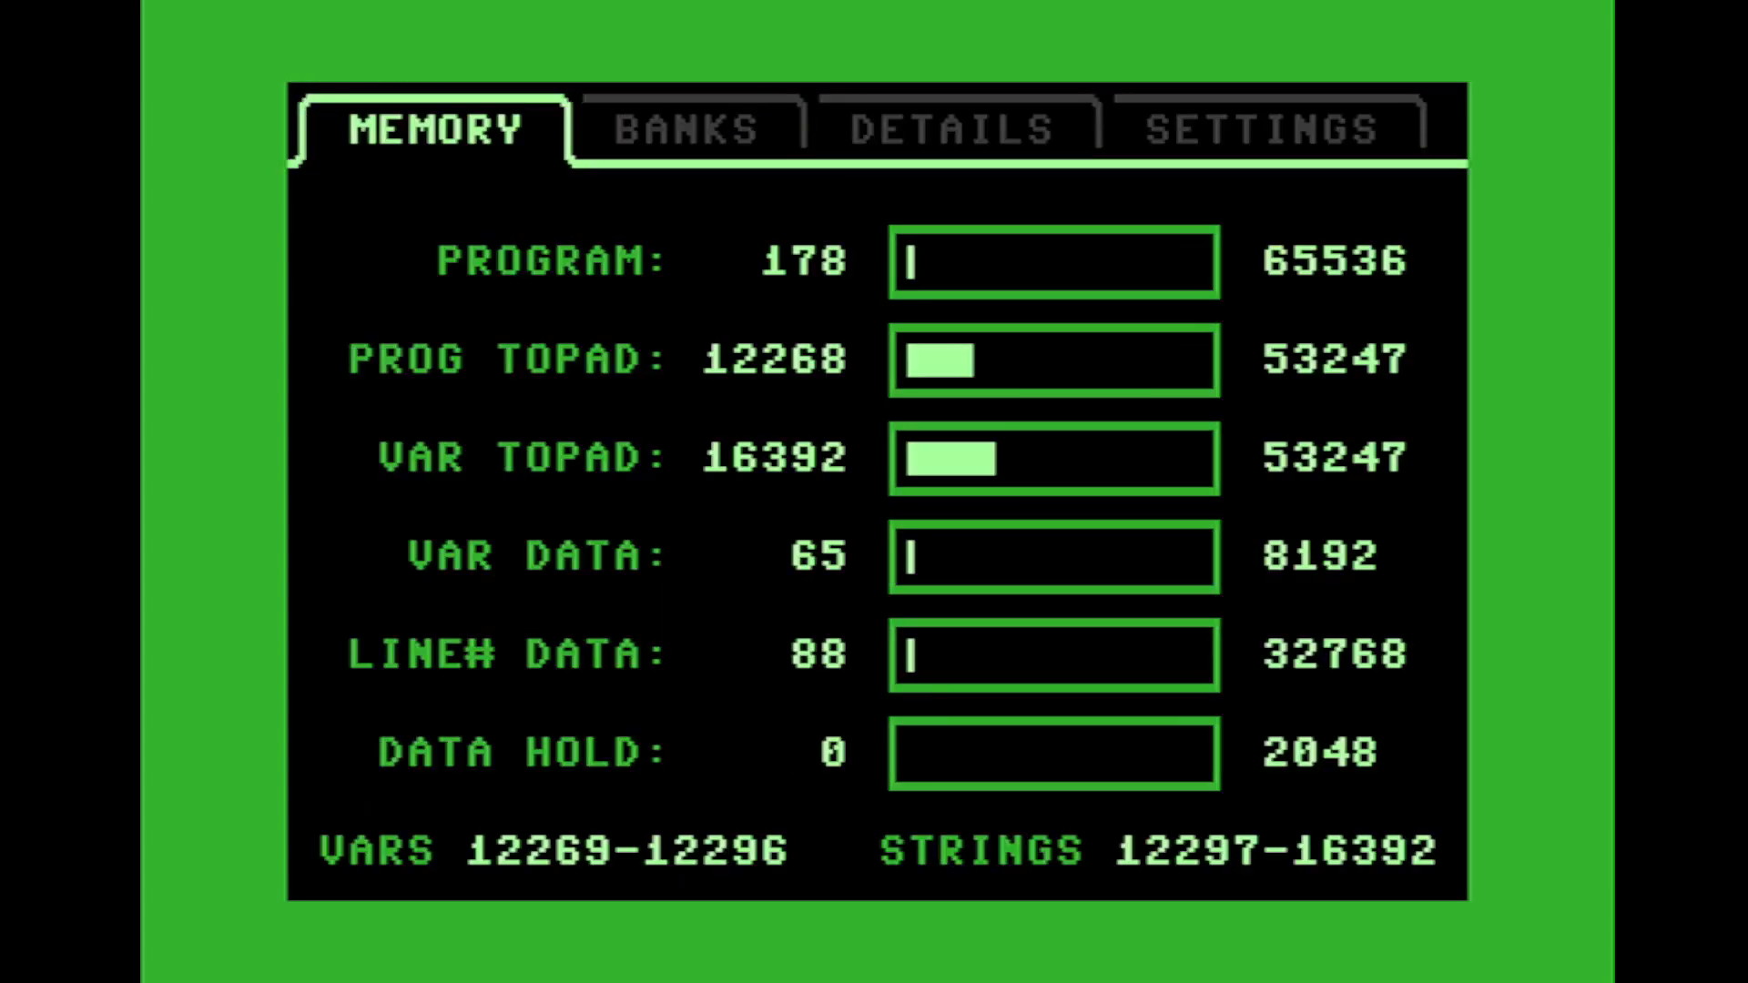
- Go to DETAILS, then BANKS, showing bank 0 ON+ and bank 1 ON
click(950, 129)
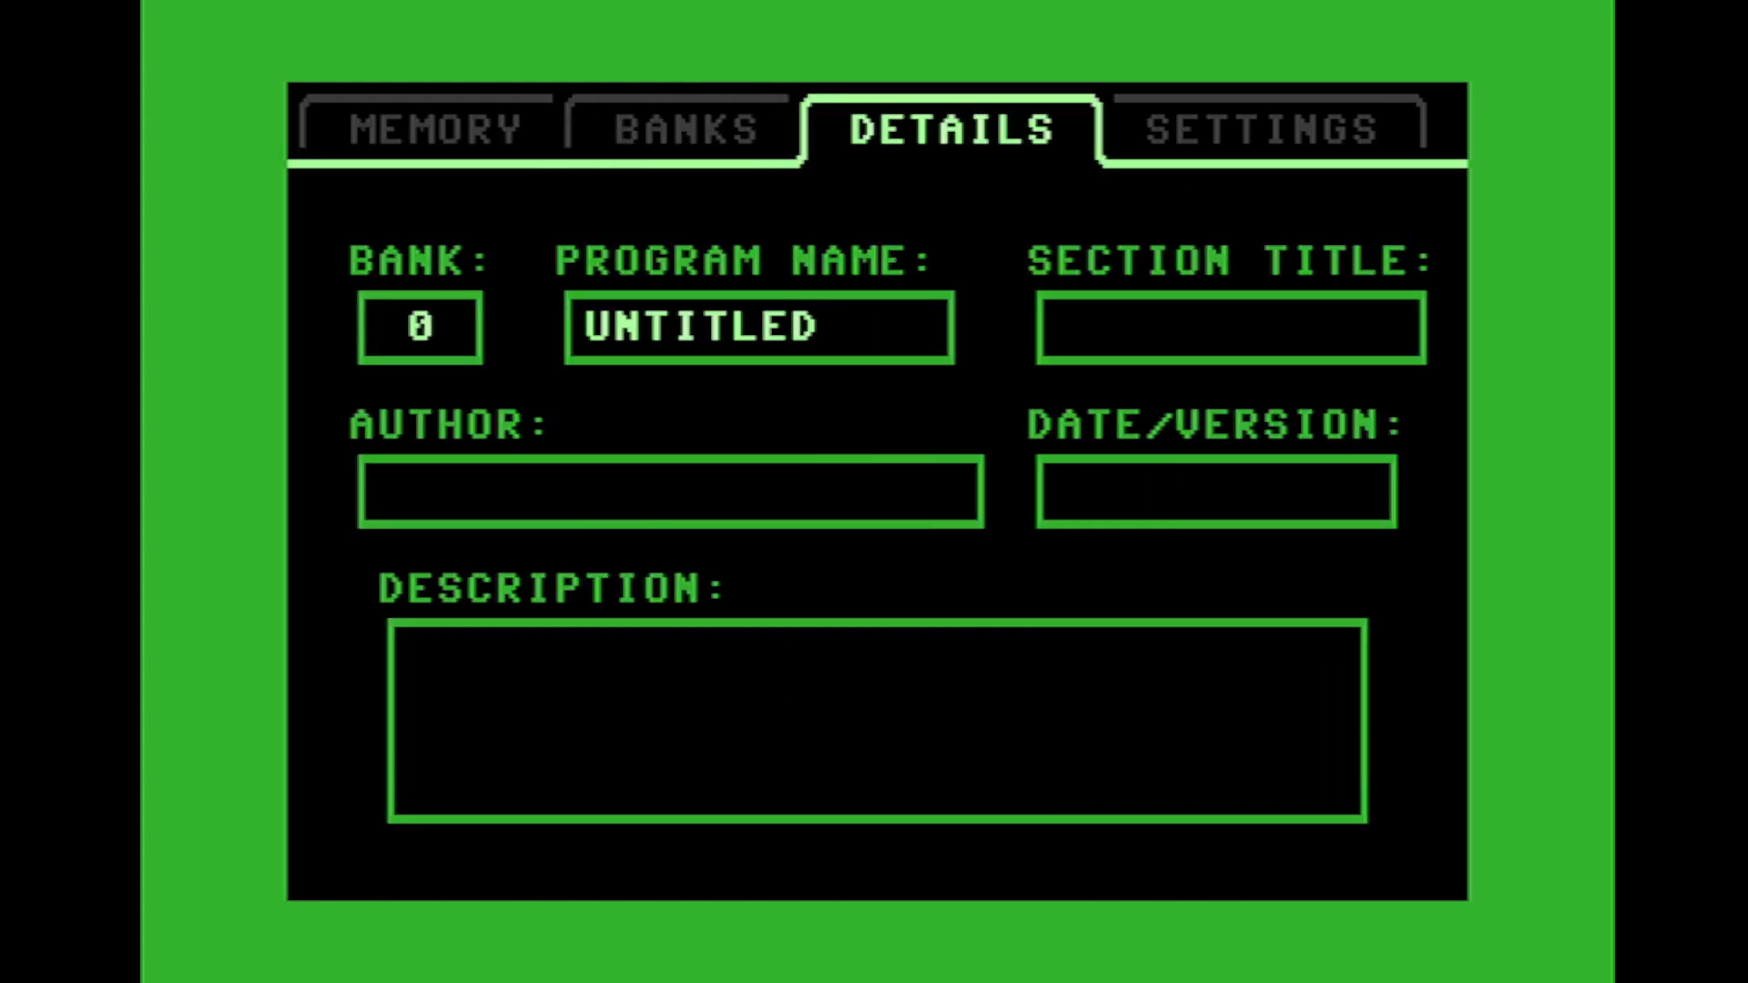
click(684, 129)
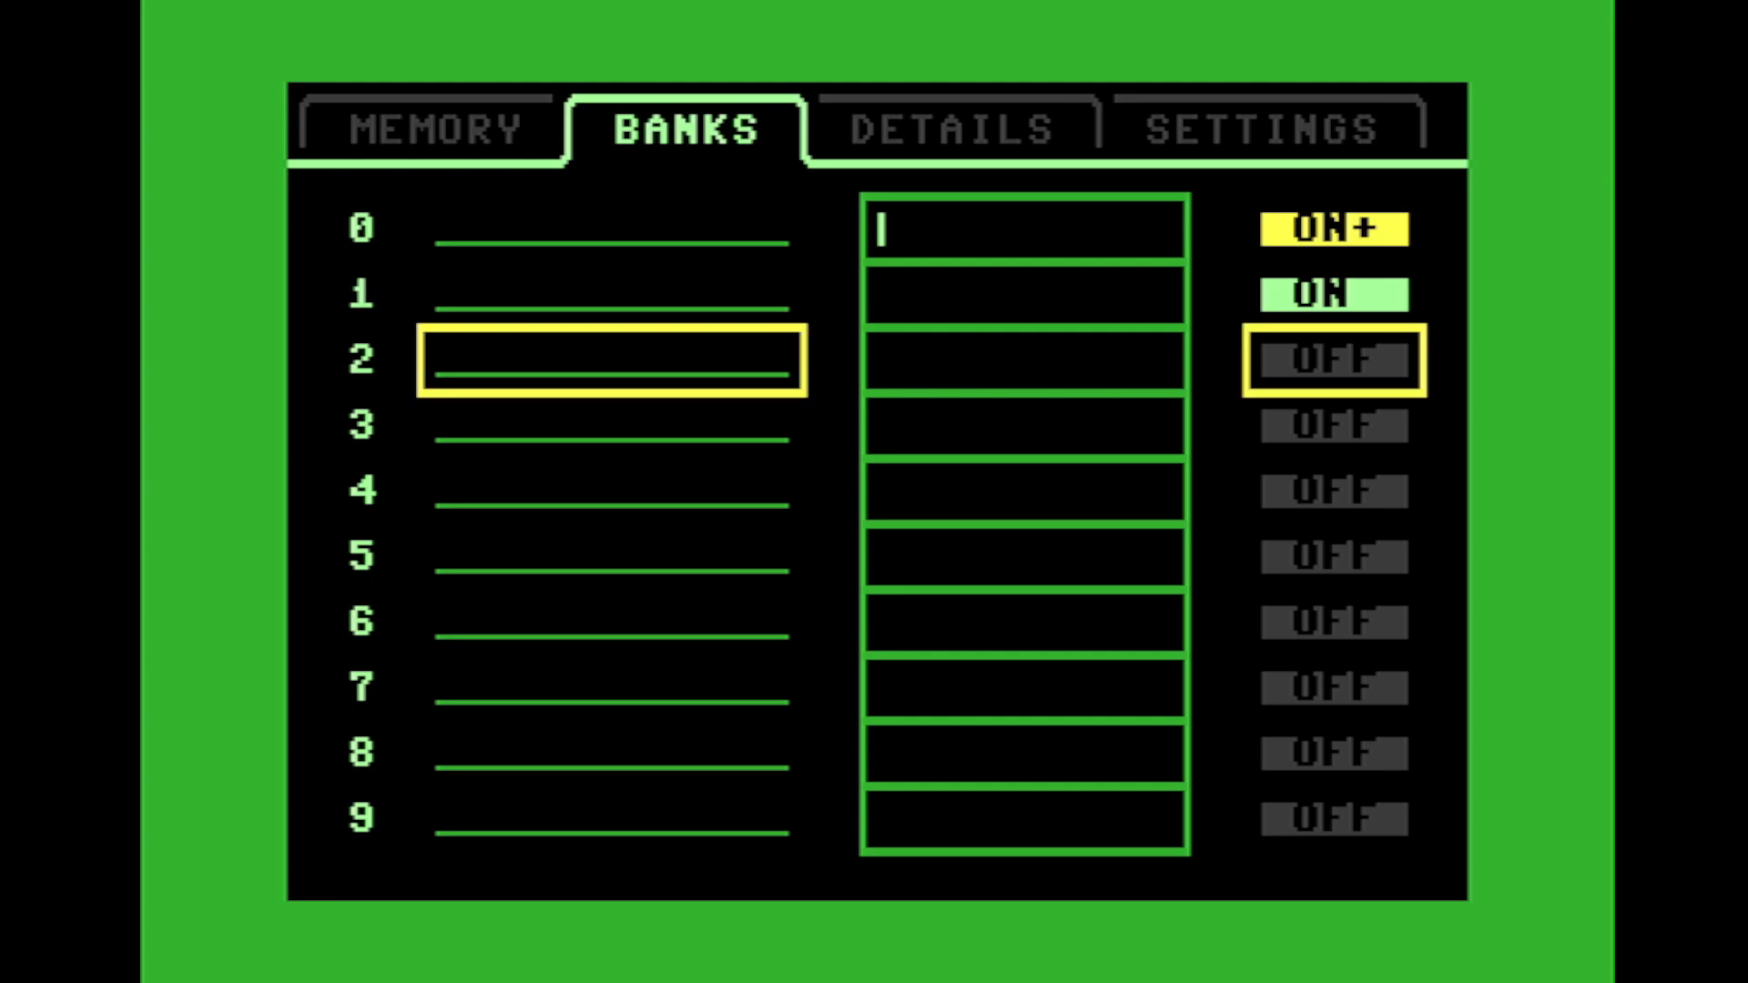
- Name bank 0 'BANK 0' and view its details page
click(1333, 359)
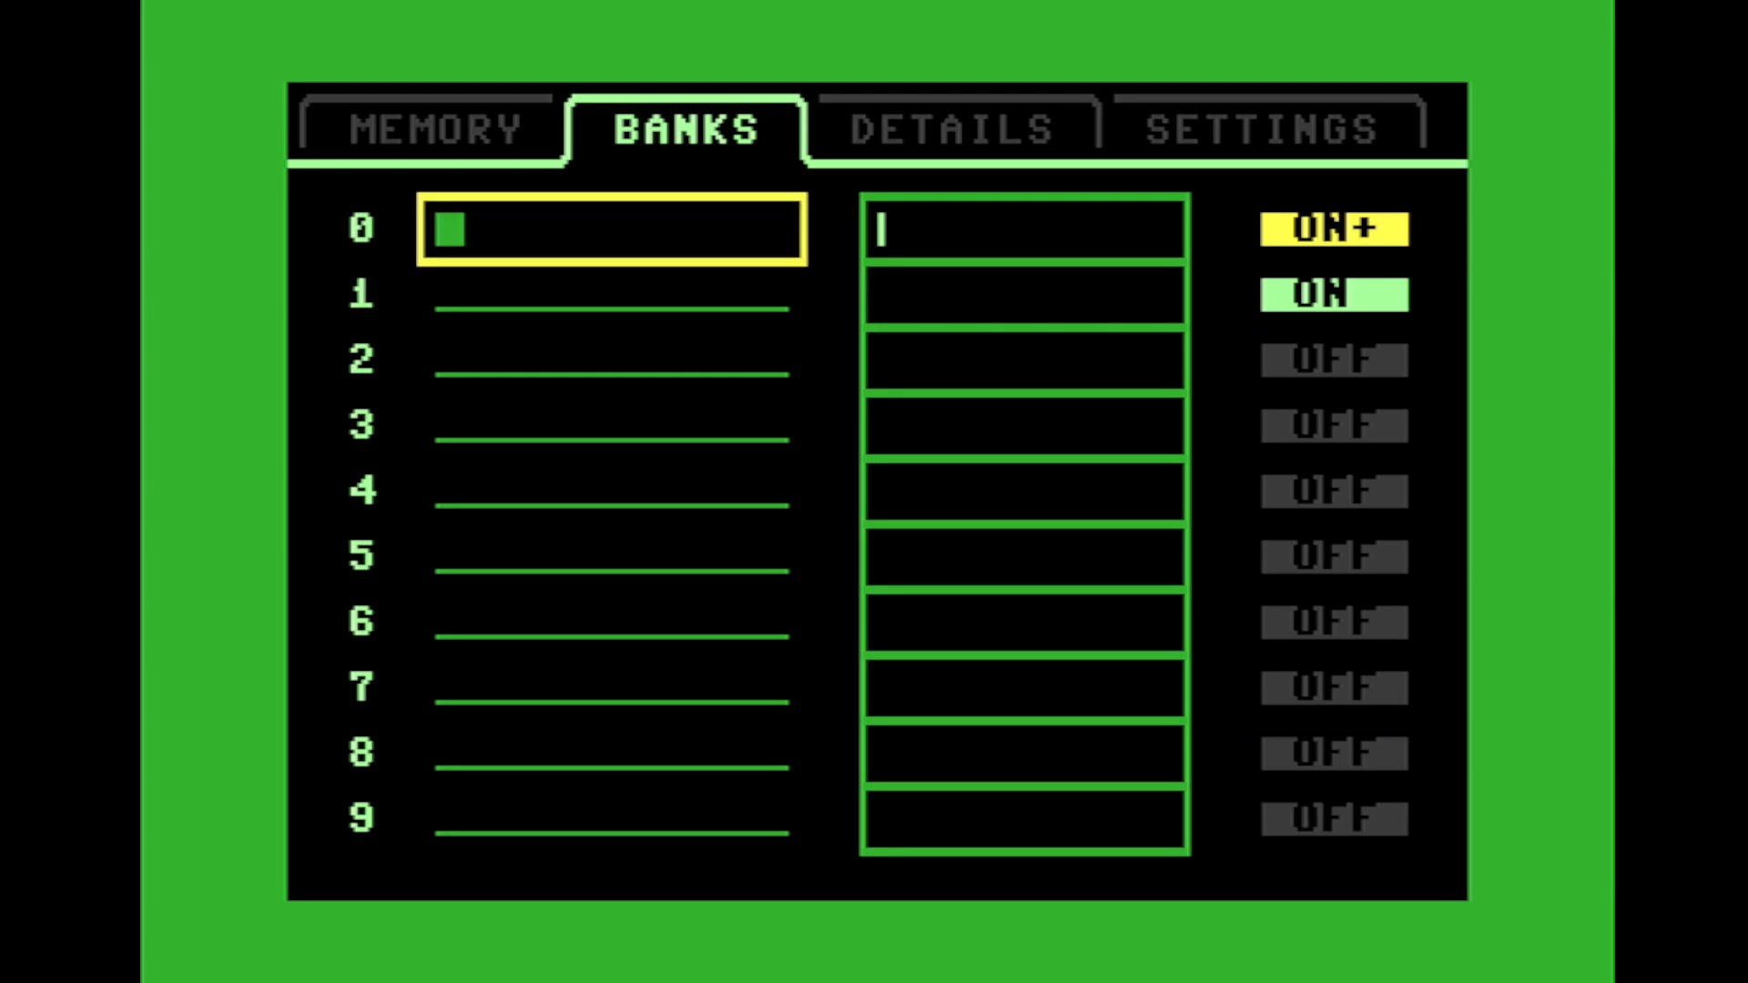
text(BANK 0)
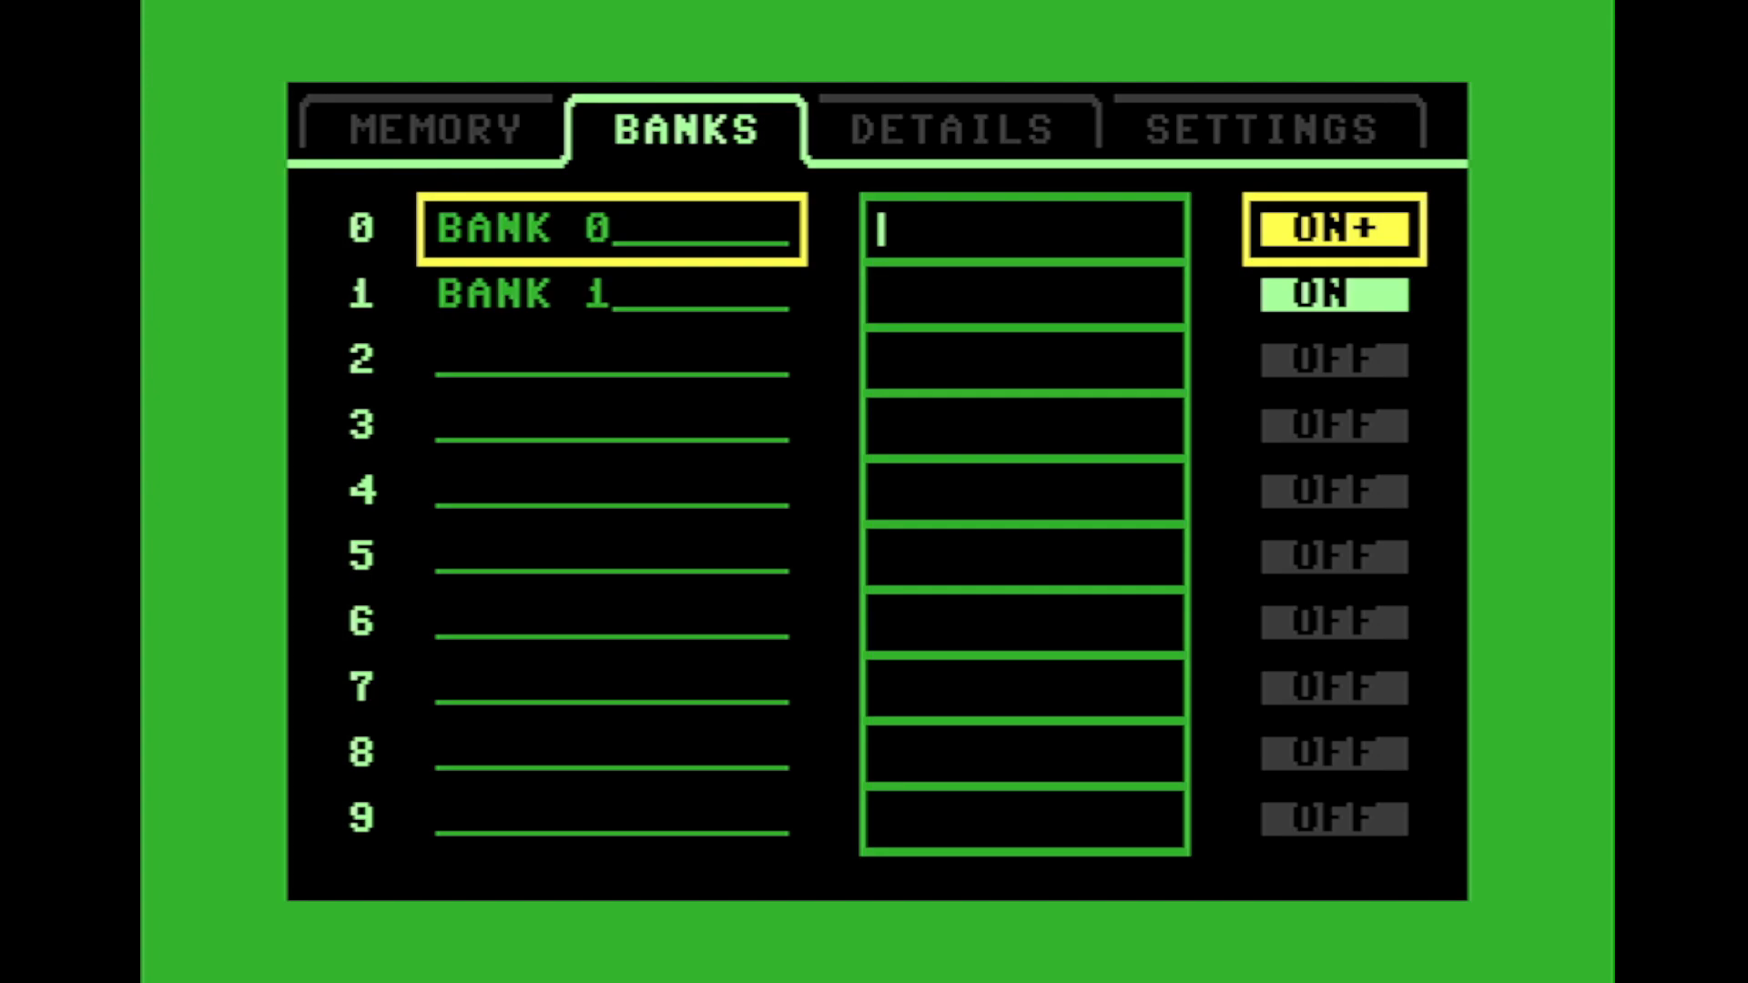
click(945, 130)
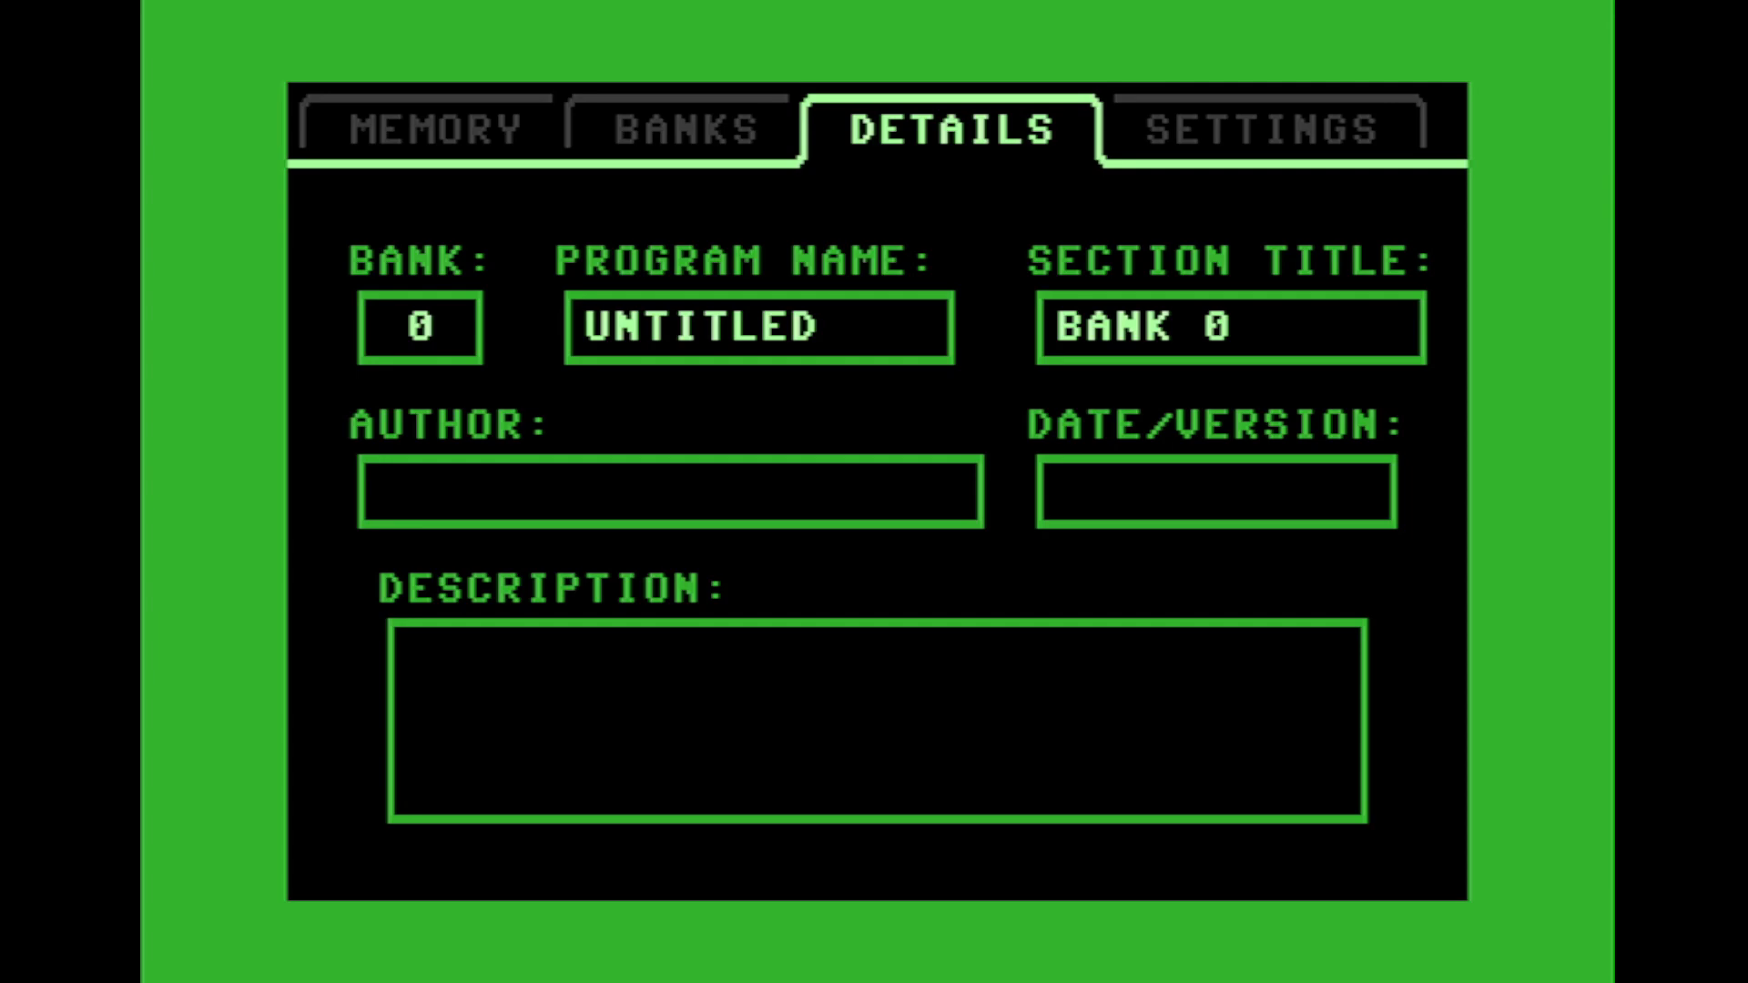
click(418, 327)
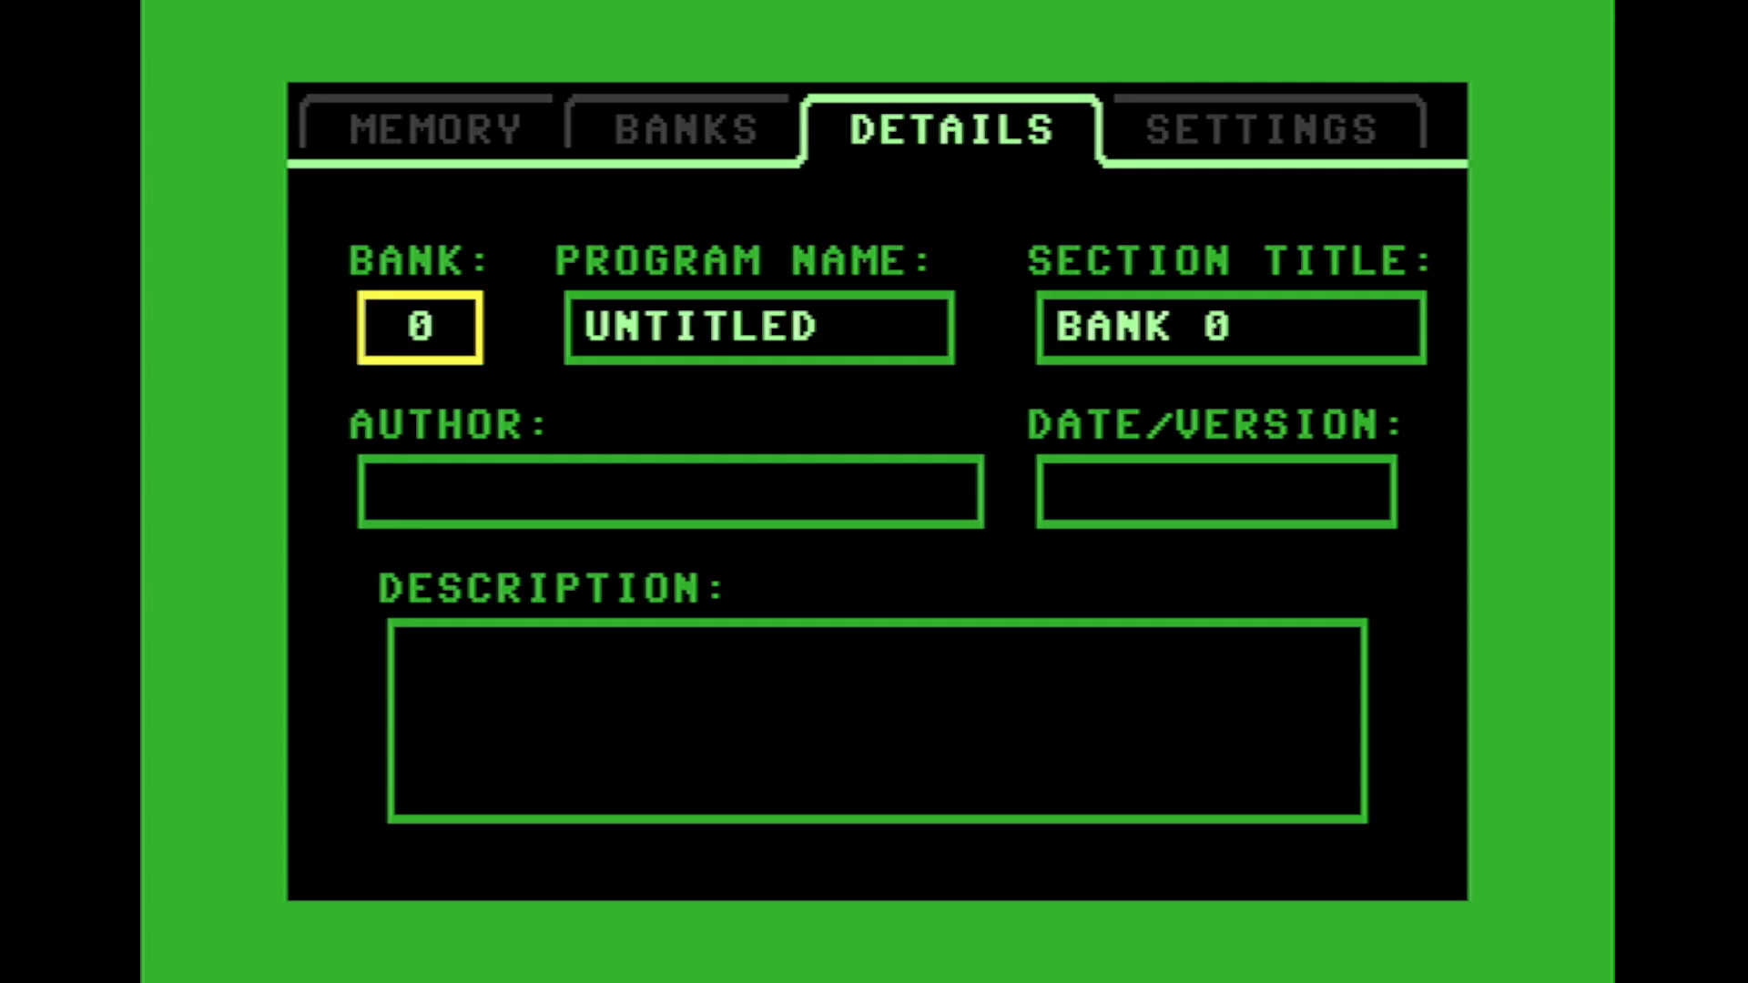
click(758, 327)
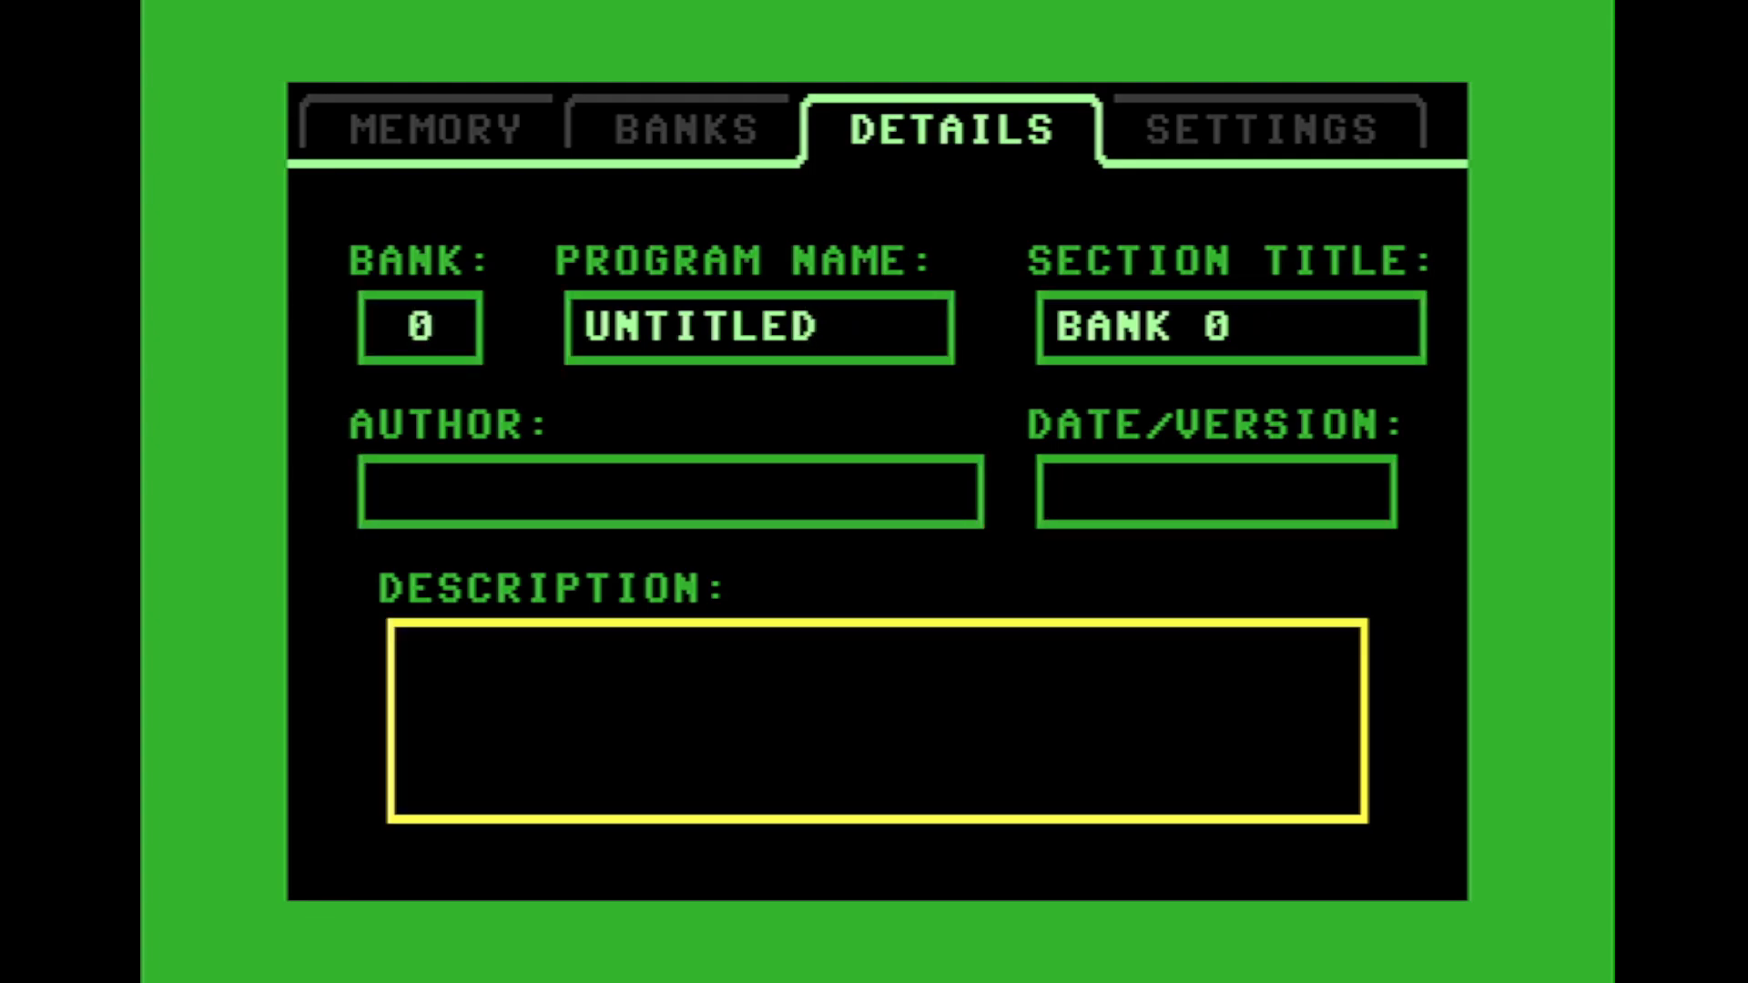
click(1255, 129)
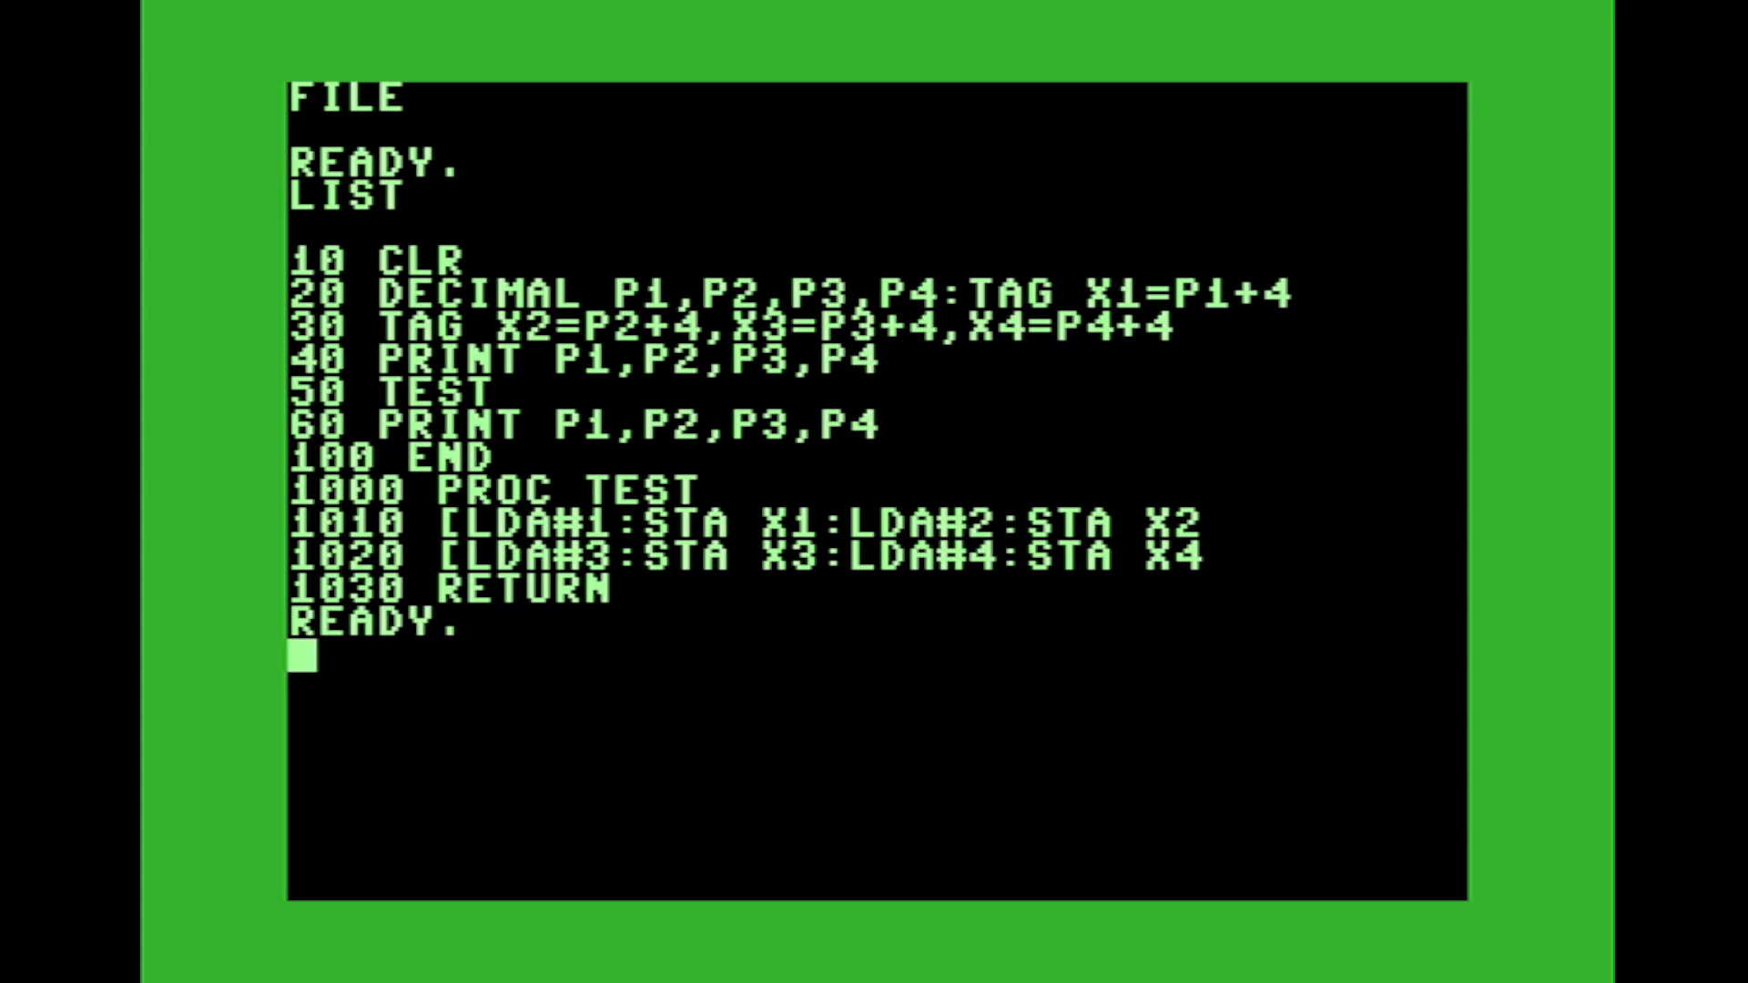
- List memory statistics with BANK 0-9, then query individual banks and view the BANKS overview
text(BANK)
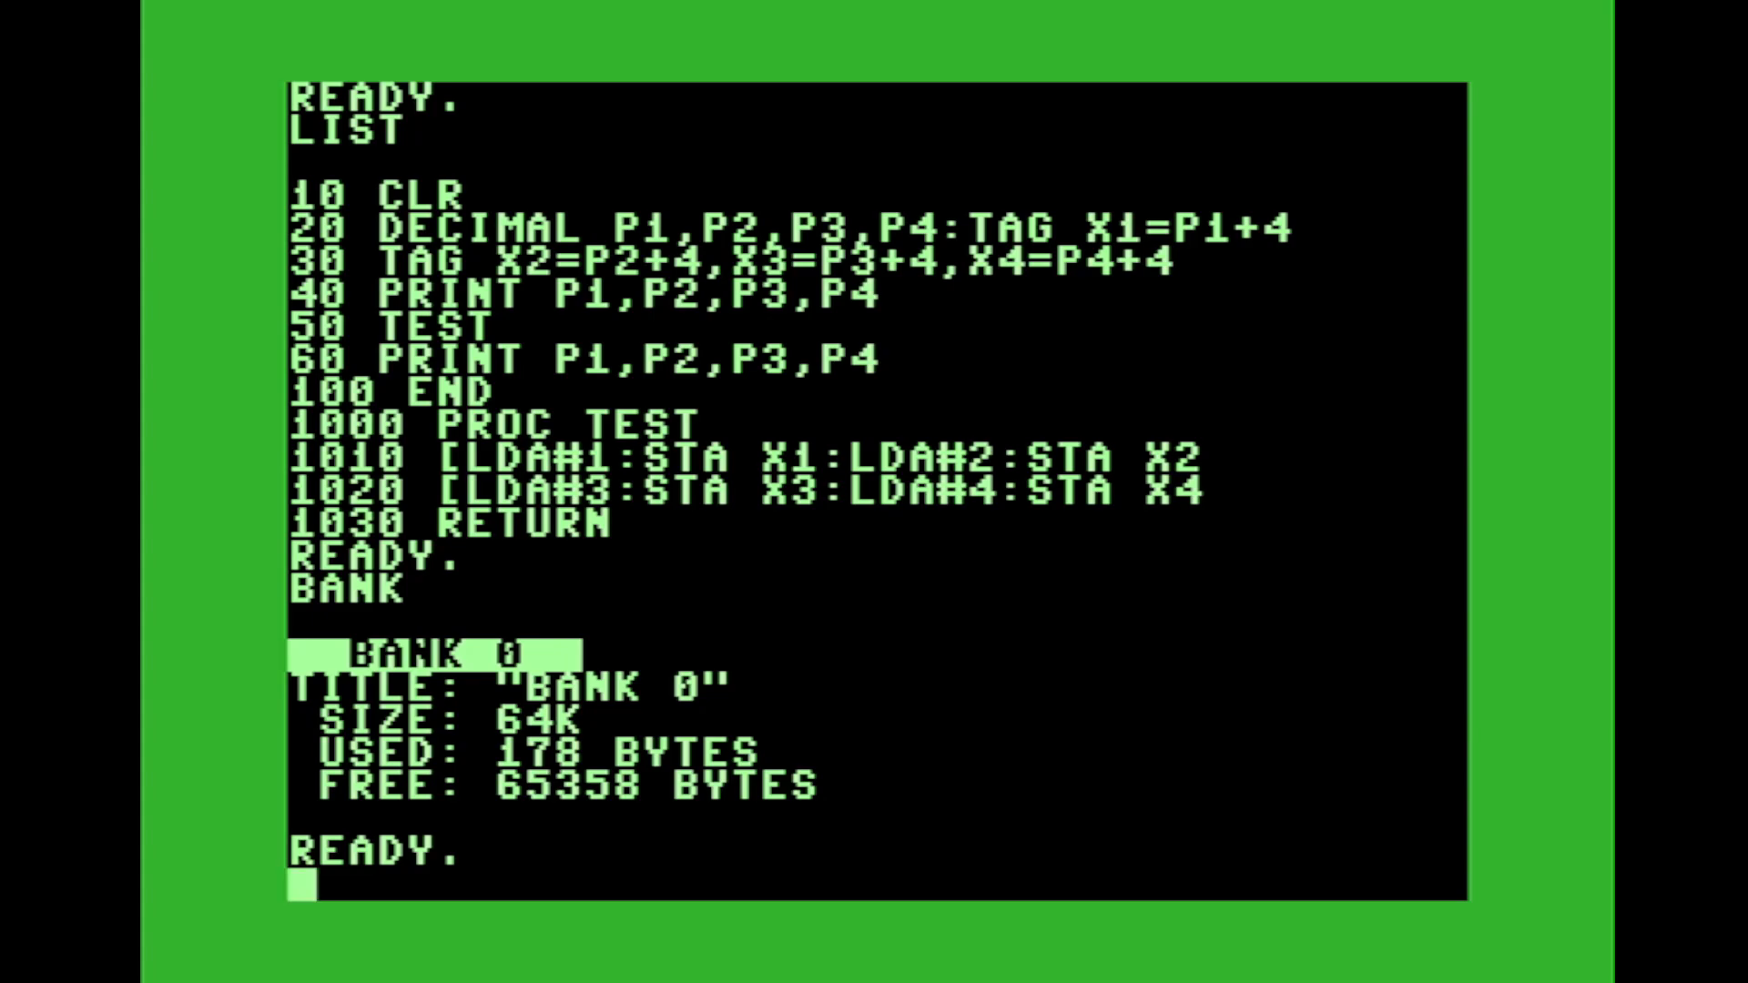
text(BANK)
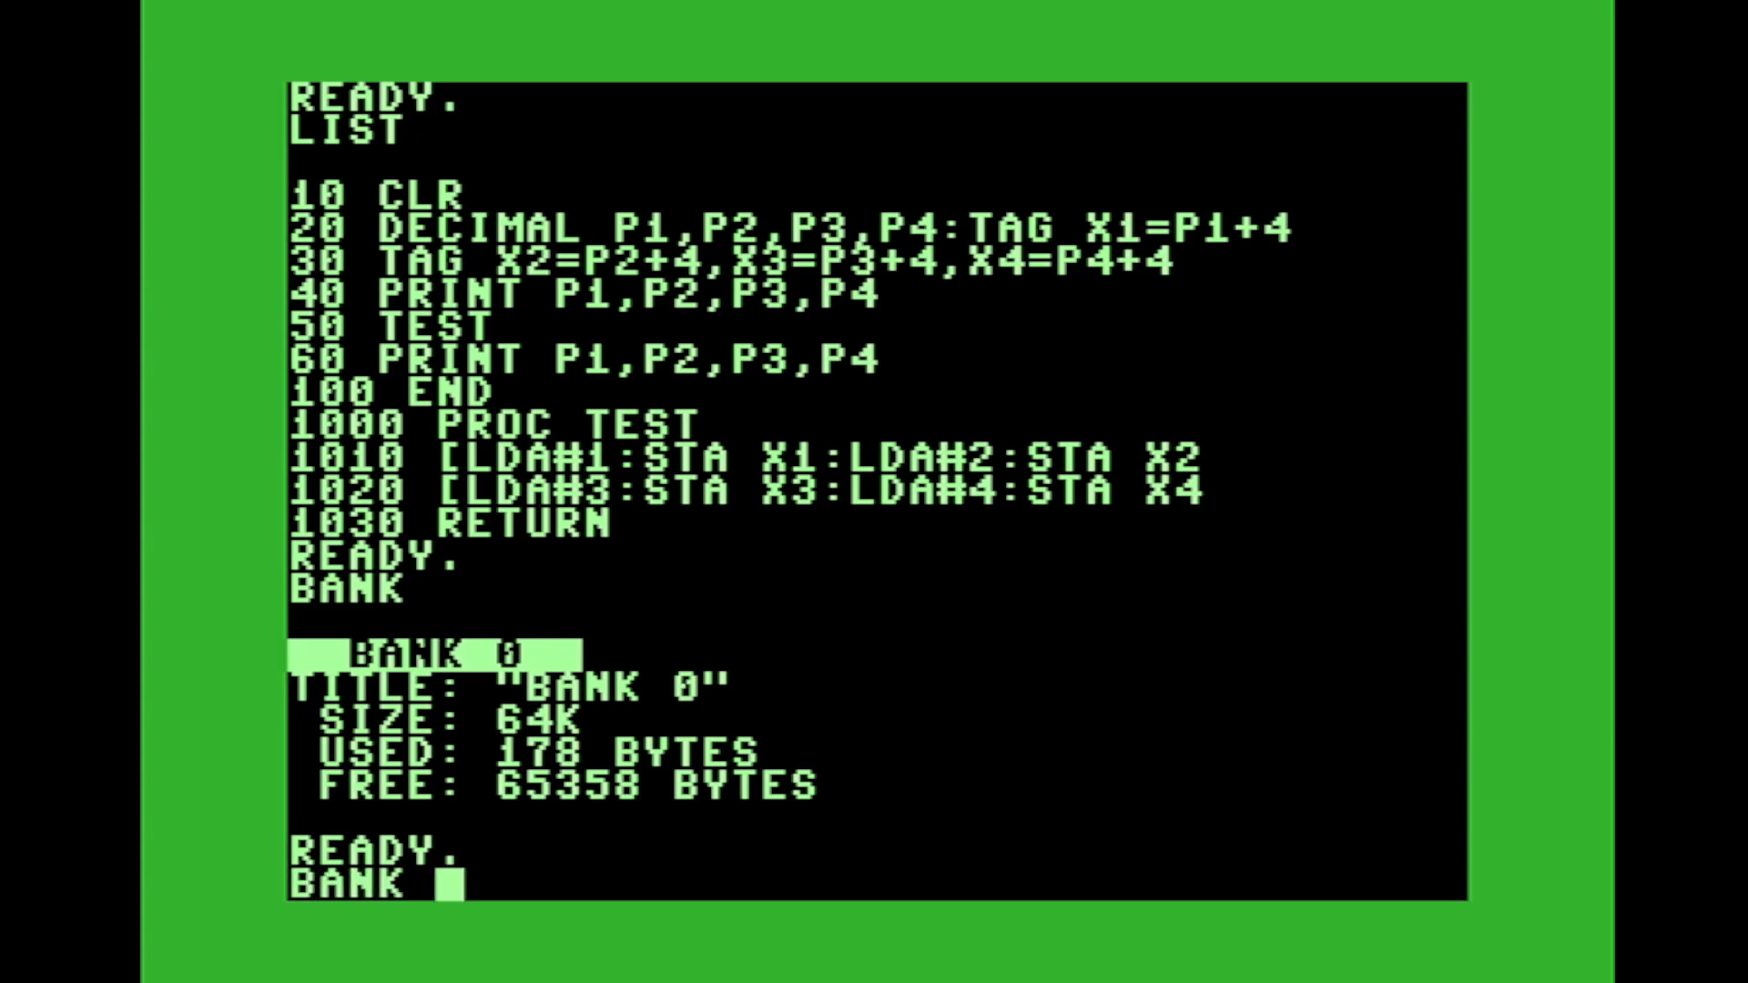
text(-9)
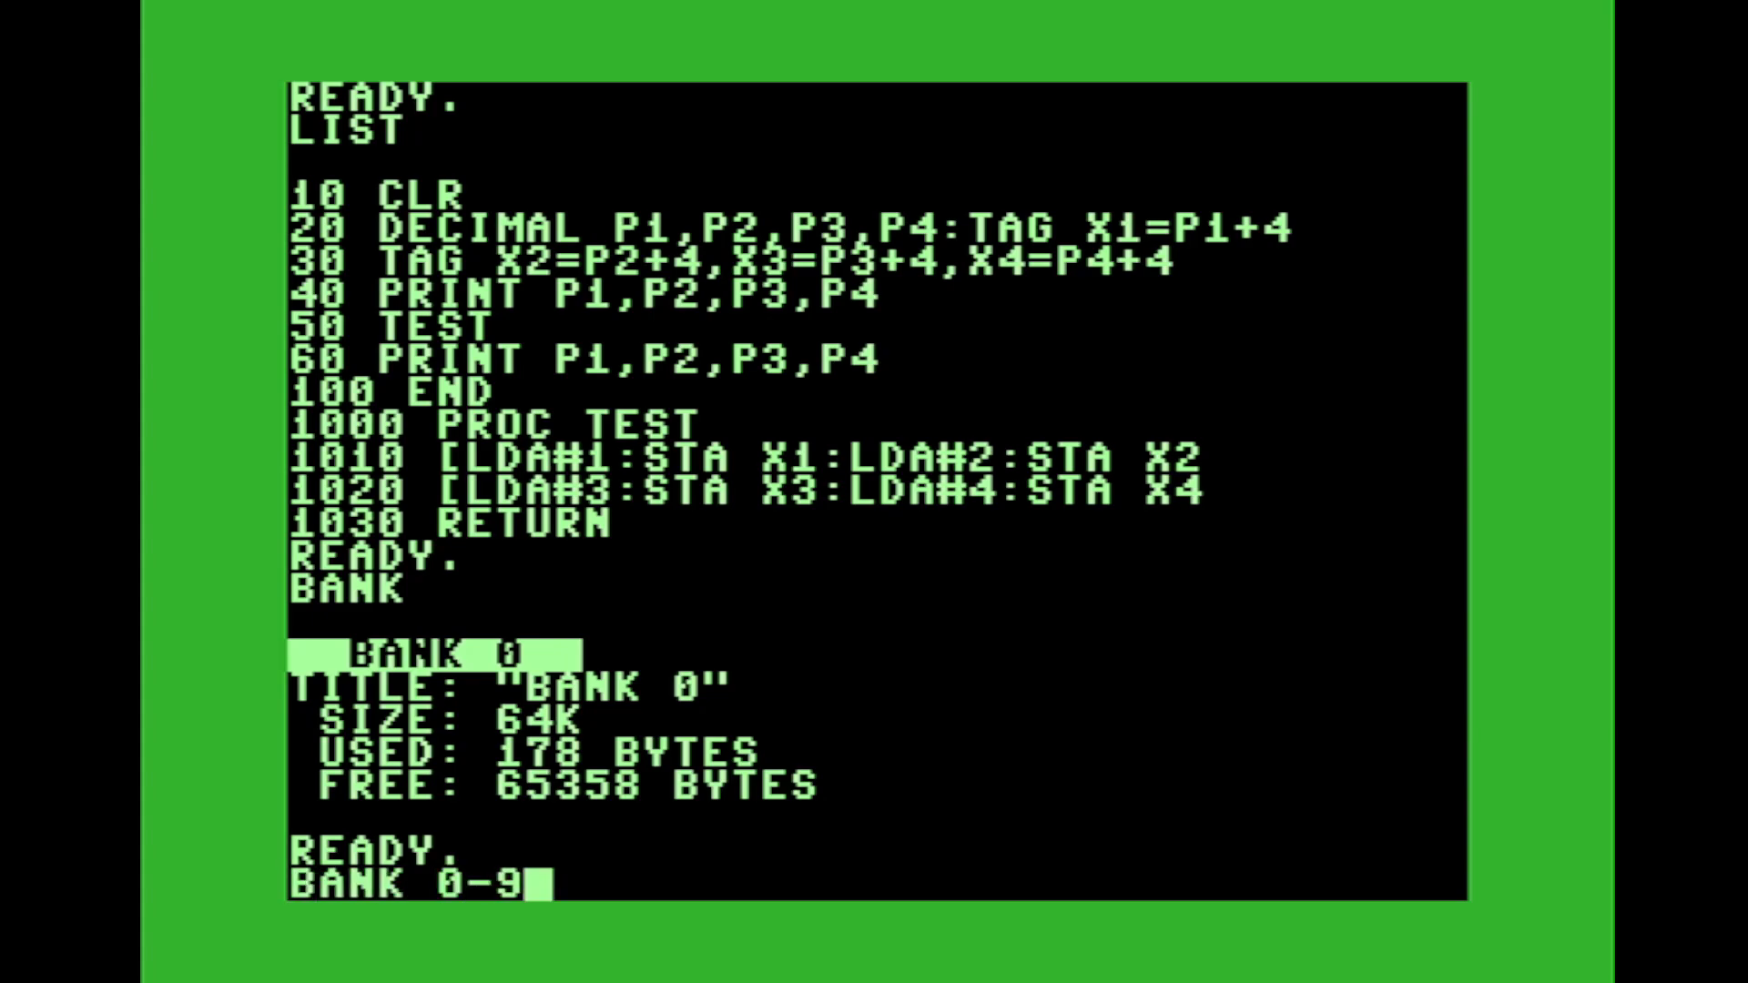
key(Return)
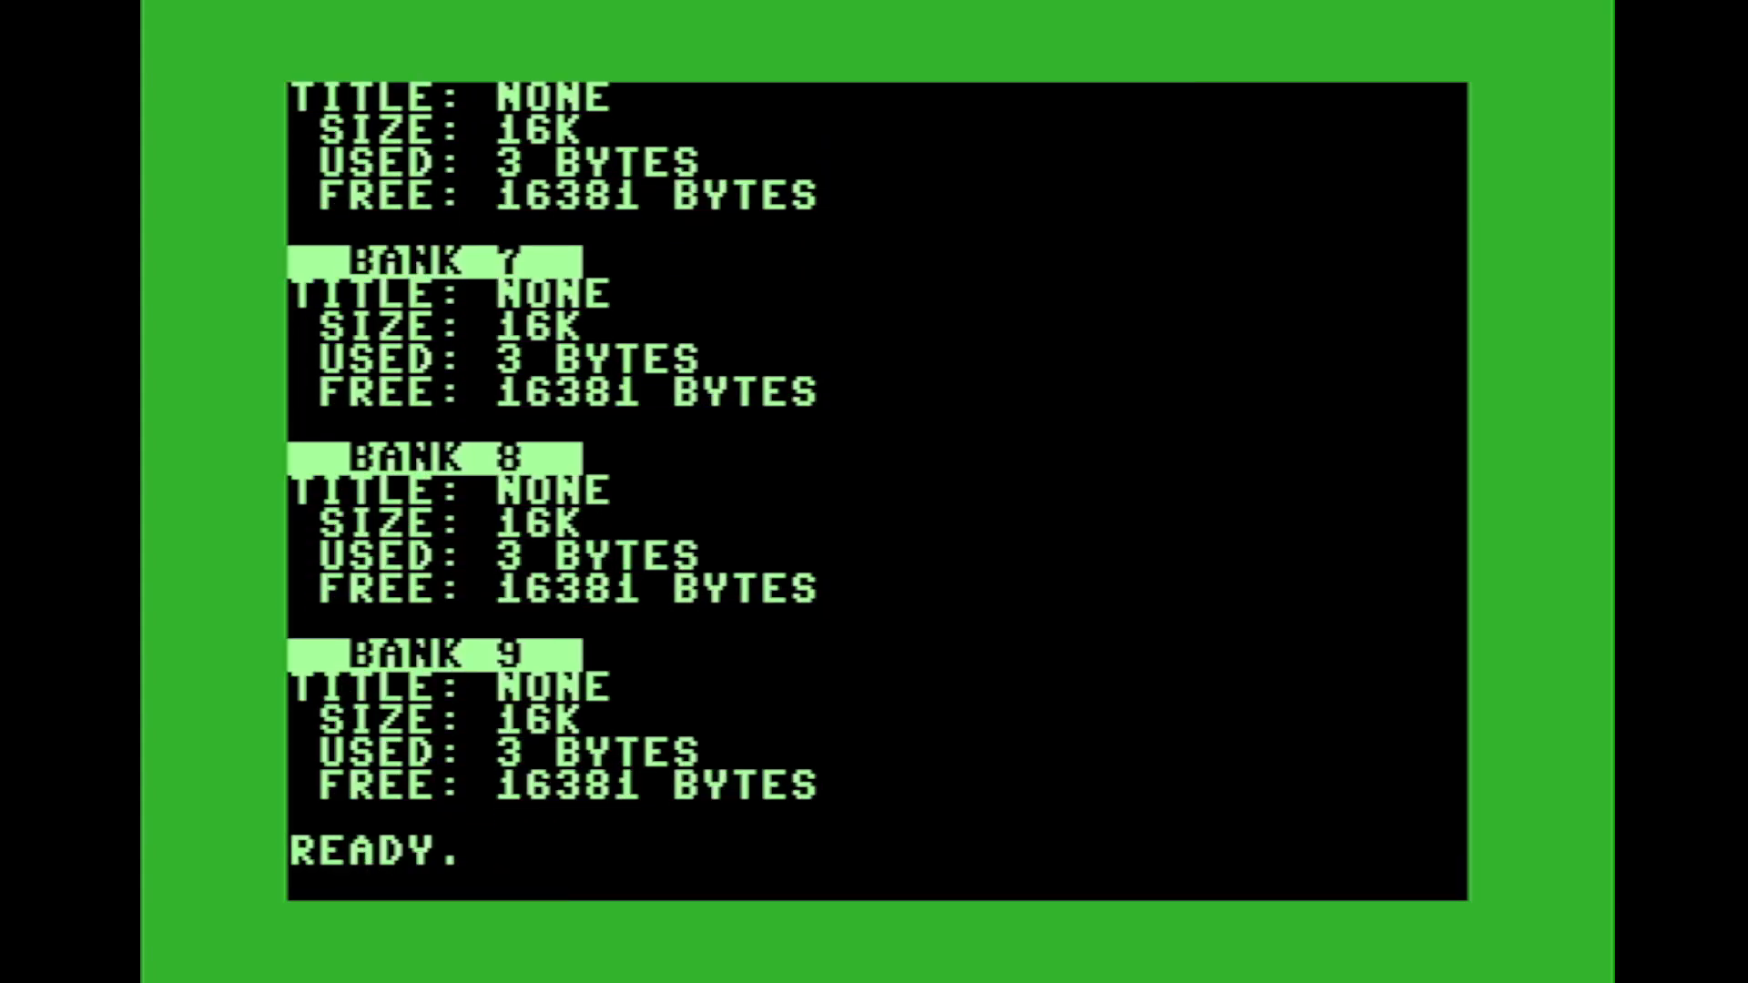
text(BANK)
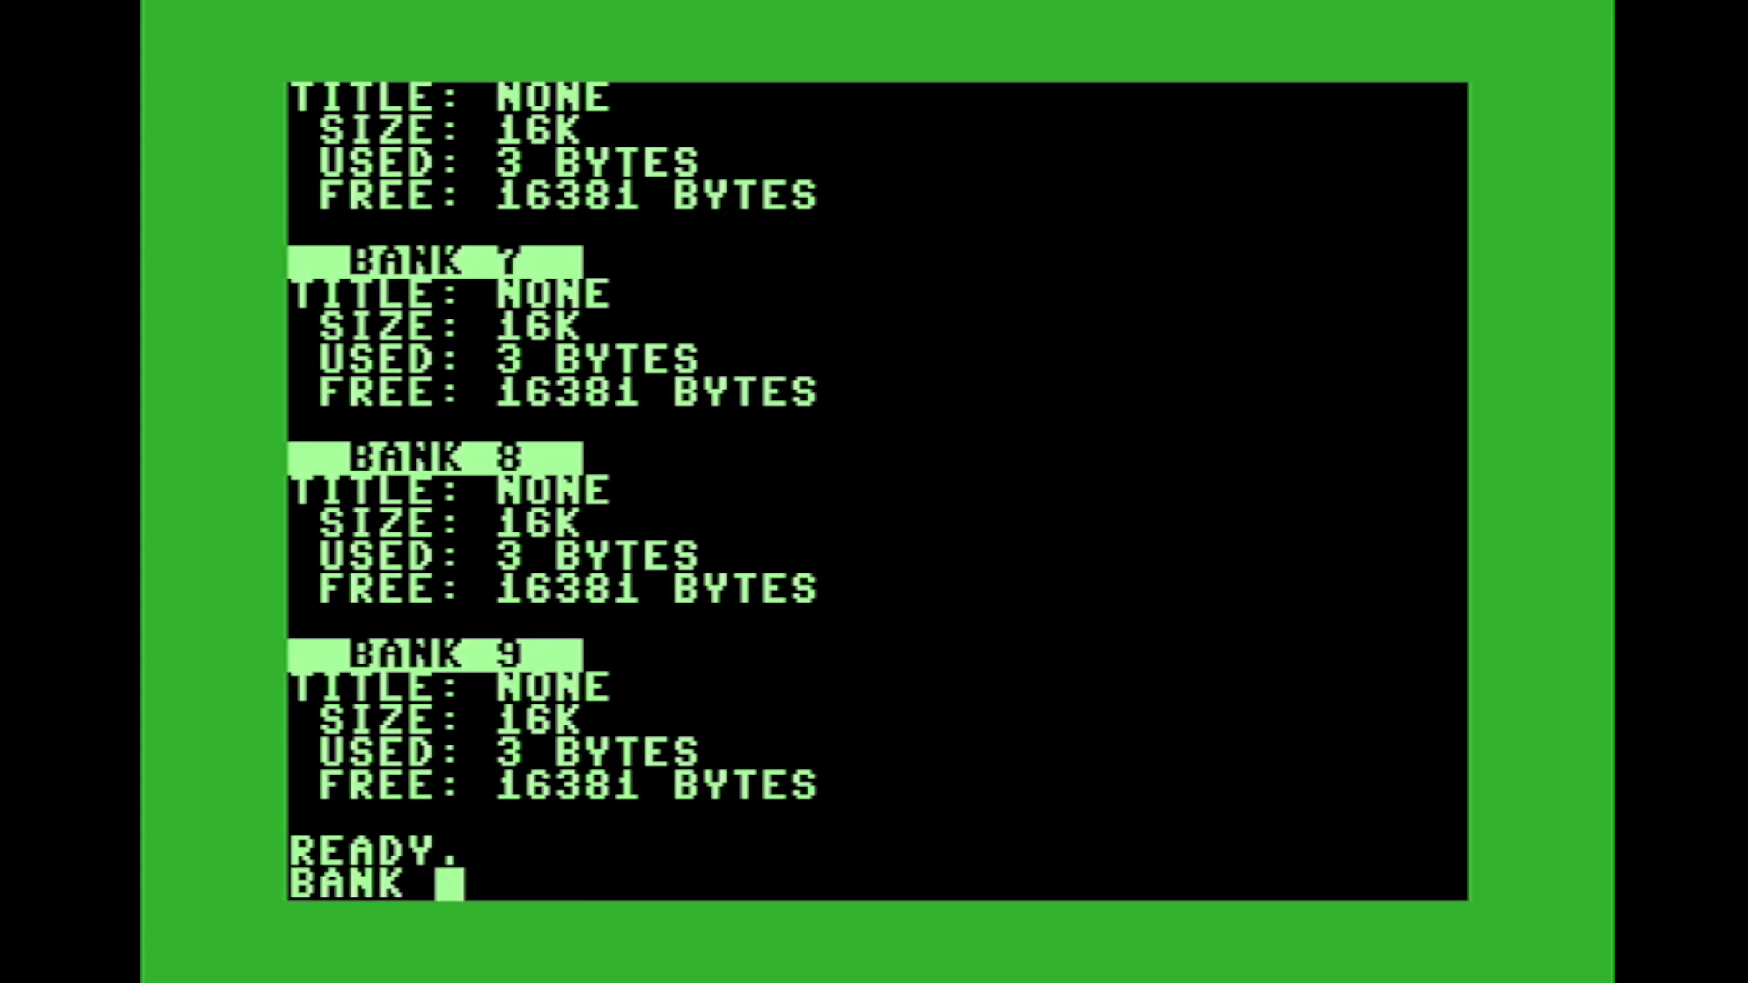
text(0-9,1)
text(FILE)
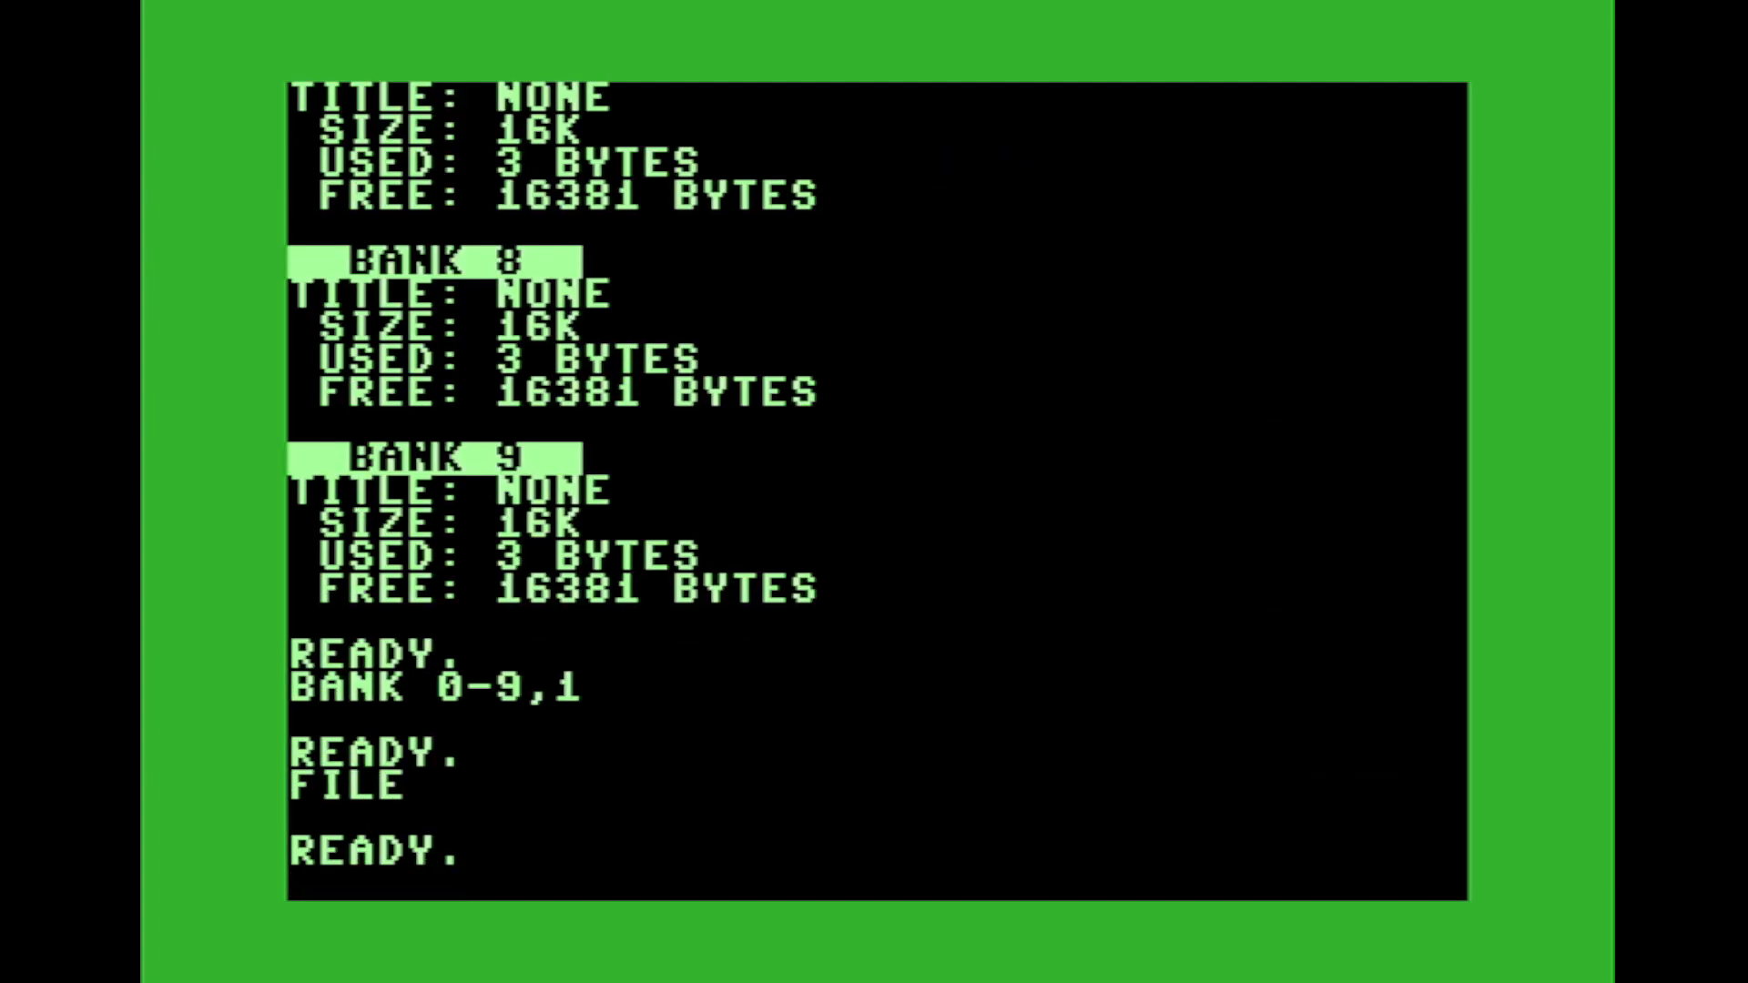
text(BANK 1-)
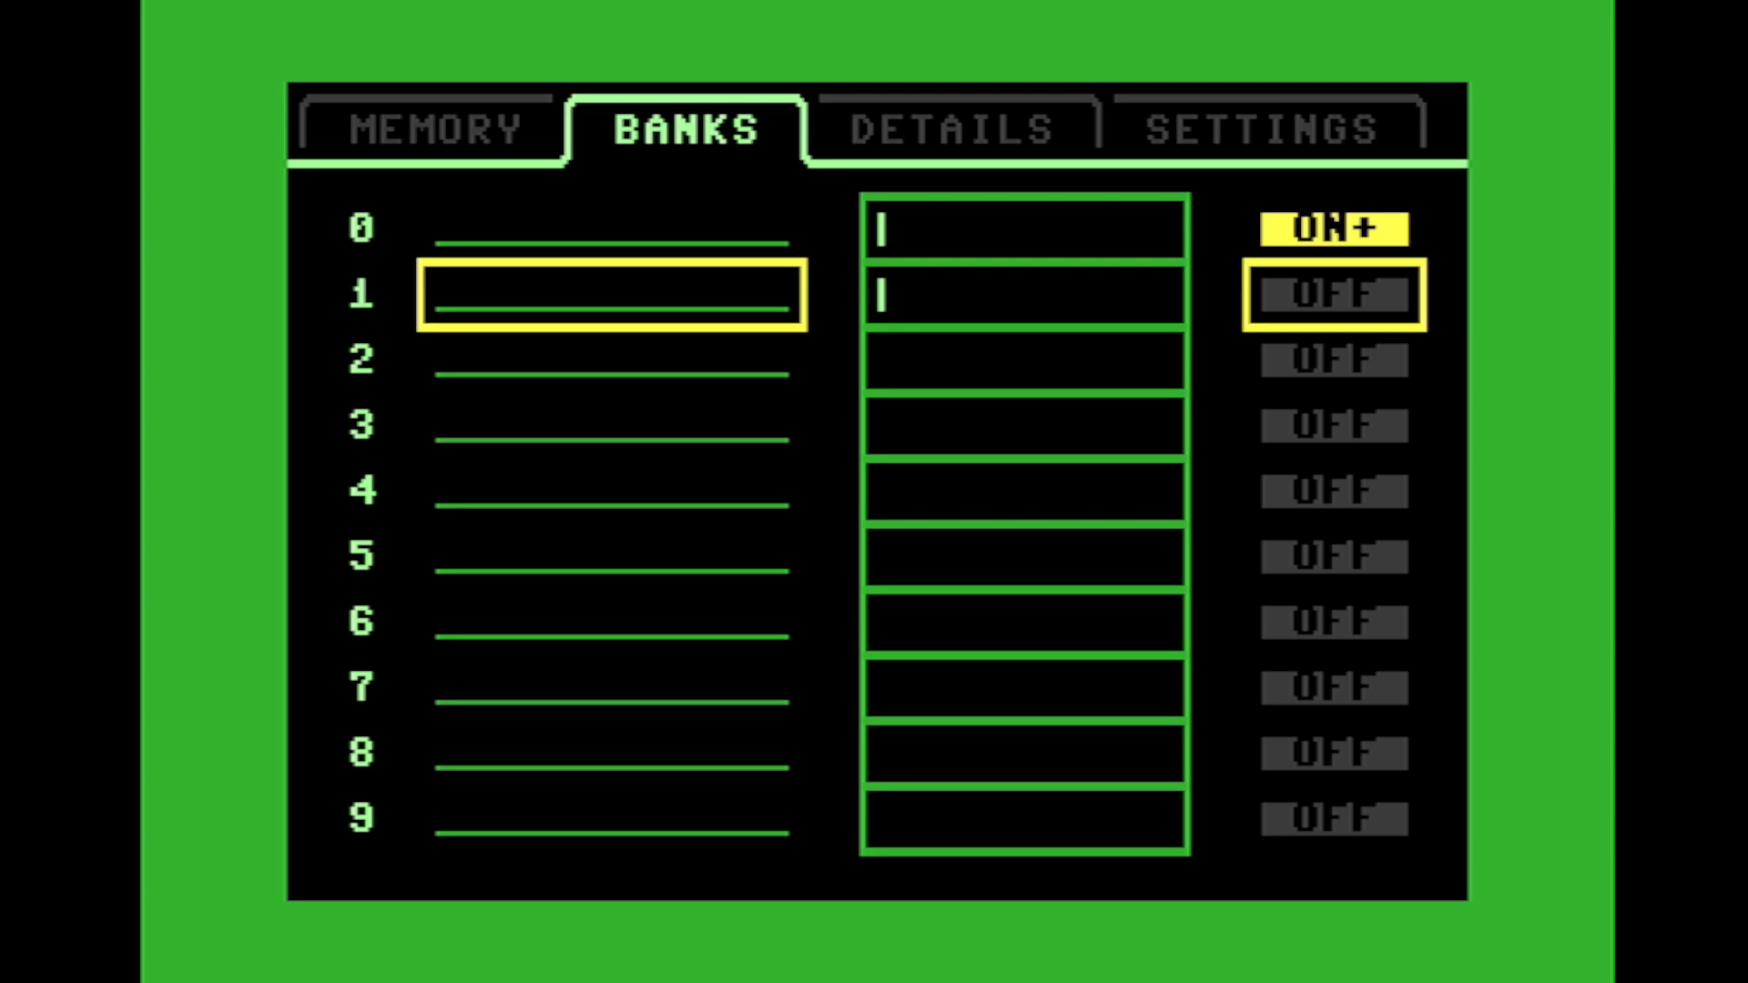
click(1330, 295)
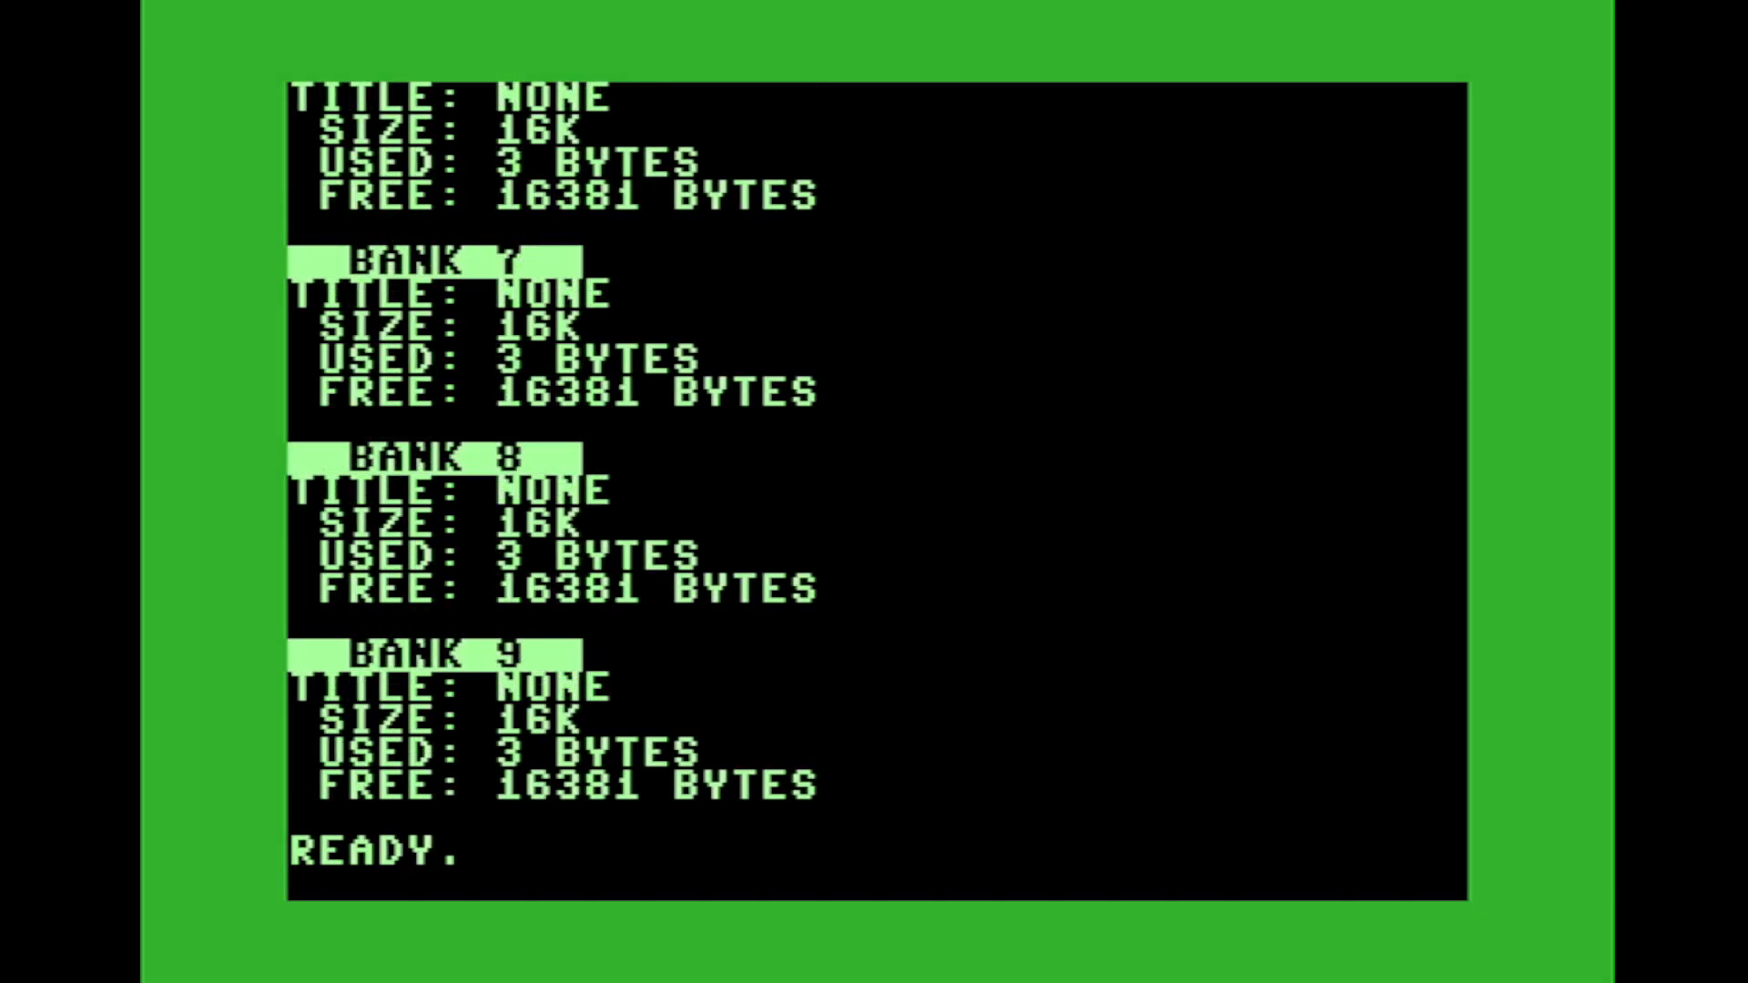
- Clear all ten banks with NEW 0-9
text(NEW)
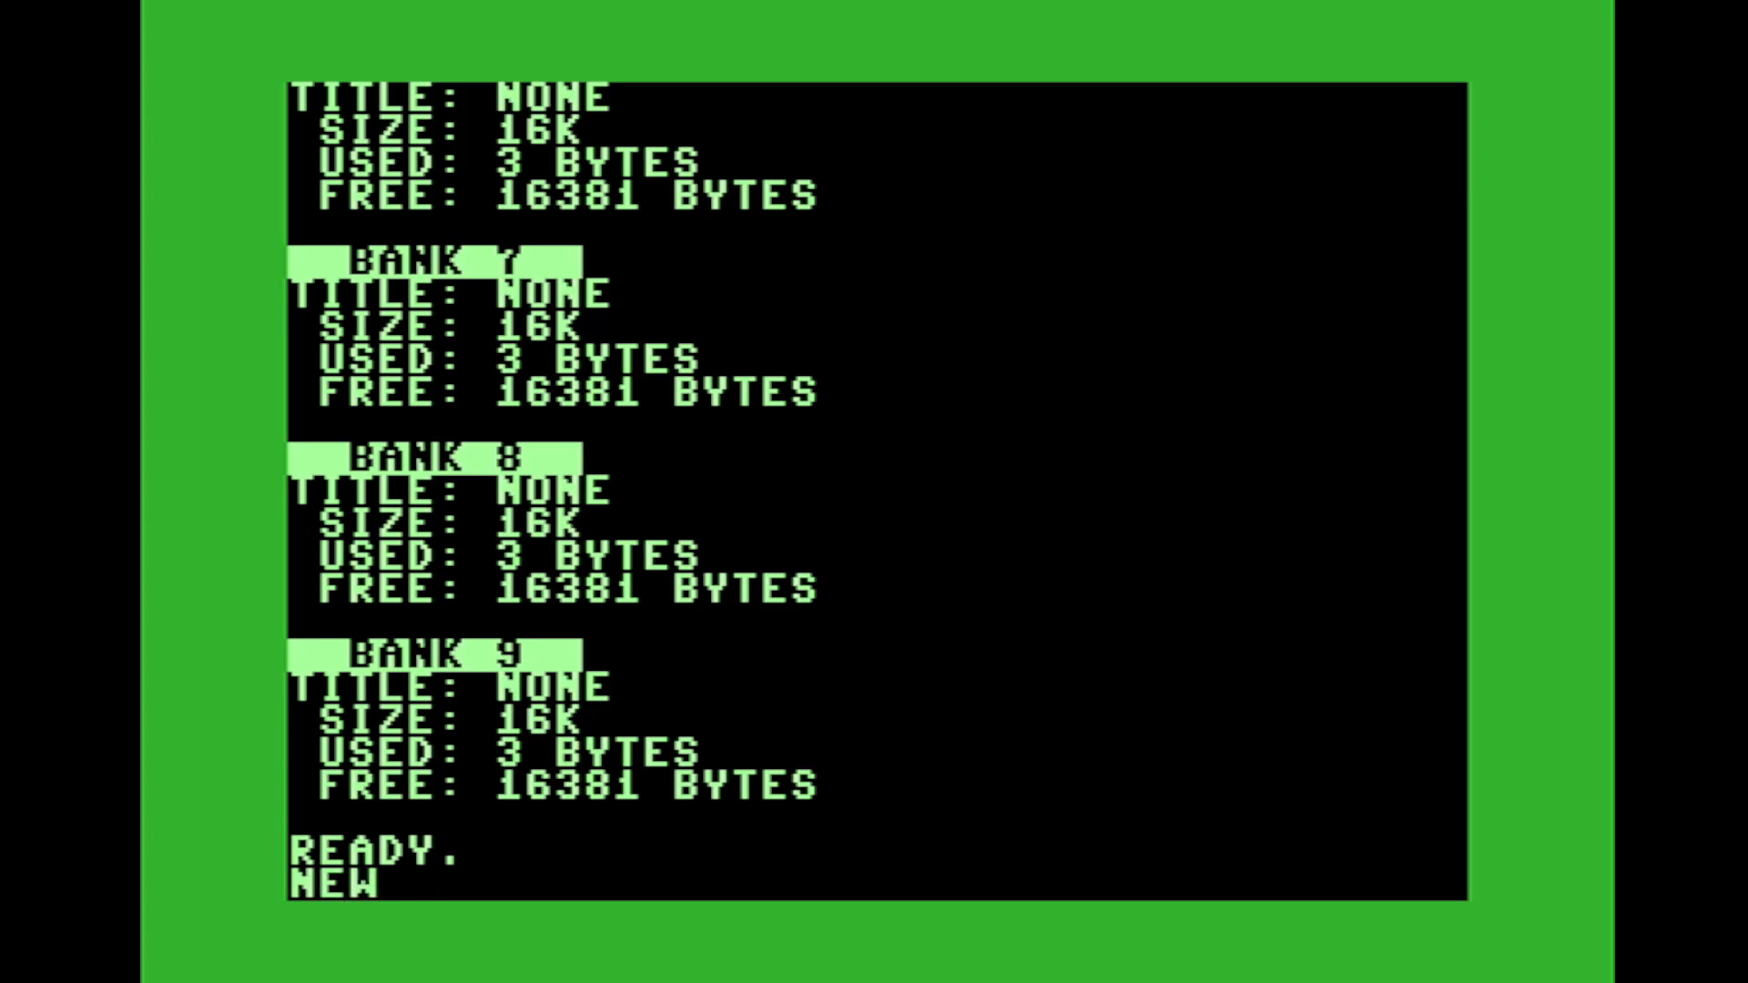
text(0-9)
text(B)
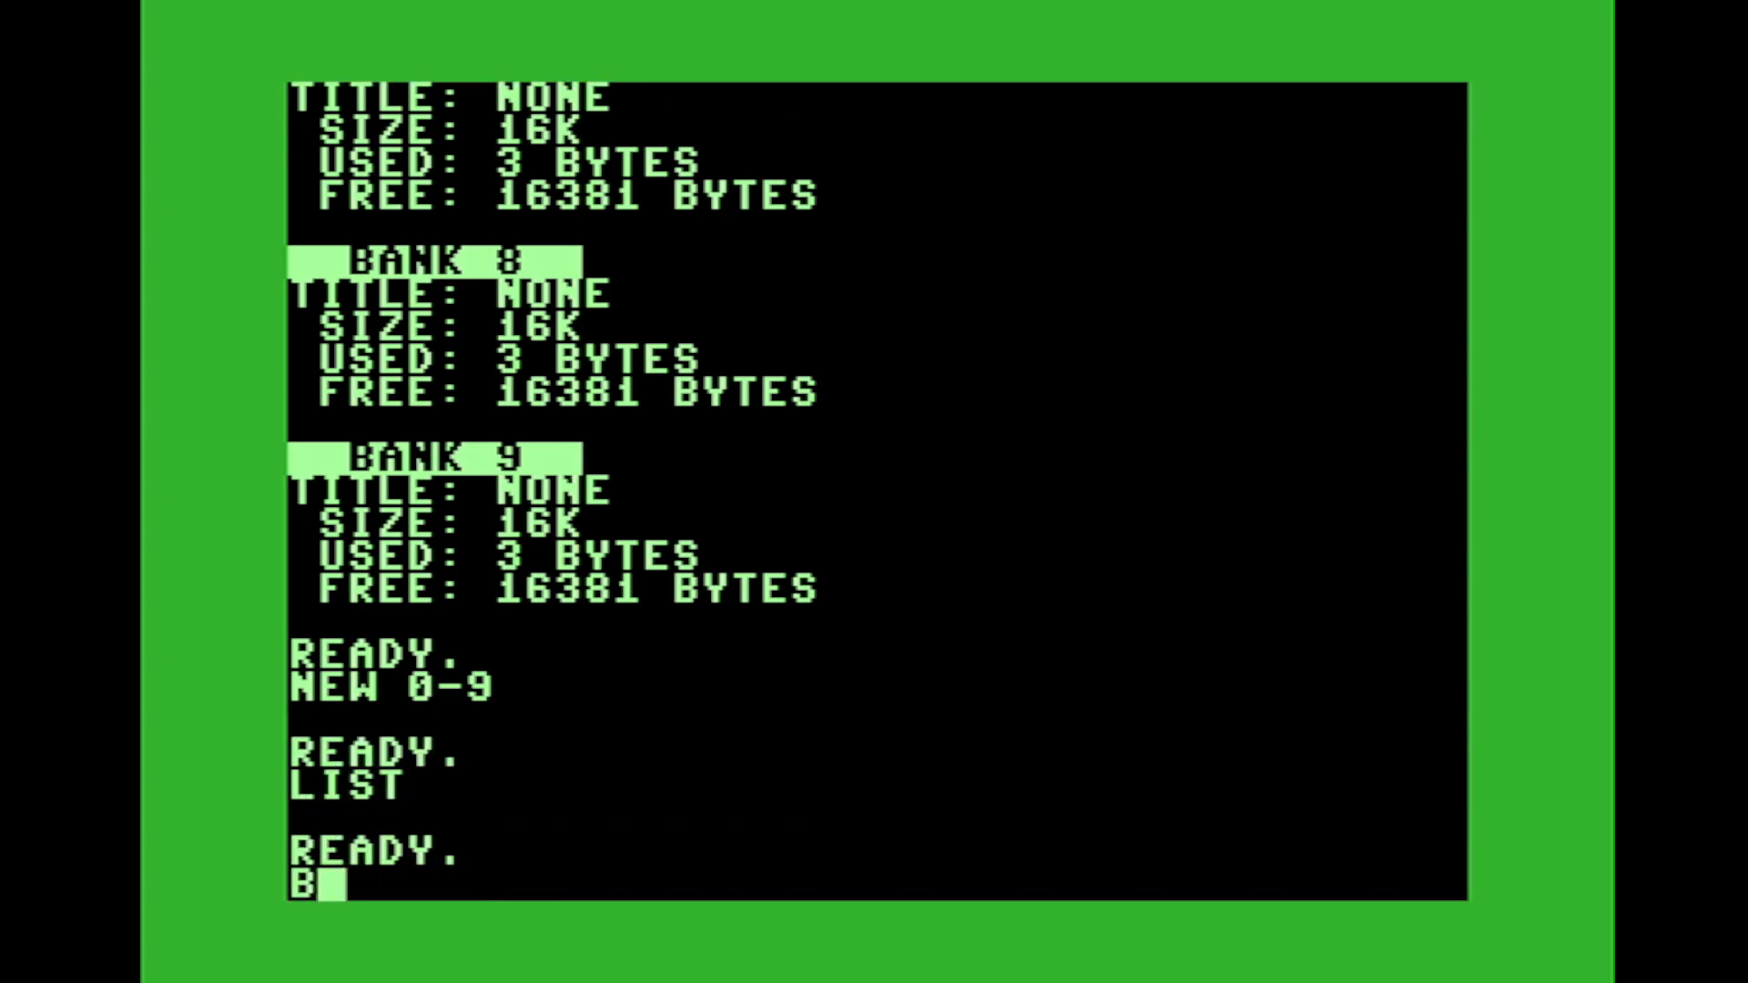
- List bank 1 and enter 10 PRINT "WORLD" there
text(ANK 1)
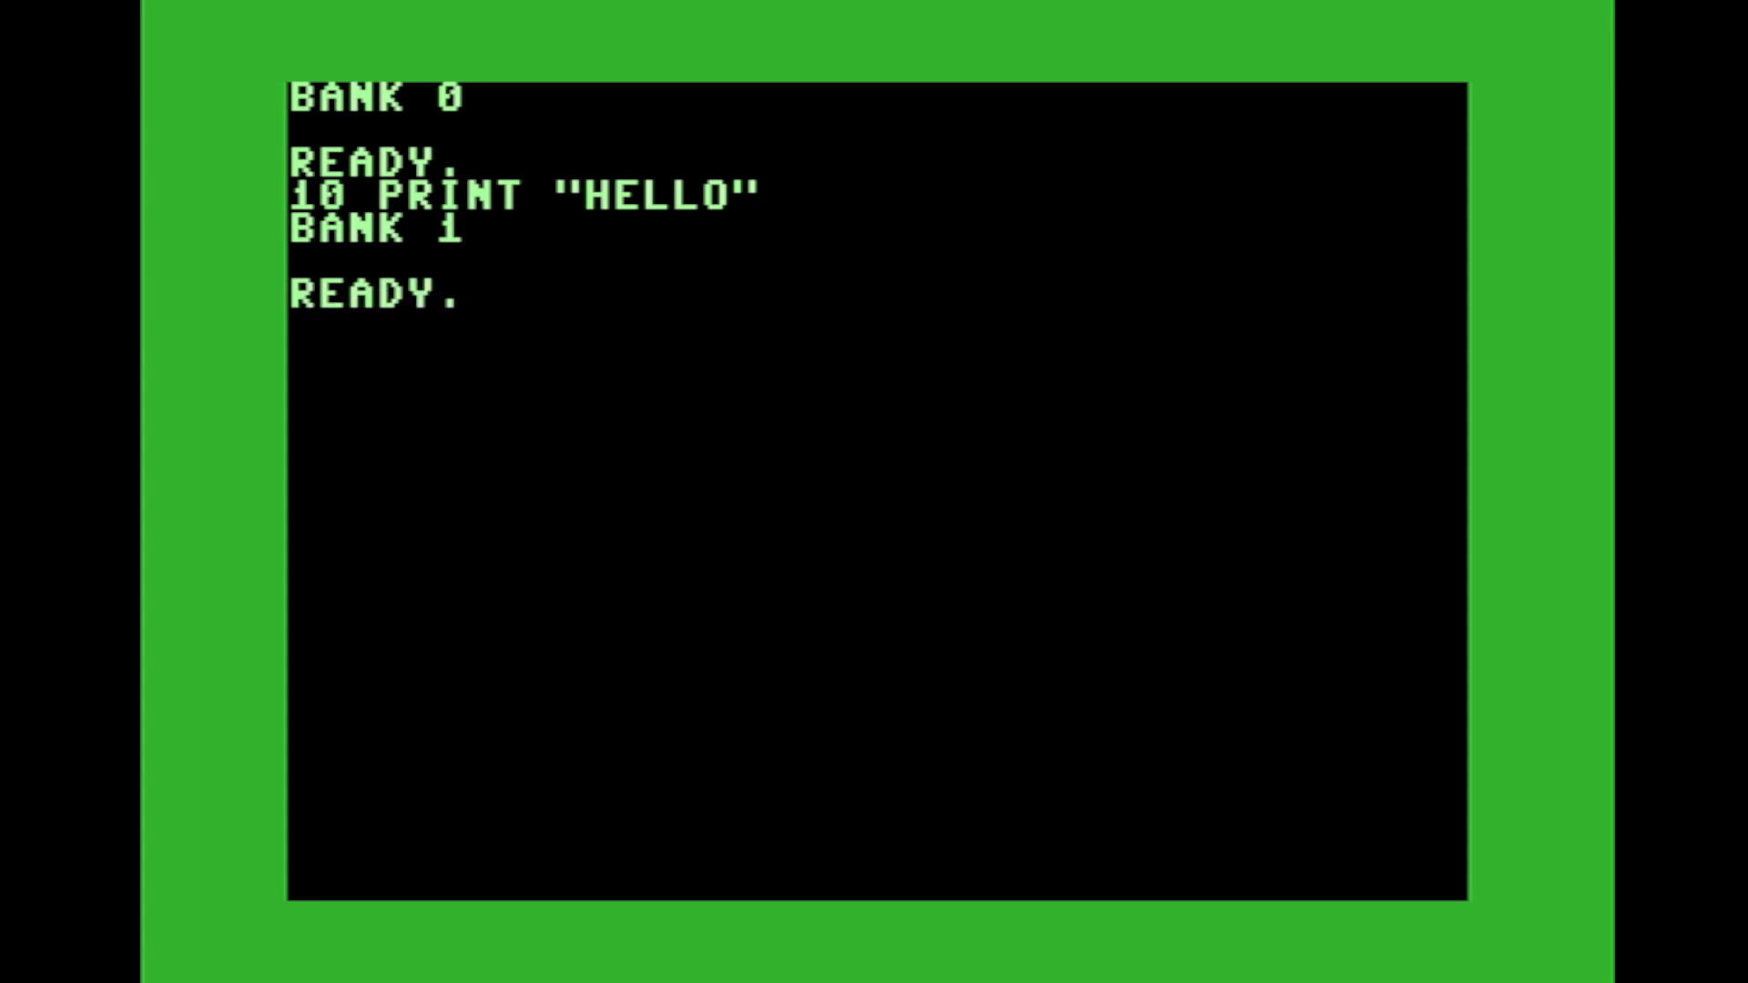
text(LIST)
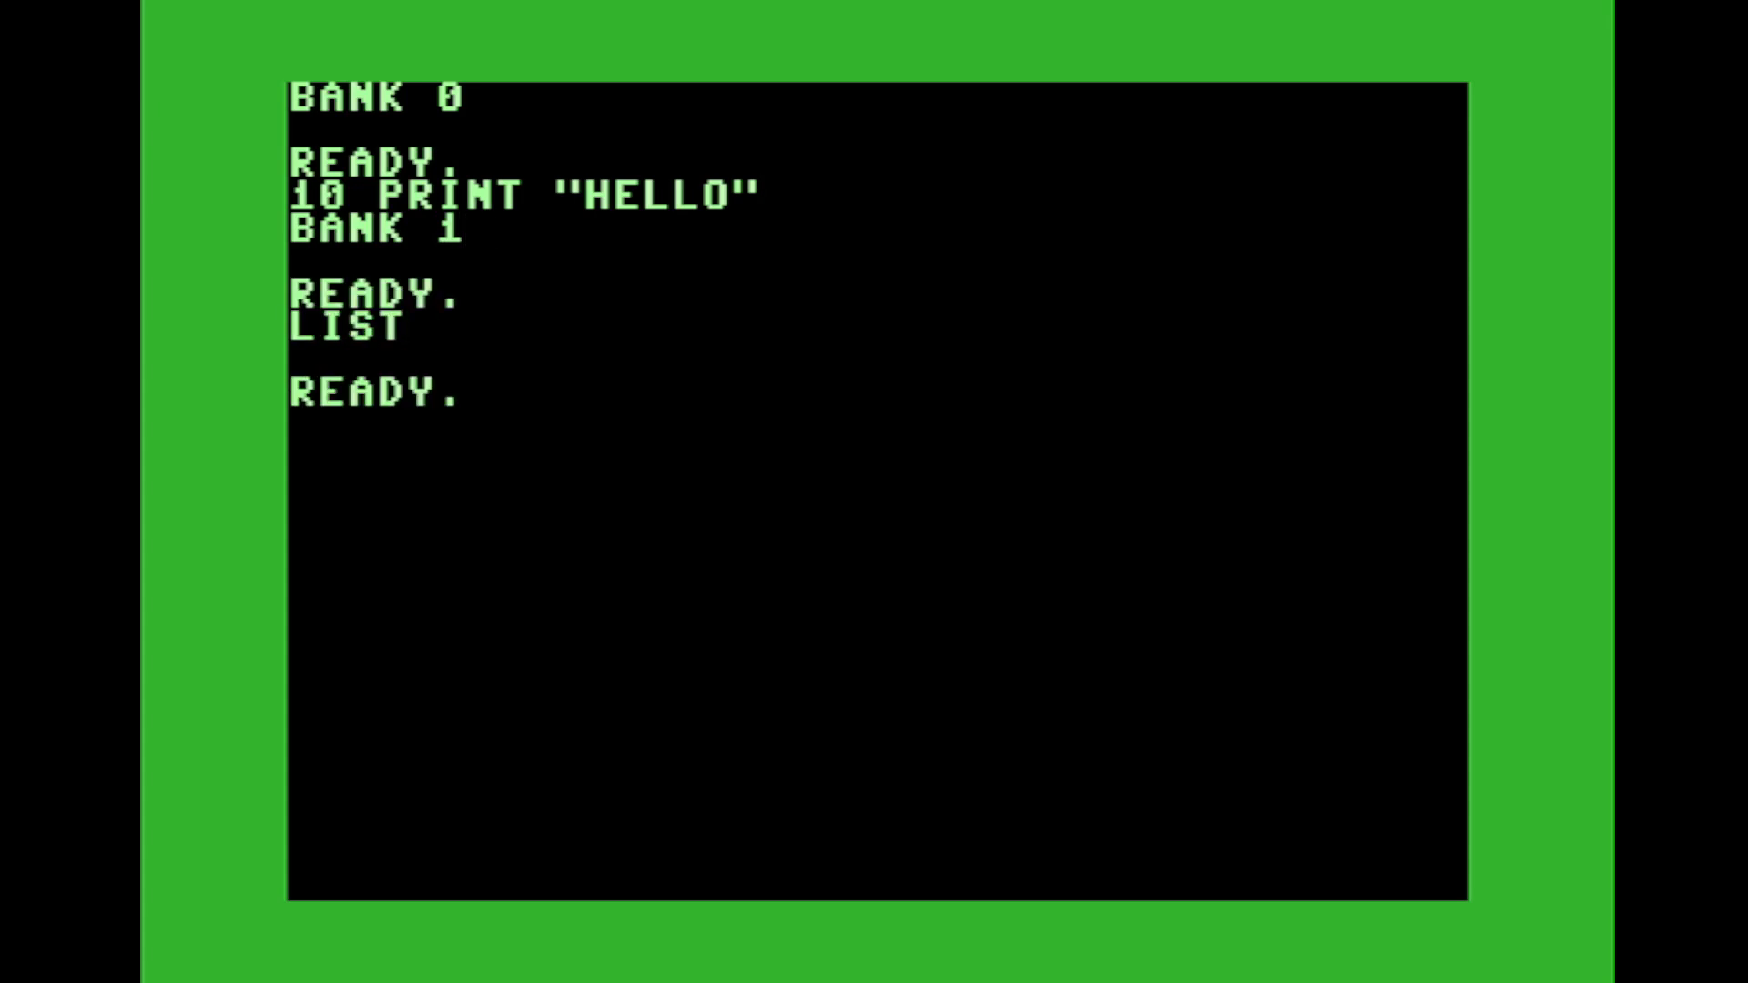
text(10 PRINT "WO)
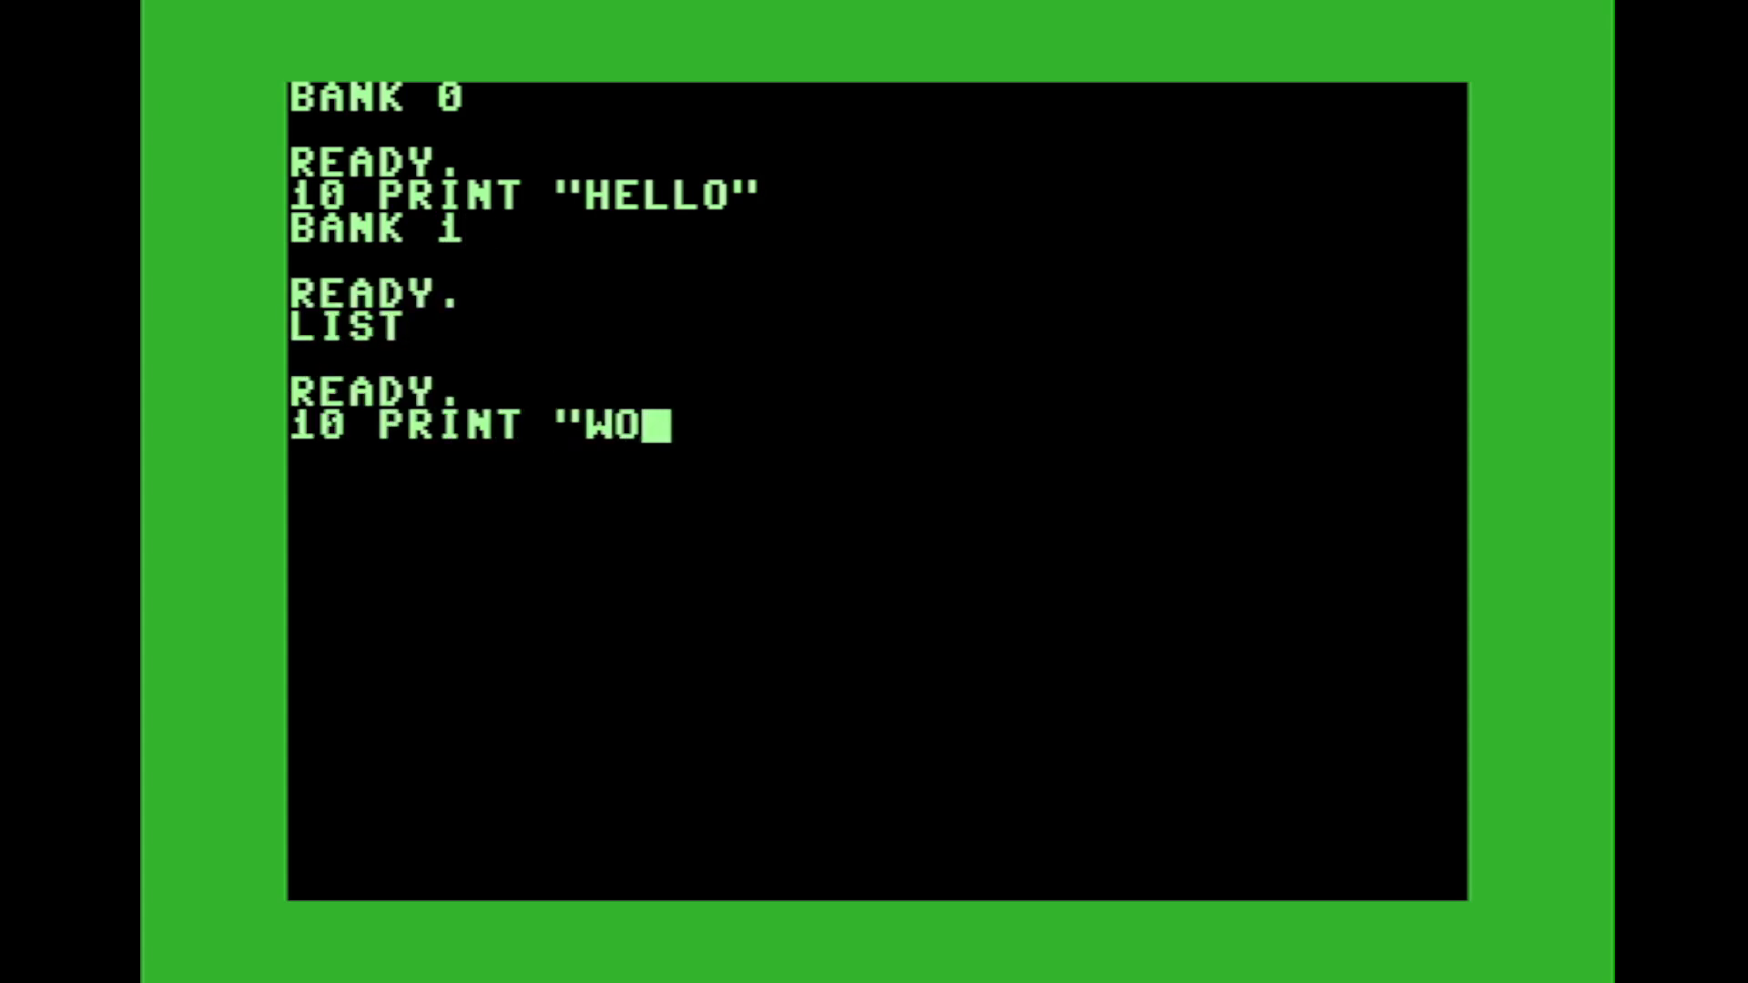
text(RLD")
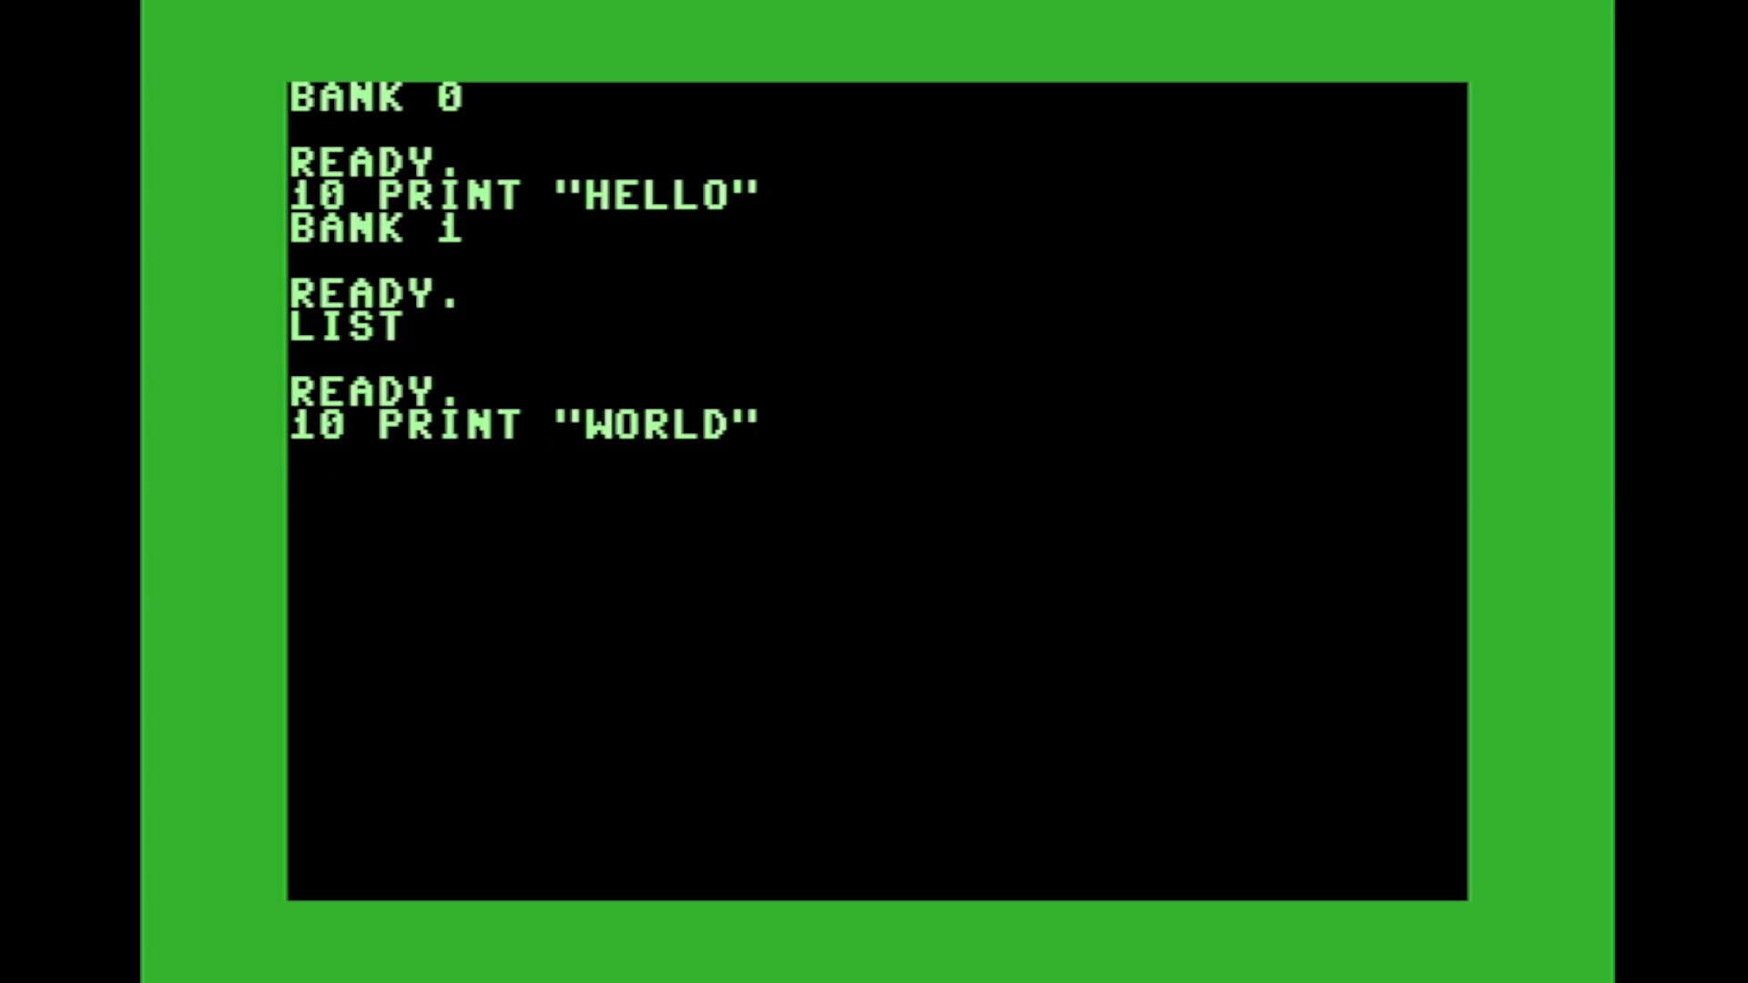
text(LIST)
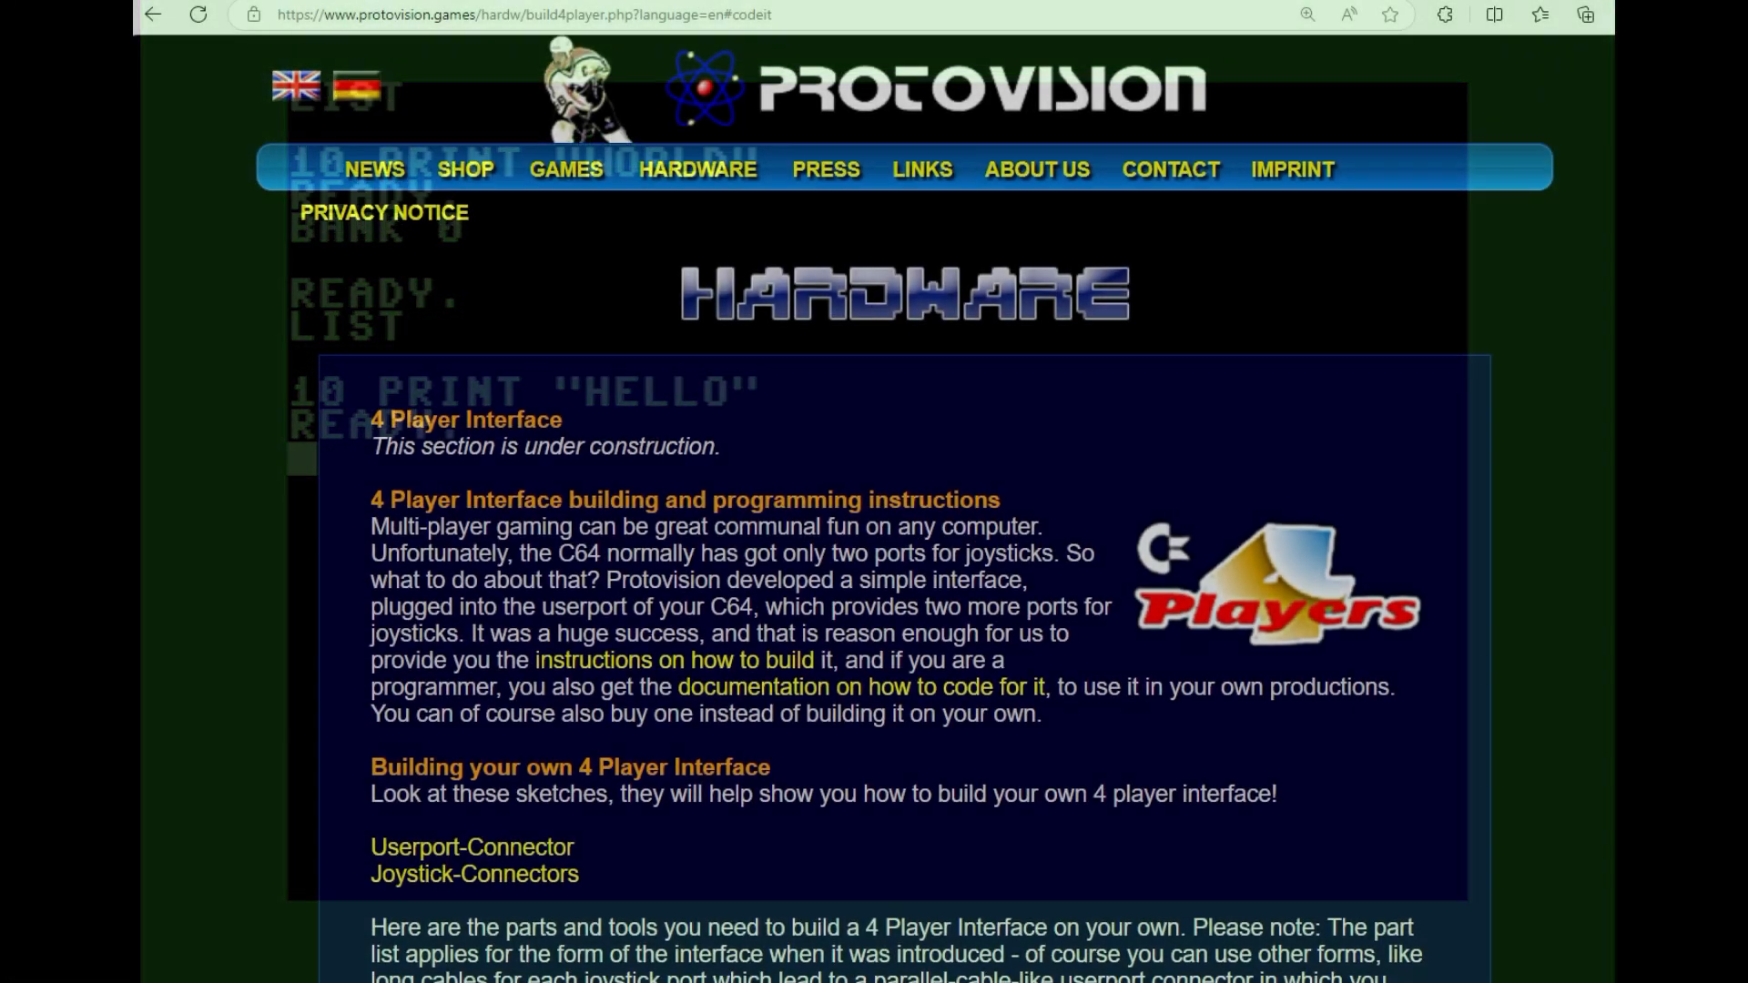
- Scroll the 4 Player Interface page down to the driver's INIT and READ routine code
scroll(down, 3)
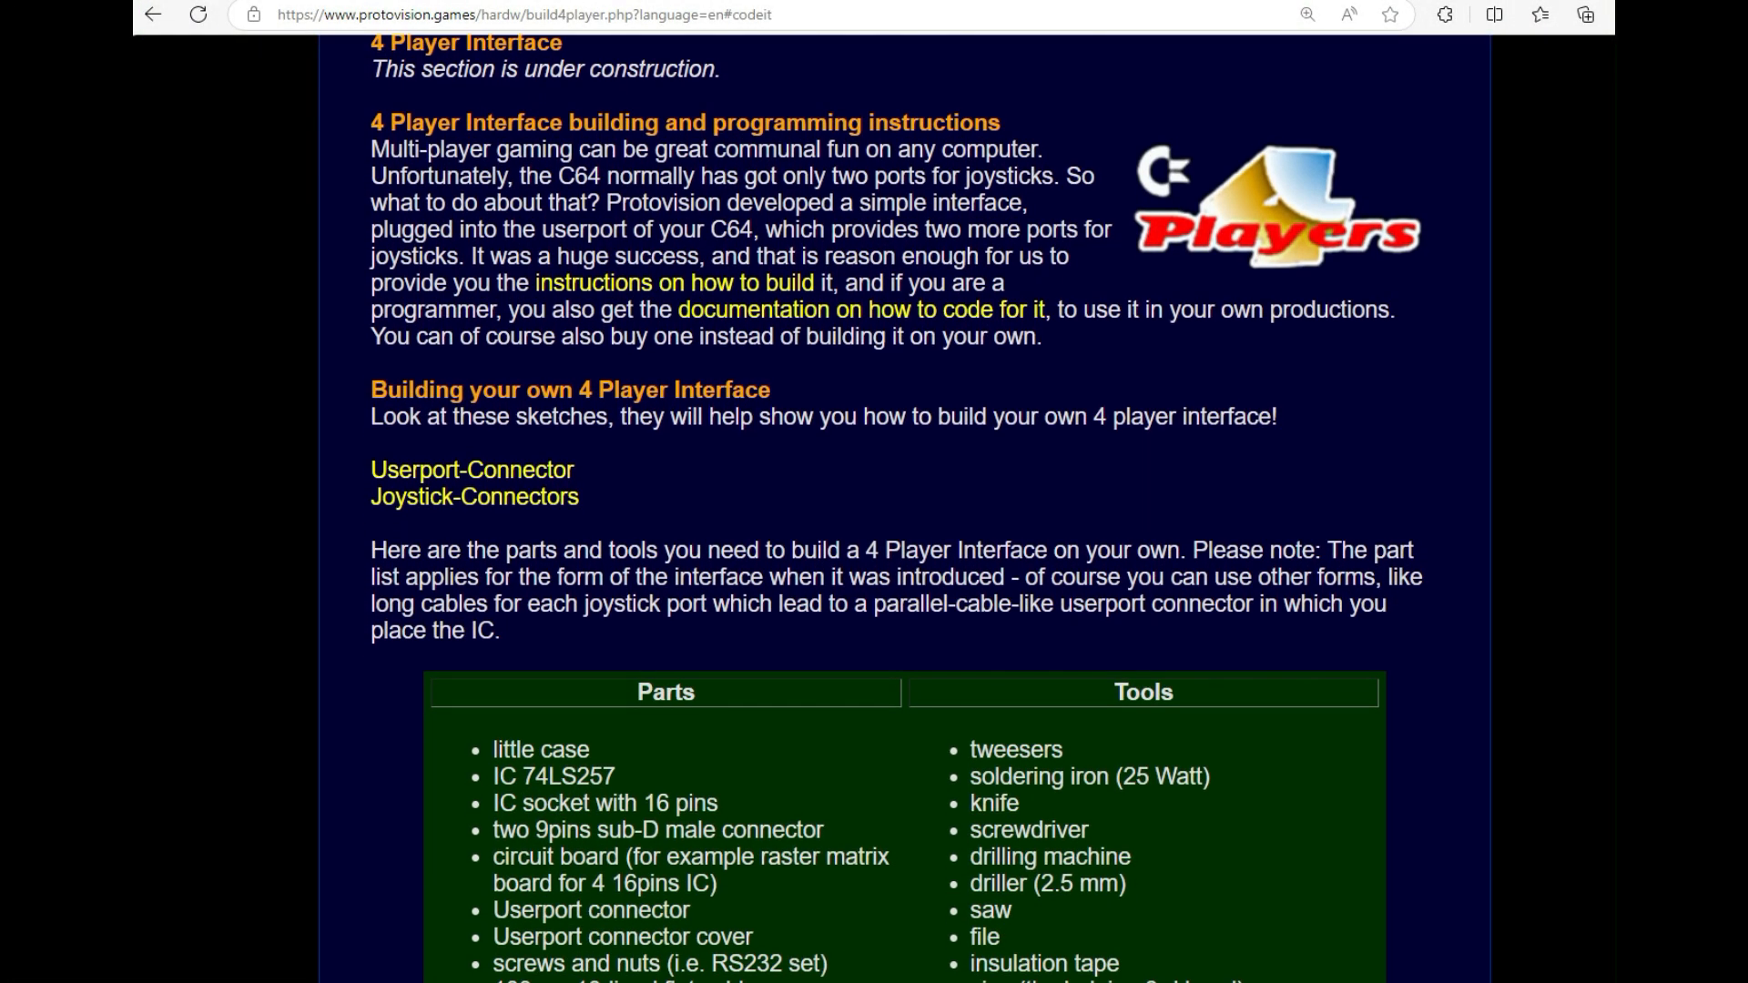
scroll(down, 3)
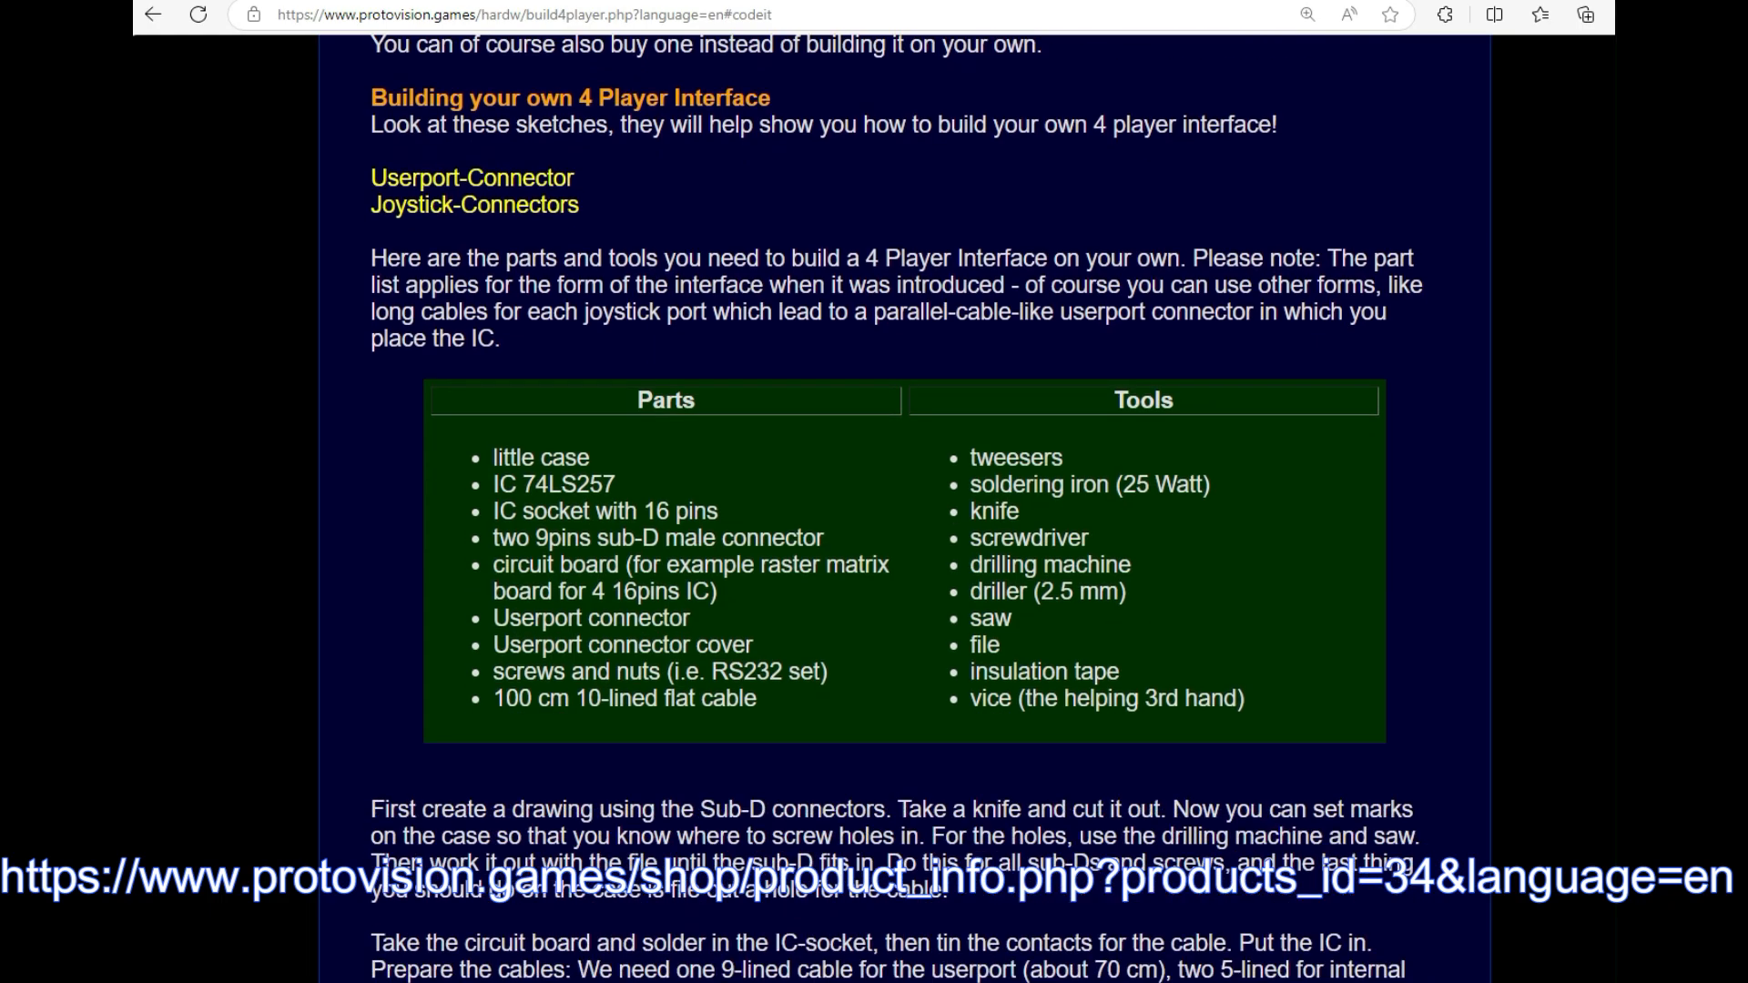
scroll(down, 3)
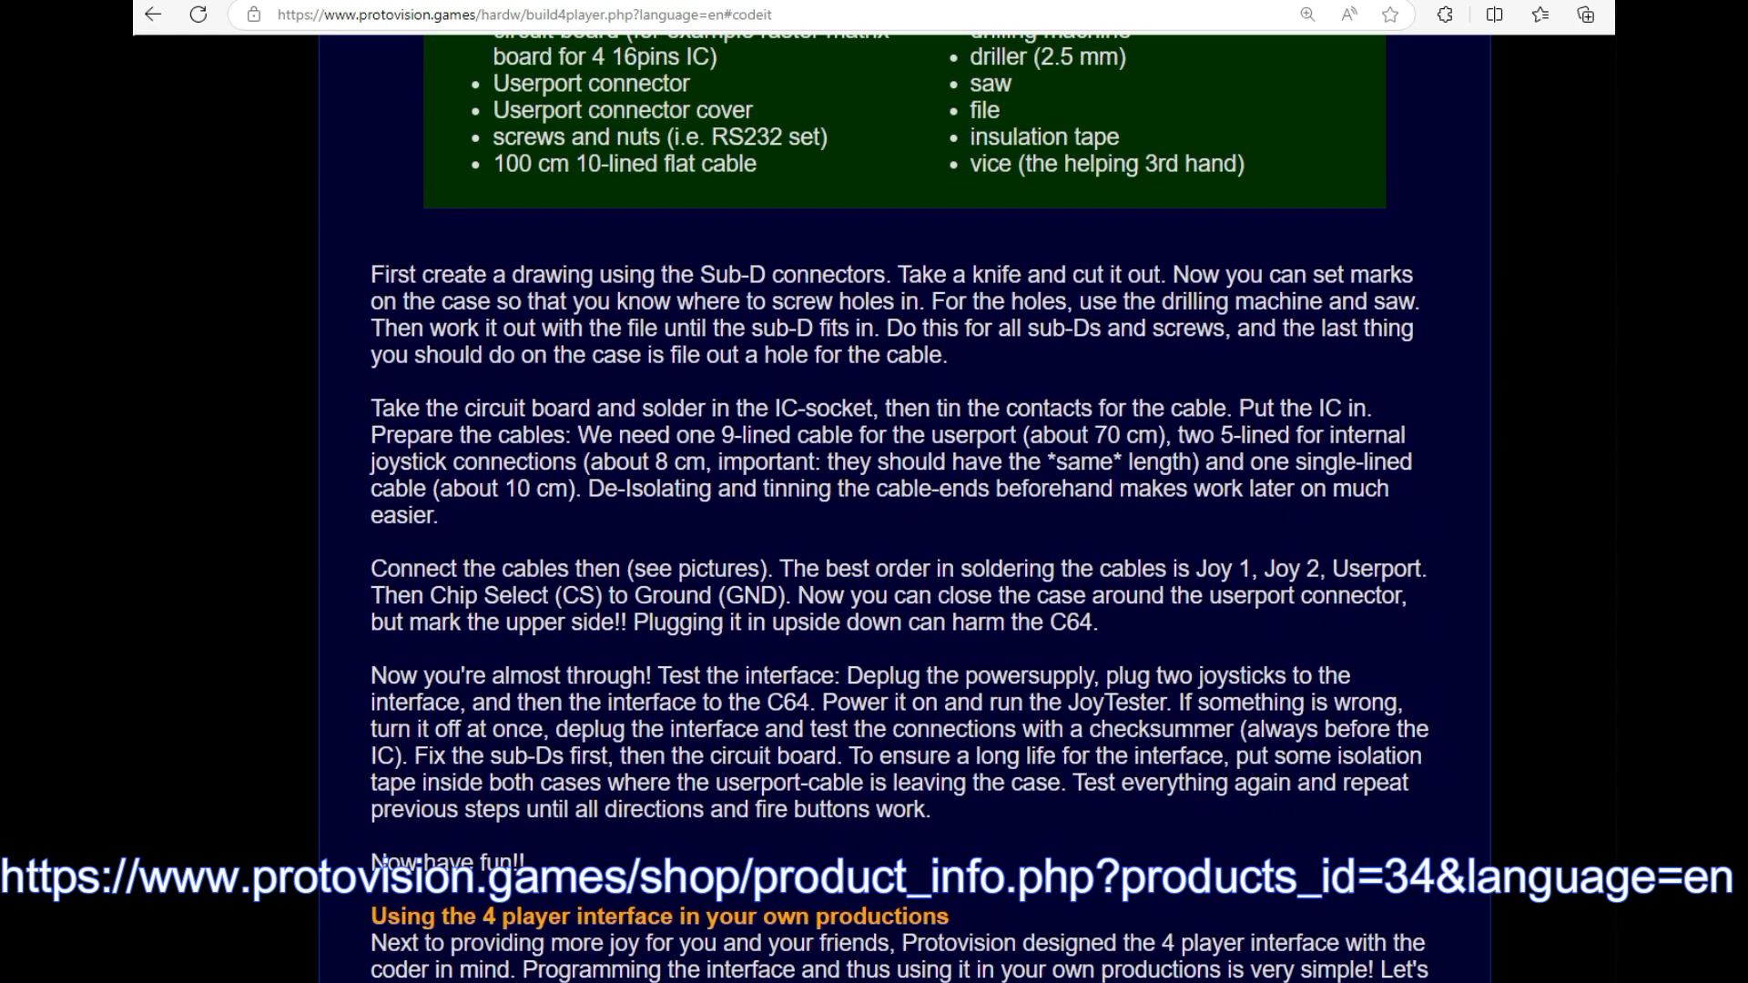
scroll(down, 3)
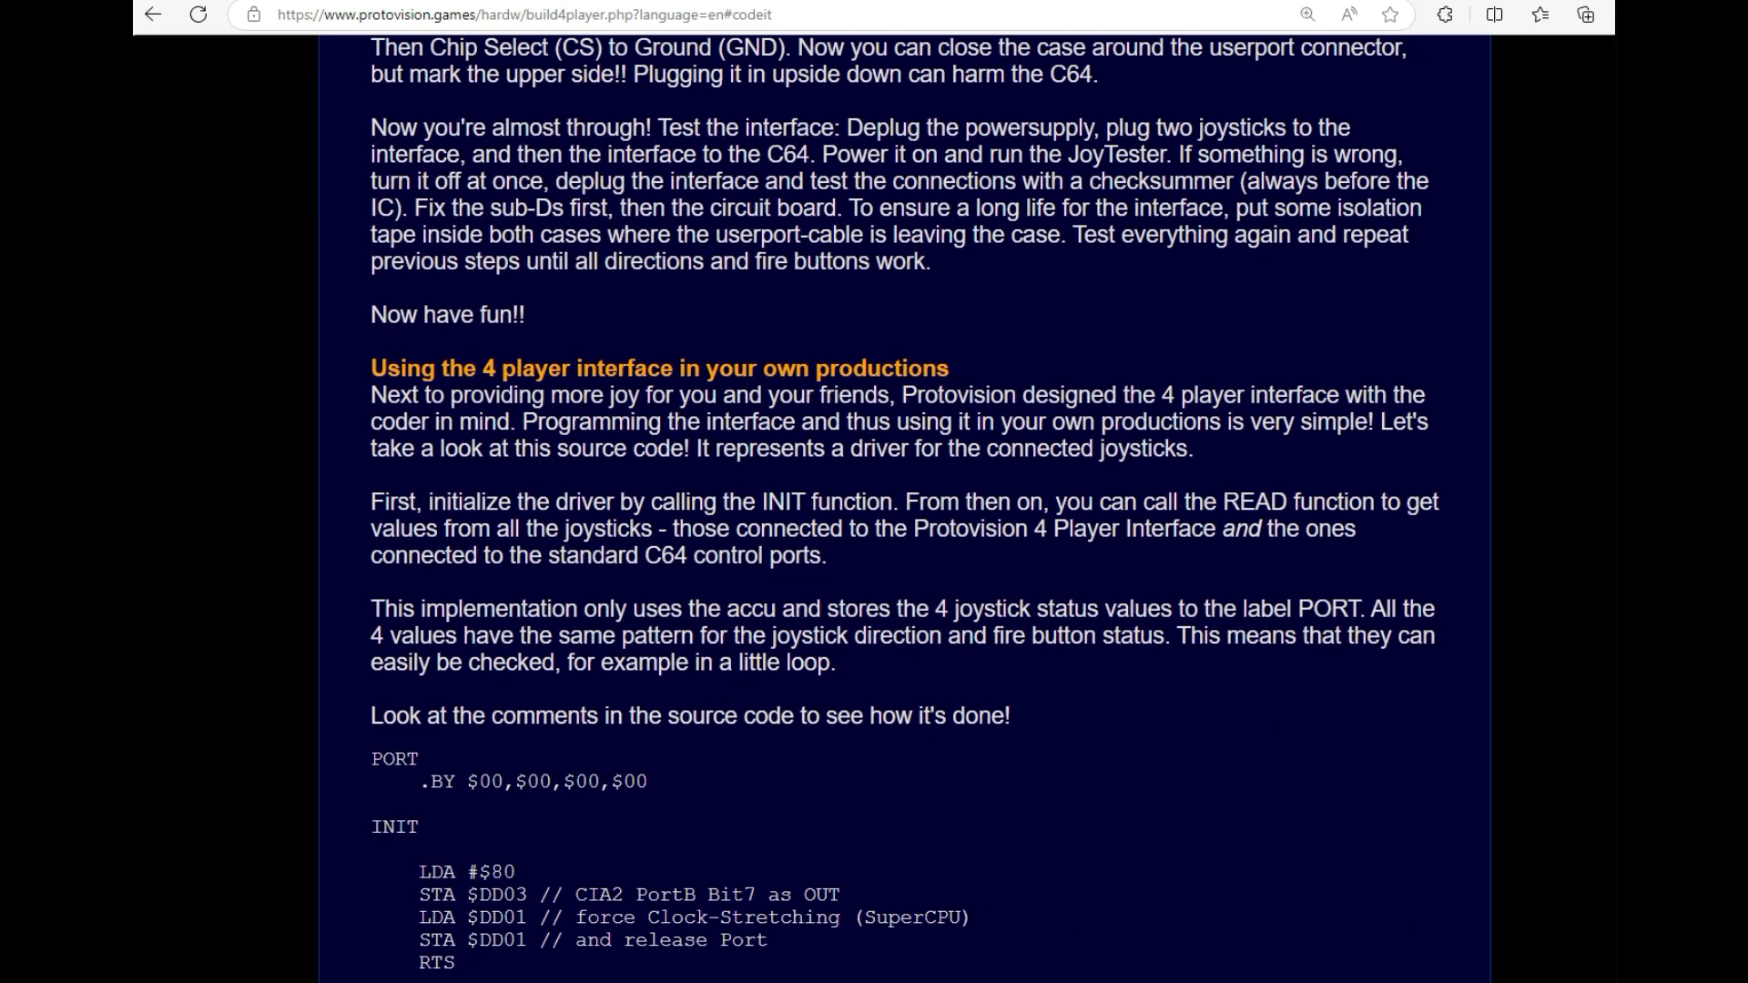
scroll(down, 3)
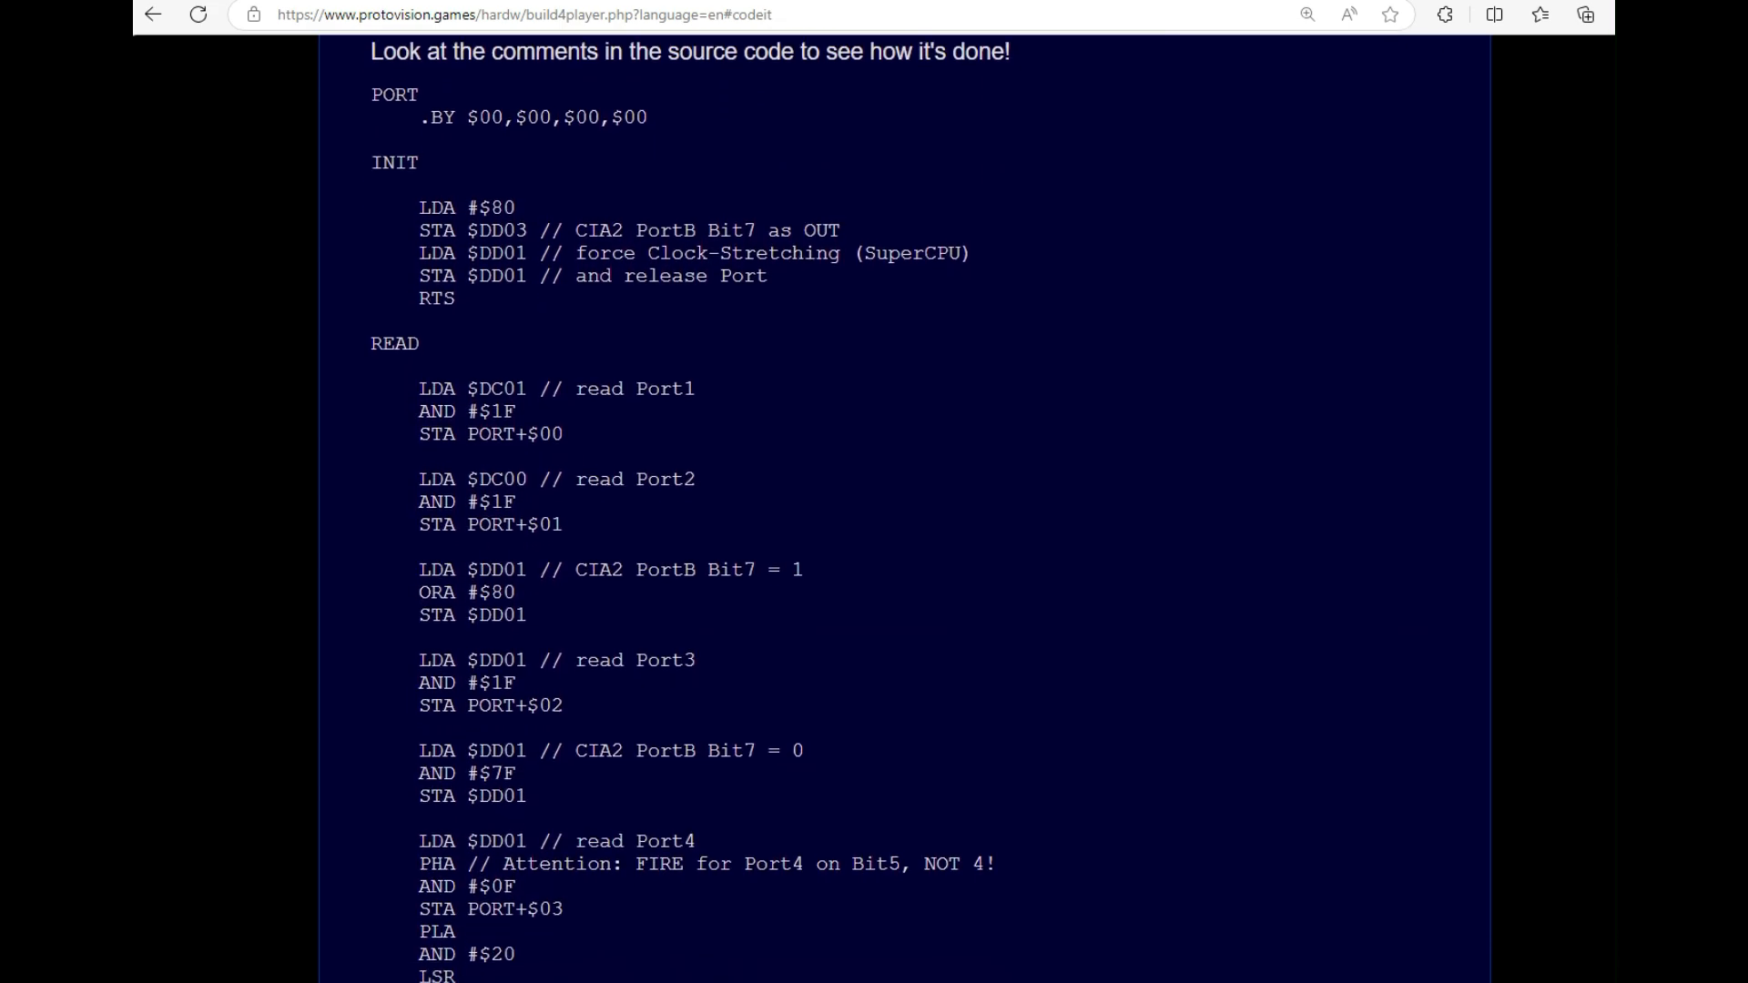
scroll(down, 3)
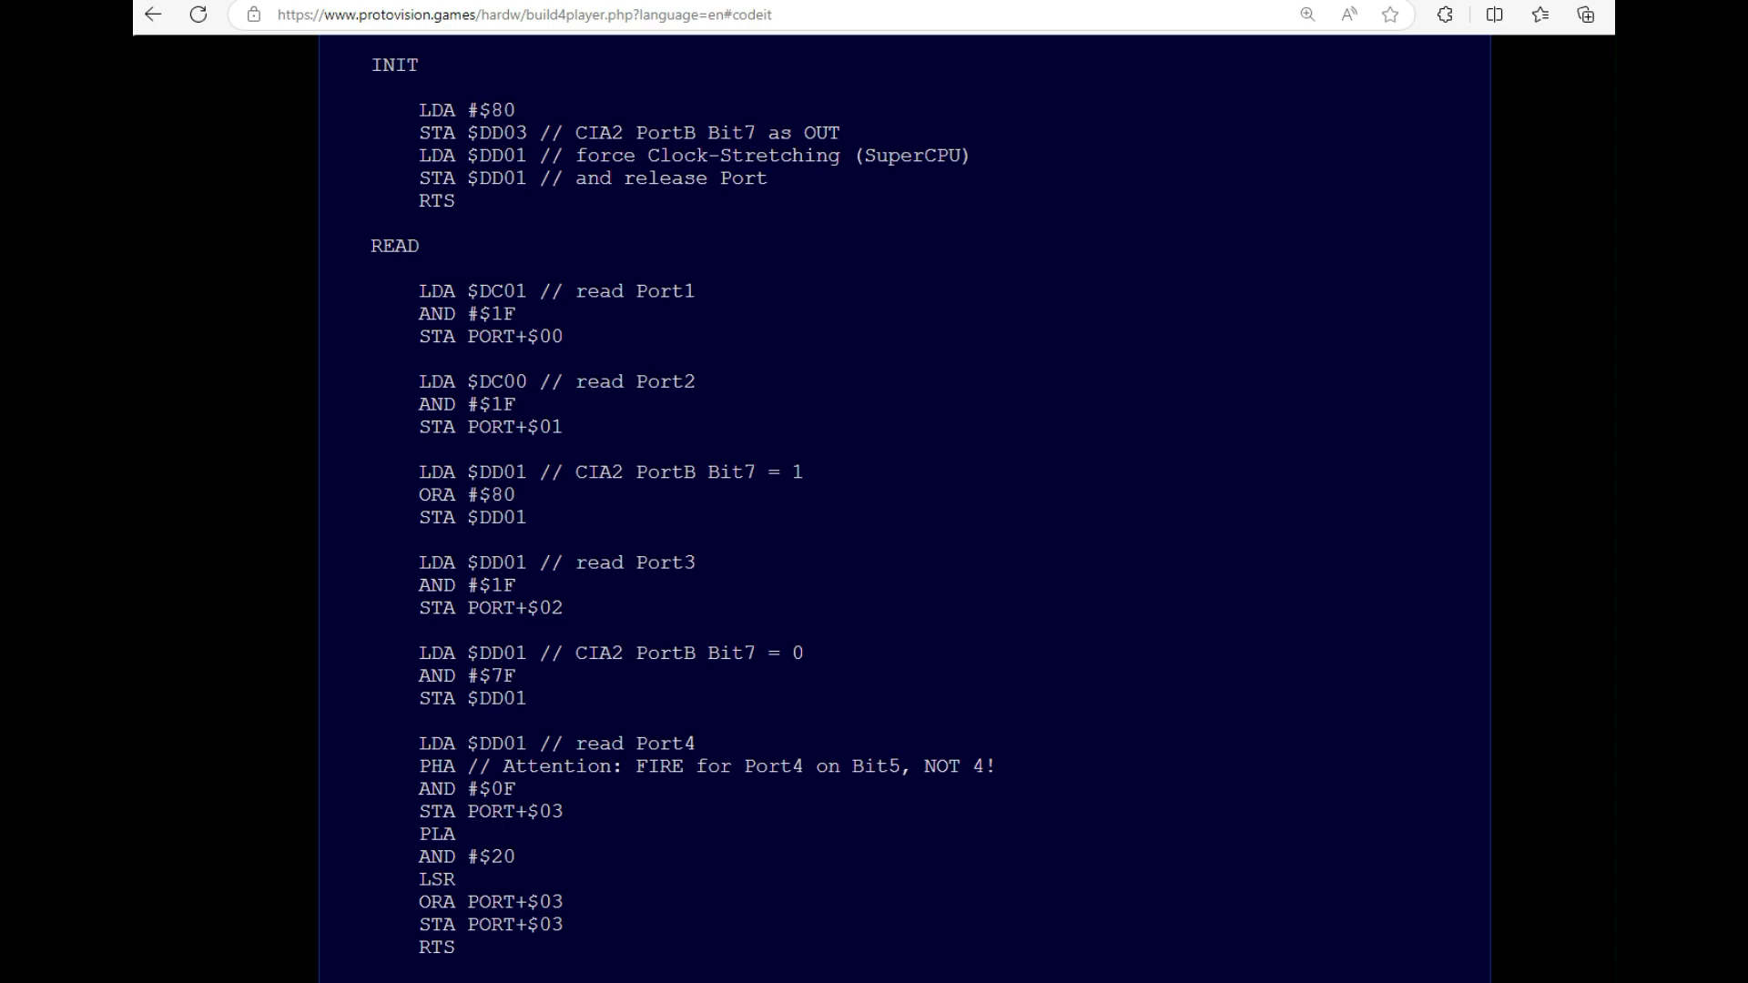
scroll(down, 3)
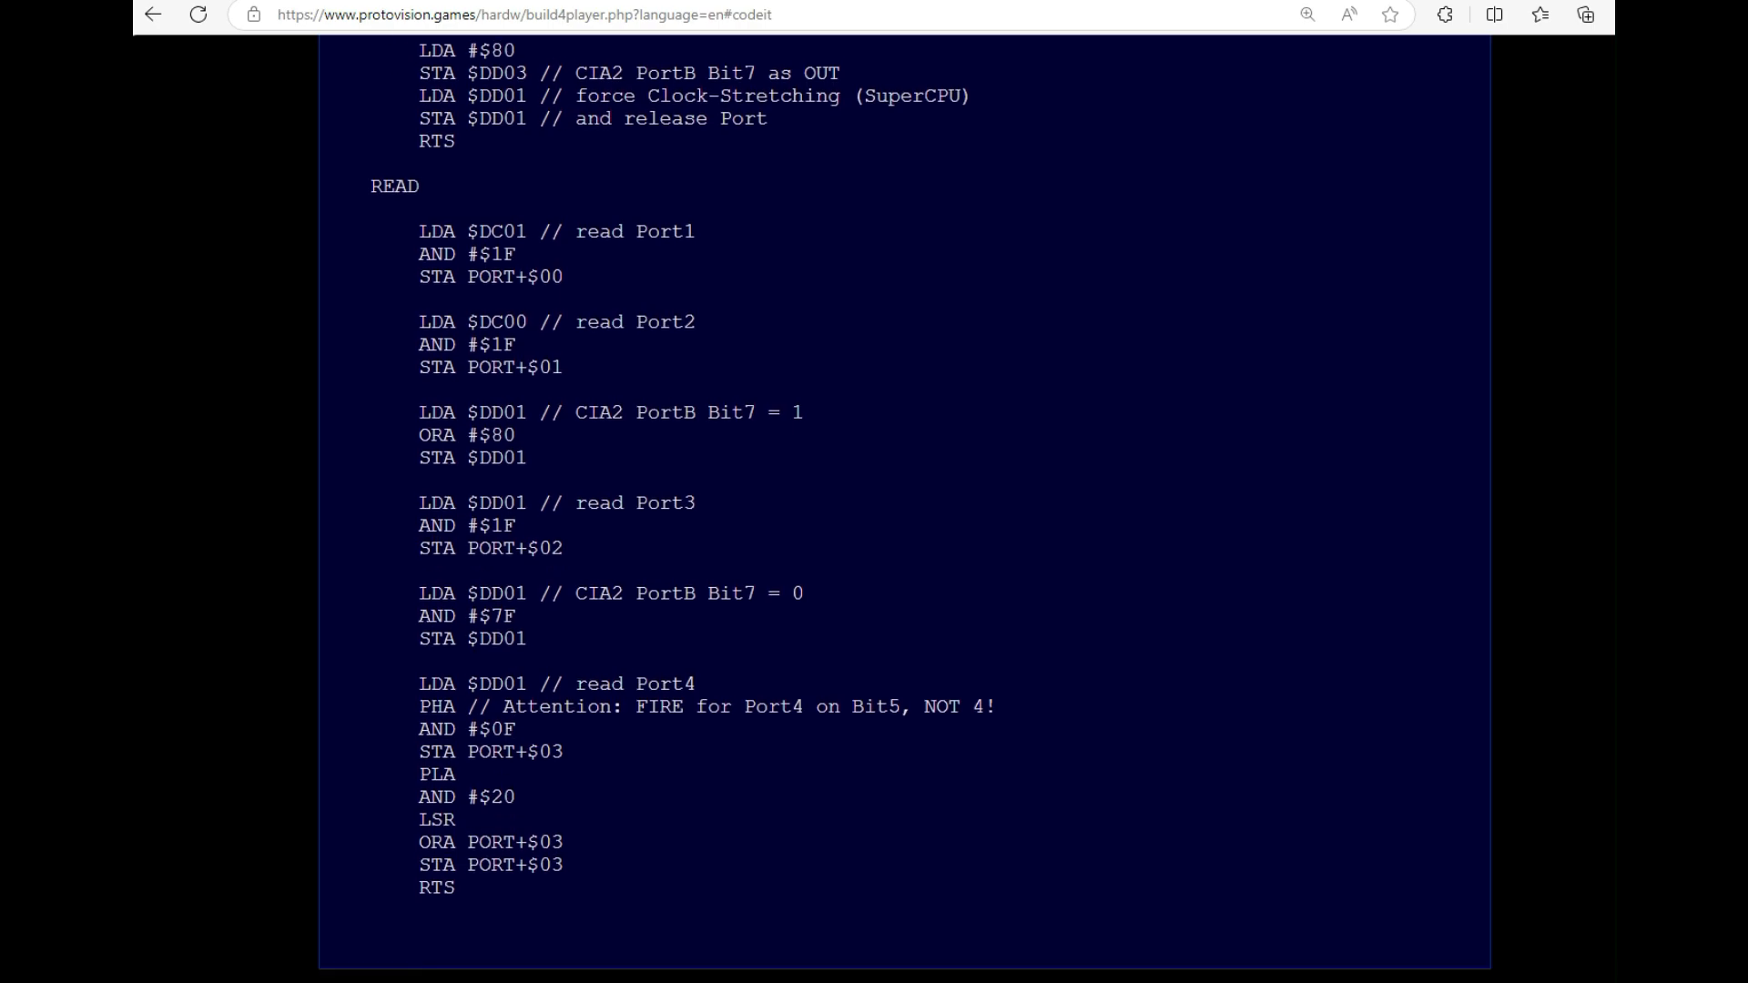
scroll(down, 3)
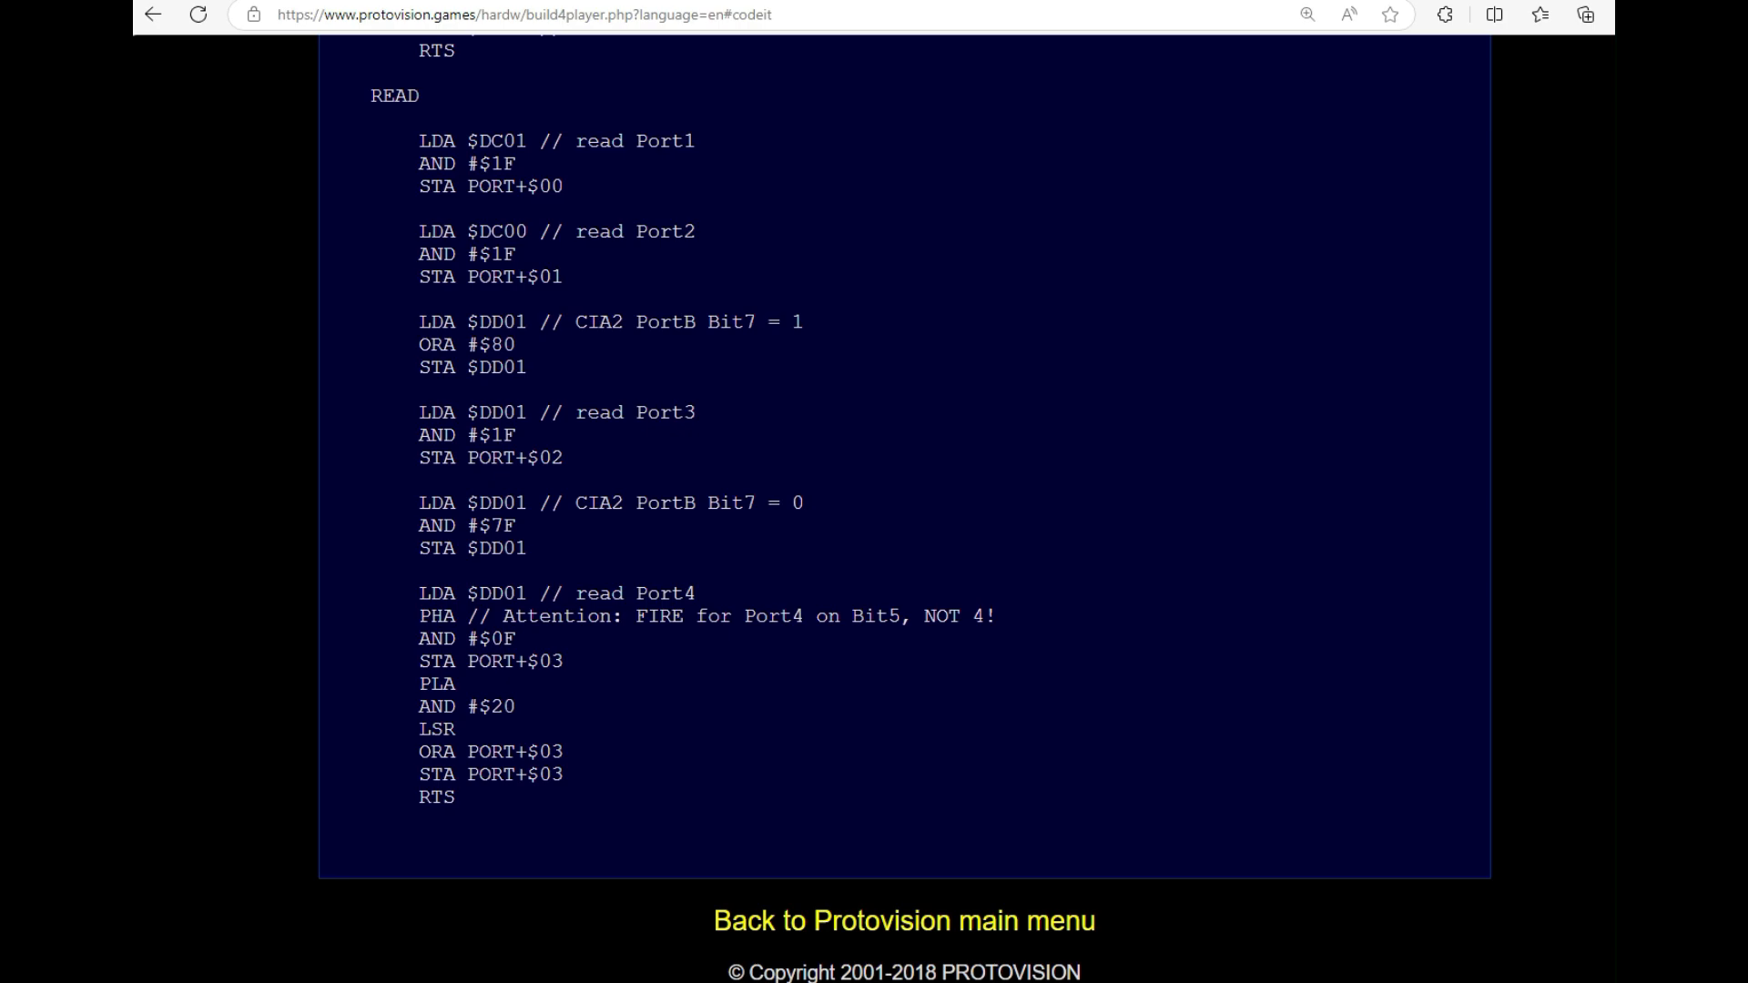
scroll(up, 3)
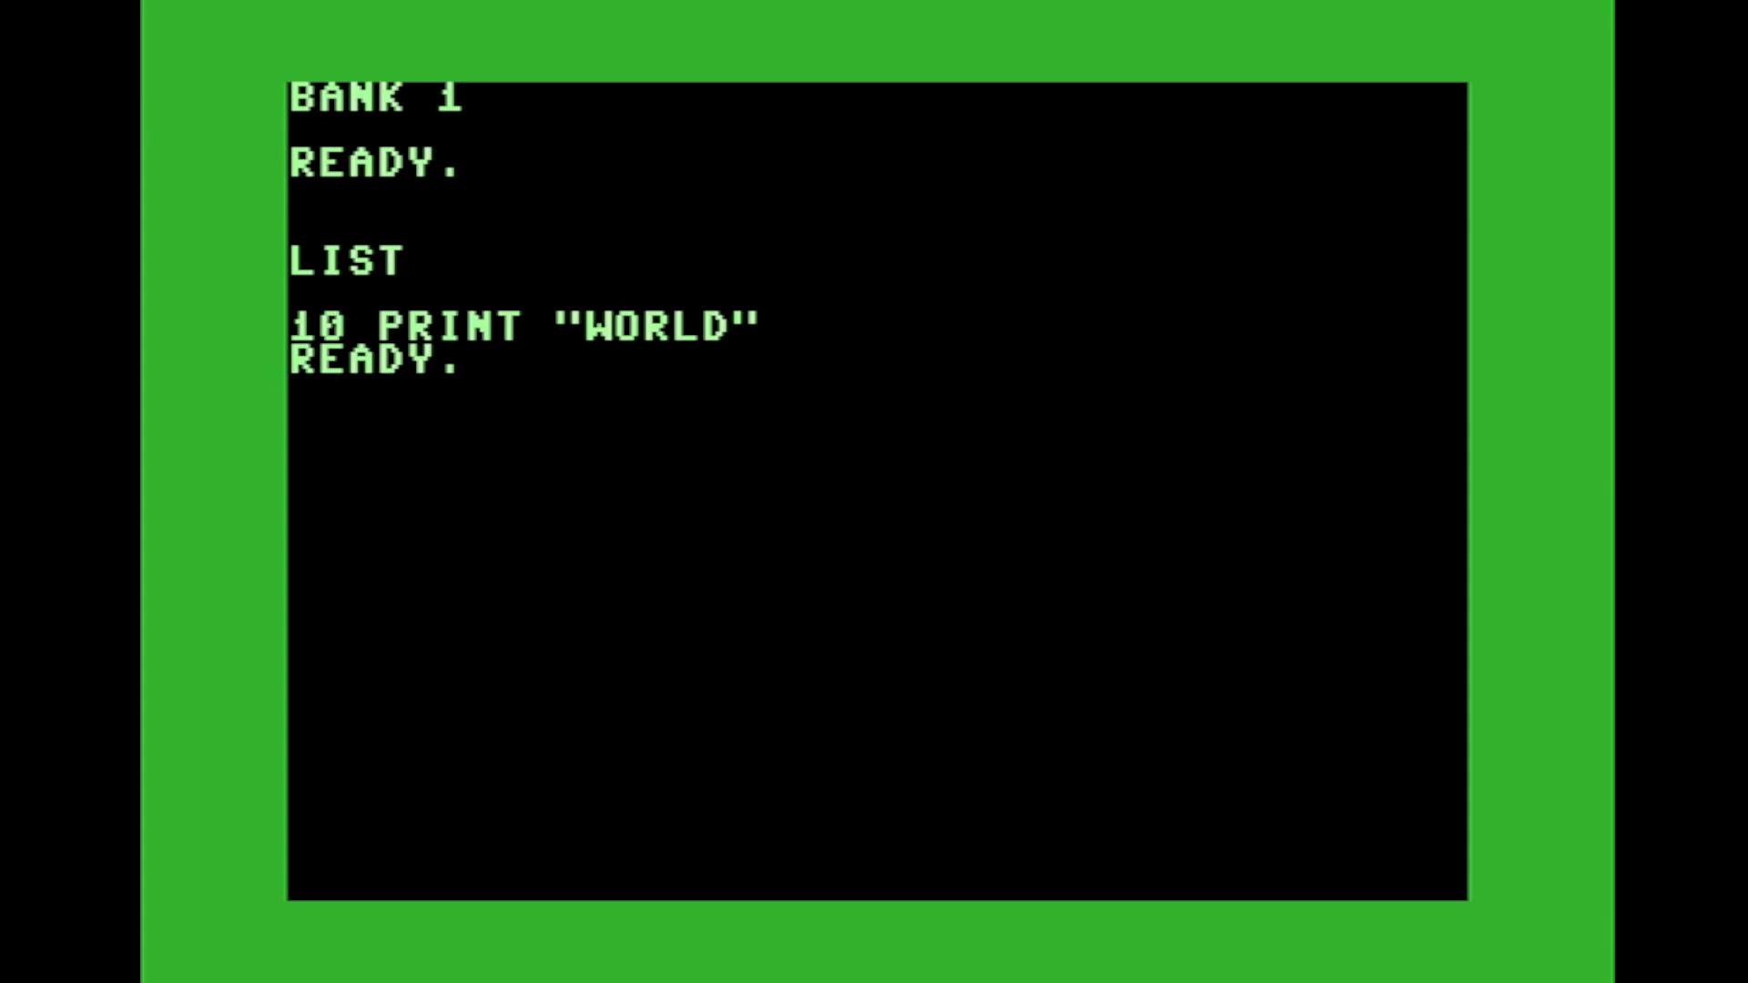
- Load "BANK1" from disk via BANK 0:LOAD, answering R to replace the HELLO/WORLD lines
text(BANK 0:LOAD "BANK)
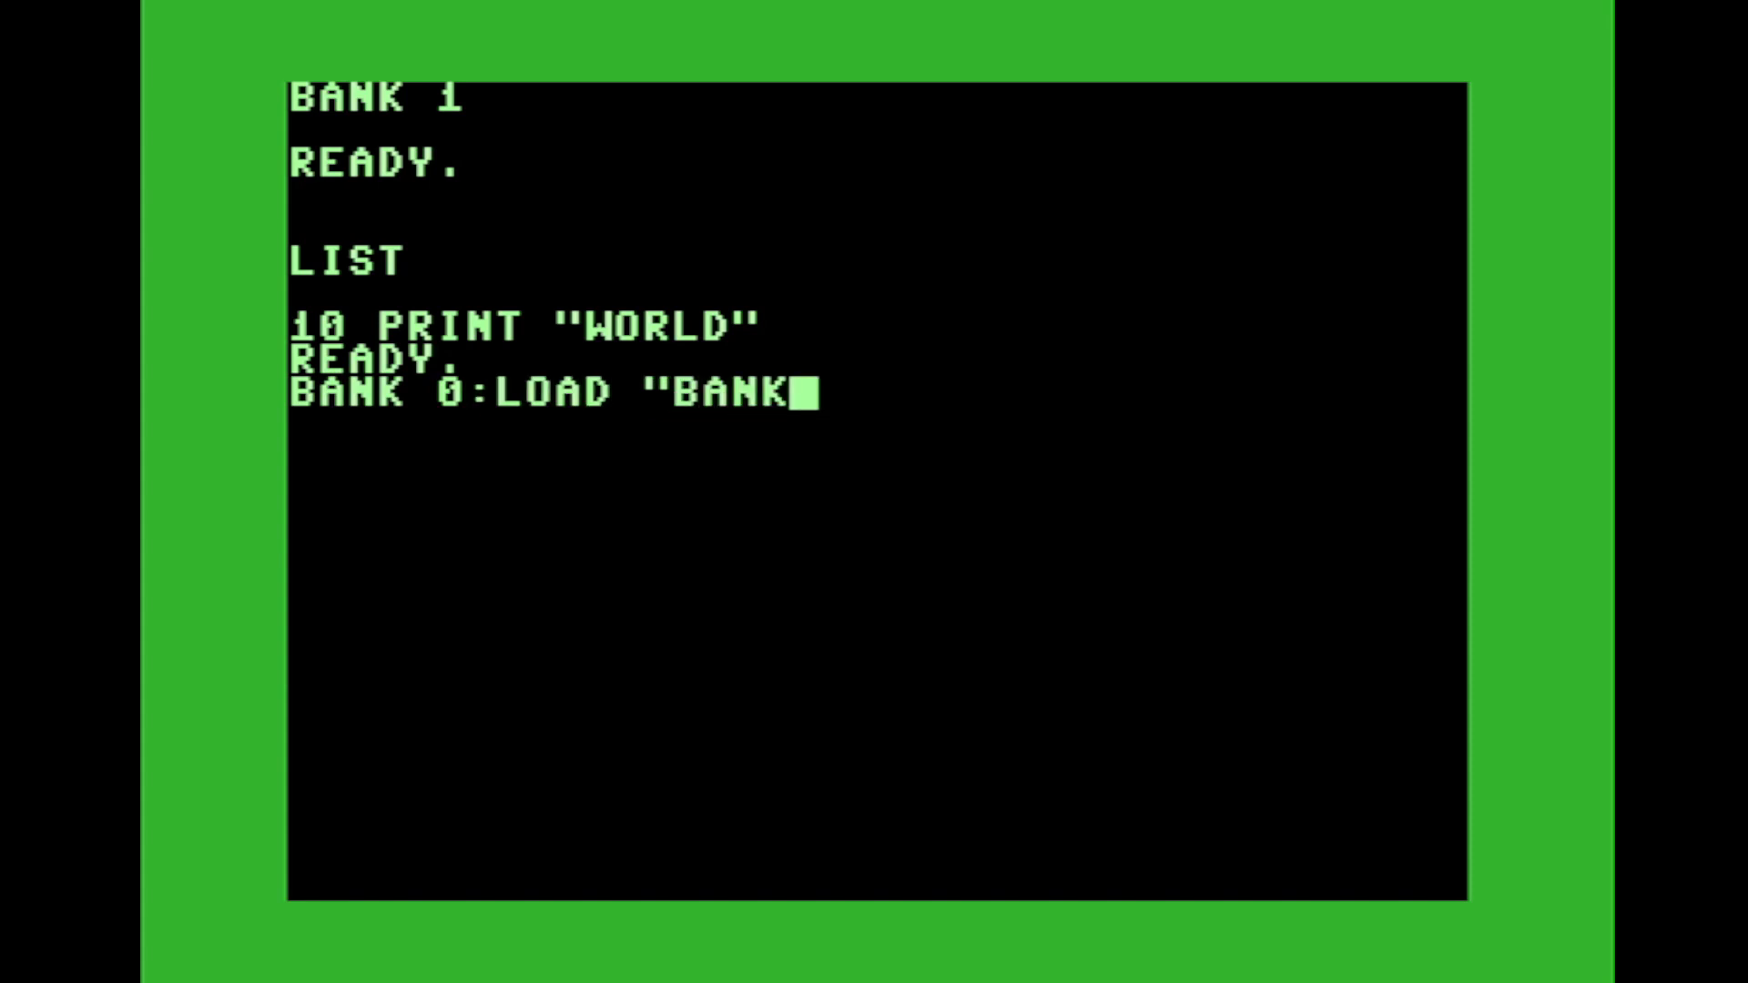
text(1")
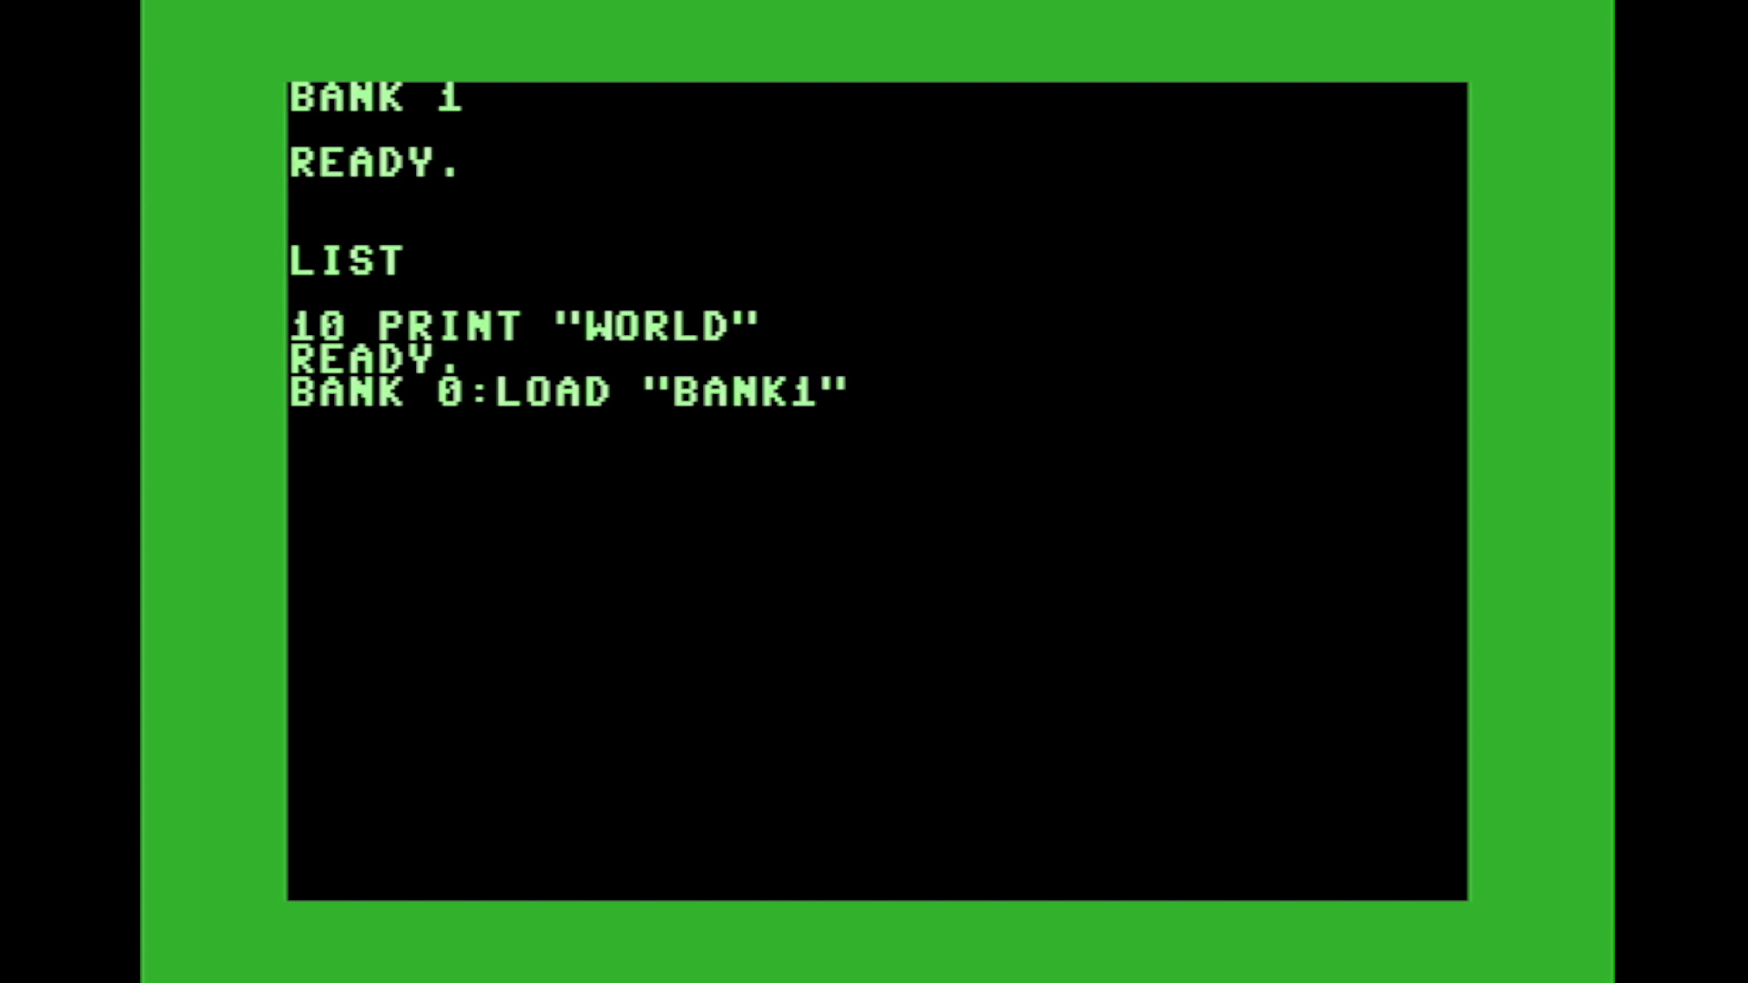
key(Return)
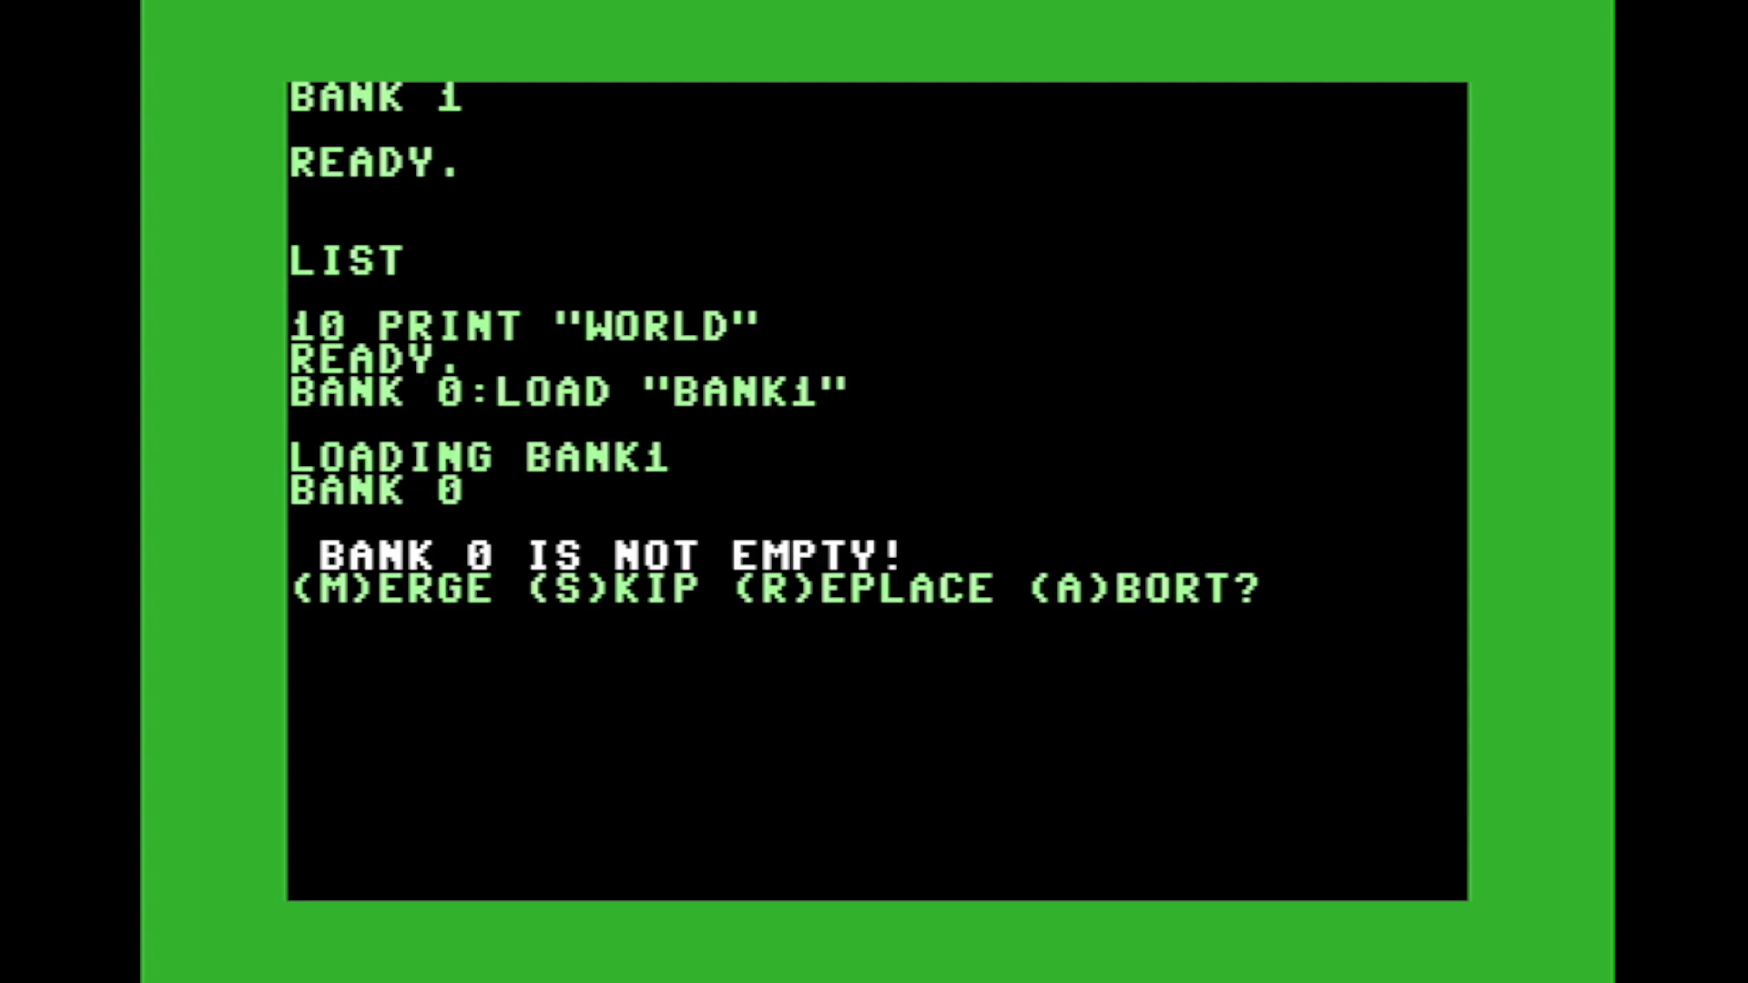
text(R)
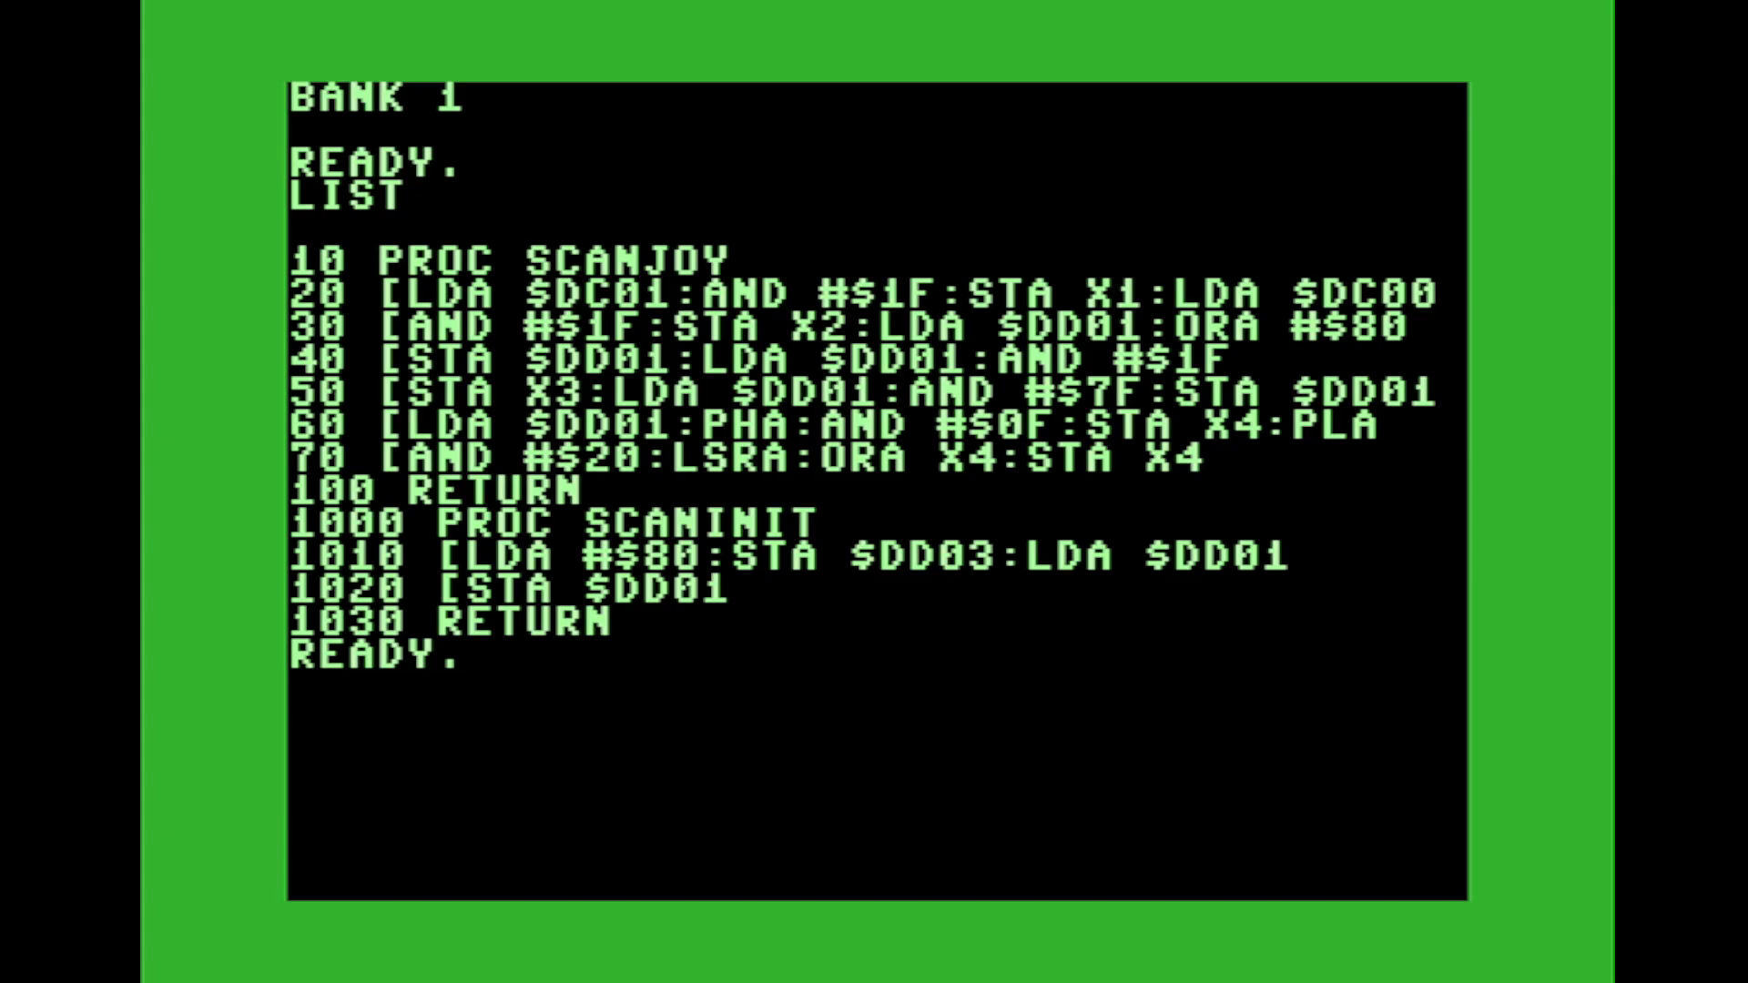
- Switch to bank 0 and list the main program that calls SCANINIT and loops SCANJOY
text(BANK 0)
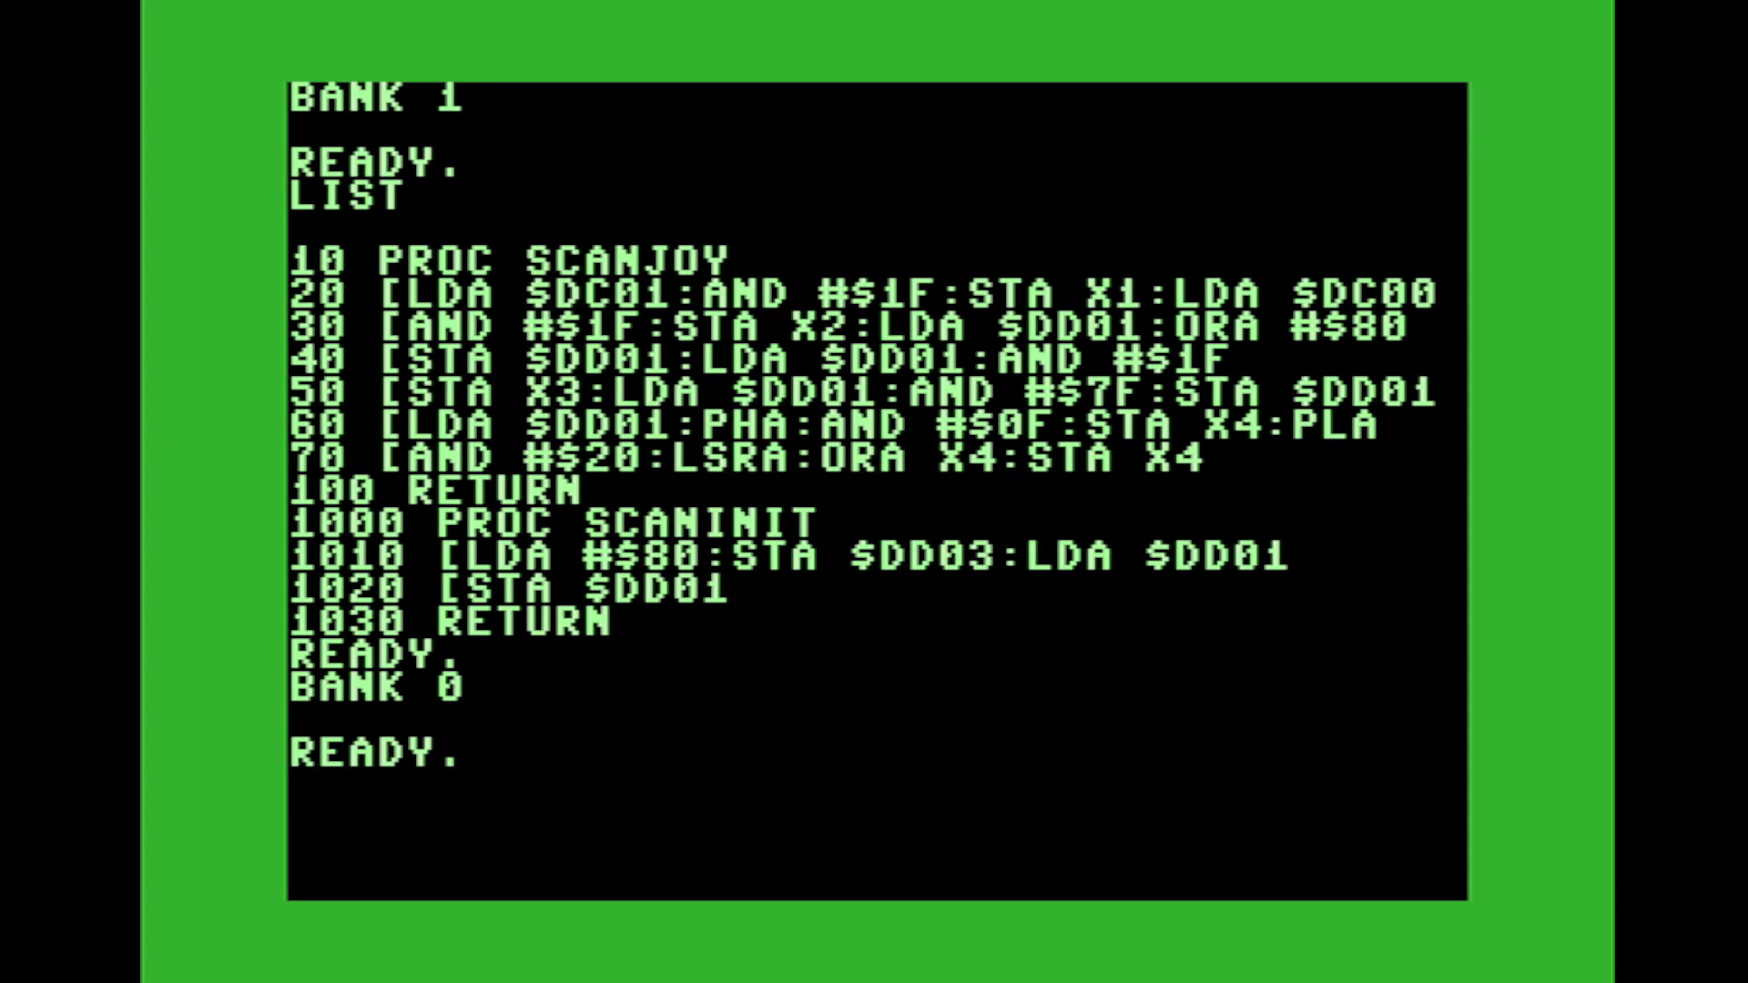
text(LIST)
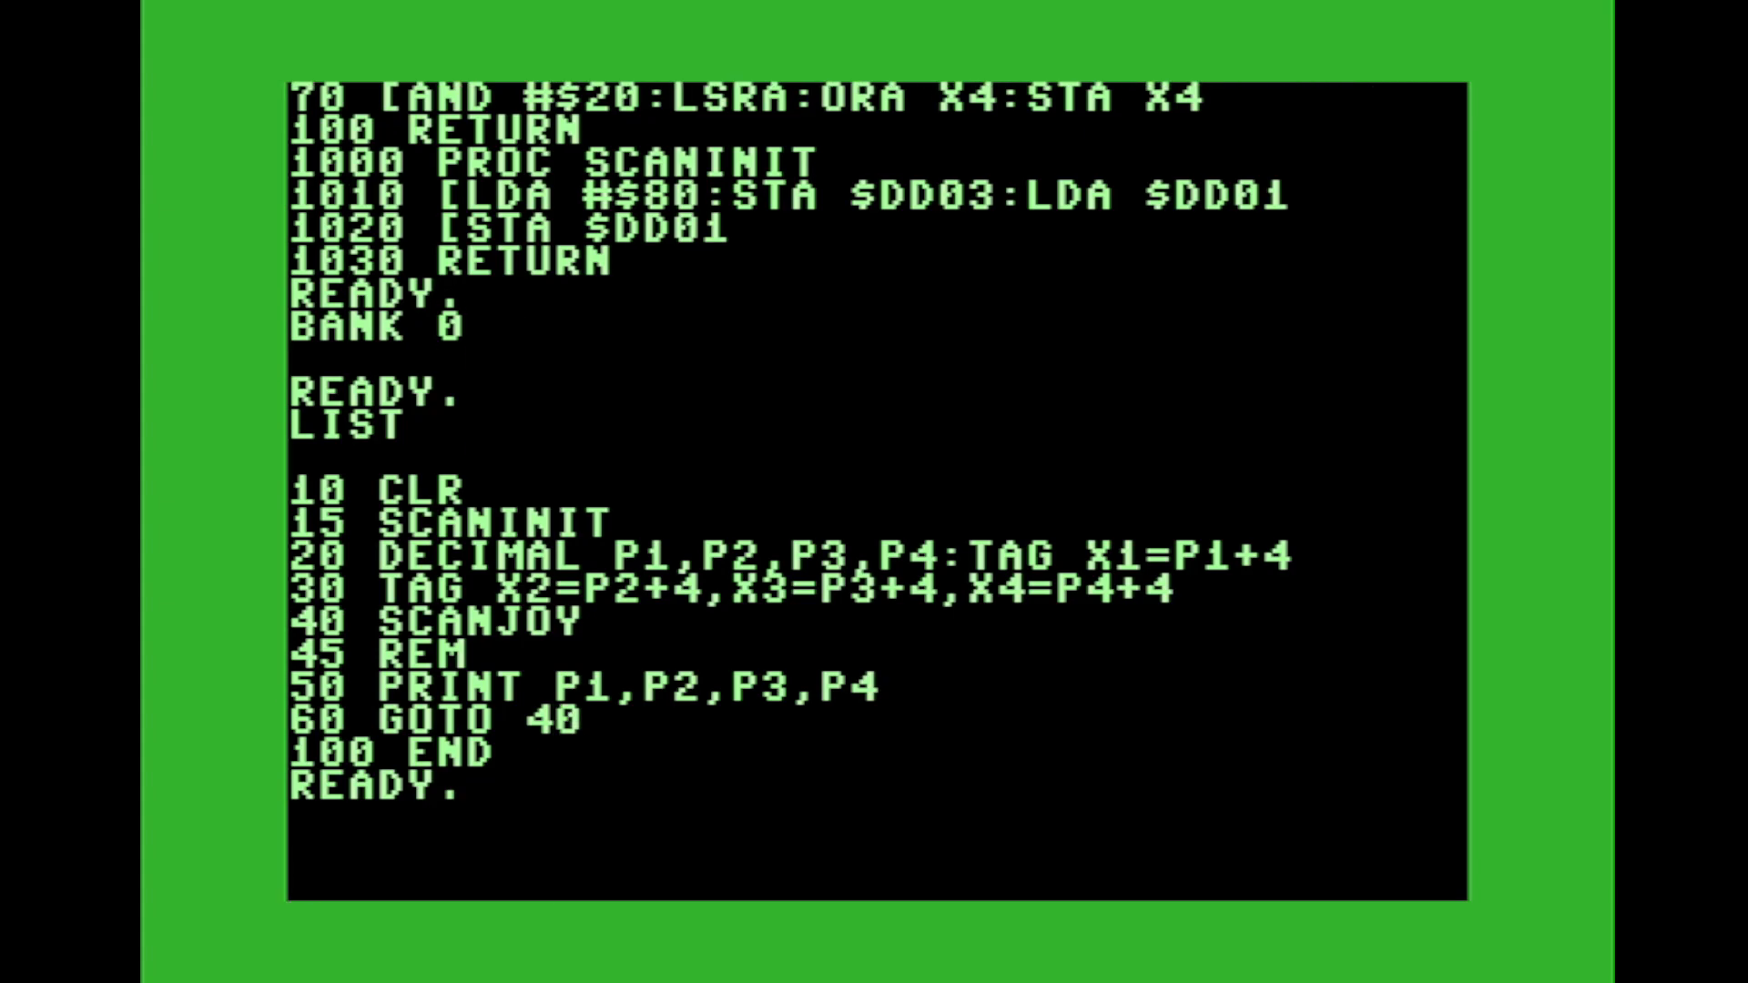
- Run the program so it repeatedly prints 31 for players P1–P4
text(RUN)
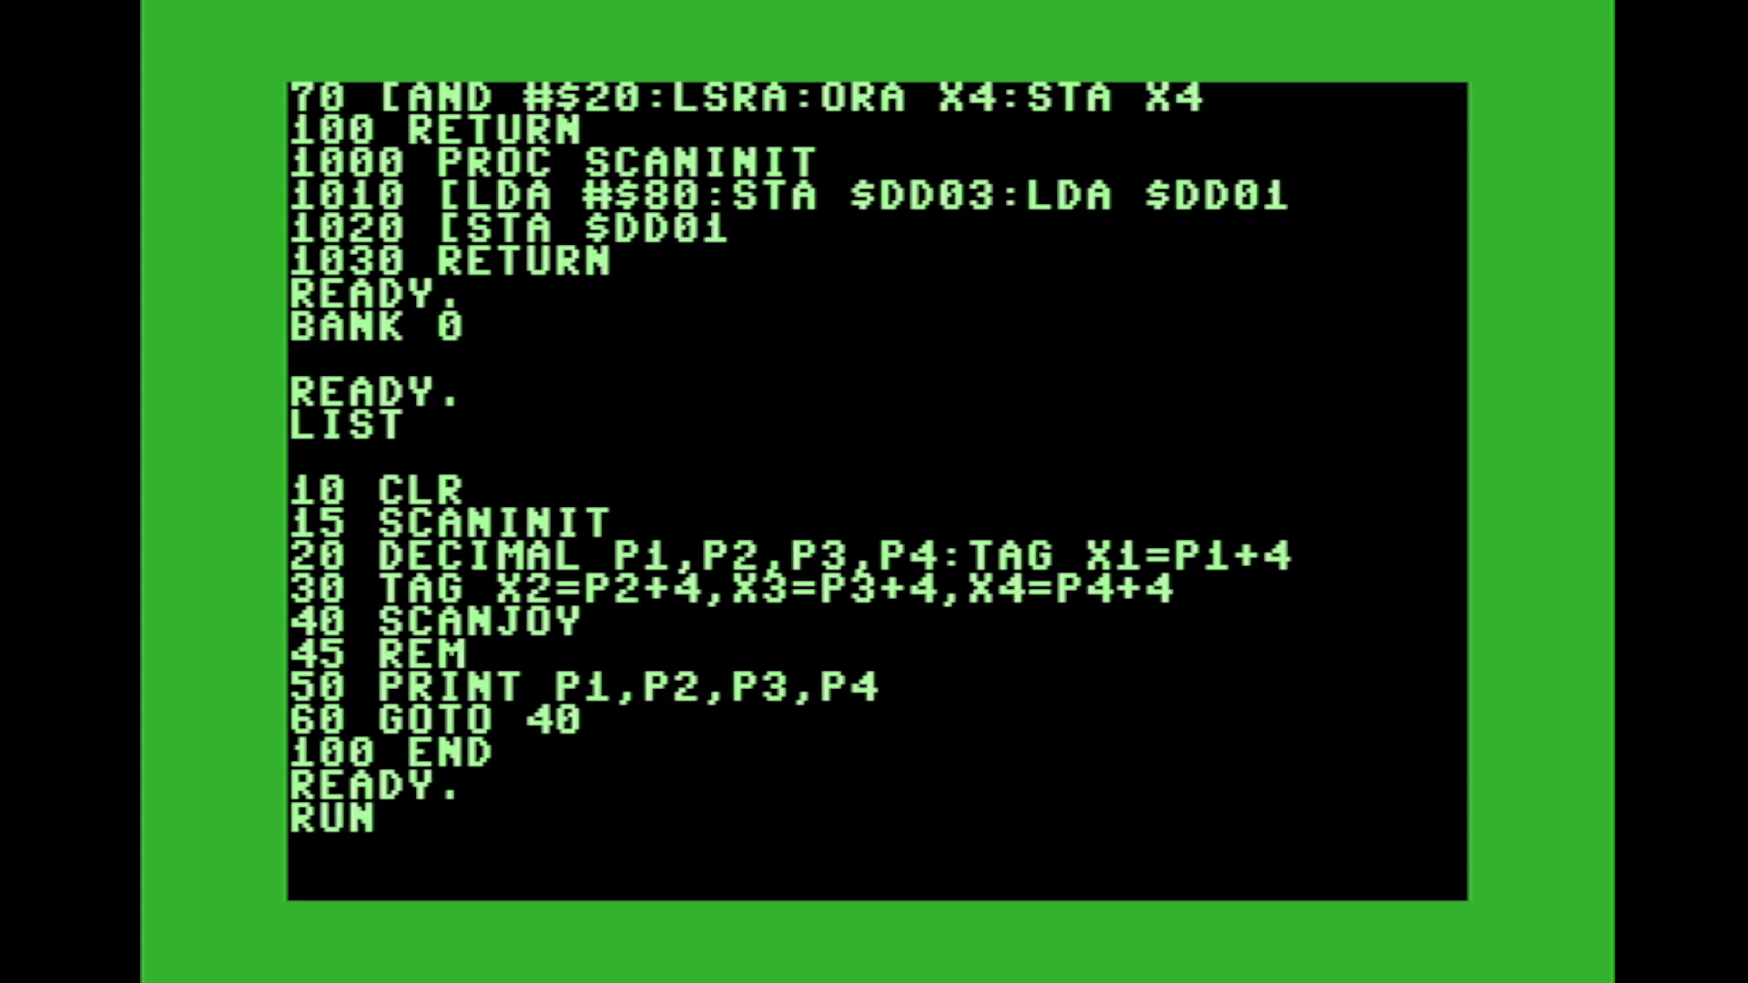
key(Return)
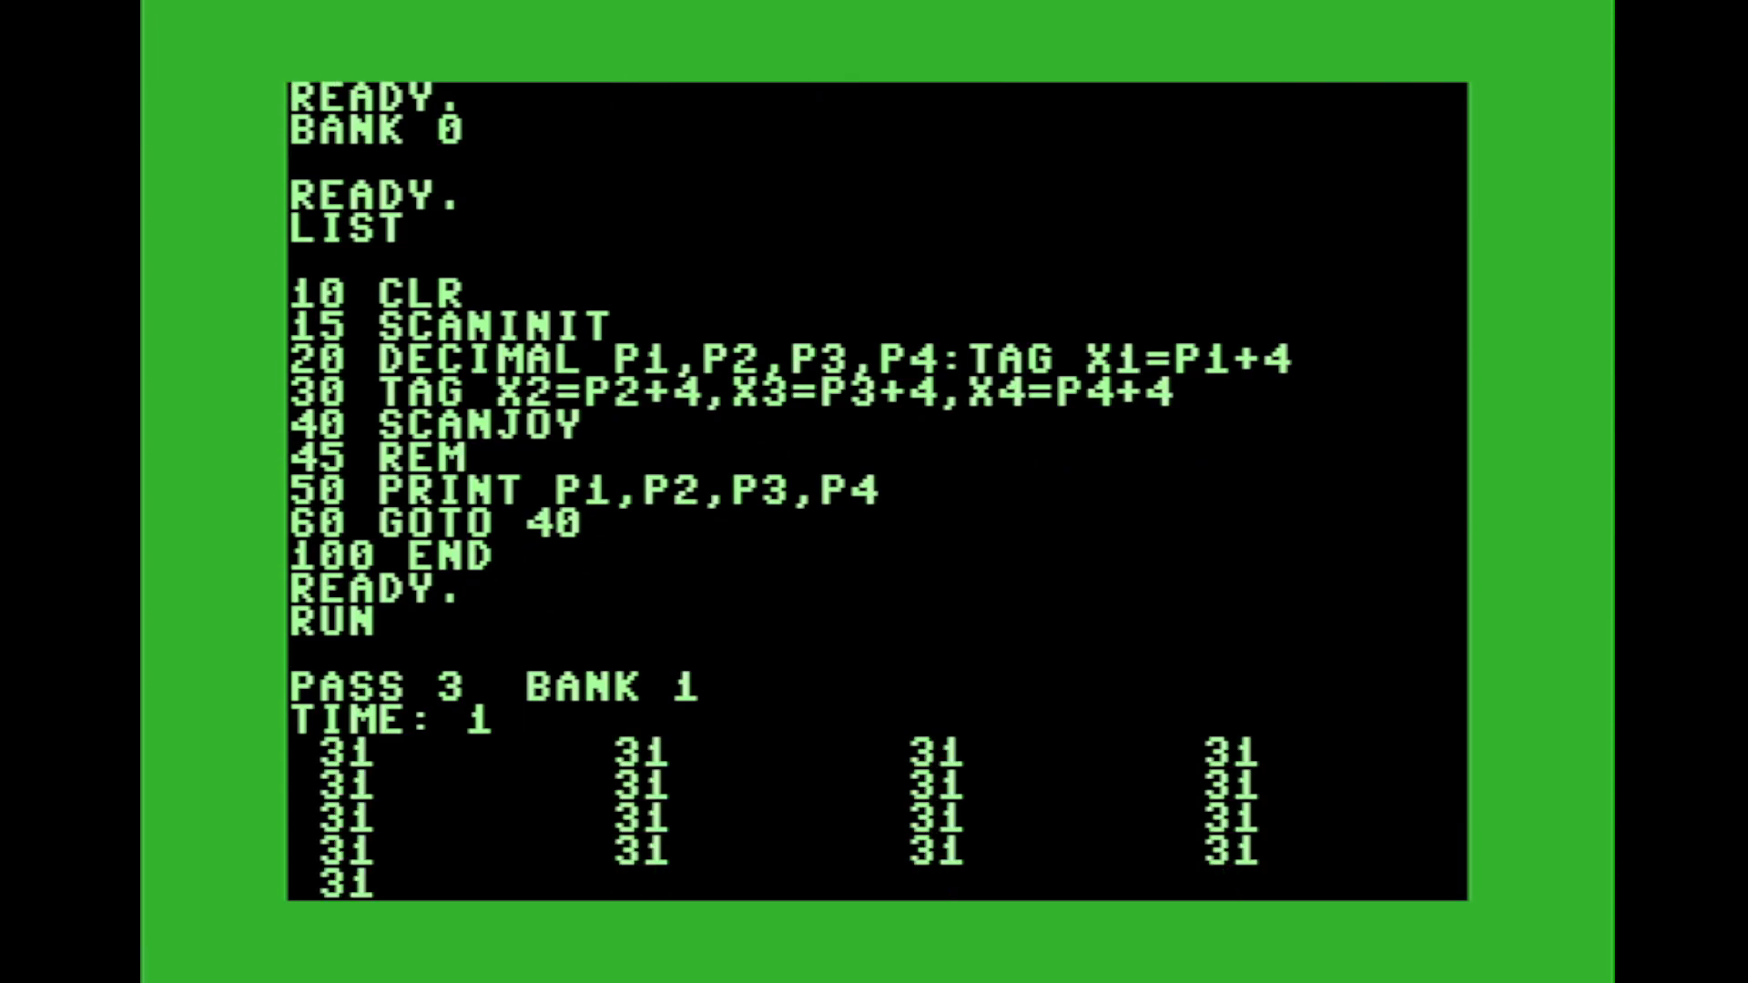